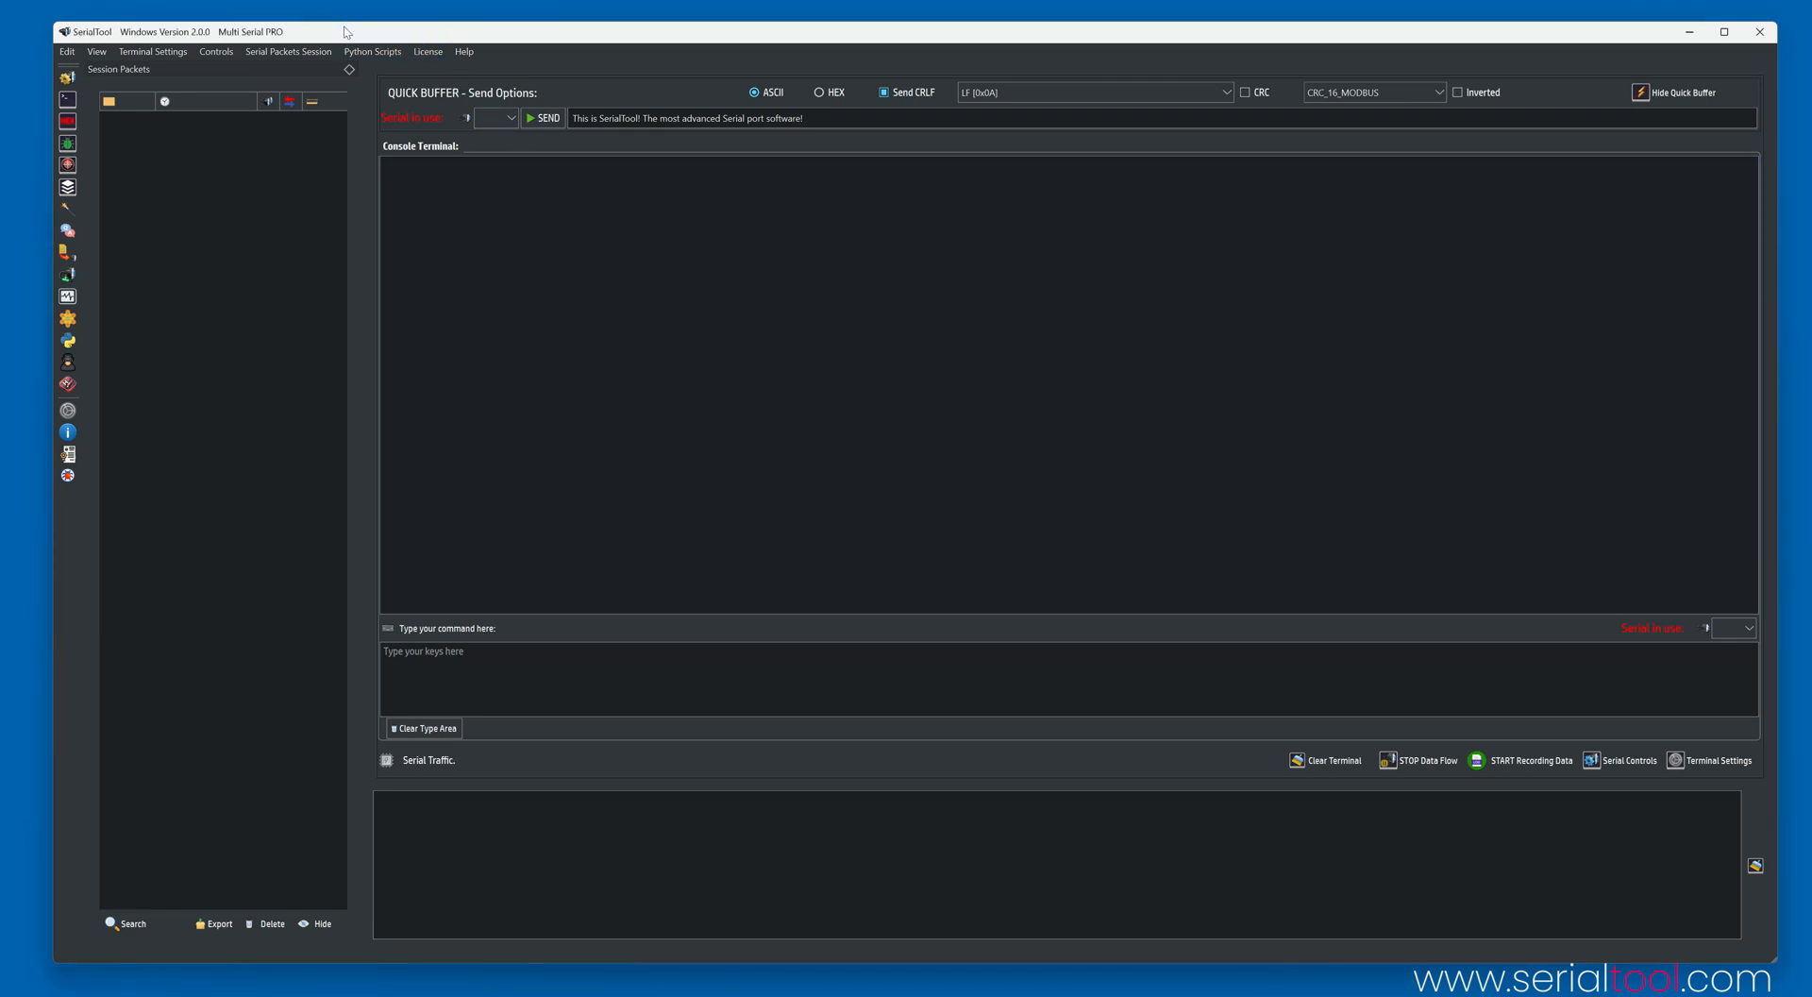
{"action": "mouse_move", "coordinate": [222, 31]}
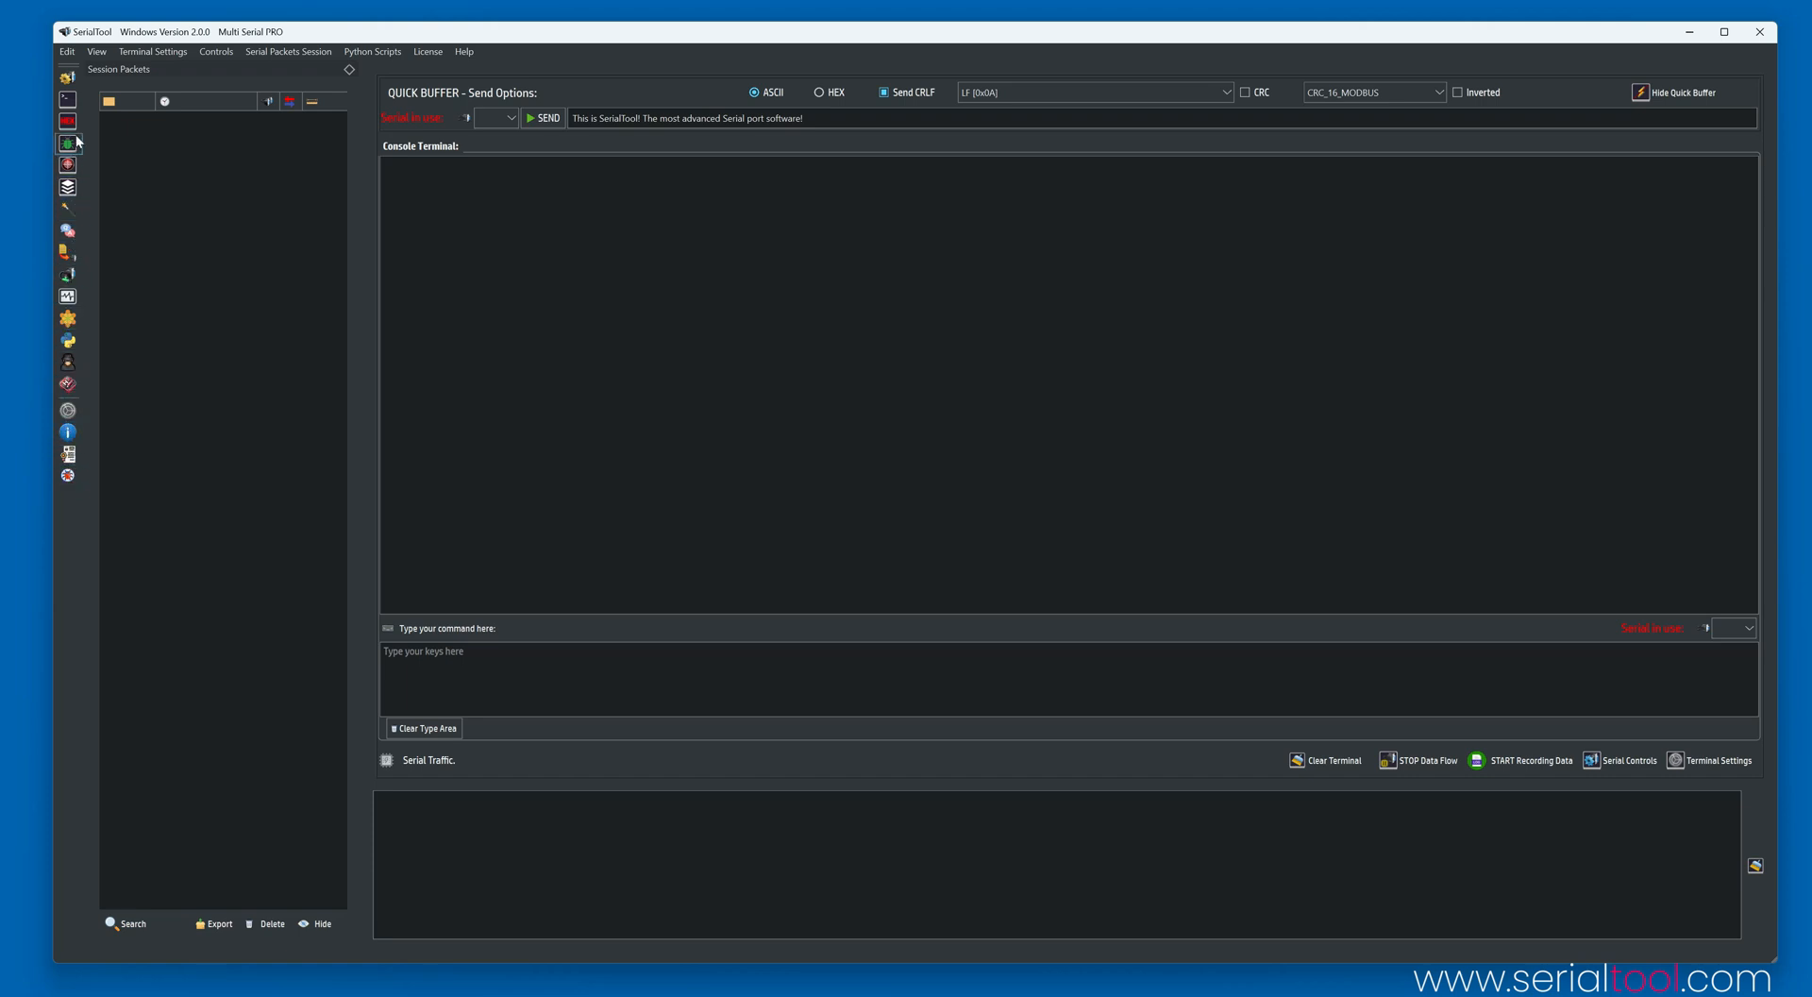
{"action": "mouse_move", "coordinate": [67, 77]}
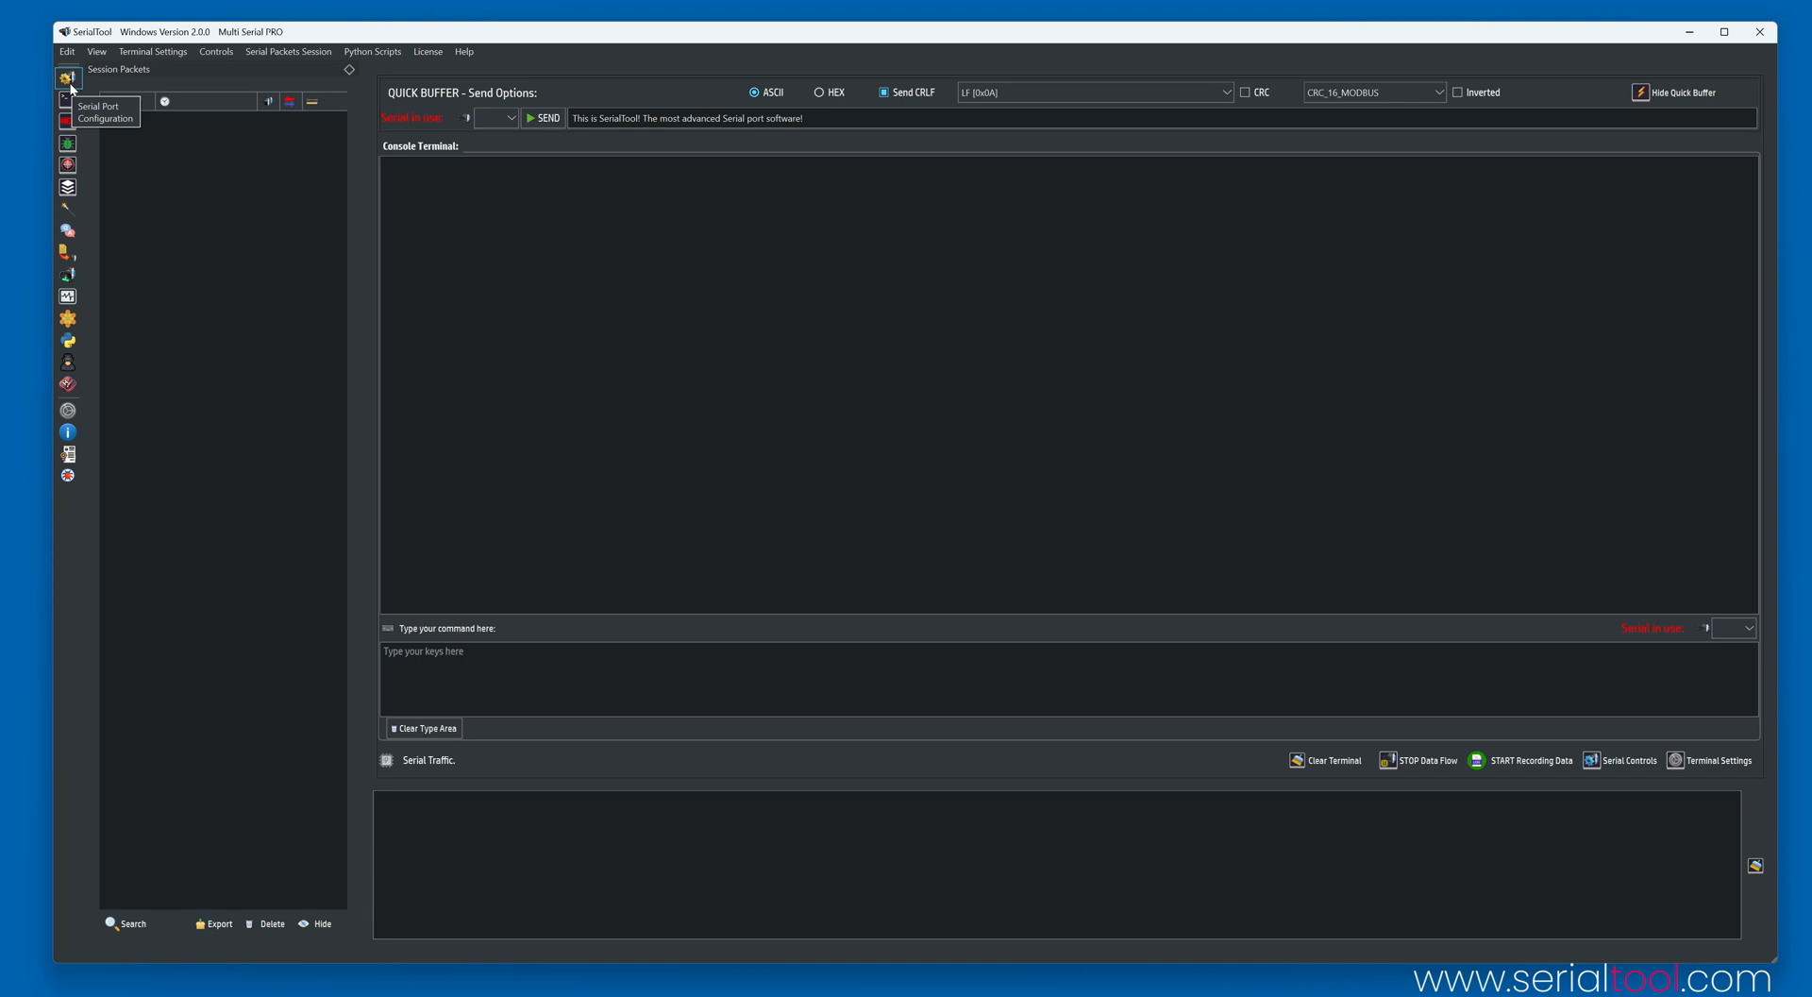
Map COM4 to Serial 1 and COM5 to Serial 2, then open both ports.
{"action": "left_click", "coordinate": [67, 77]}
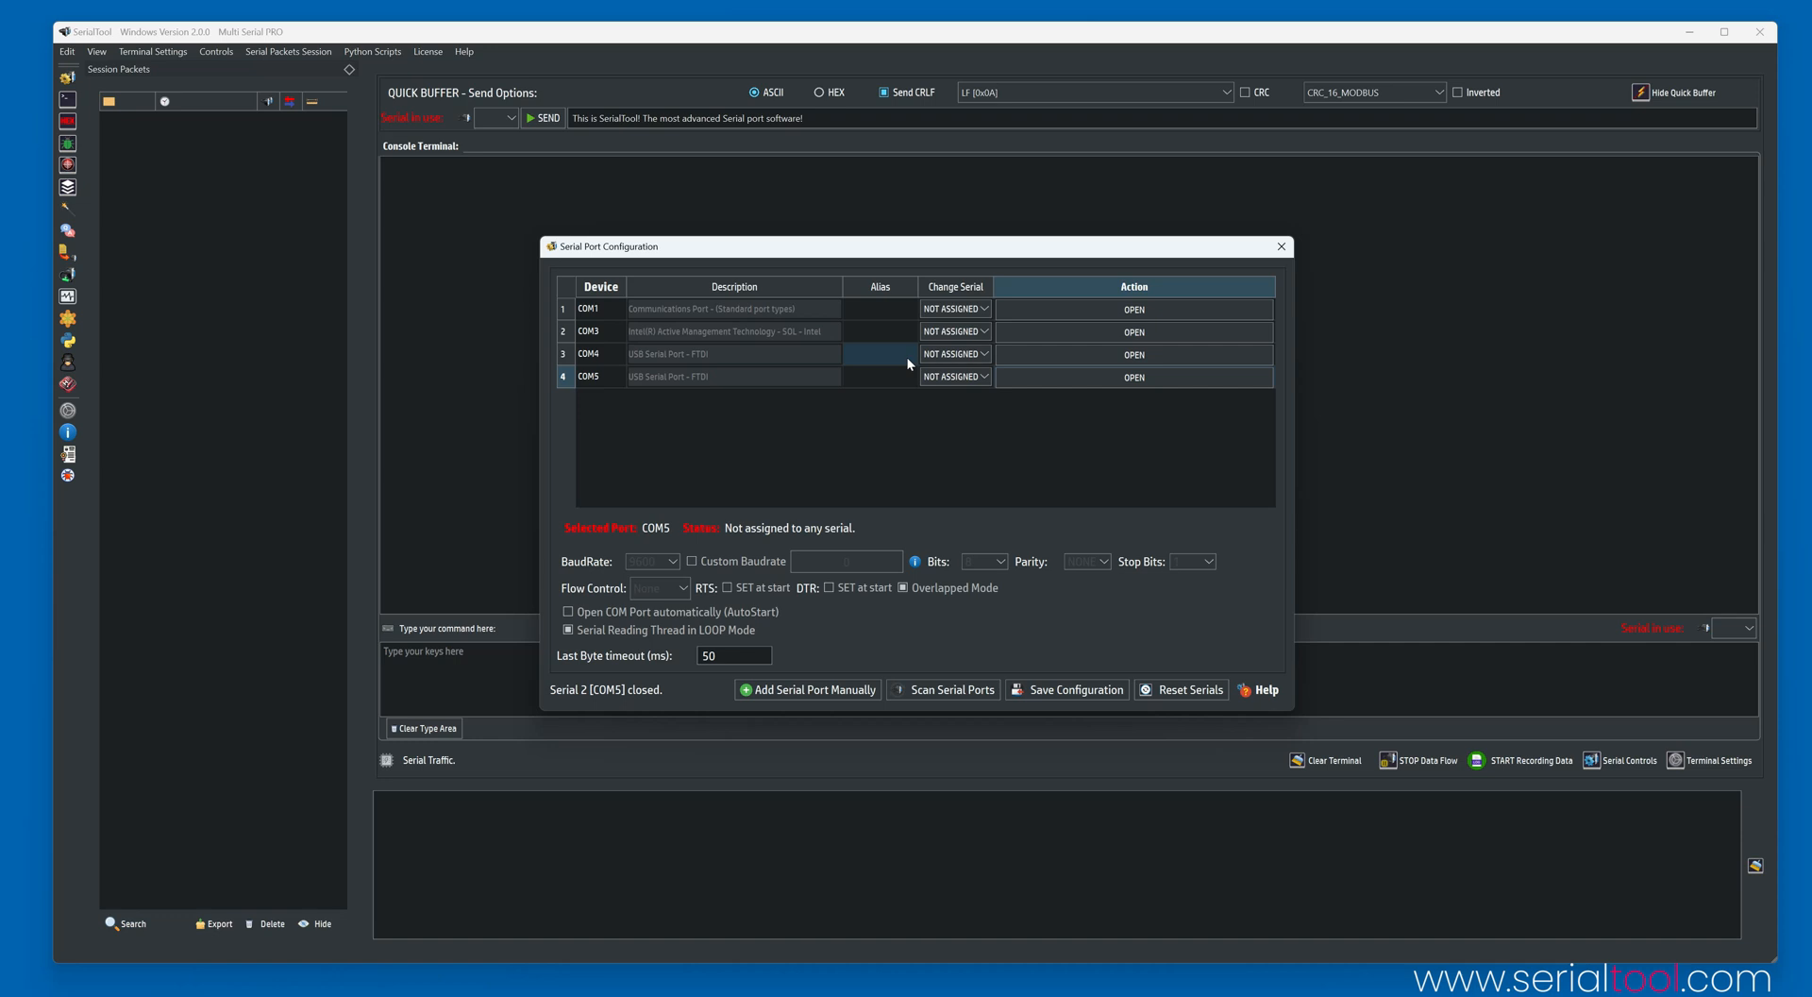
{"action": "left_click", "coordinate": [953, 353]}
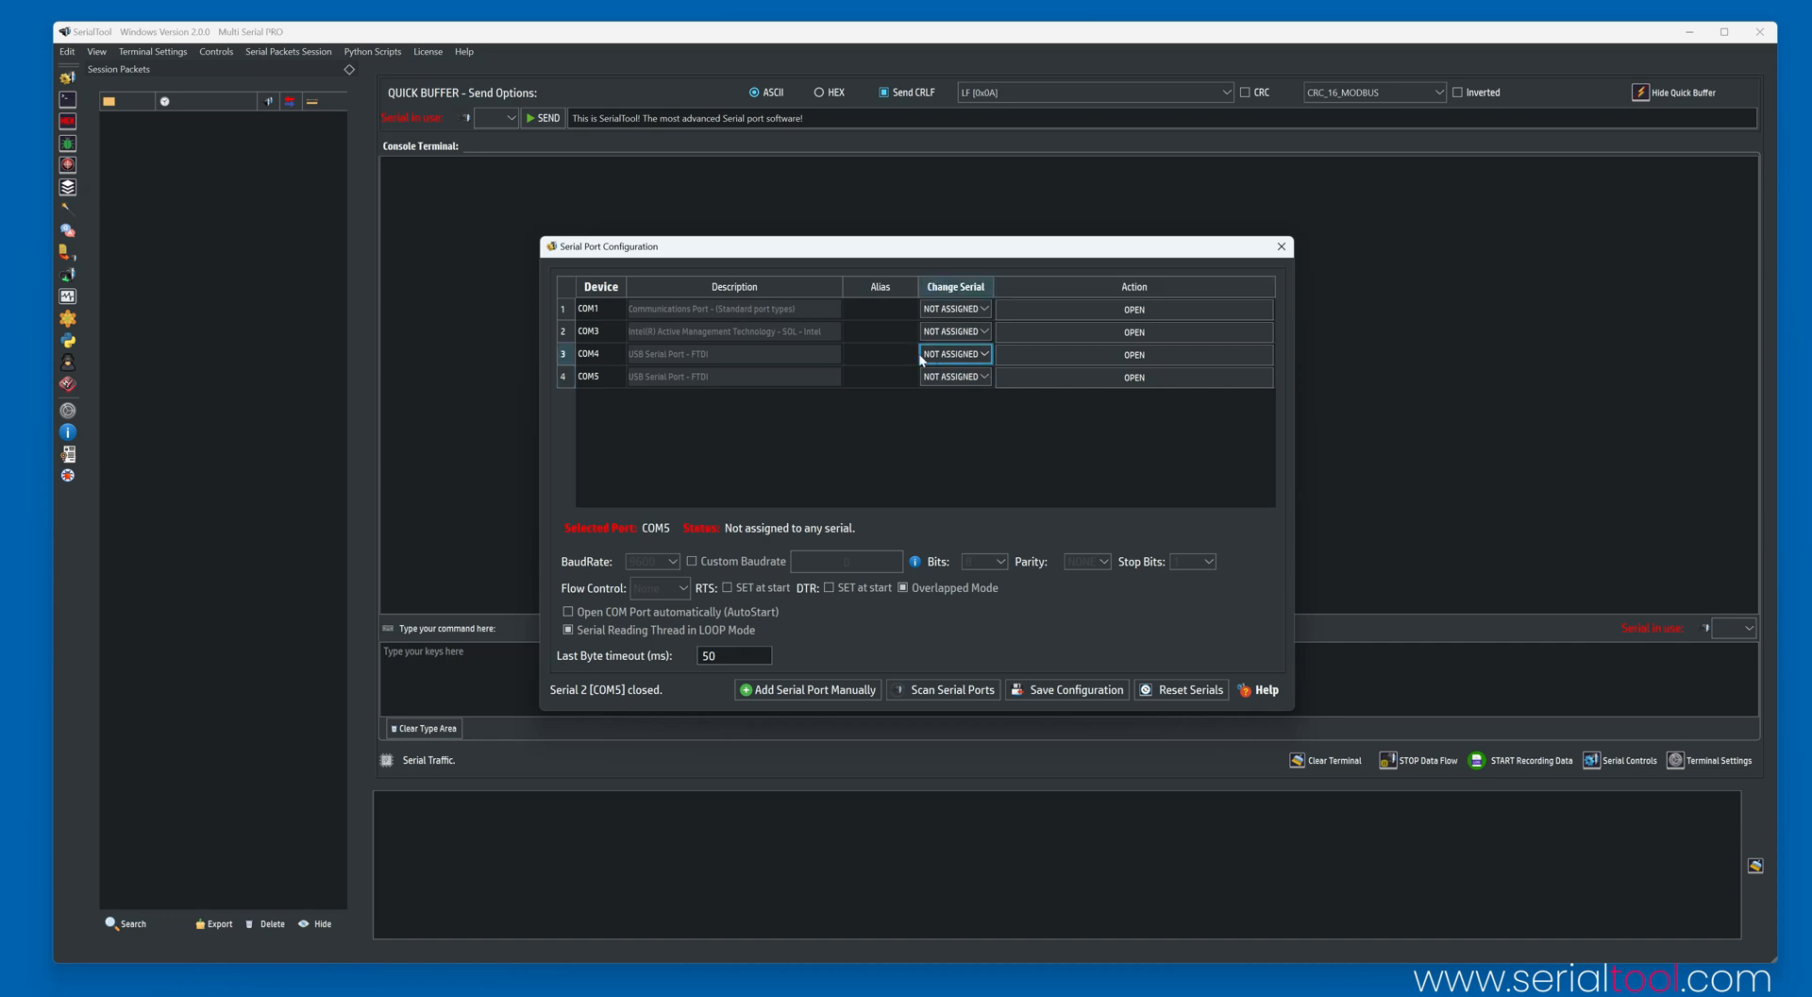
{"action": "left_click", "coordinate": [589, 354]}
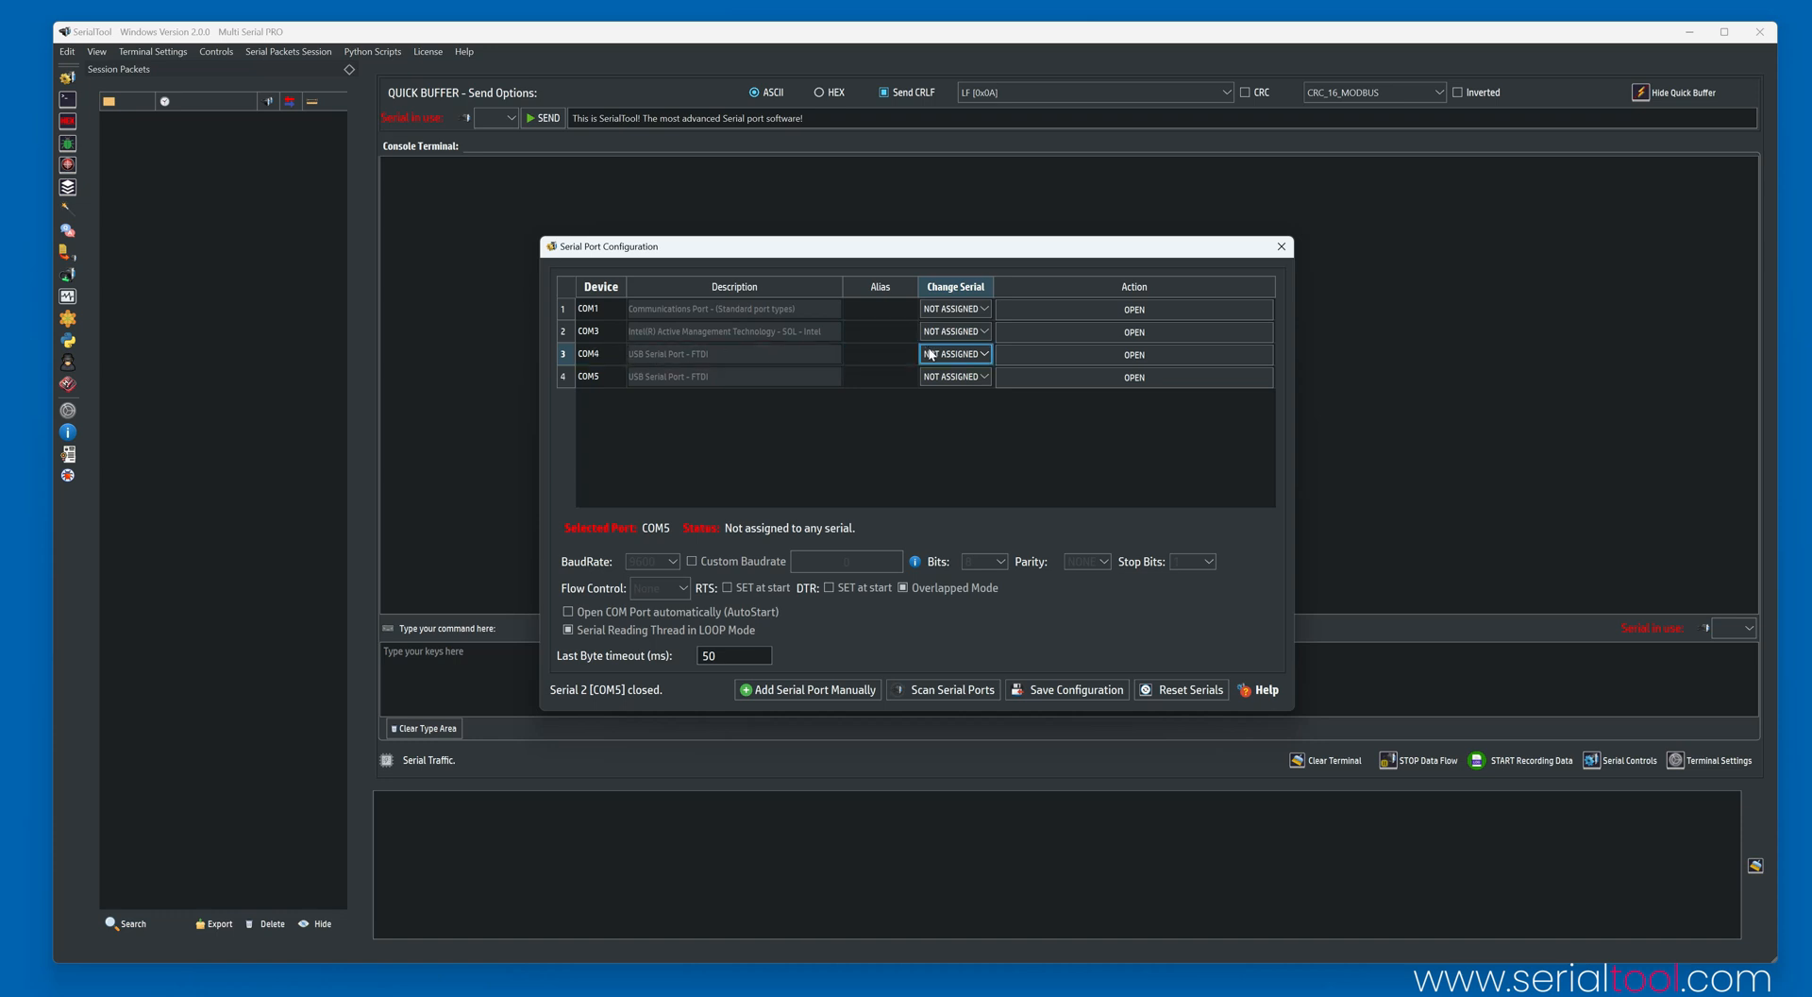
{"action": "left_click", "coordinate": [954, 353]}
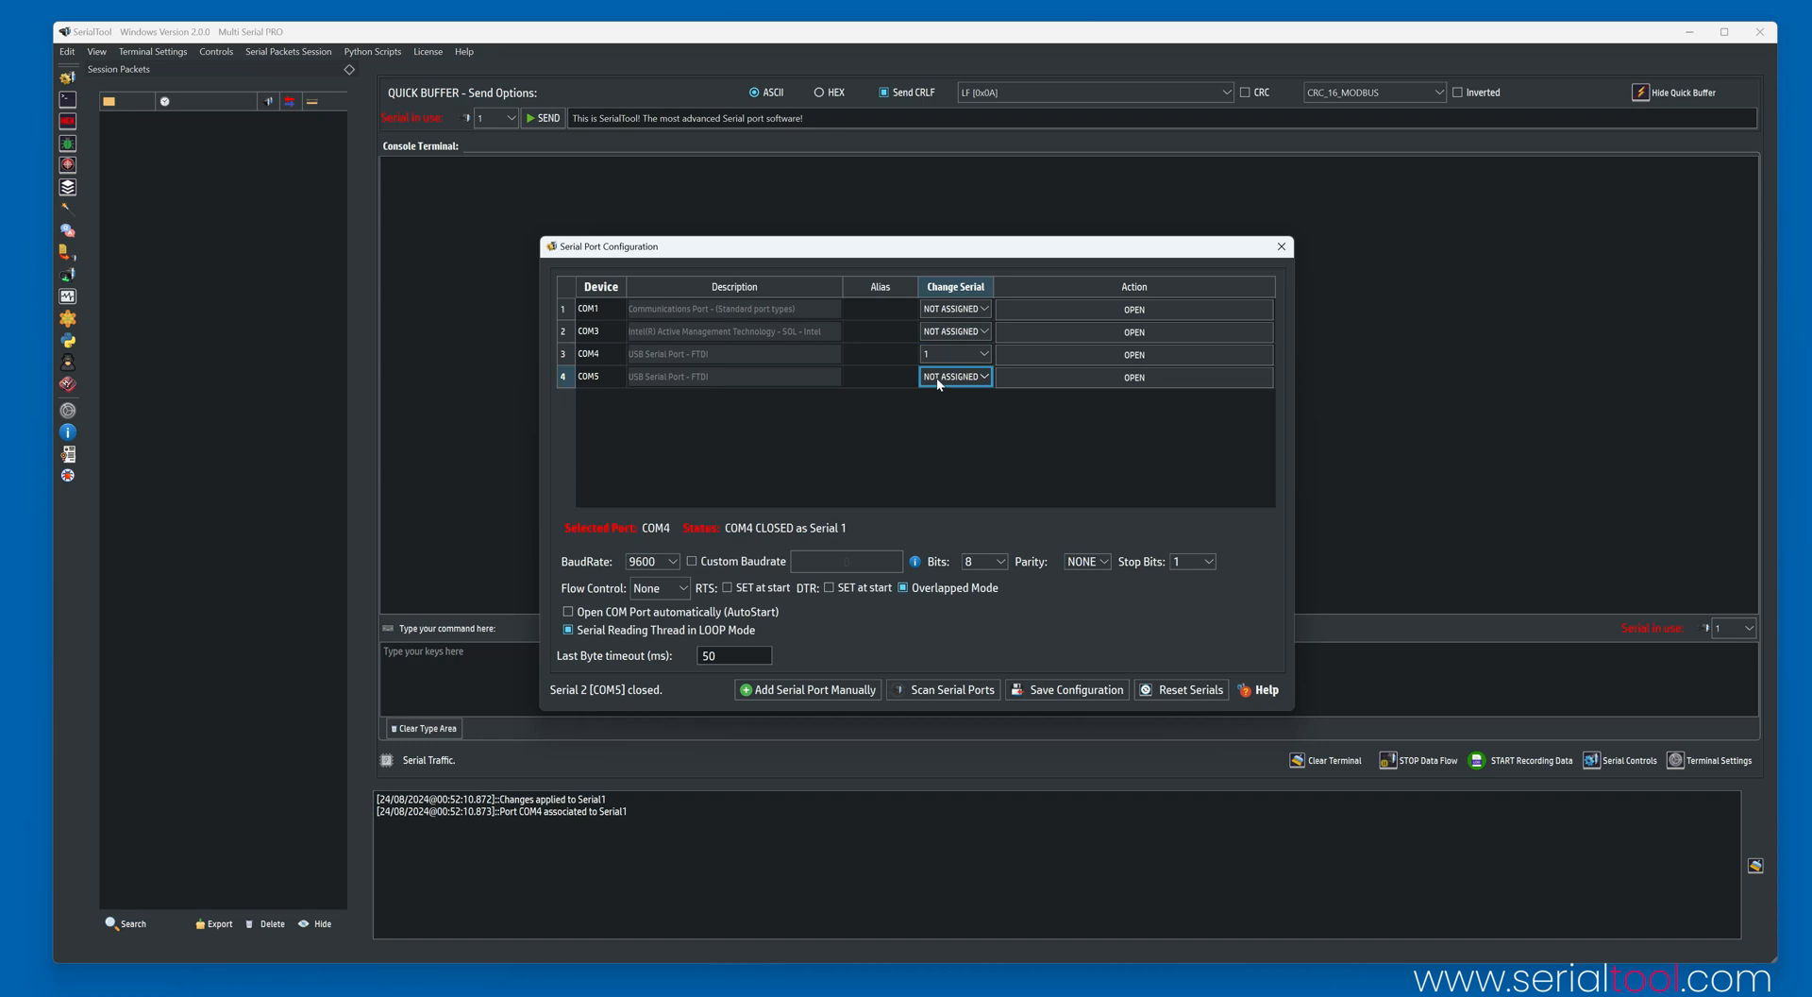
{"action": "left_click", "coordinate": [954, 376]}
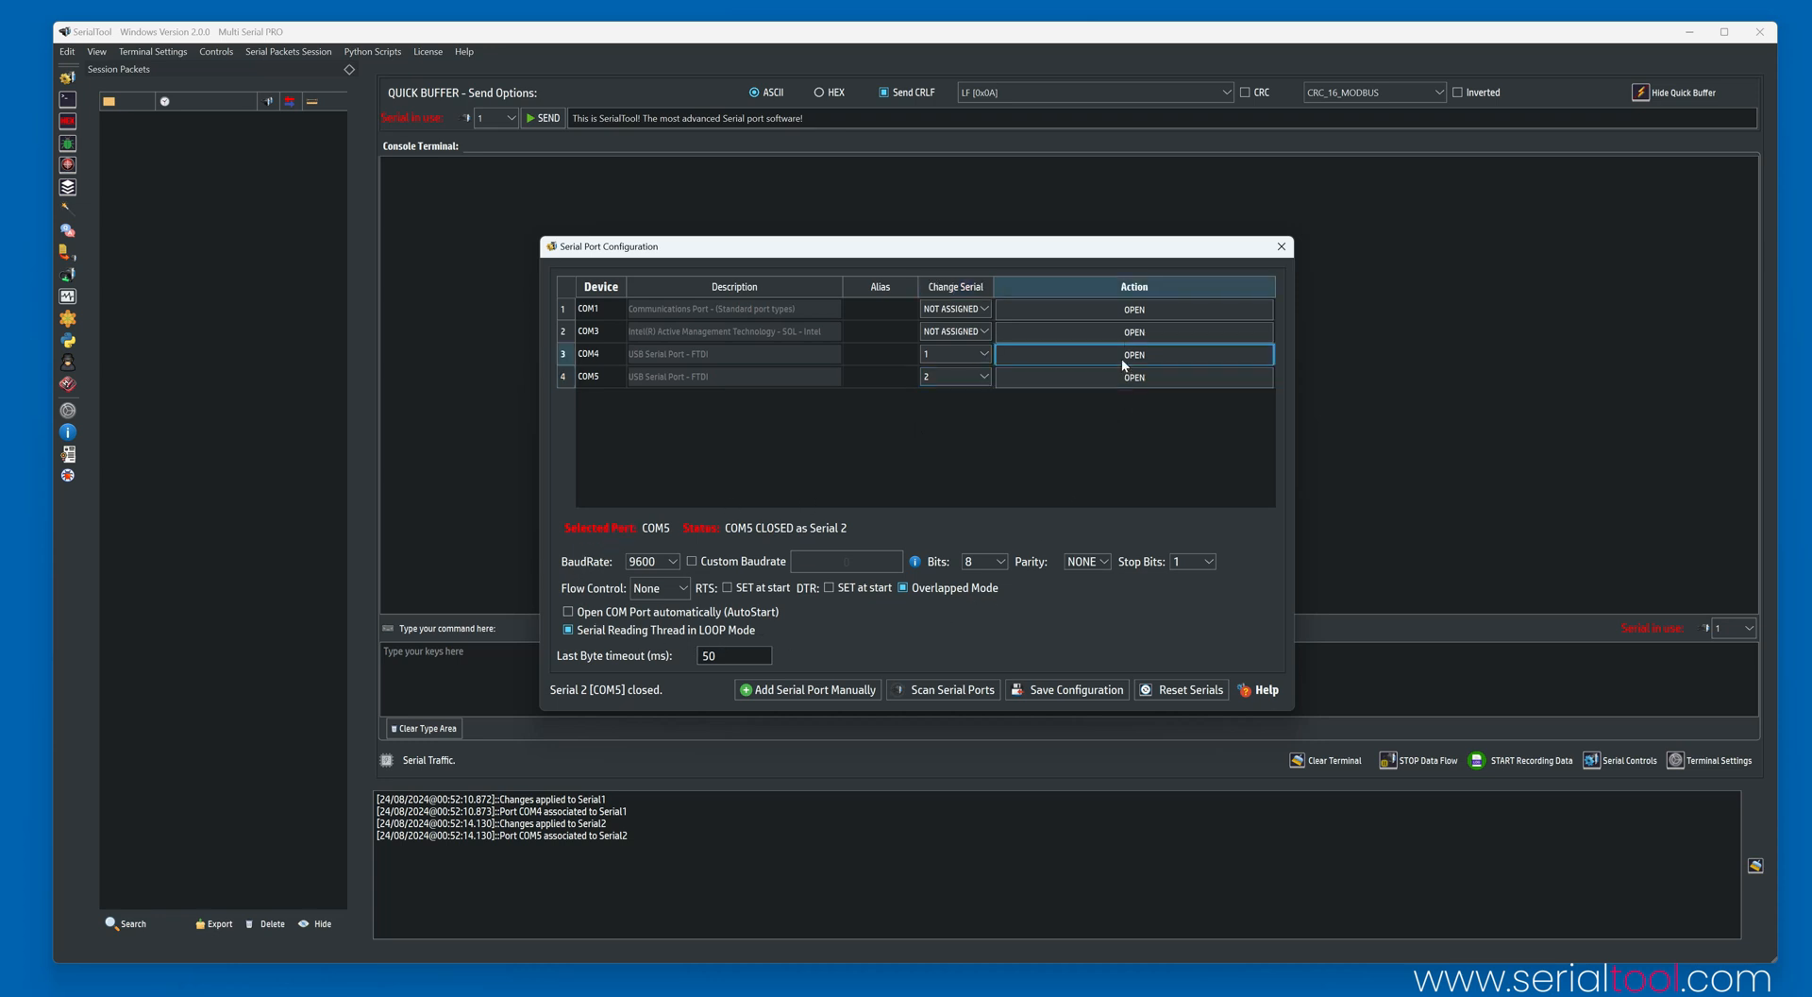
{"action": "left_click", "coordinate": [1134, 354]}
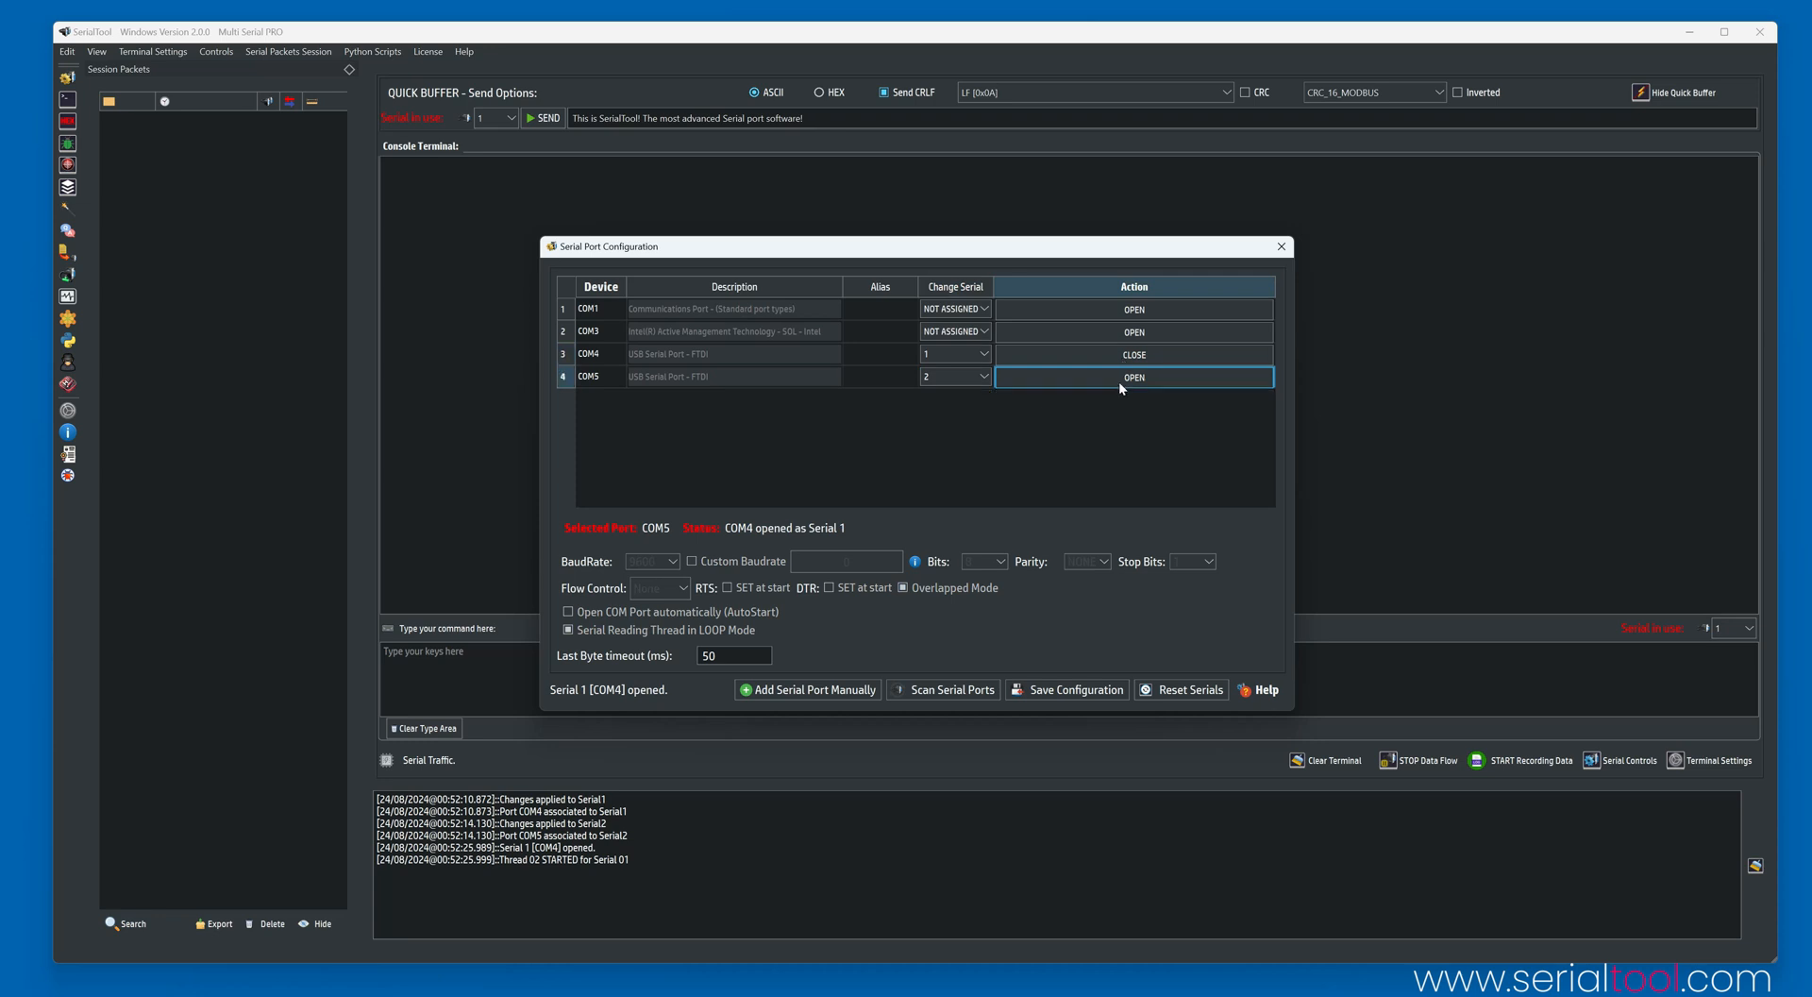
{"action": "left_click", "coordinate": [1133, 377]}
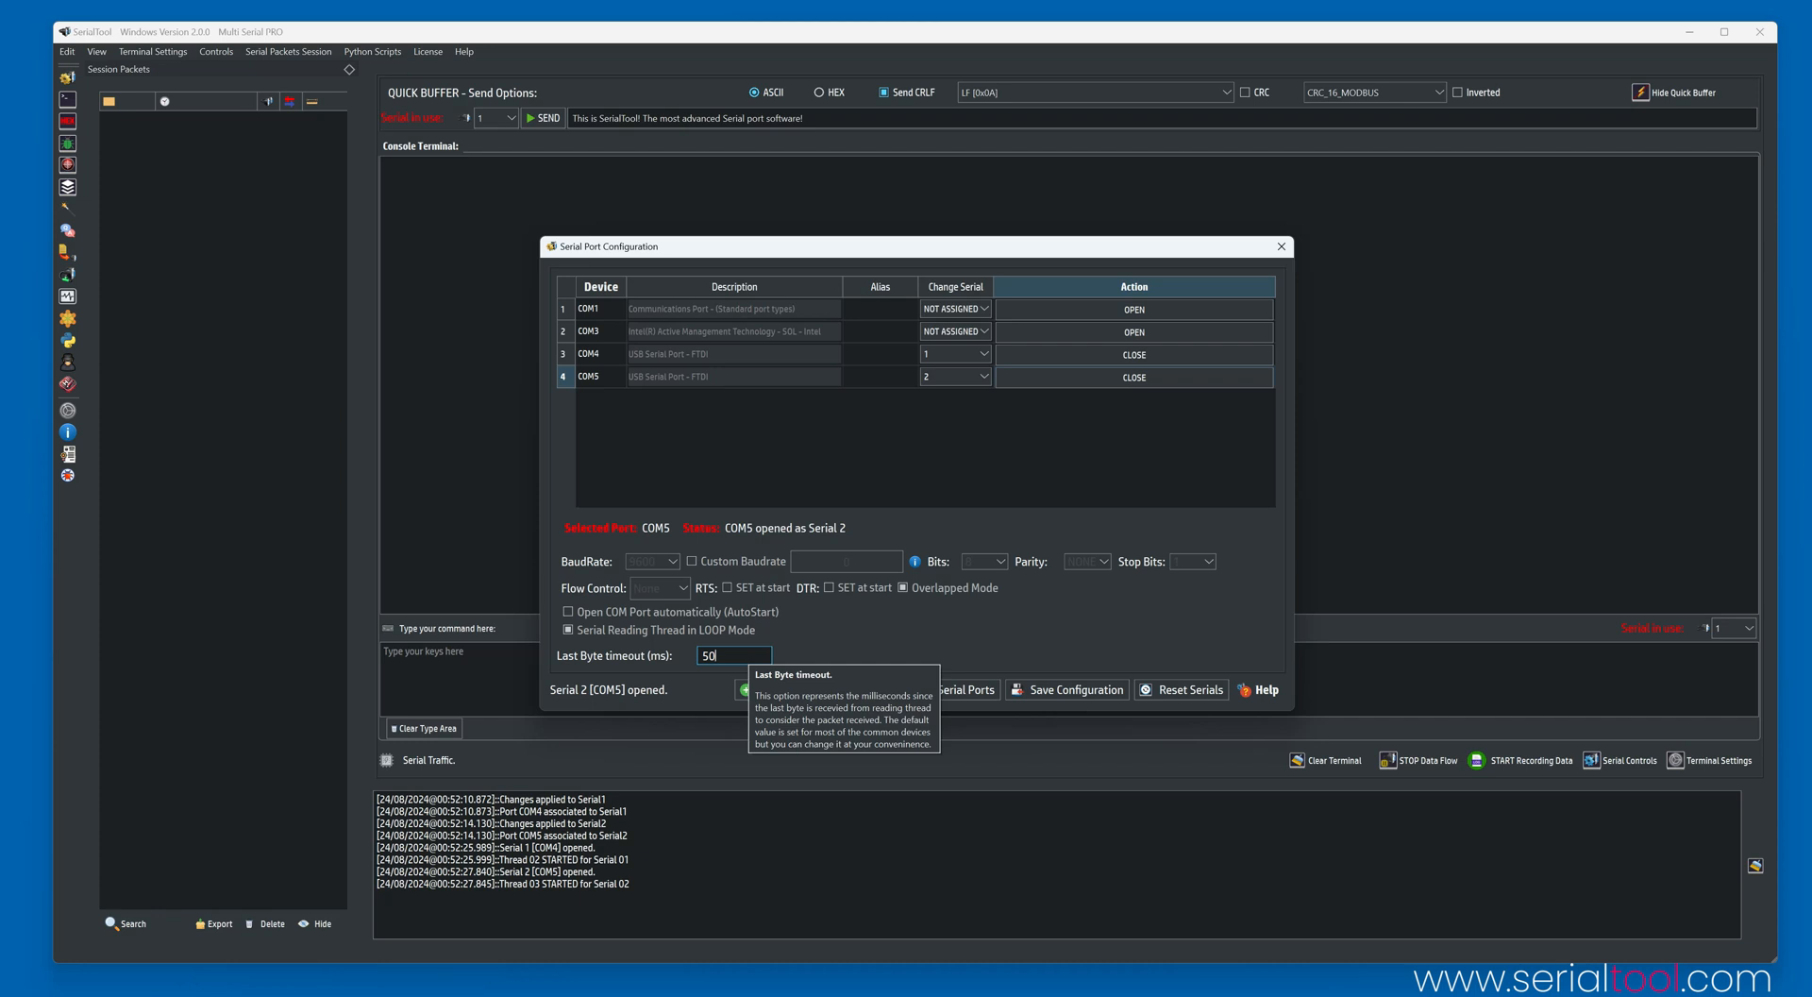
{"action": "mouse_move", "coordinate": [1075, 475]}
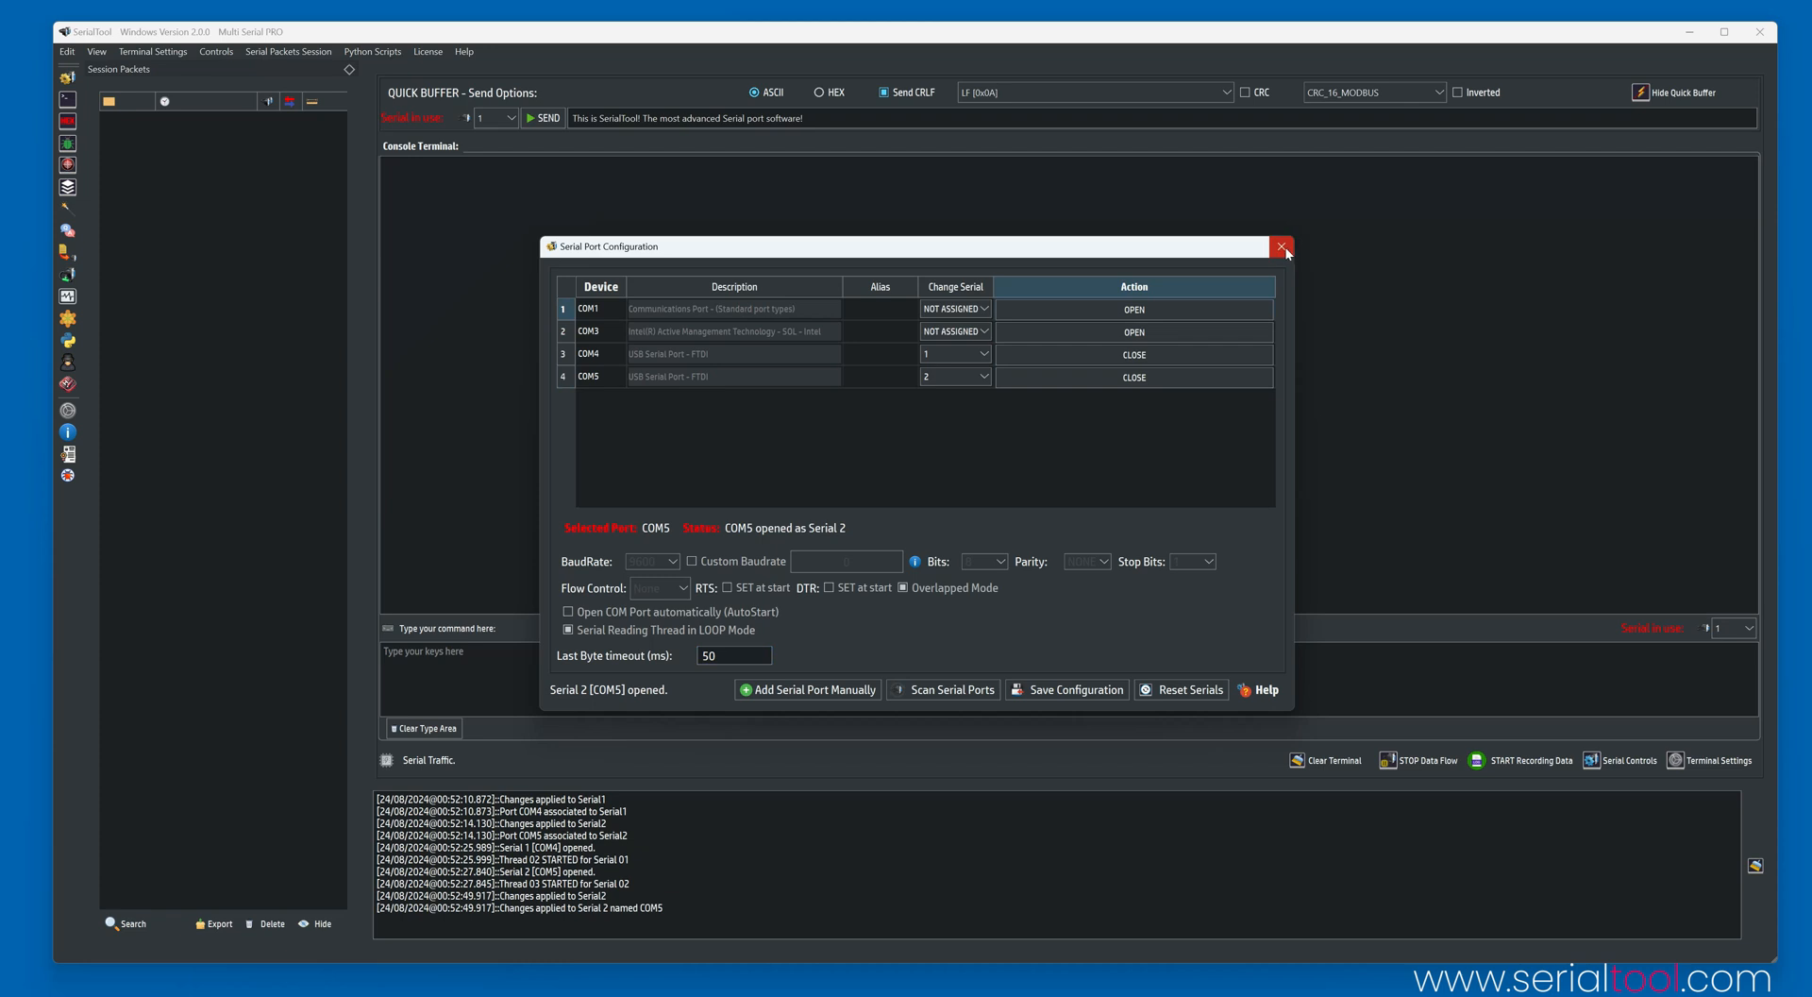
Close the port configuration window and open the Session Packets export dialog.
{"action": "left_click", "coordinate": [1281, 246]}
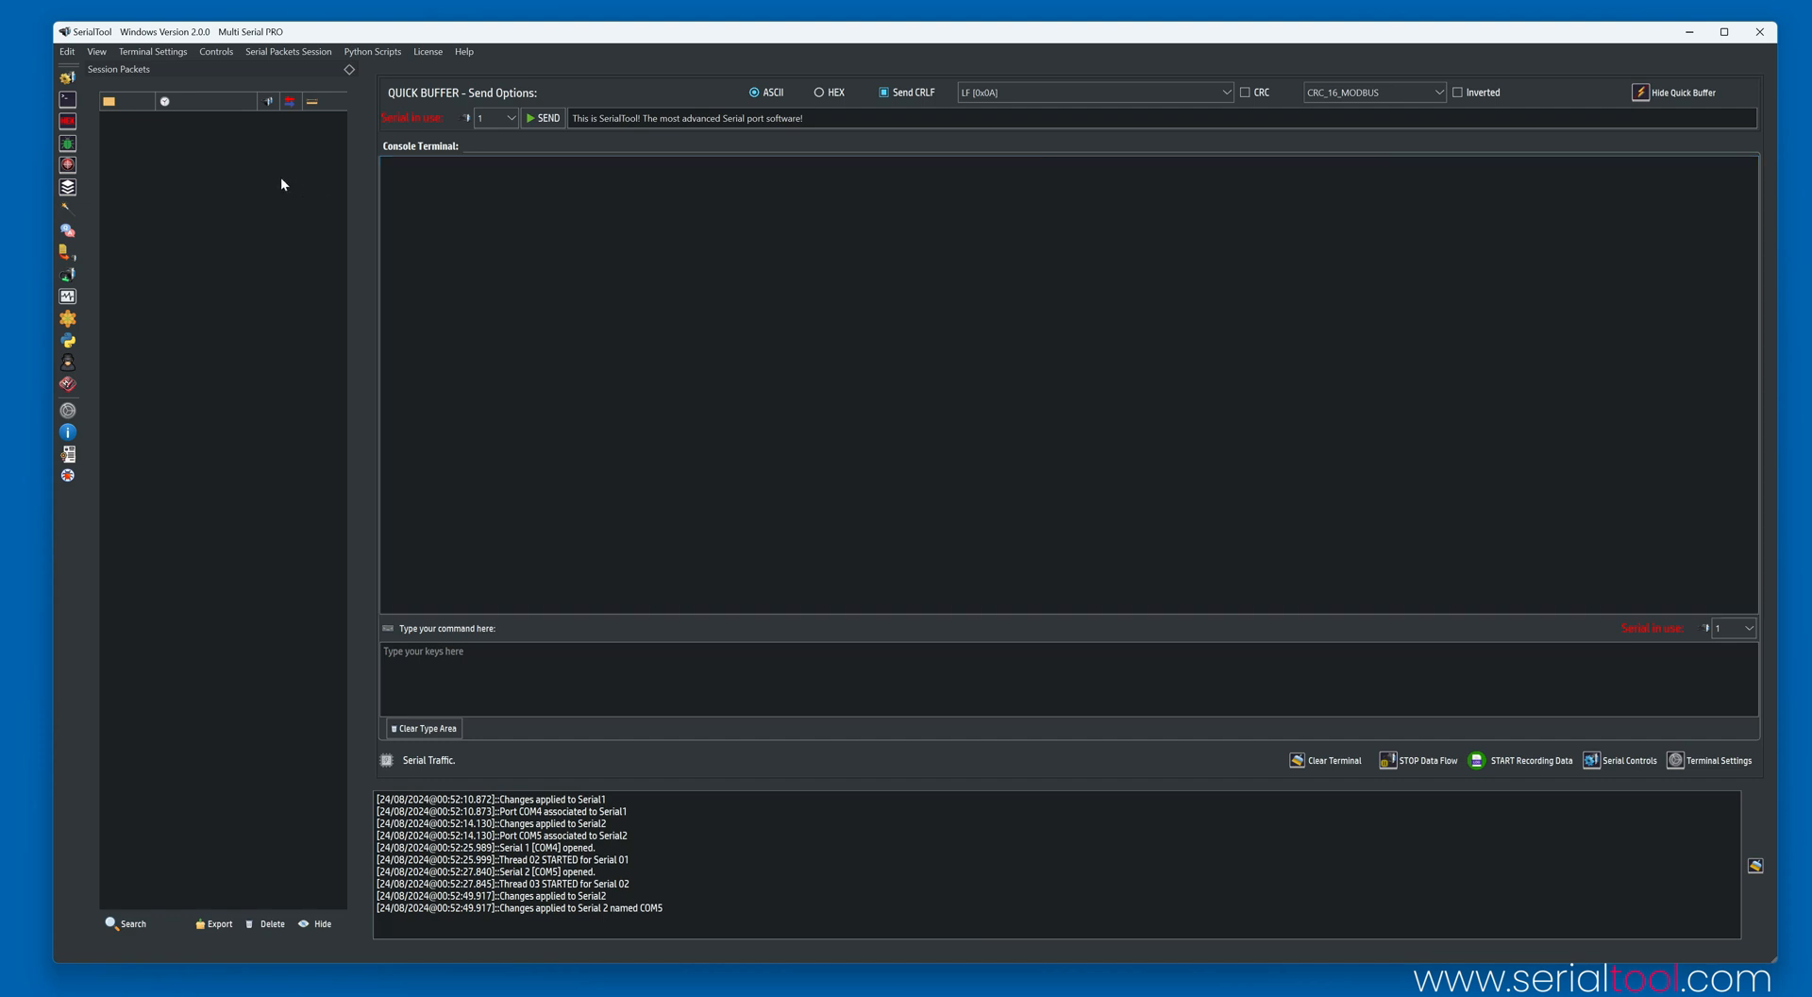
{"action": "mouse_move", "coordinate": [129, 353]}
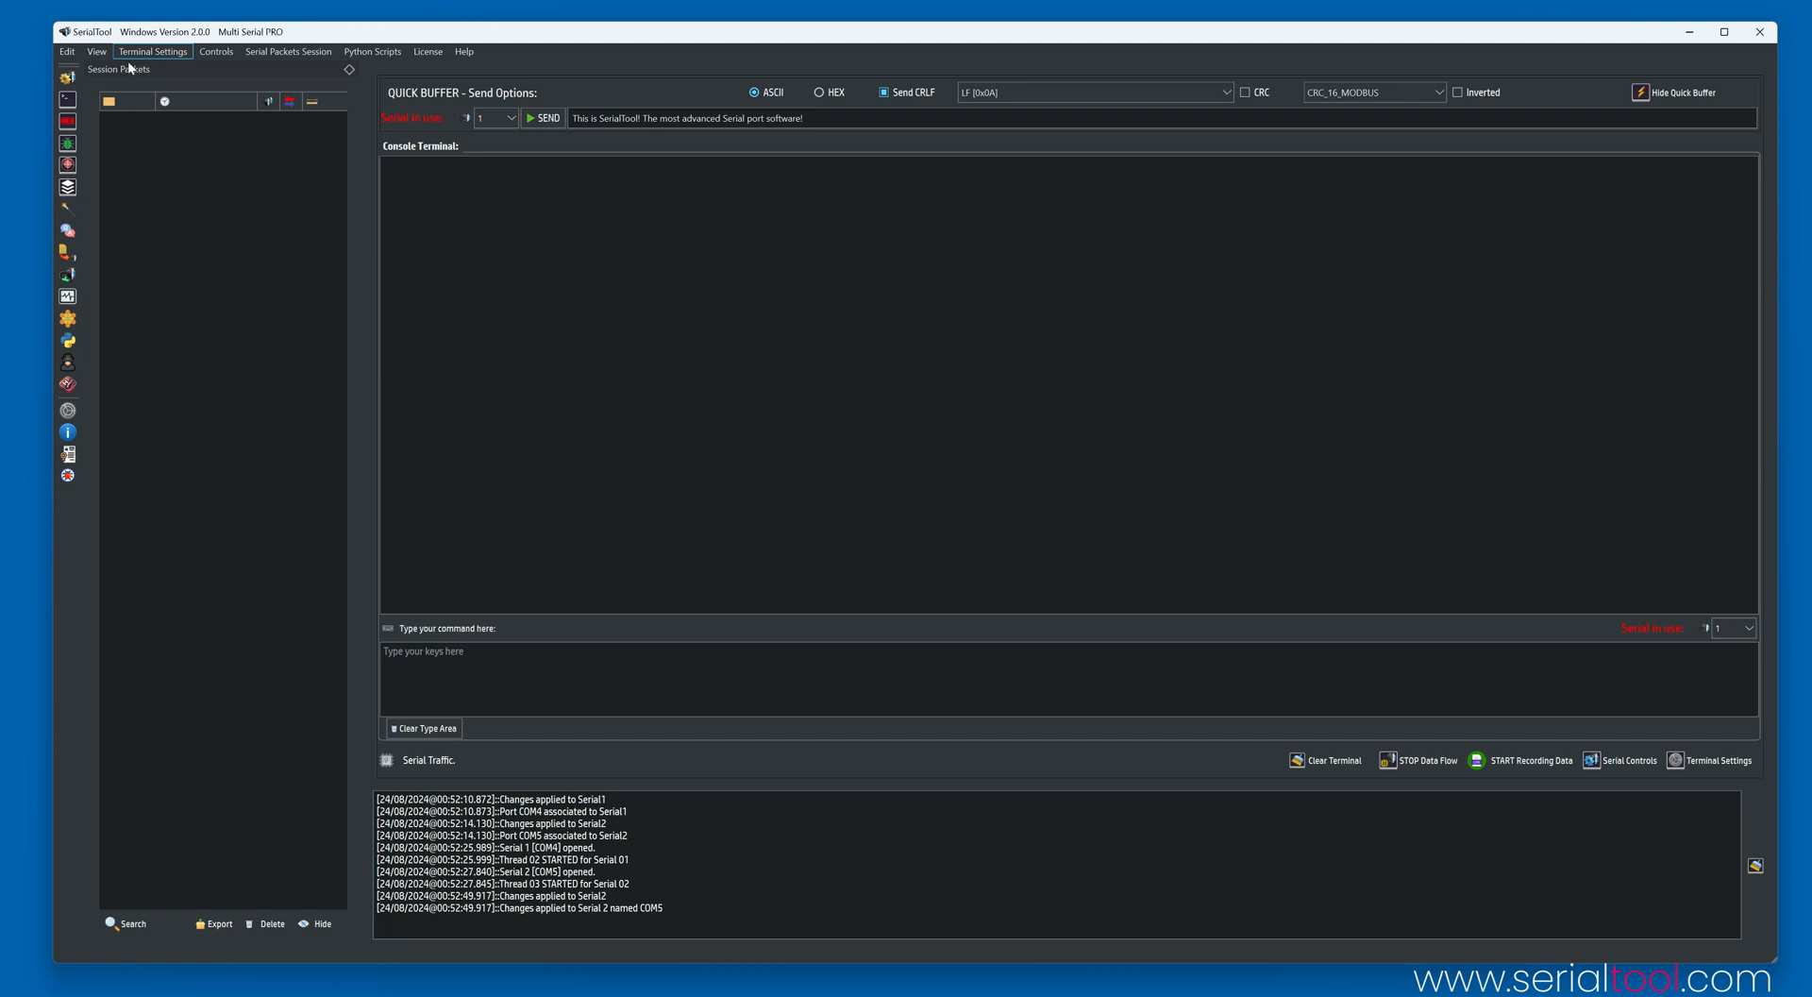
{"action": "mouse_move", "coordinate": [181, 265]}
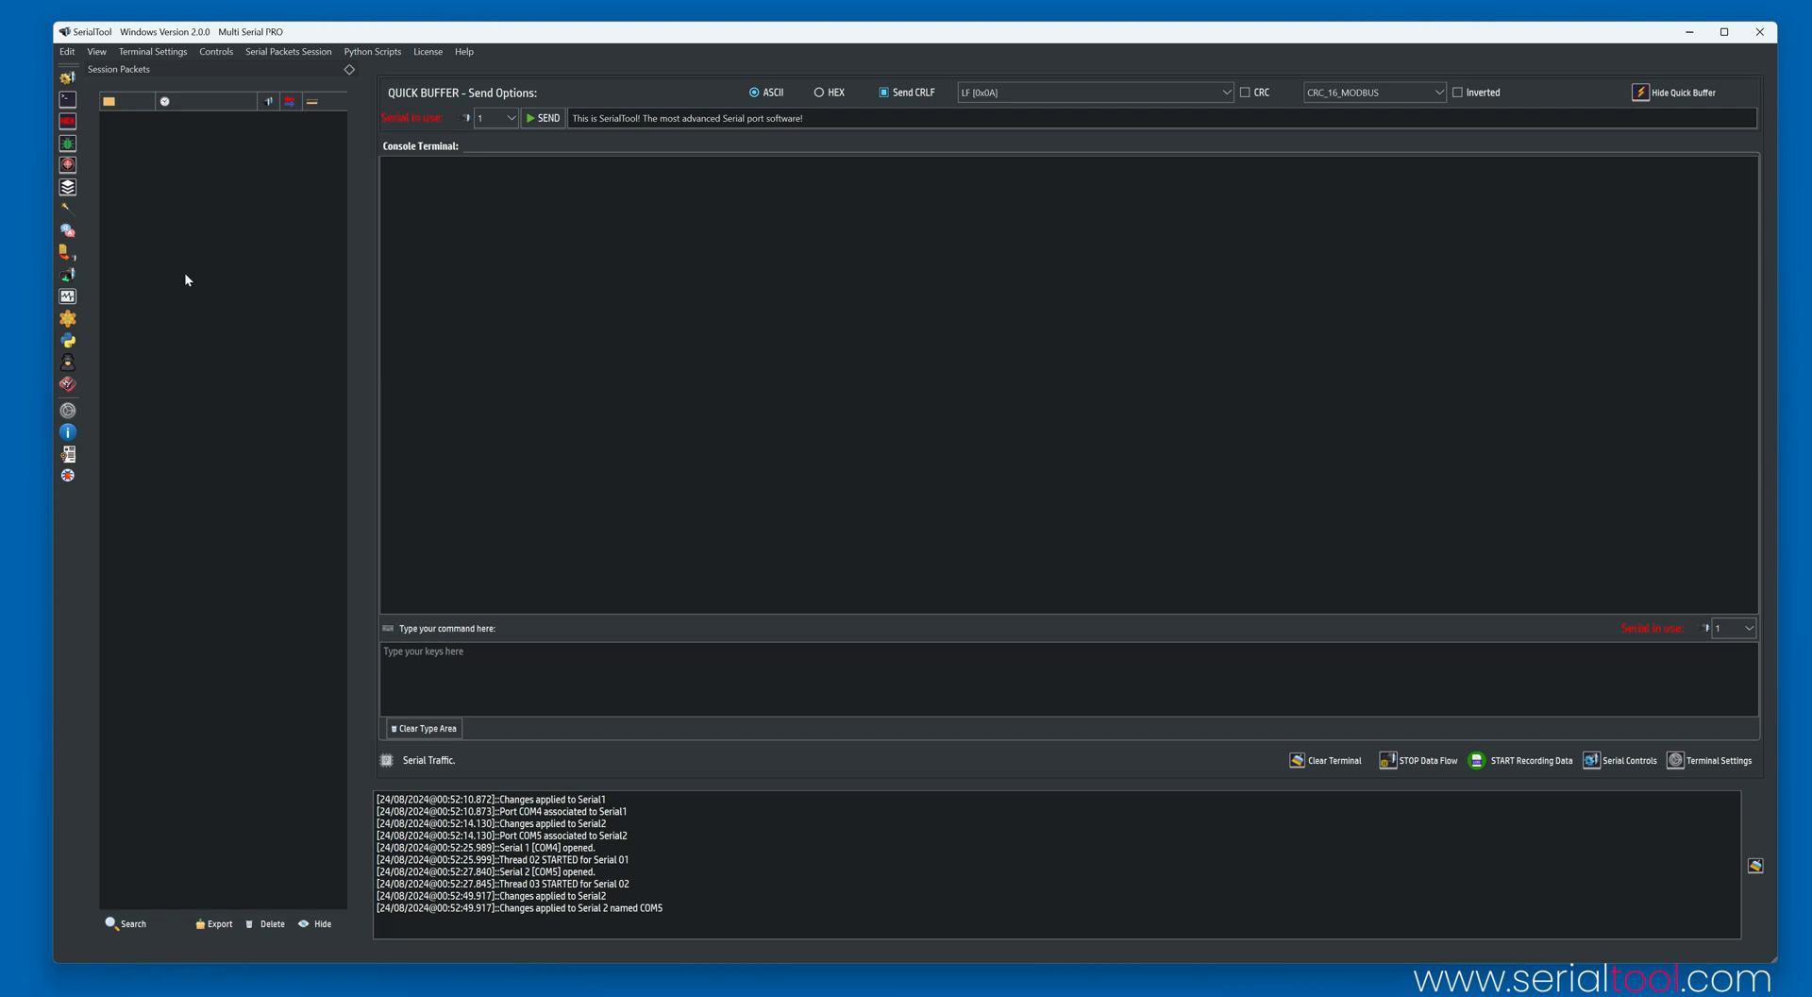
{"action": "mouse_move", "coordinate": [135, 930]}
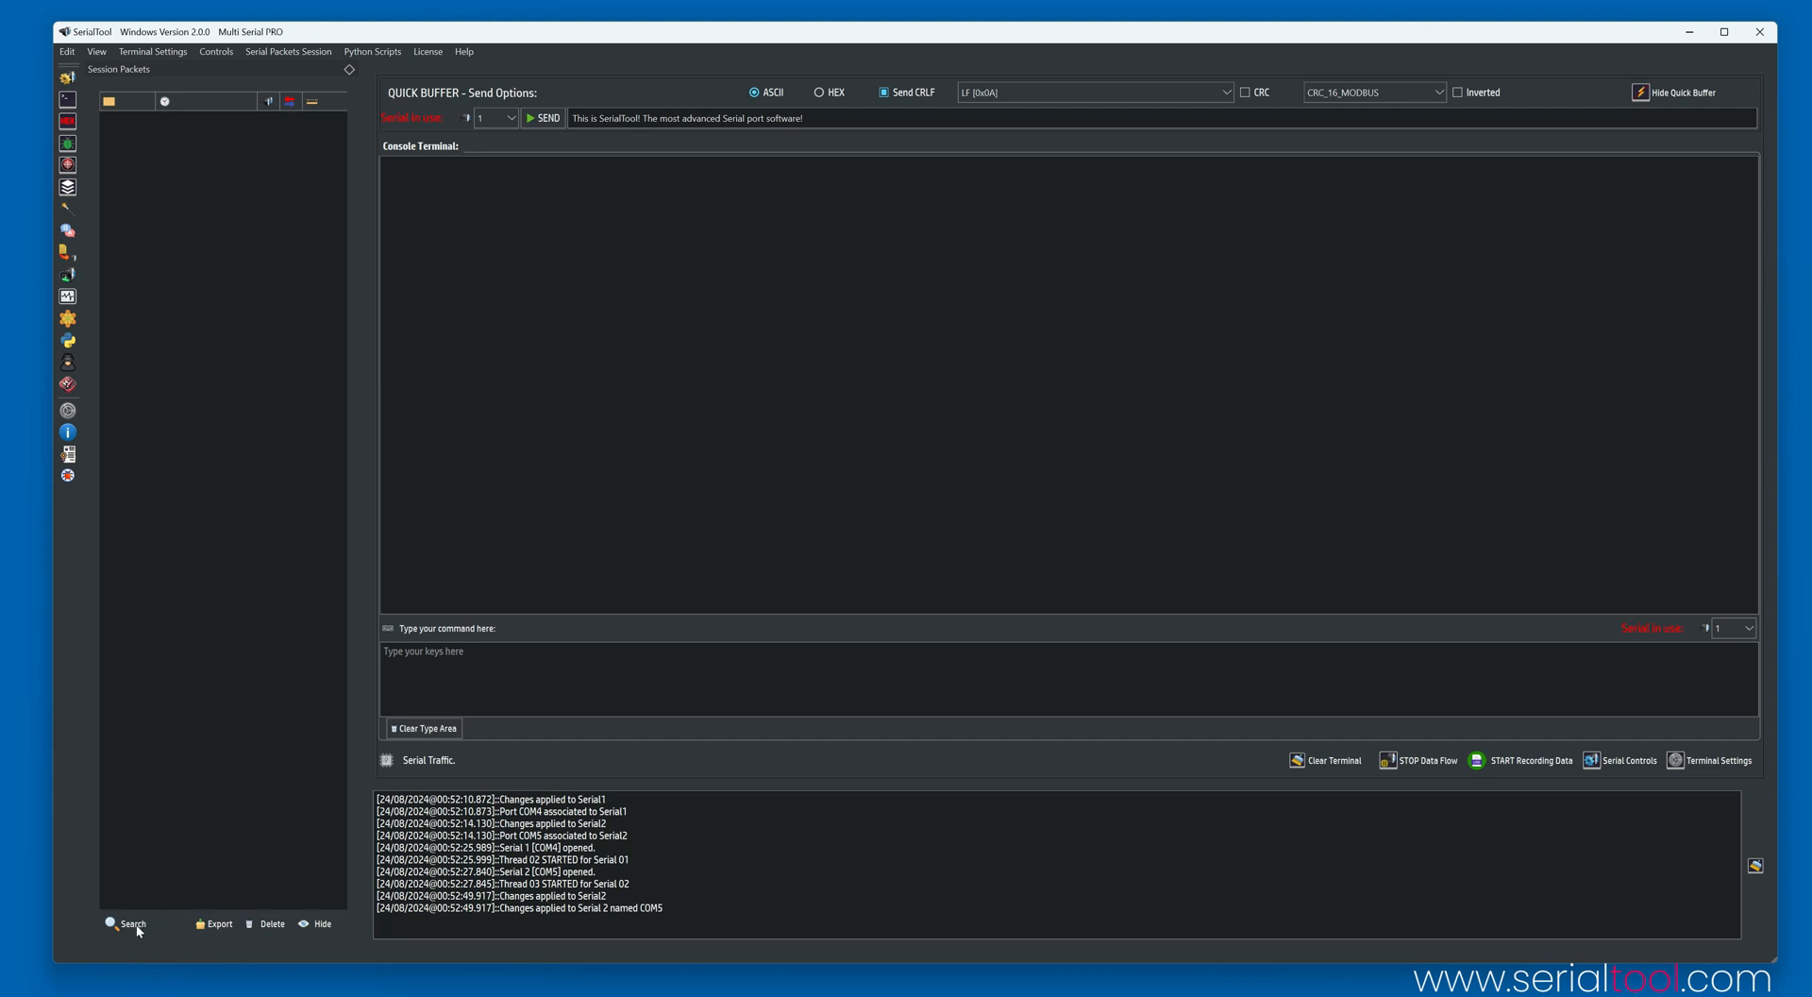
{"action": "mouse_move", "coordinate": [142, 927]}
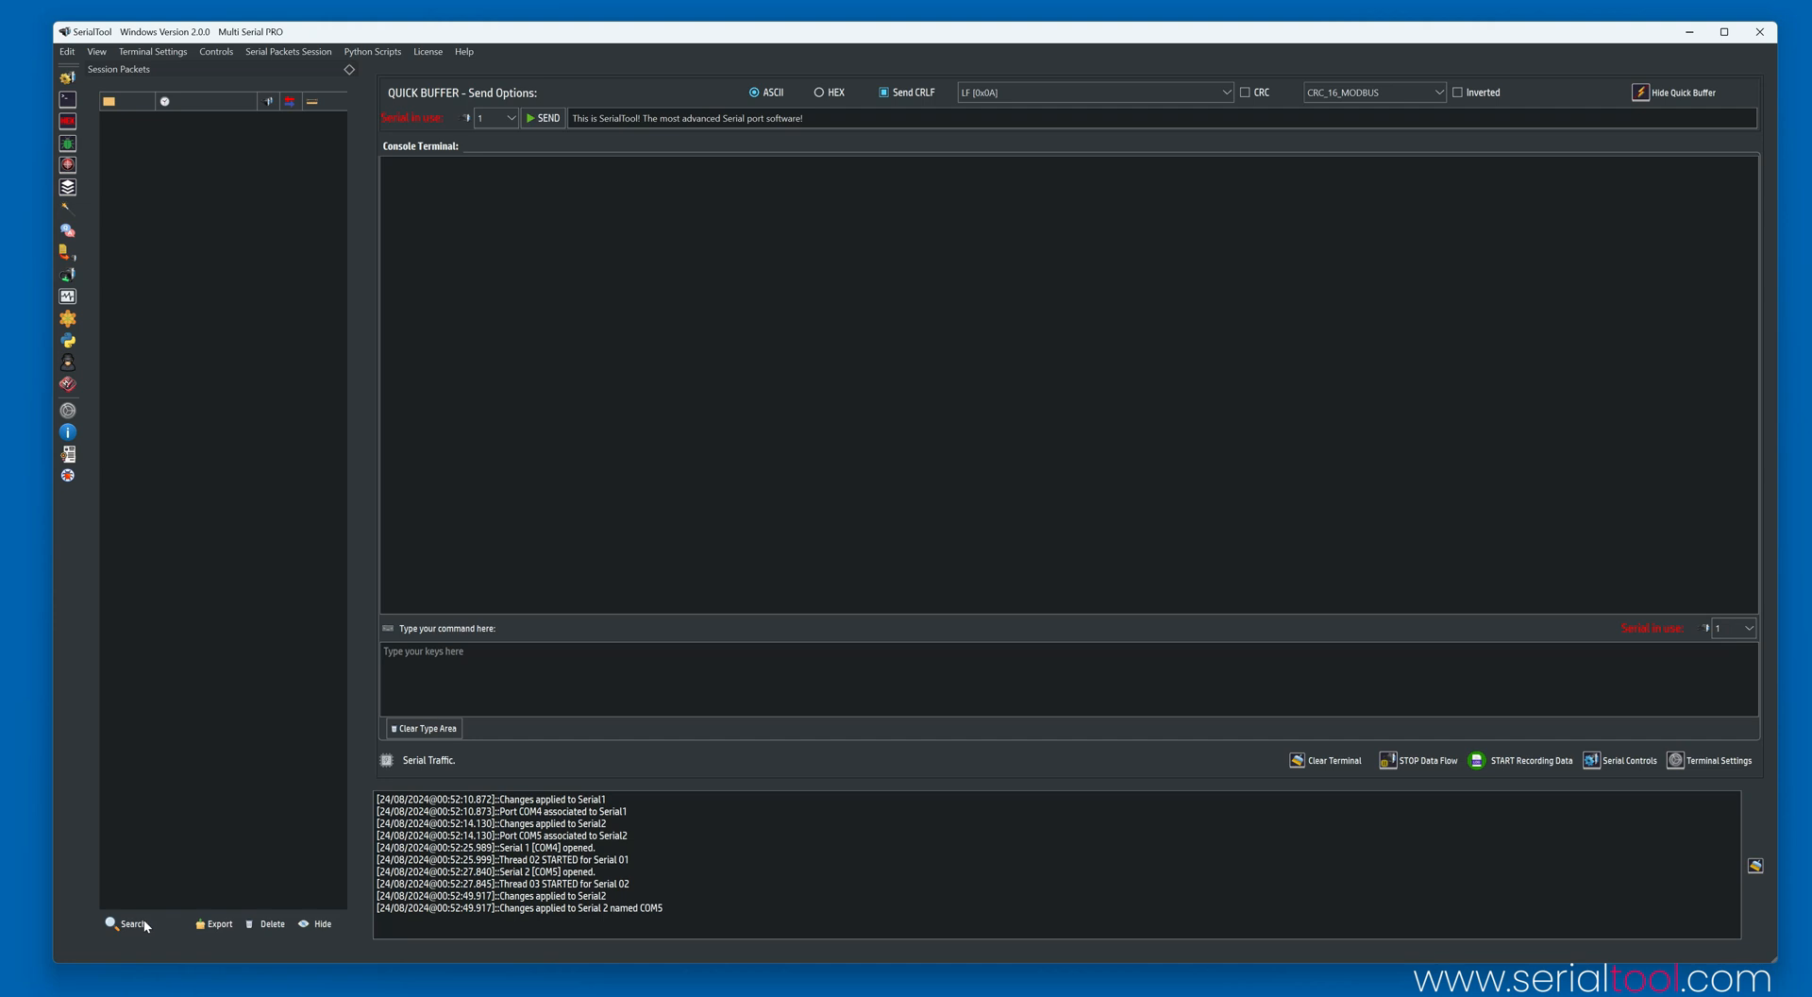
{"action": "mouse_move", "coordinate": [215, 924]}
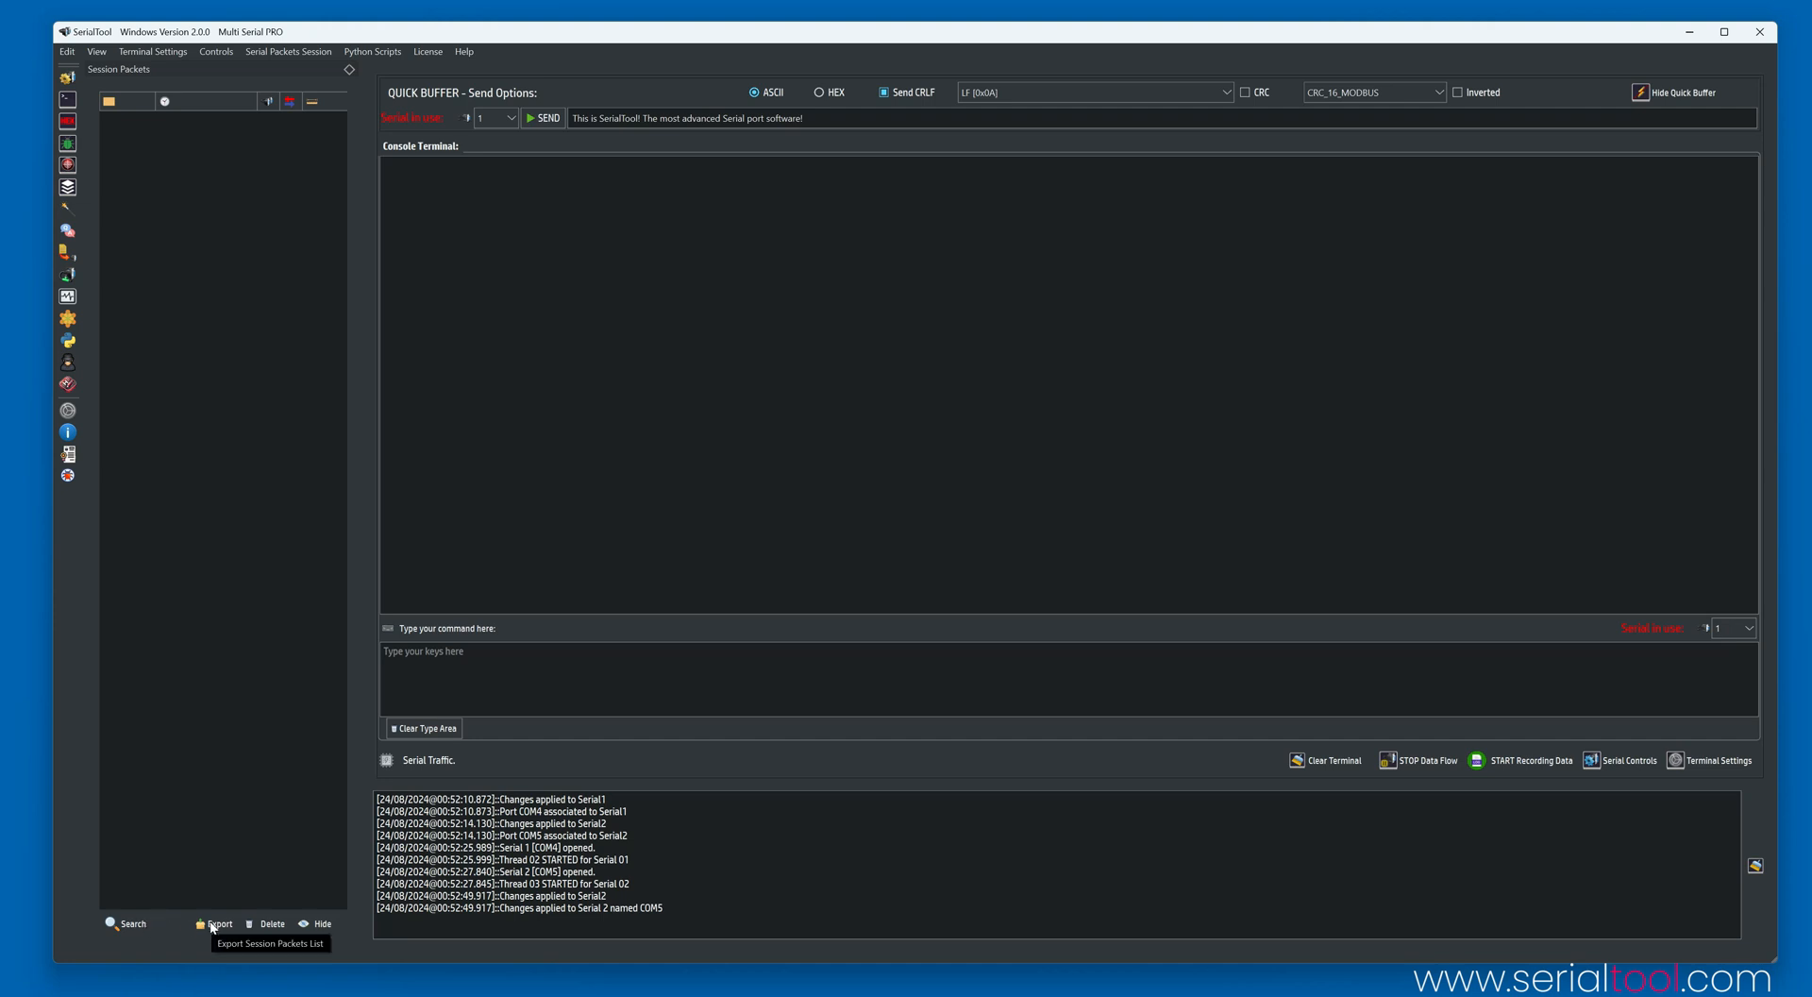
{"action": "left_click", "coordinate": [215, 923]}
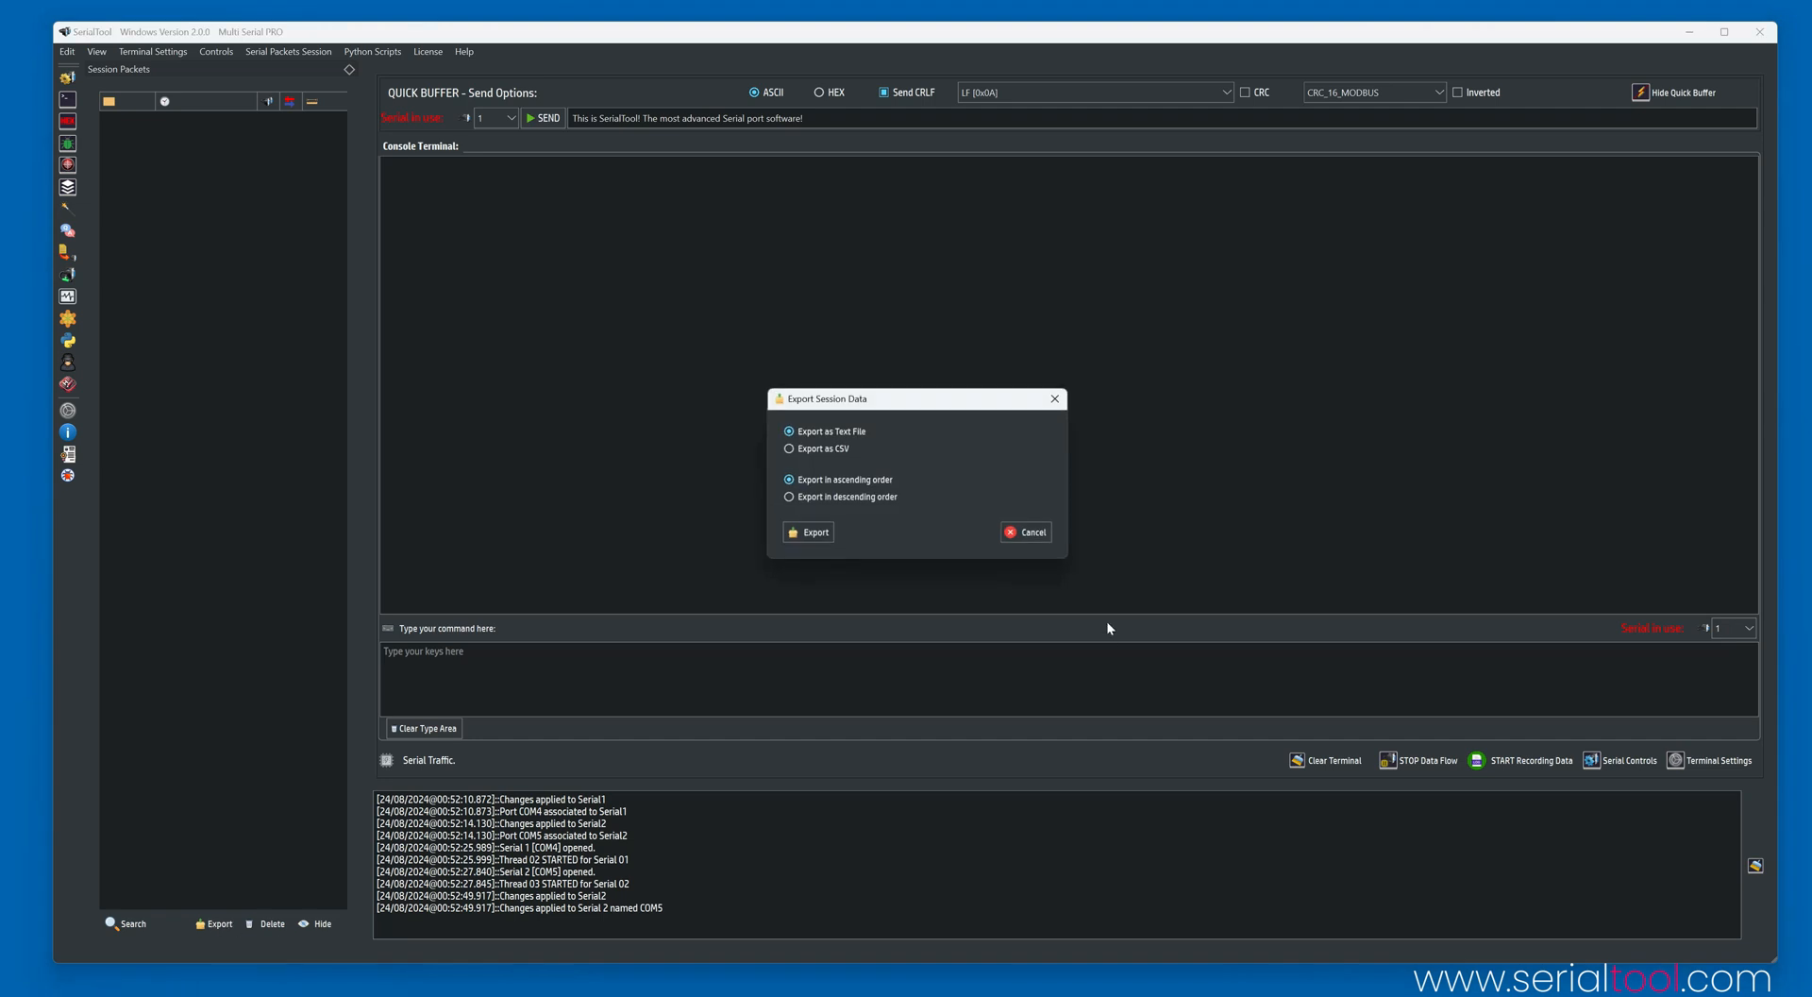
Cancel the Export Session Data dialog without exporting anything.
{"action": "left_click", "coordinate": [1024, 531]}
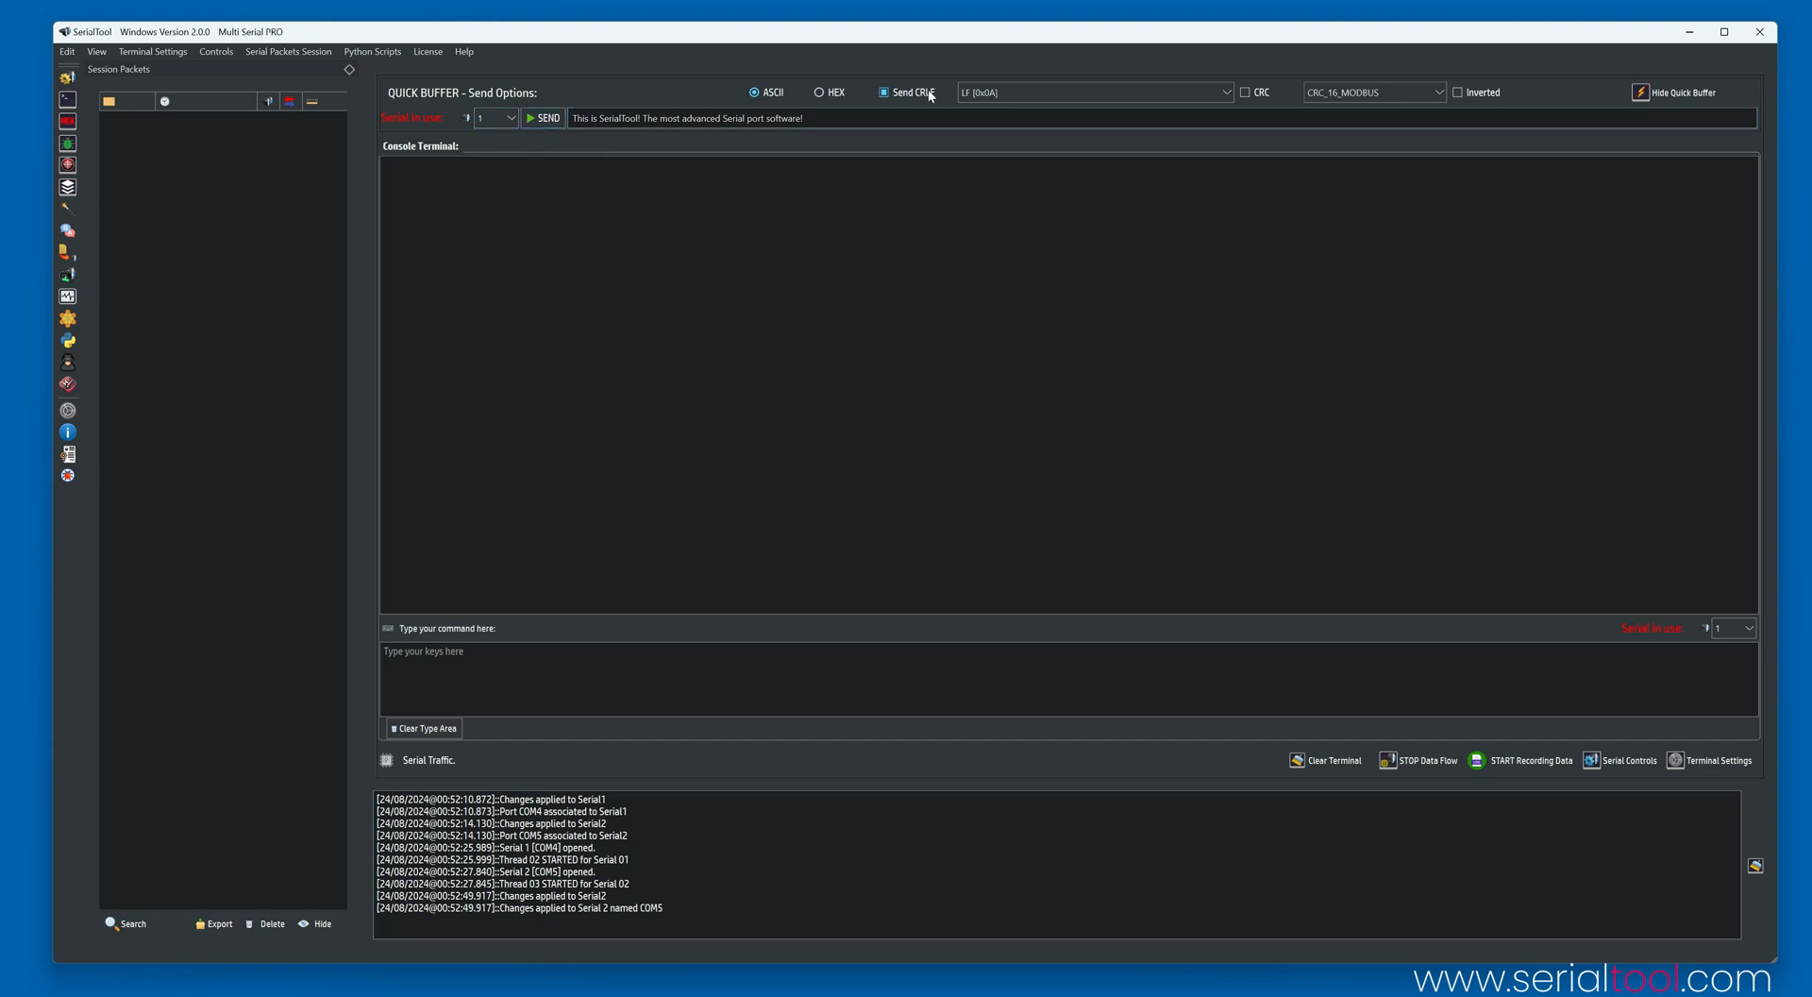
{"action": "left_click", "coordinate": [1371, 91]}
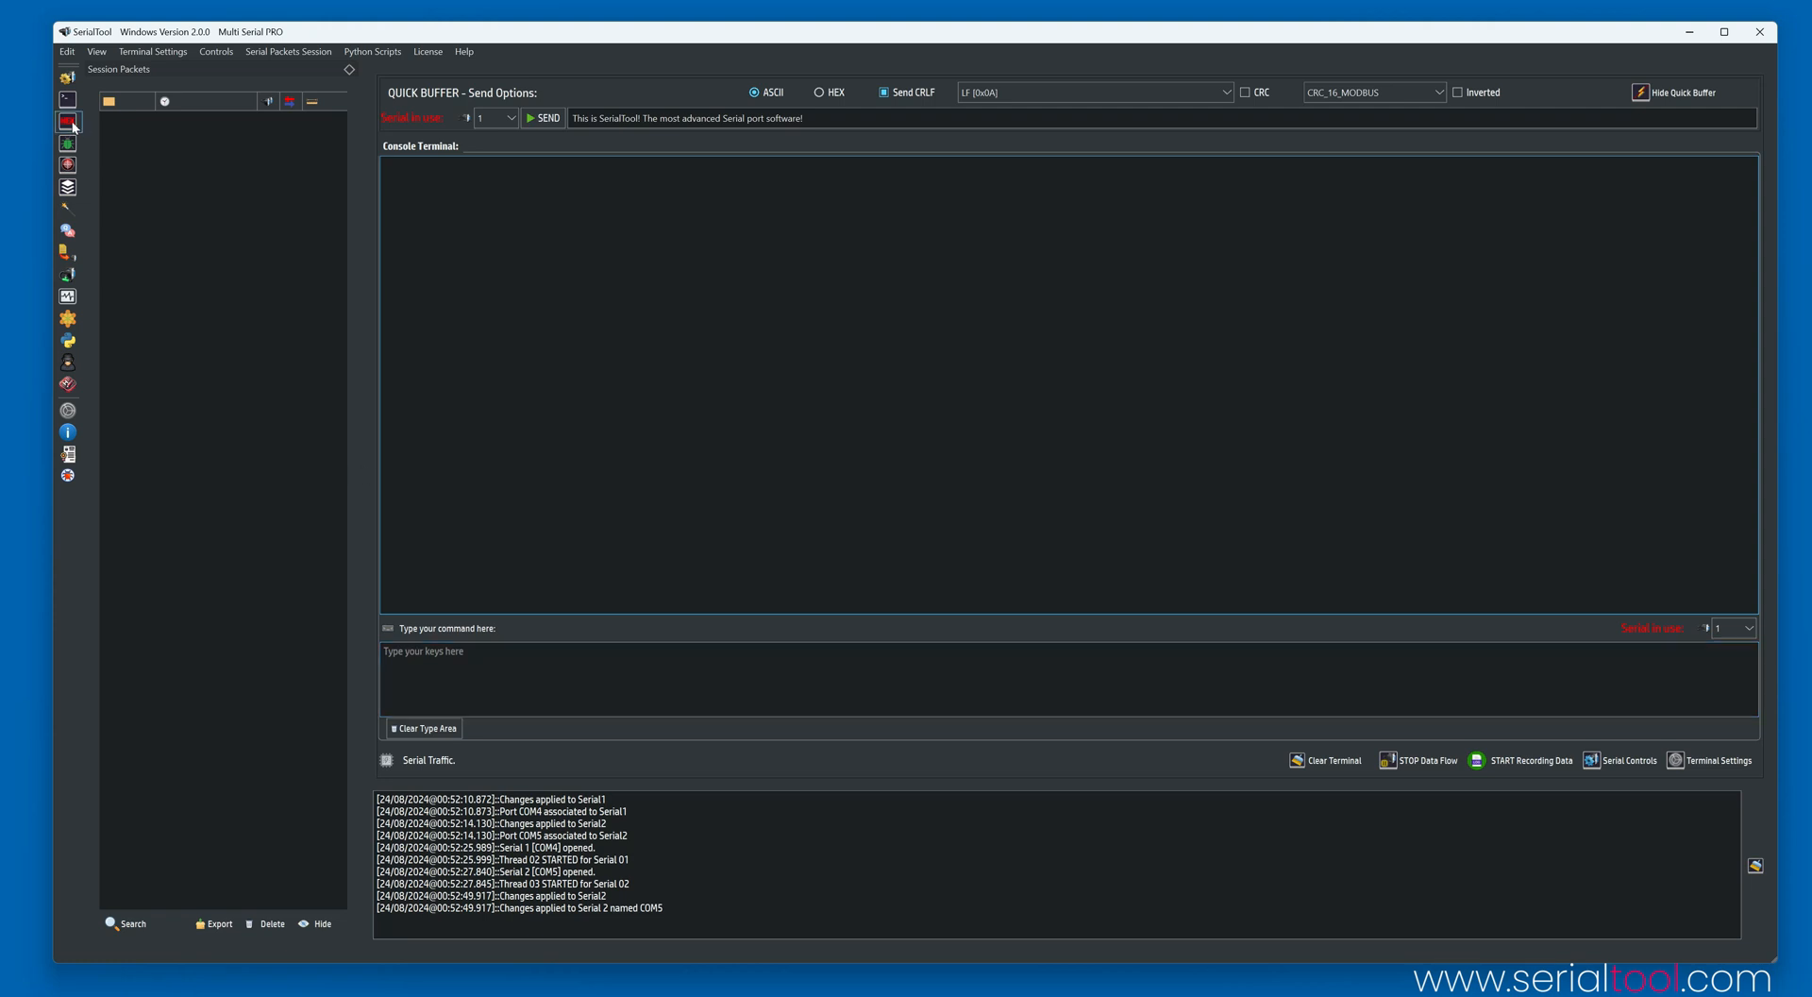
Switch to Hex View, check Hex View Options, then return to Current Byte Encoding.
{"action": "left_click", "coordinate": [68, 124]}
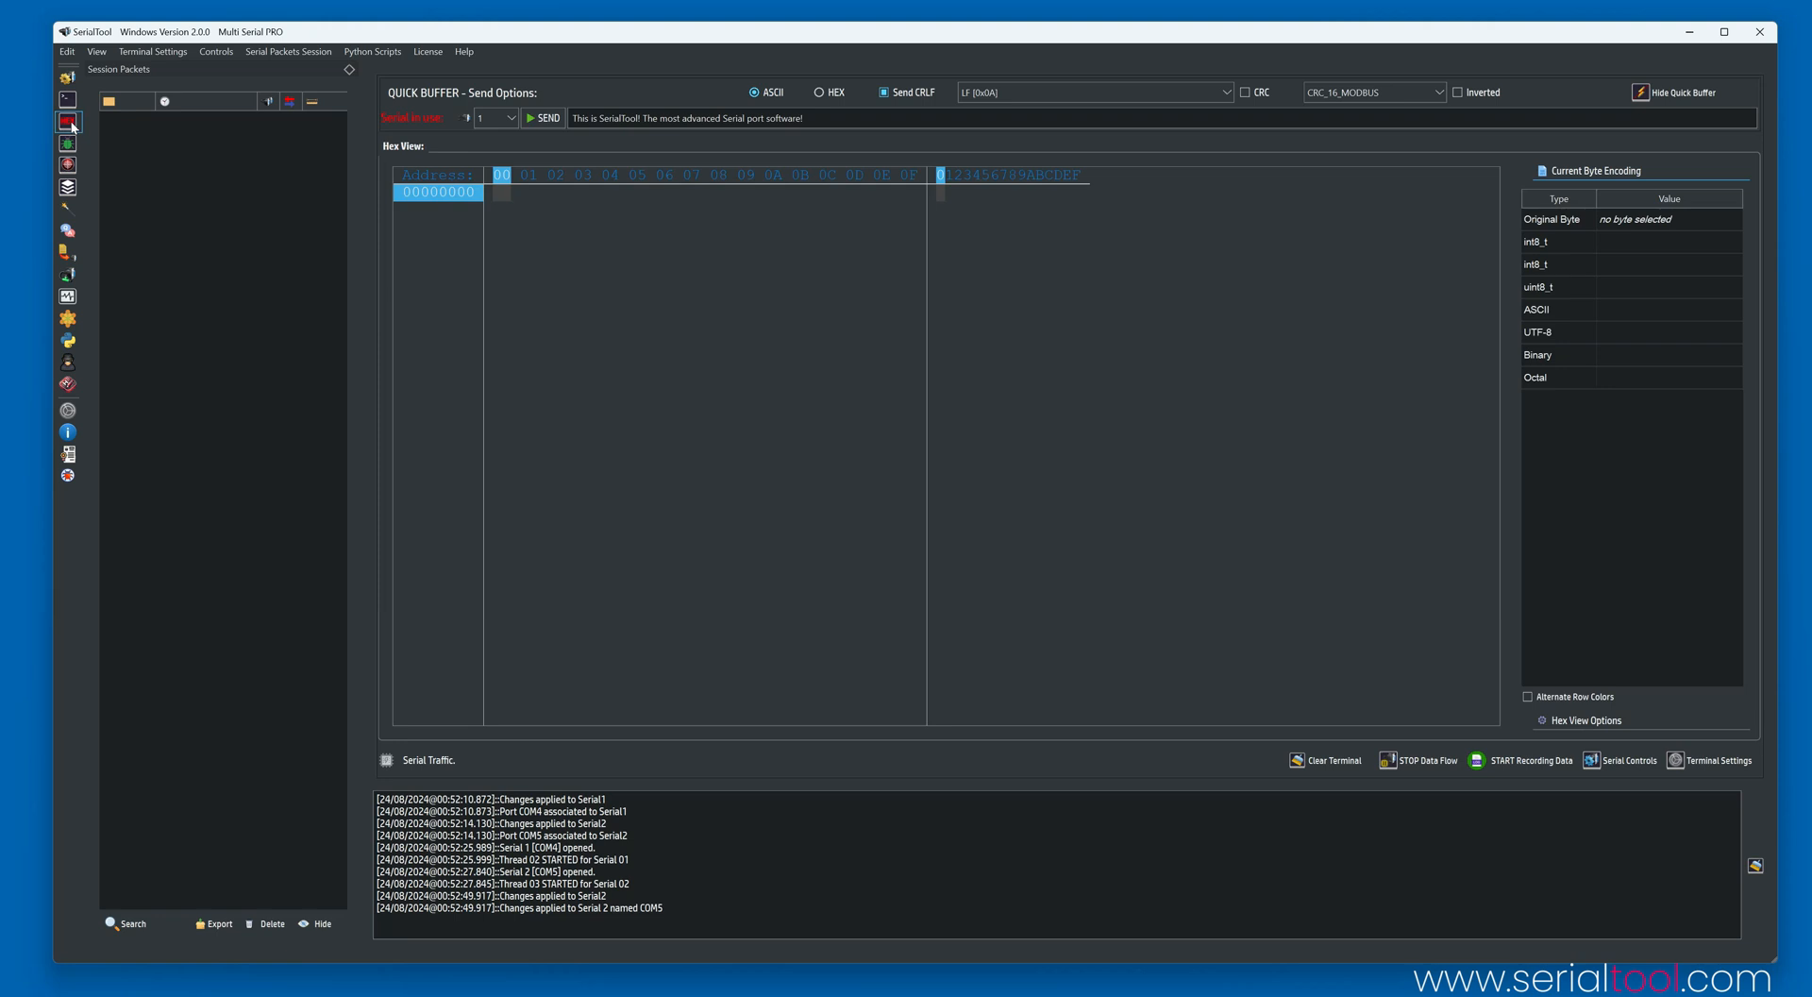
{"action": "mouse_move", "coordinate": [67, 122]}
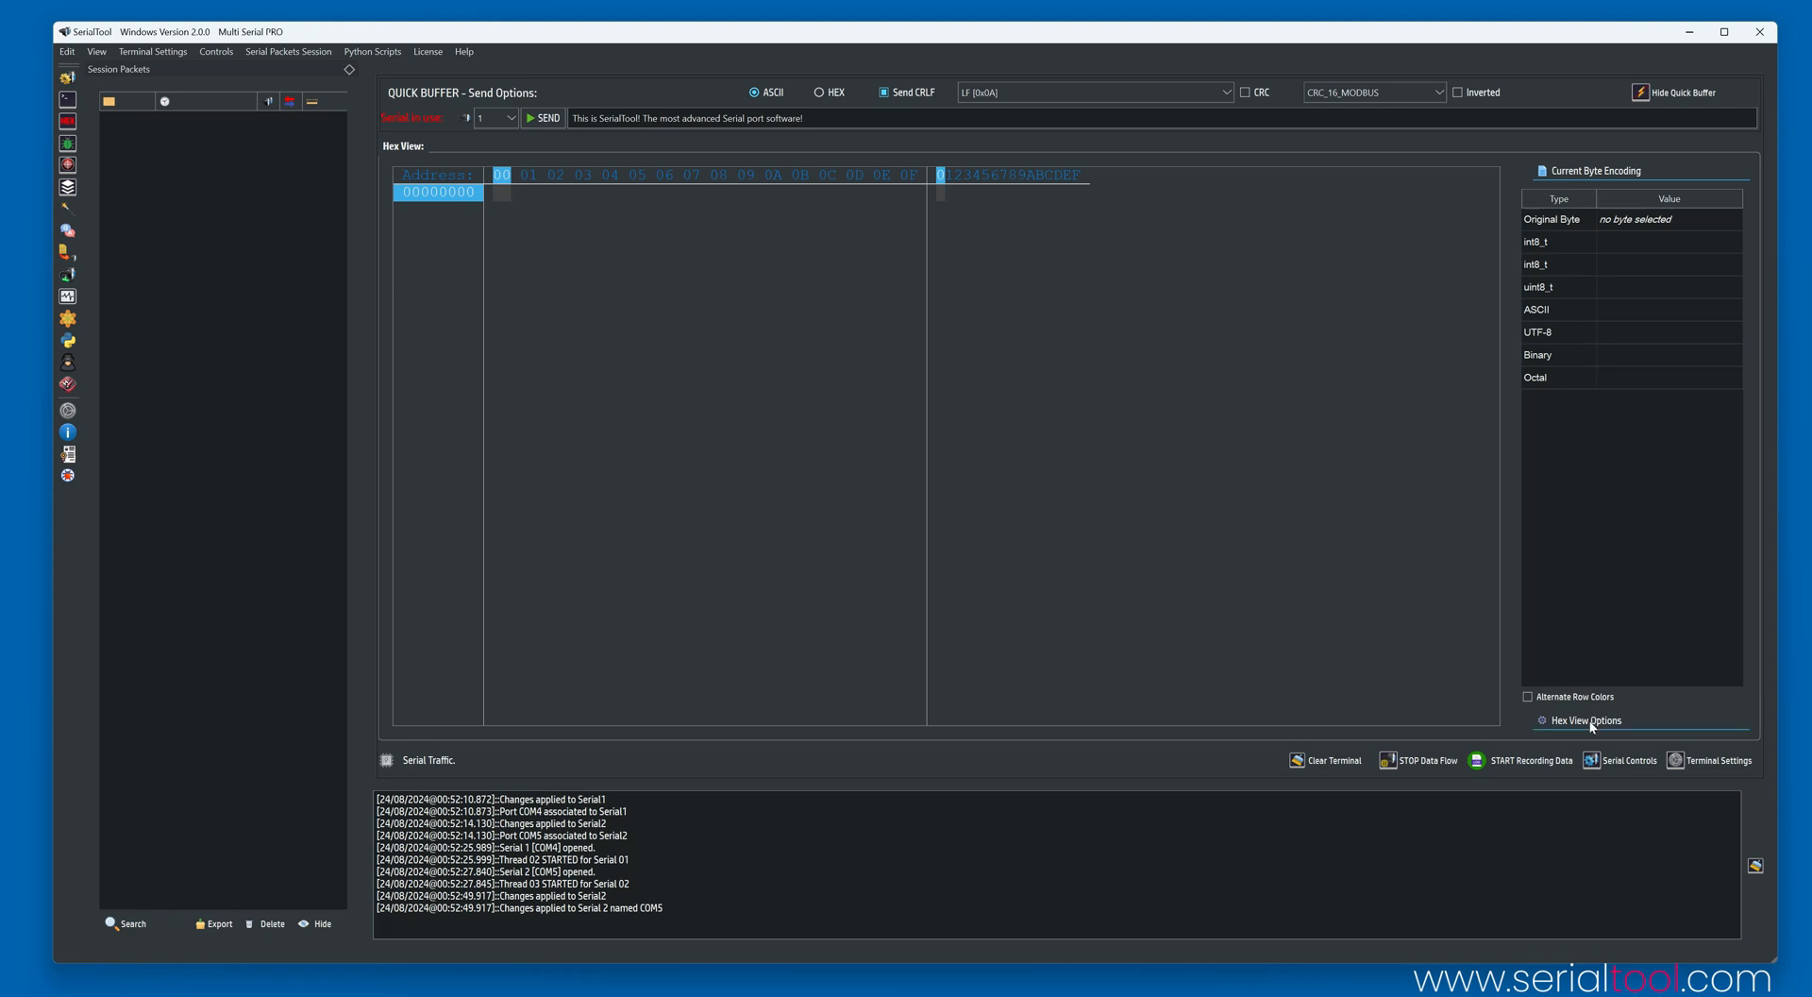
{"action": "left_click", "coordinate": [1585, 720]}
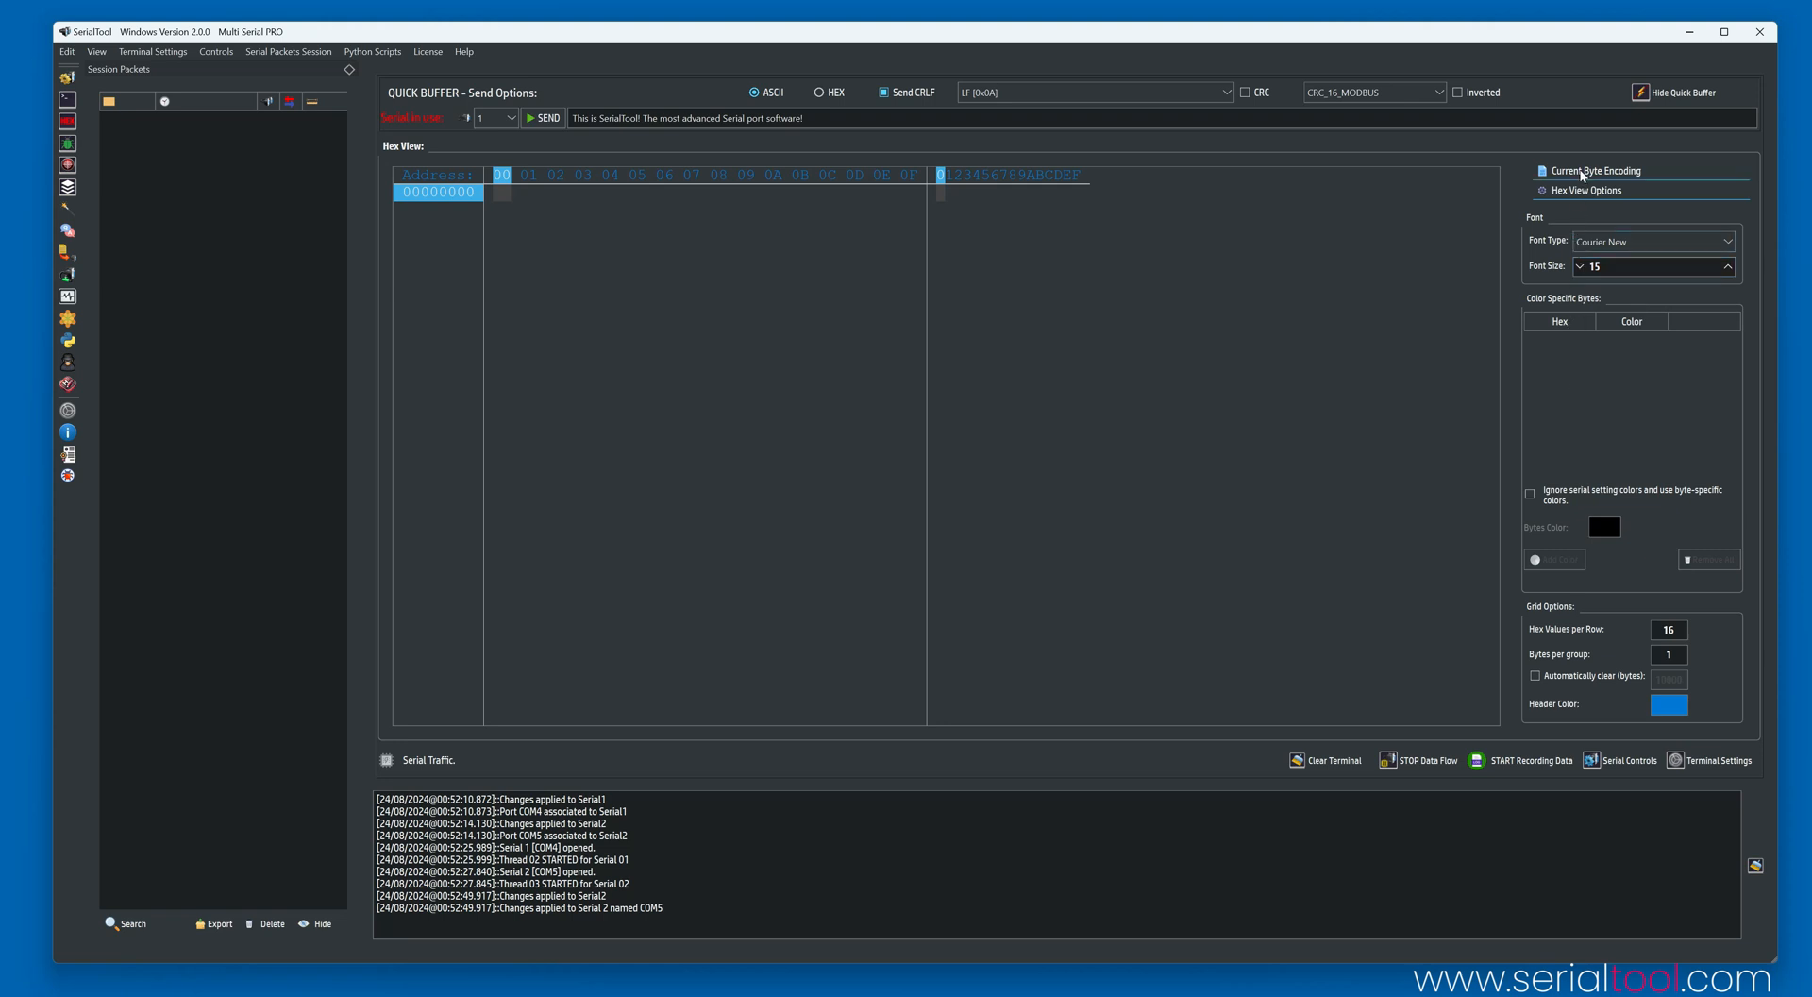
{"action": "left_click", "coordinate": [1594, 170]}
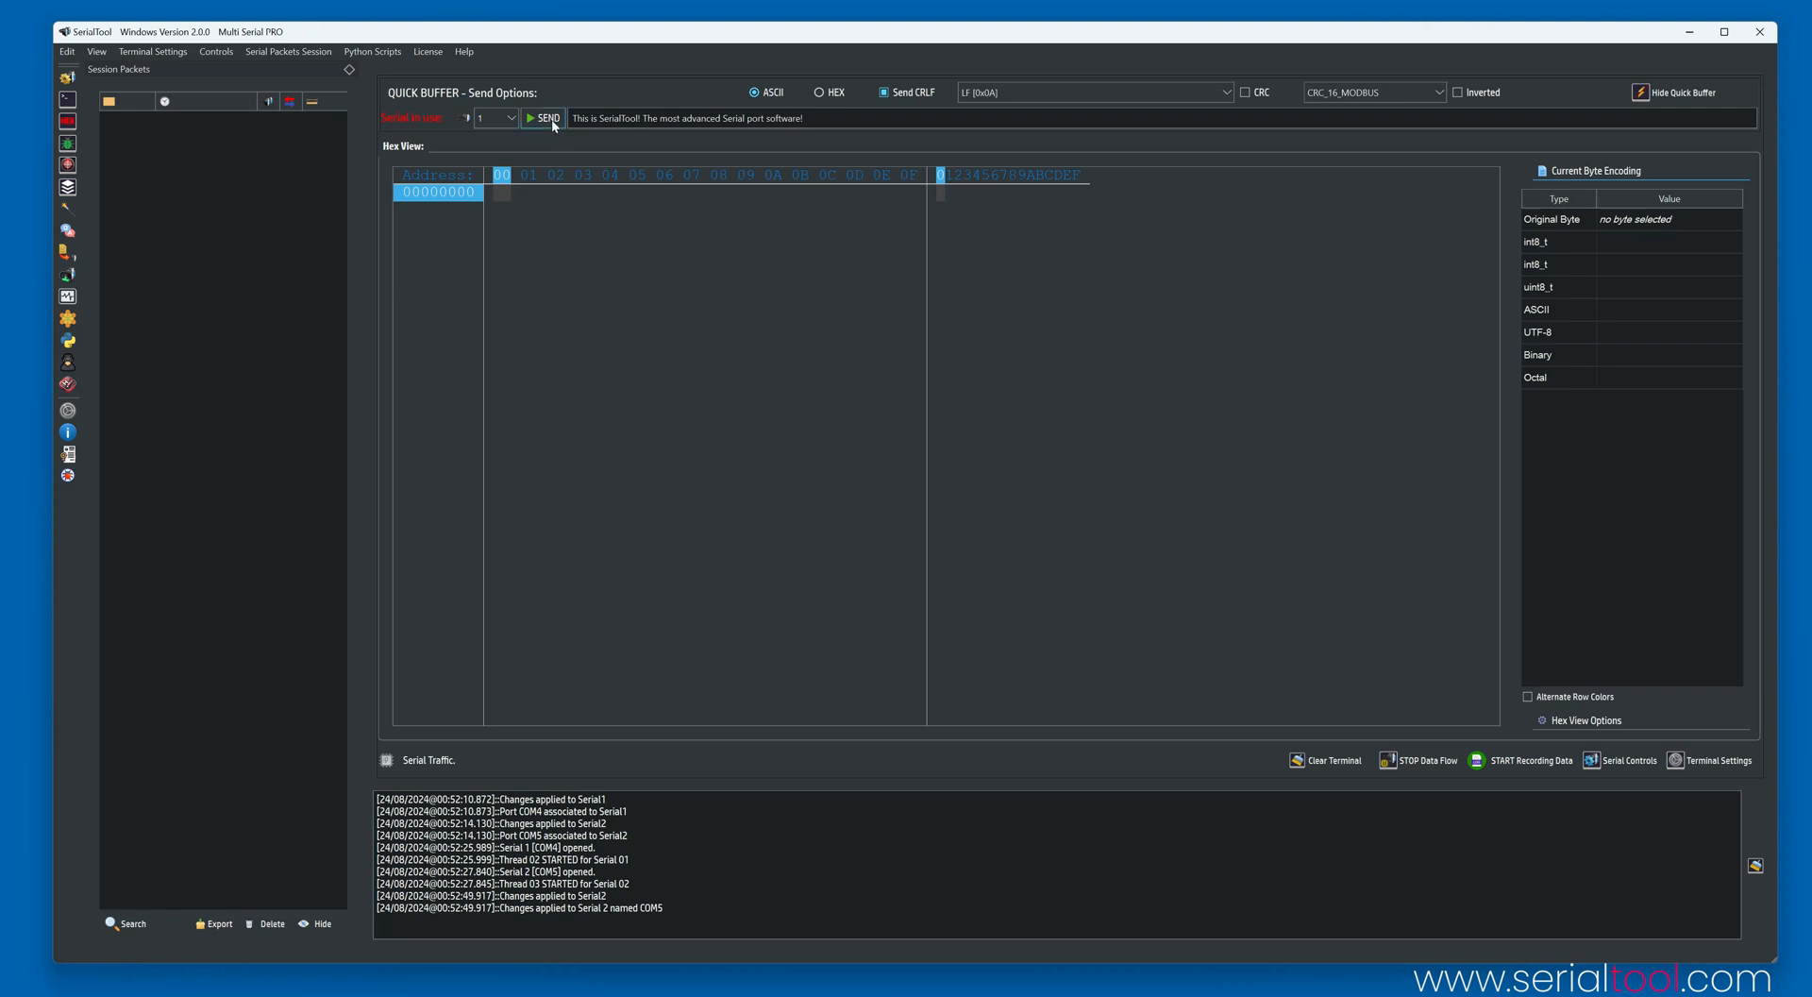
Send the Quick Buffer message and inspect two received bytes in the hex grid.
{"action": "left_click", "coordinate": [544, 118]}
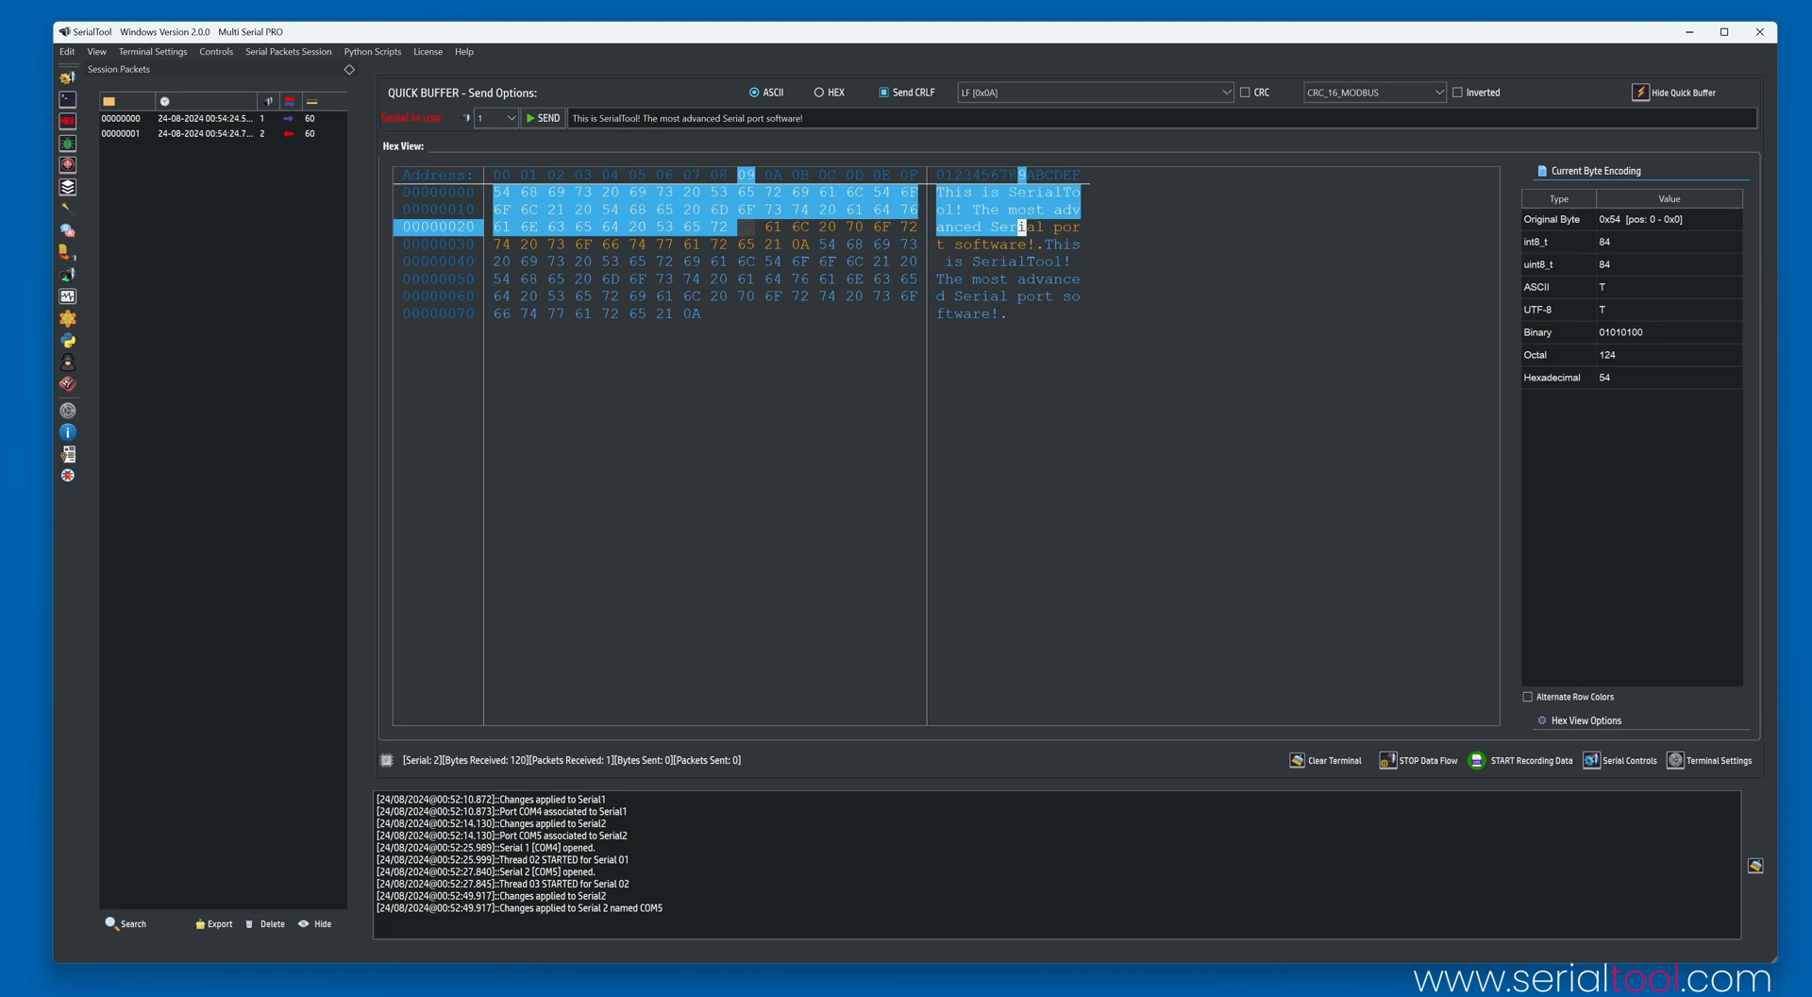
{"action": "left_click", "coordinate": [774, 244]}
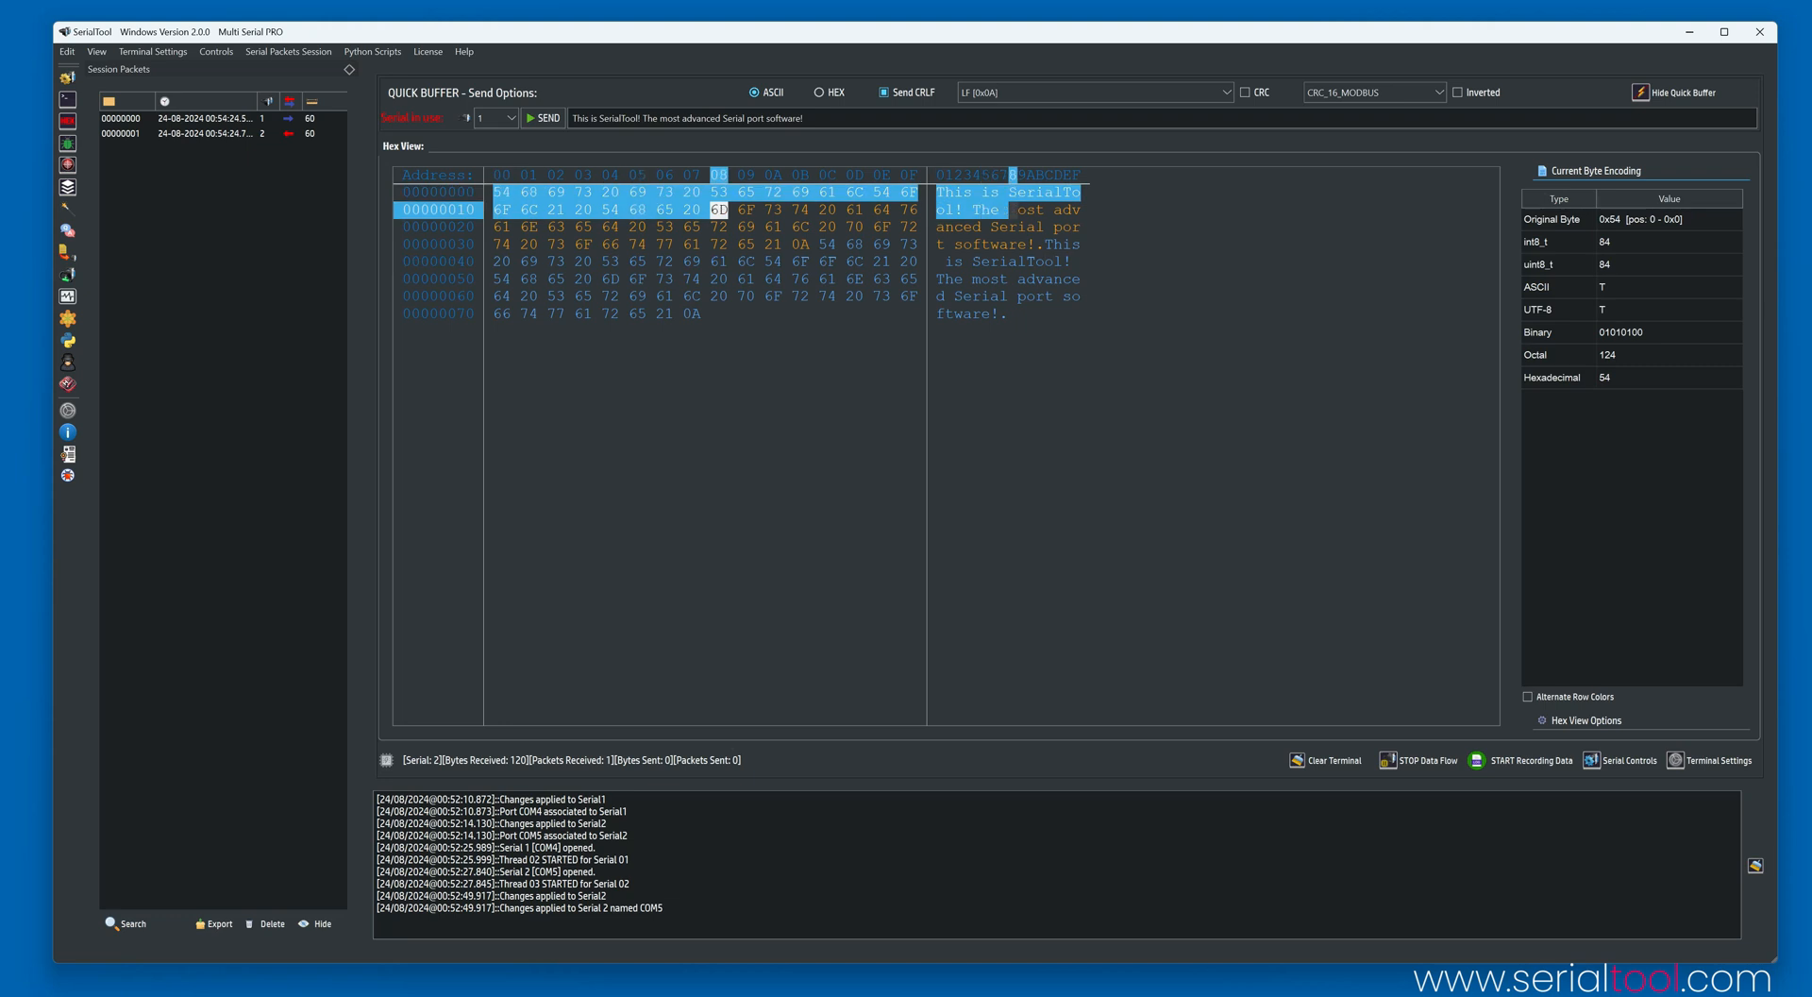
{"action": "left_click", "coordinate": [828, 261]}
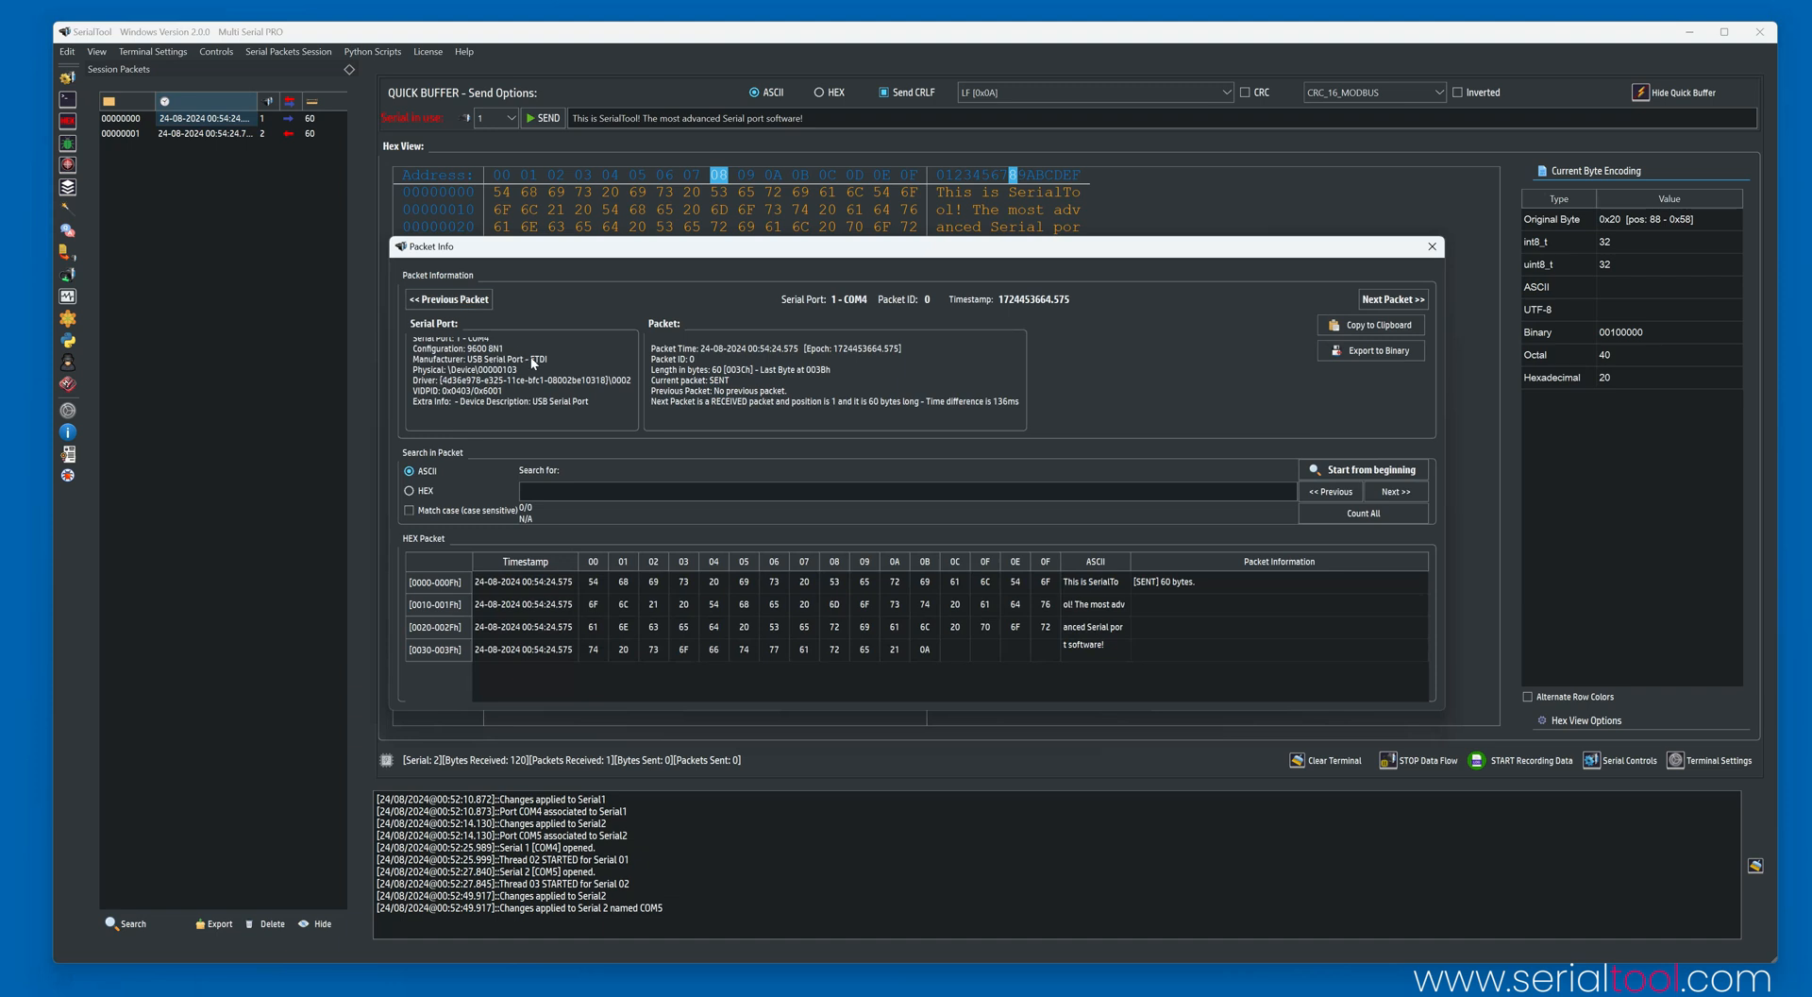
Close the Packet Info window and go back to the Console Terminal.
{"action": "left_click", "coordinate": [1272, 648]}
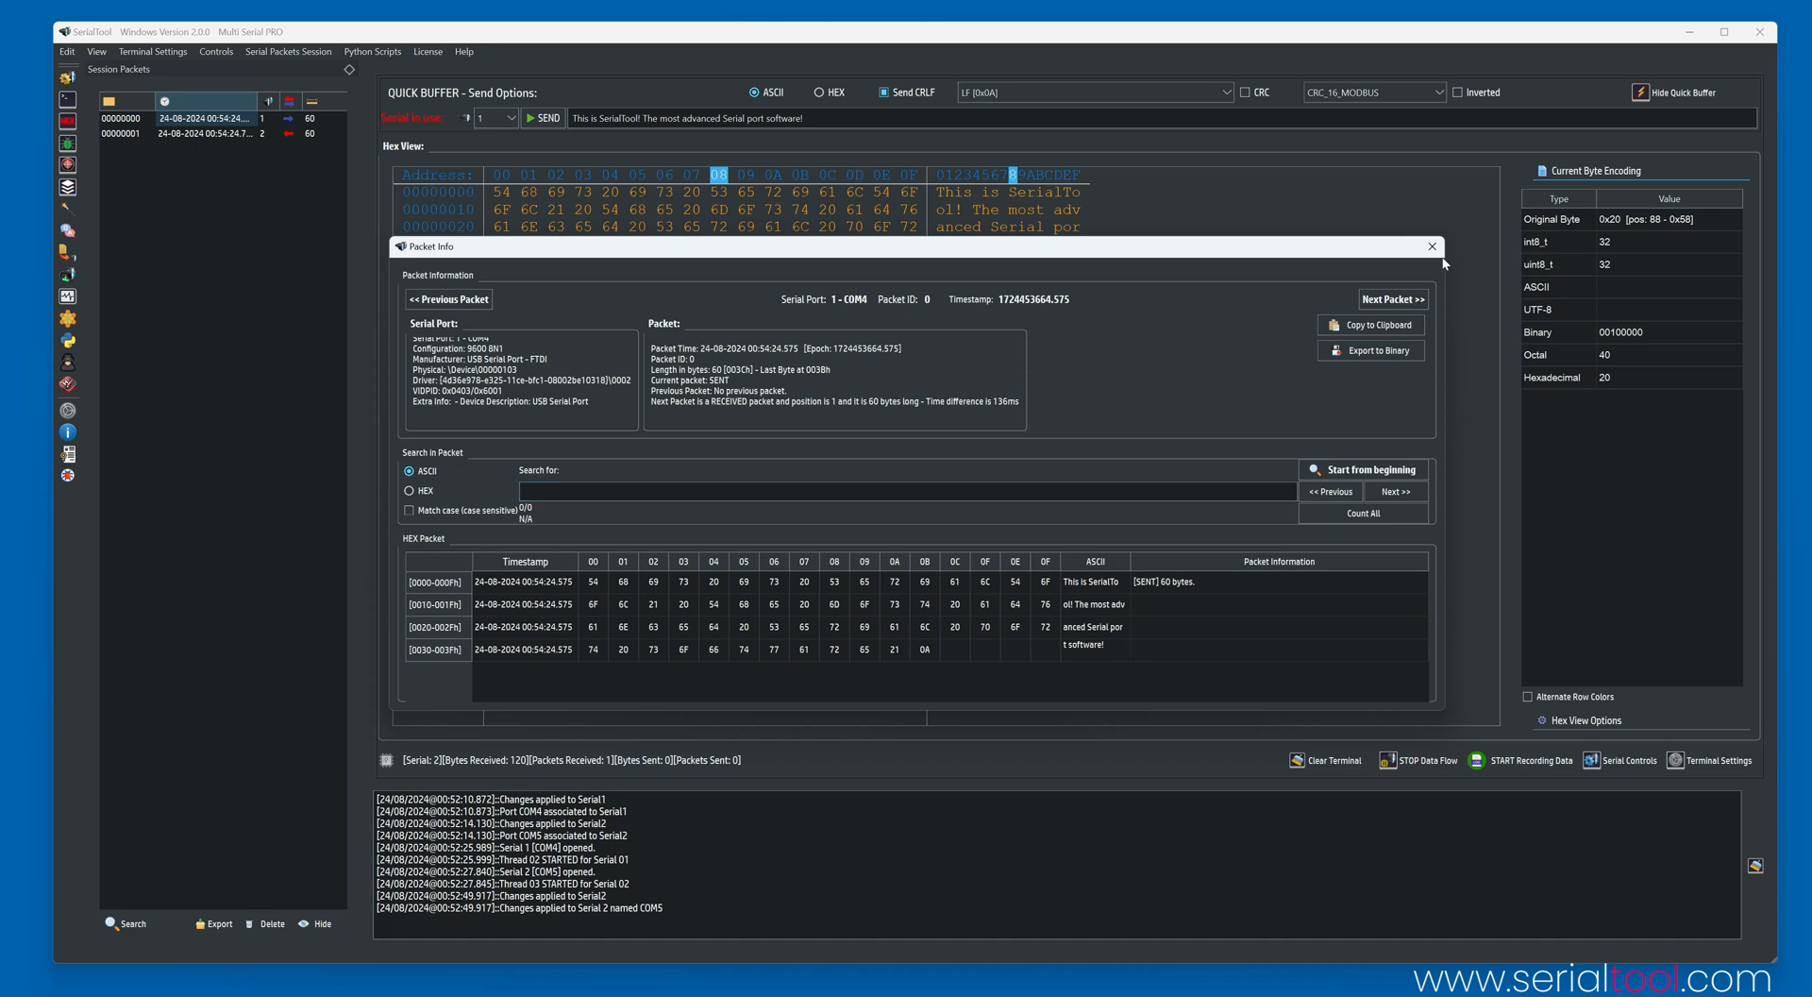
{"action": "left_click", "coordinate": [1432, 245]}
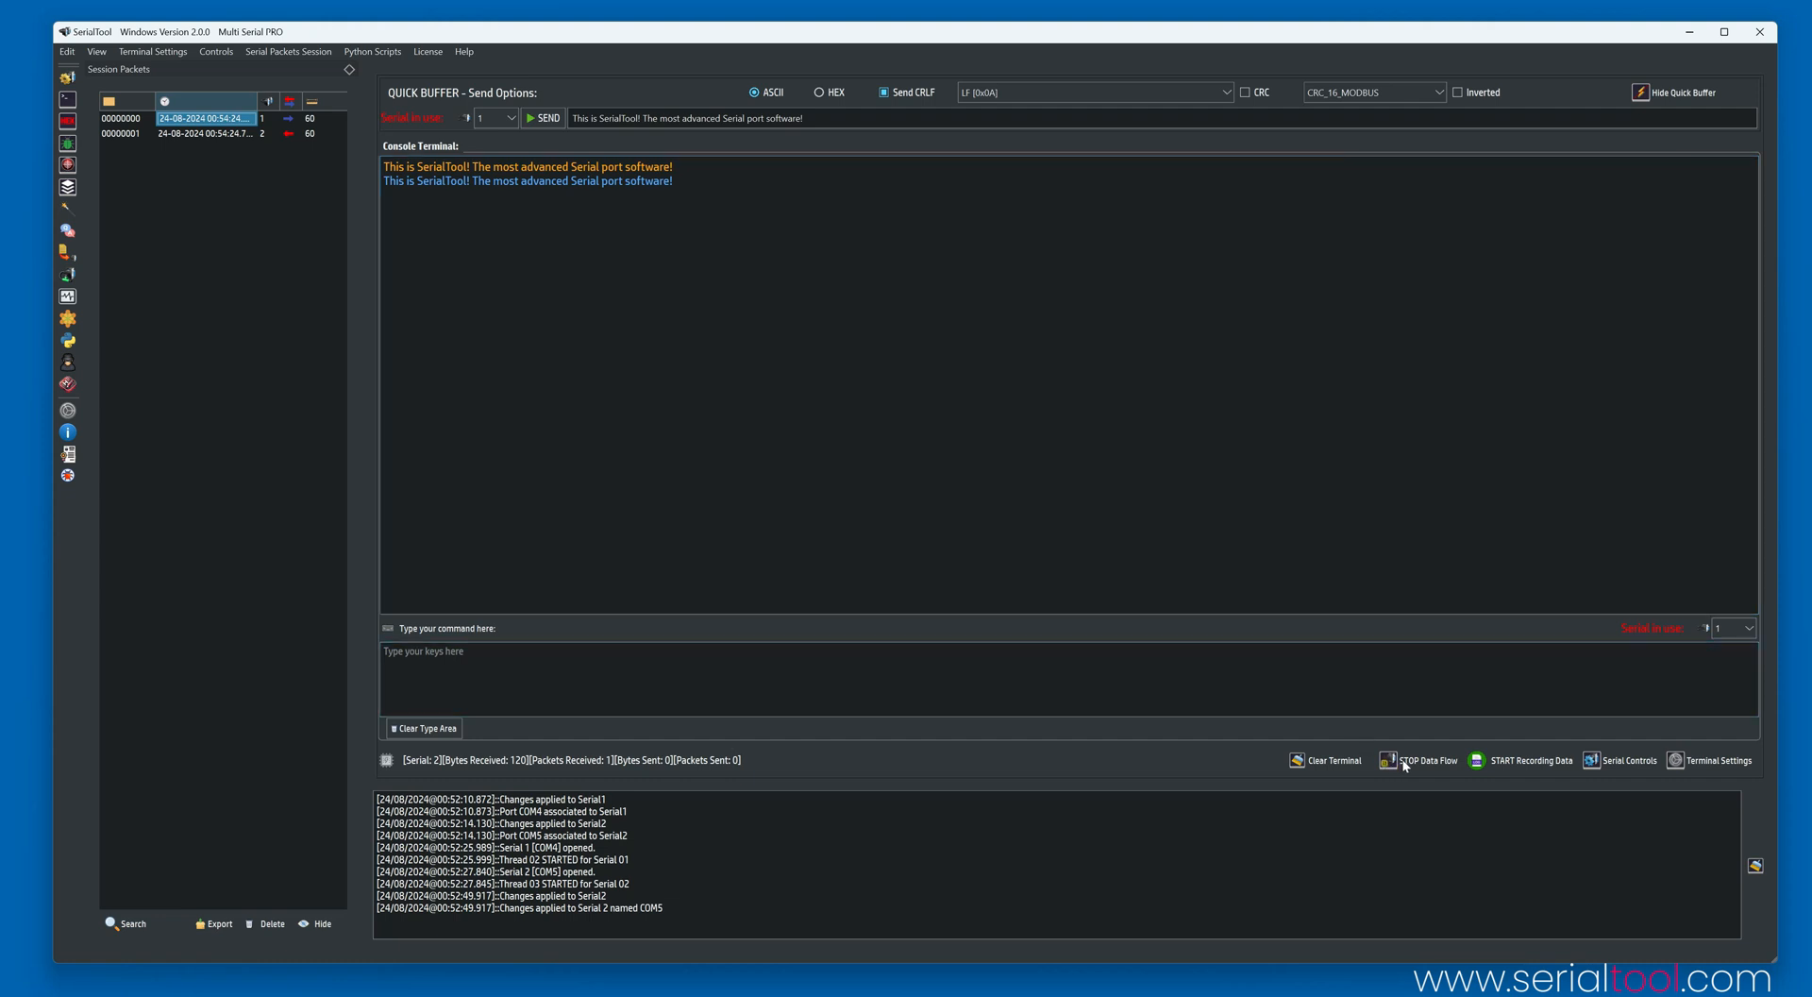
{"action": "mouse_move", "coordinate": [1427, 760]}
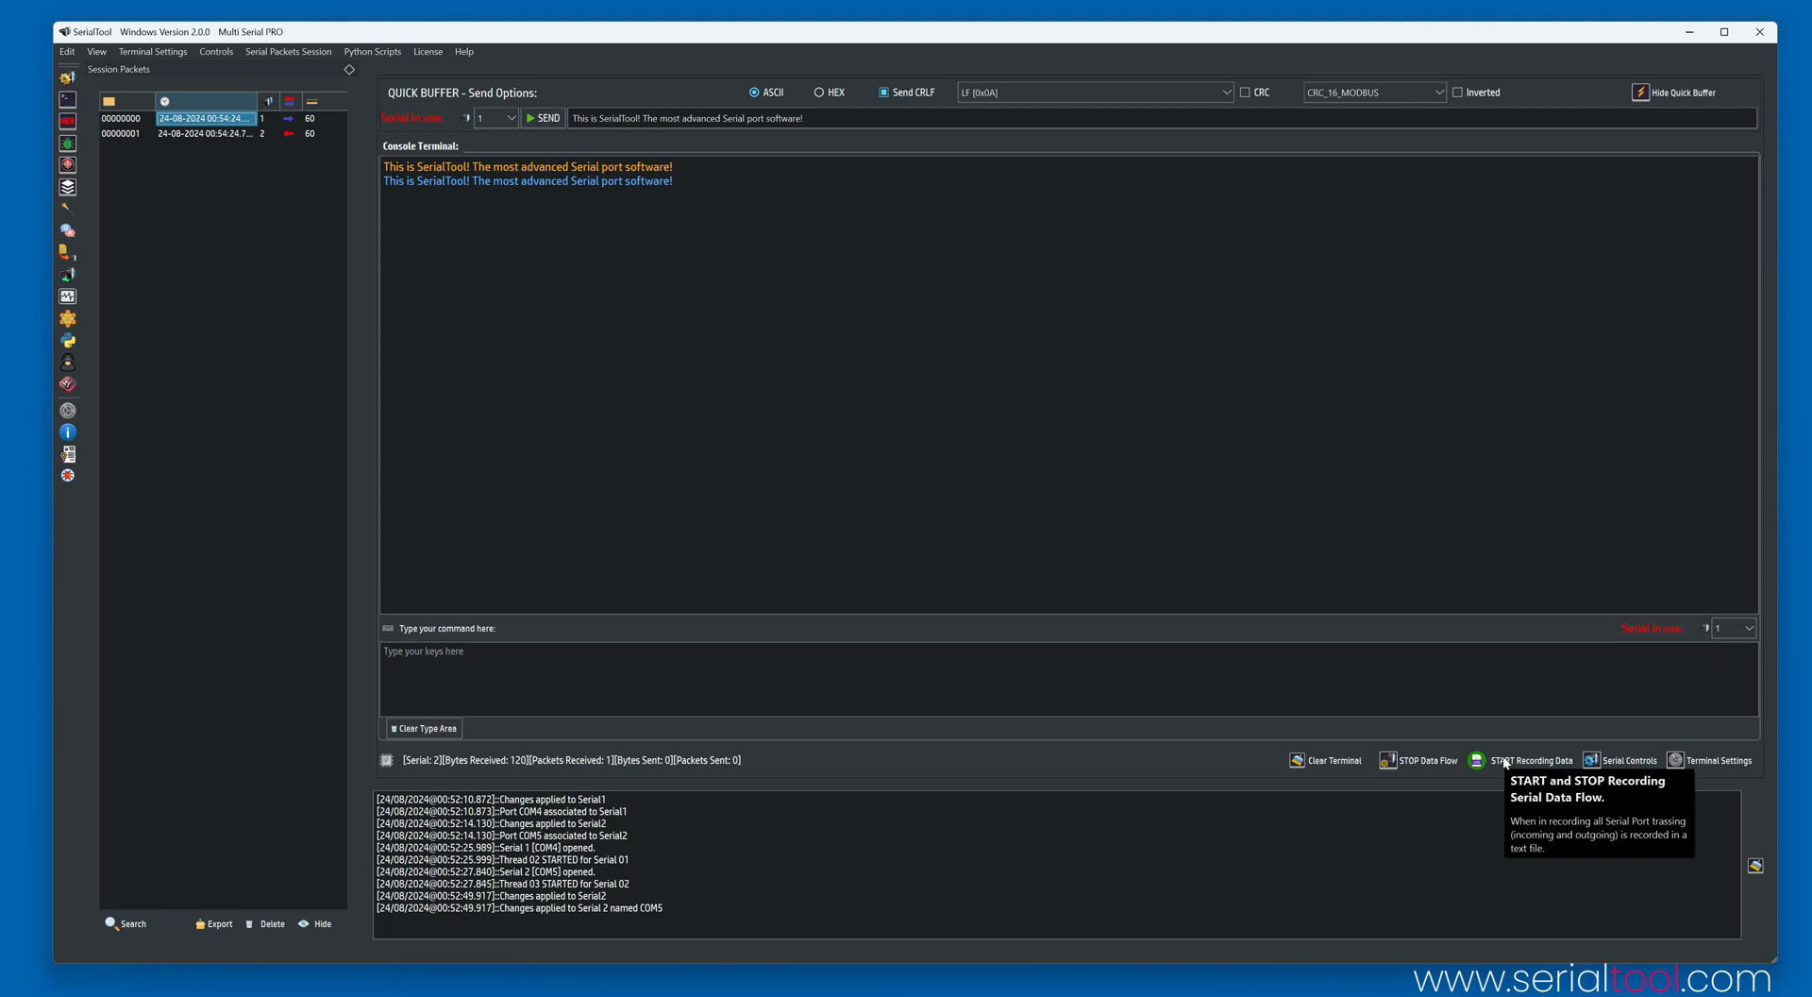
Dismiss the Save Log dialog without recording and show Serial Controls with port statistics.
{"action": "left_click", "coordinate": [1525, 760]}
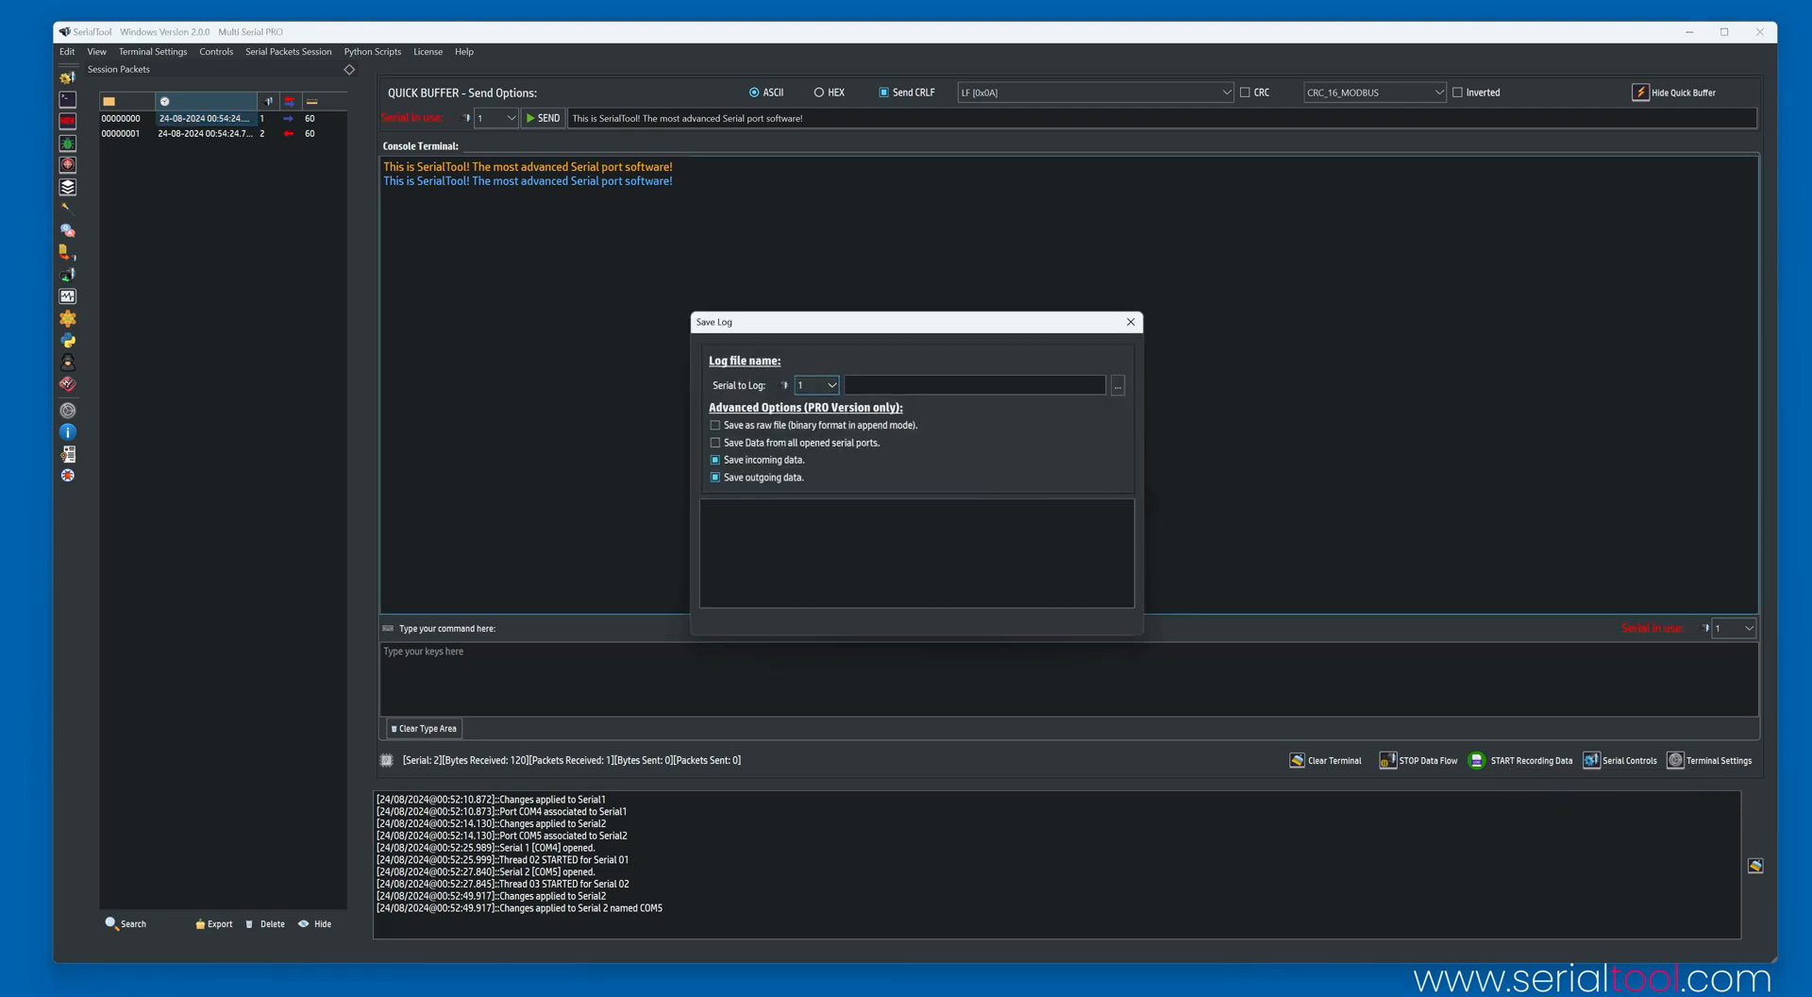
{"action": "mouse_move", "coordinate": [1064, 467]}
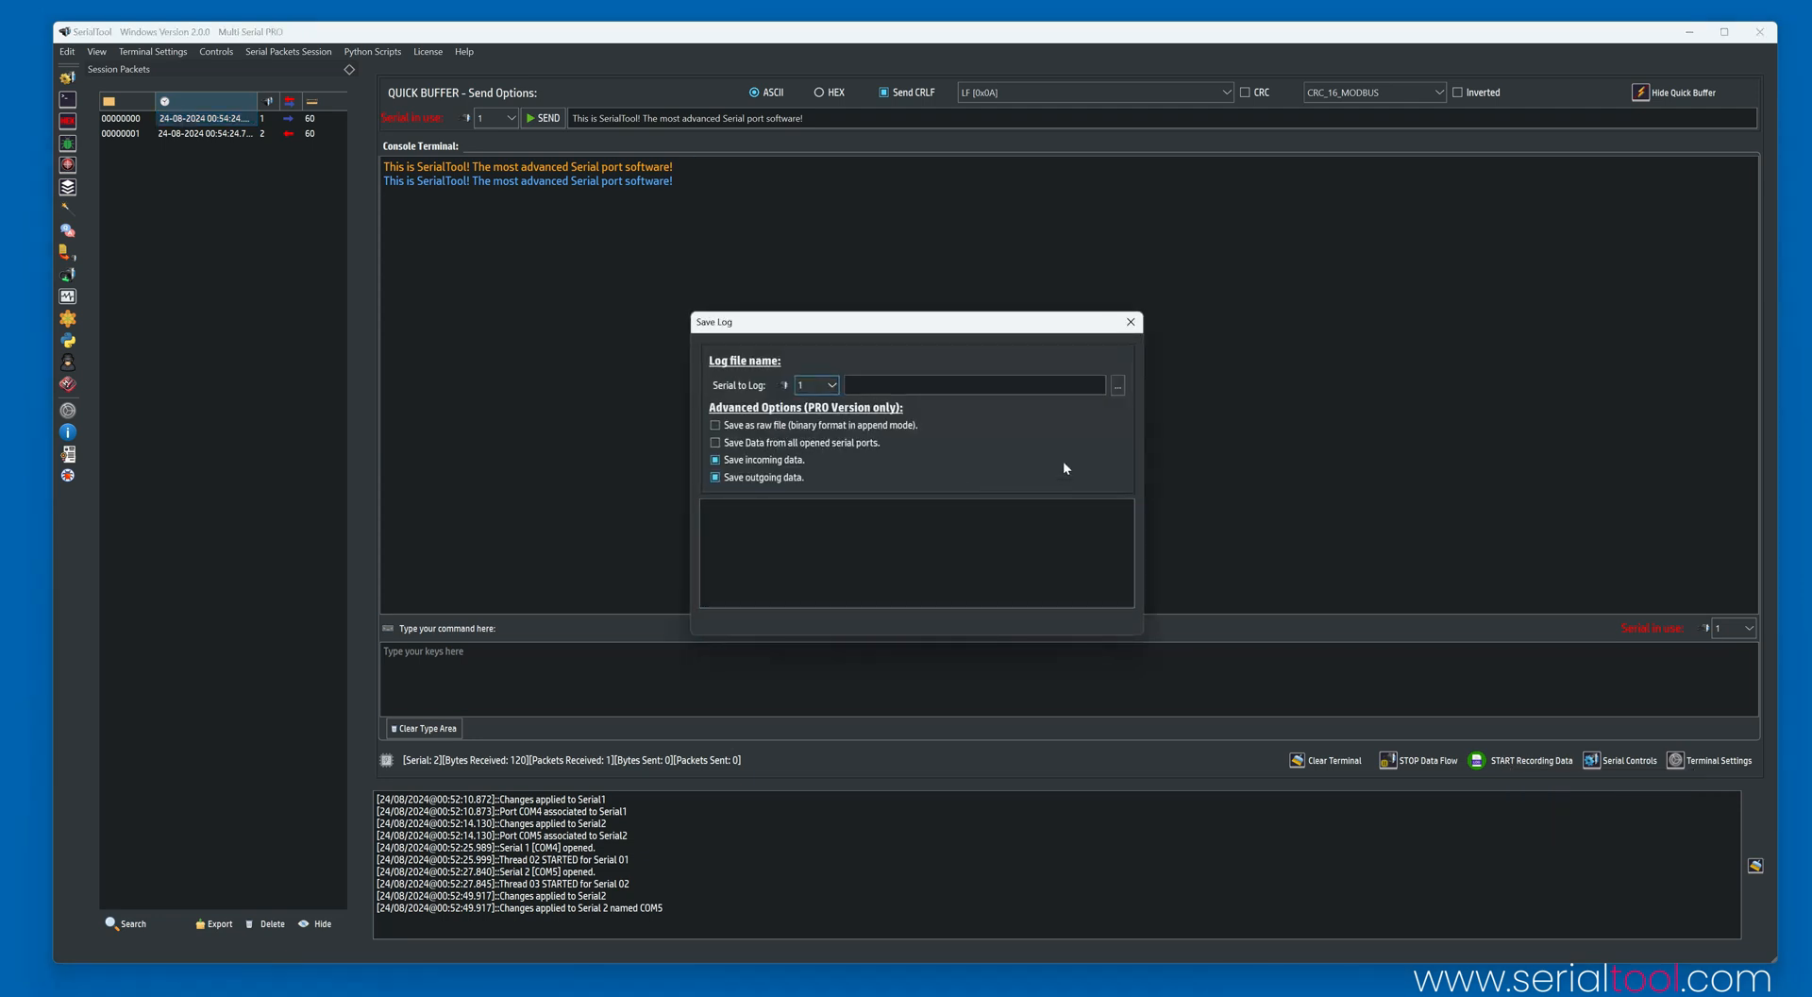
{"action": "left_click", "coordinate": [1129, 322]}
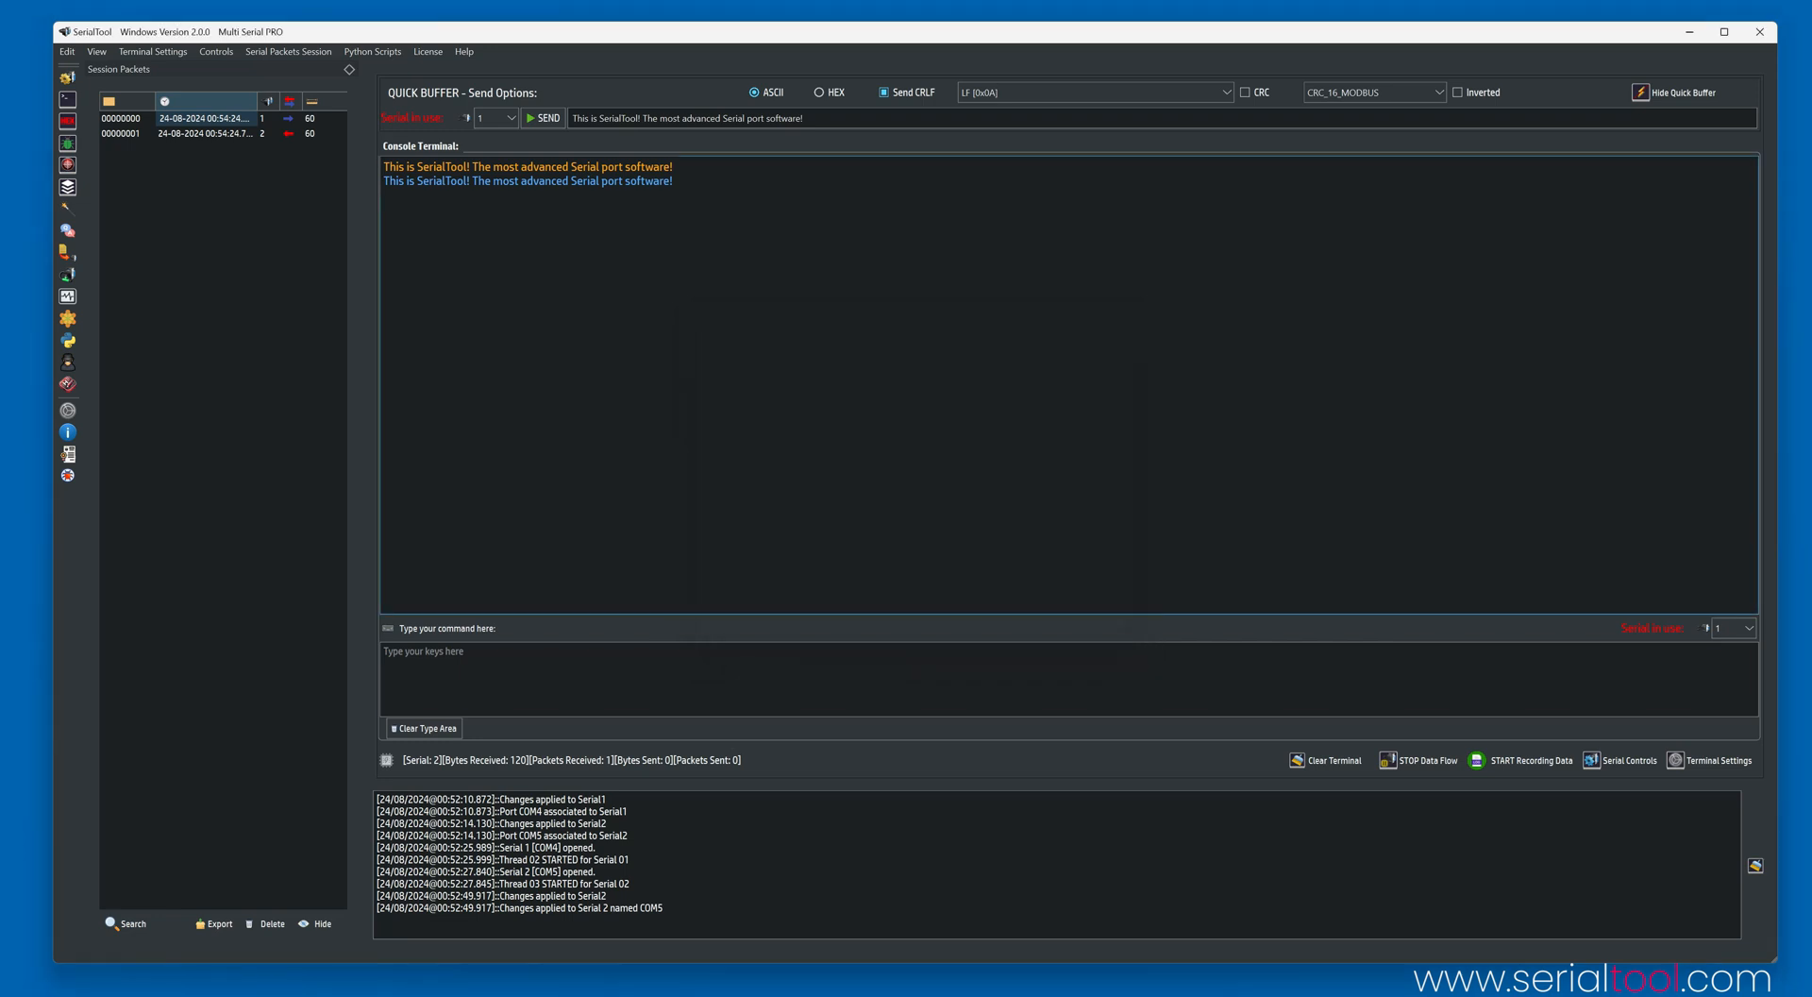
{"action": "left_click", "coordinate": [1626, 760]}
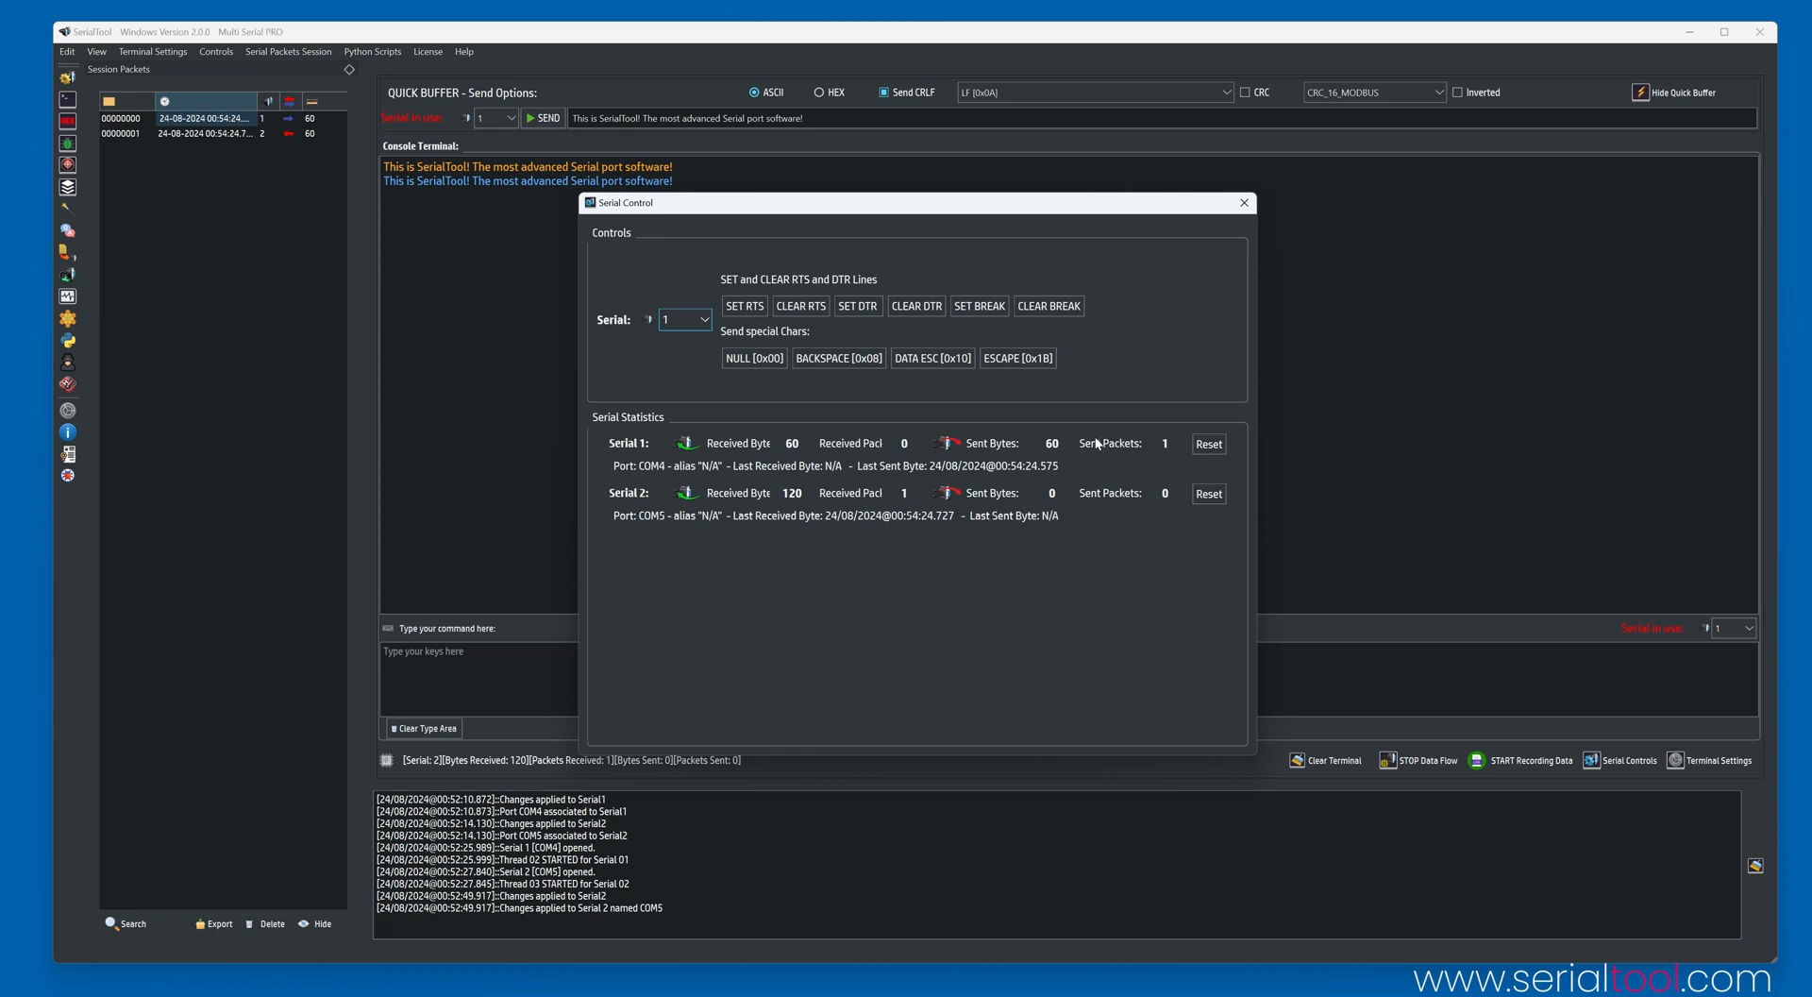
{"action": "mouse_move", "coordinate": [1250, 219]}
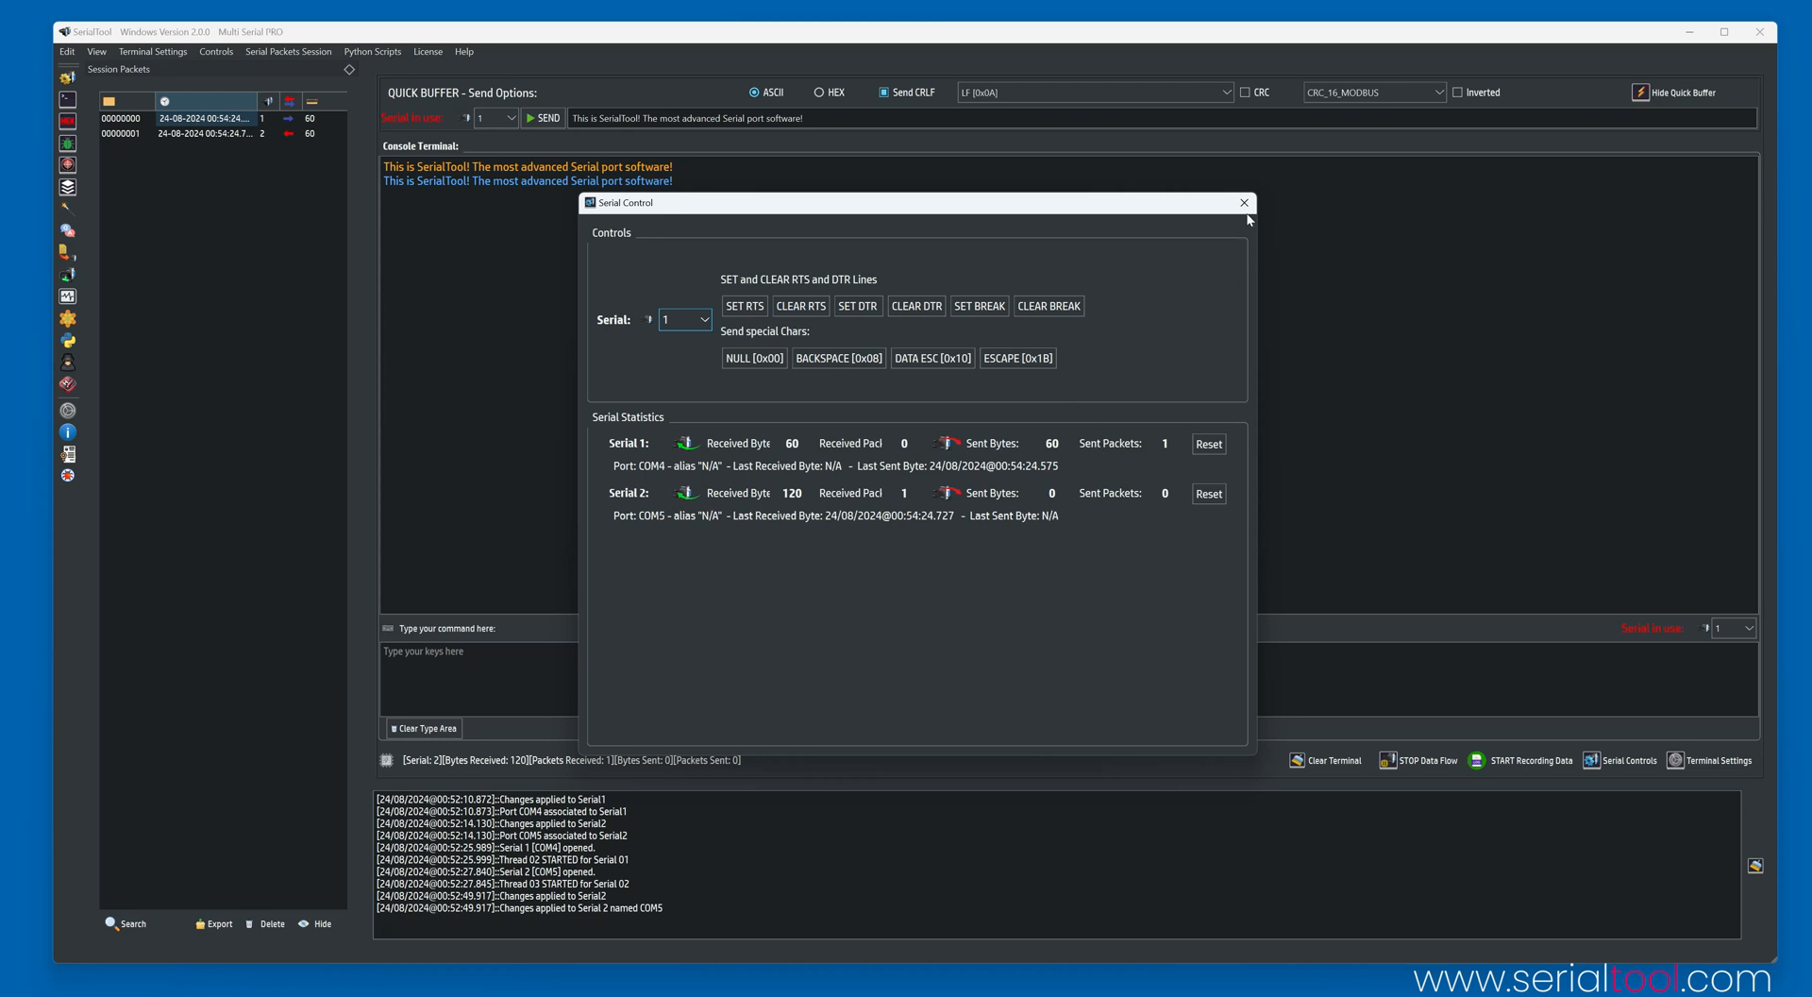
Close the Serial Control window and bring up Terminal Settings.
{"action": "left_click", "coordinate": [1245, 202]}
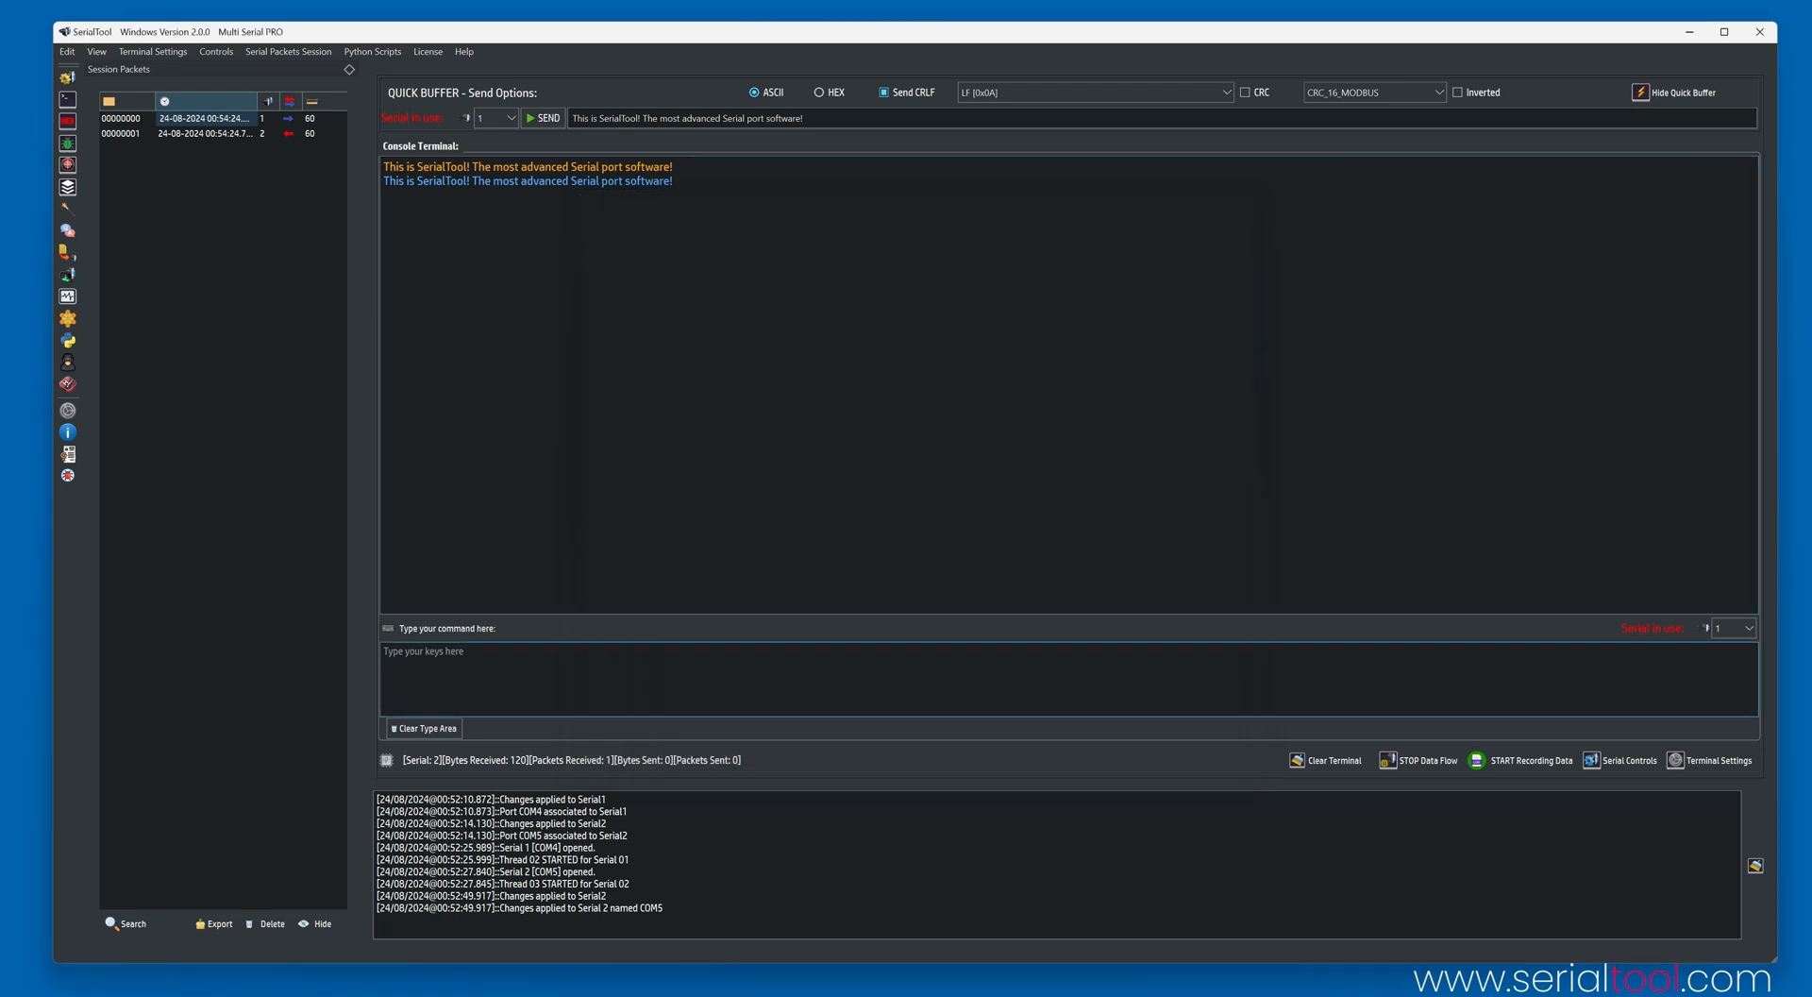
{"action": "left_click", "coordinate": [1717, 760]}
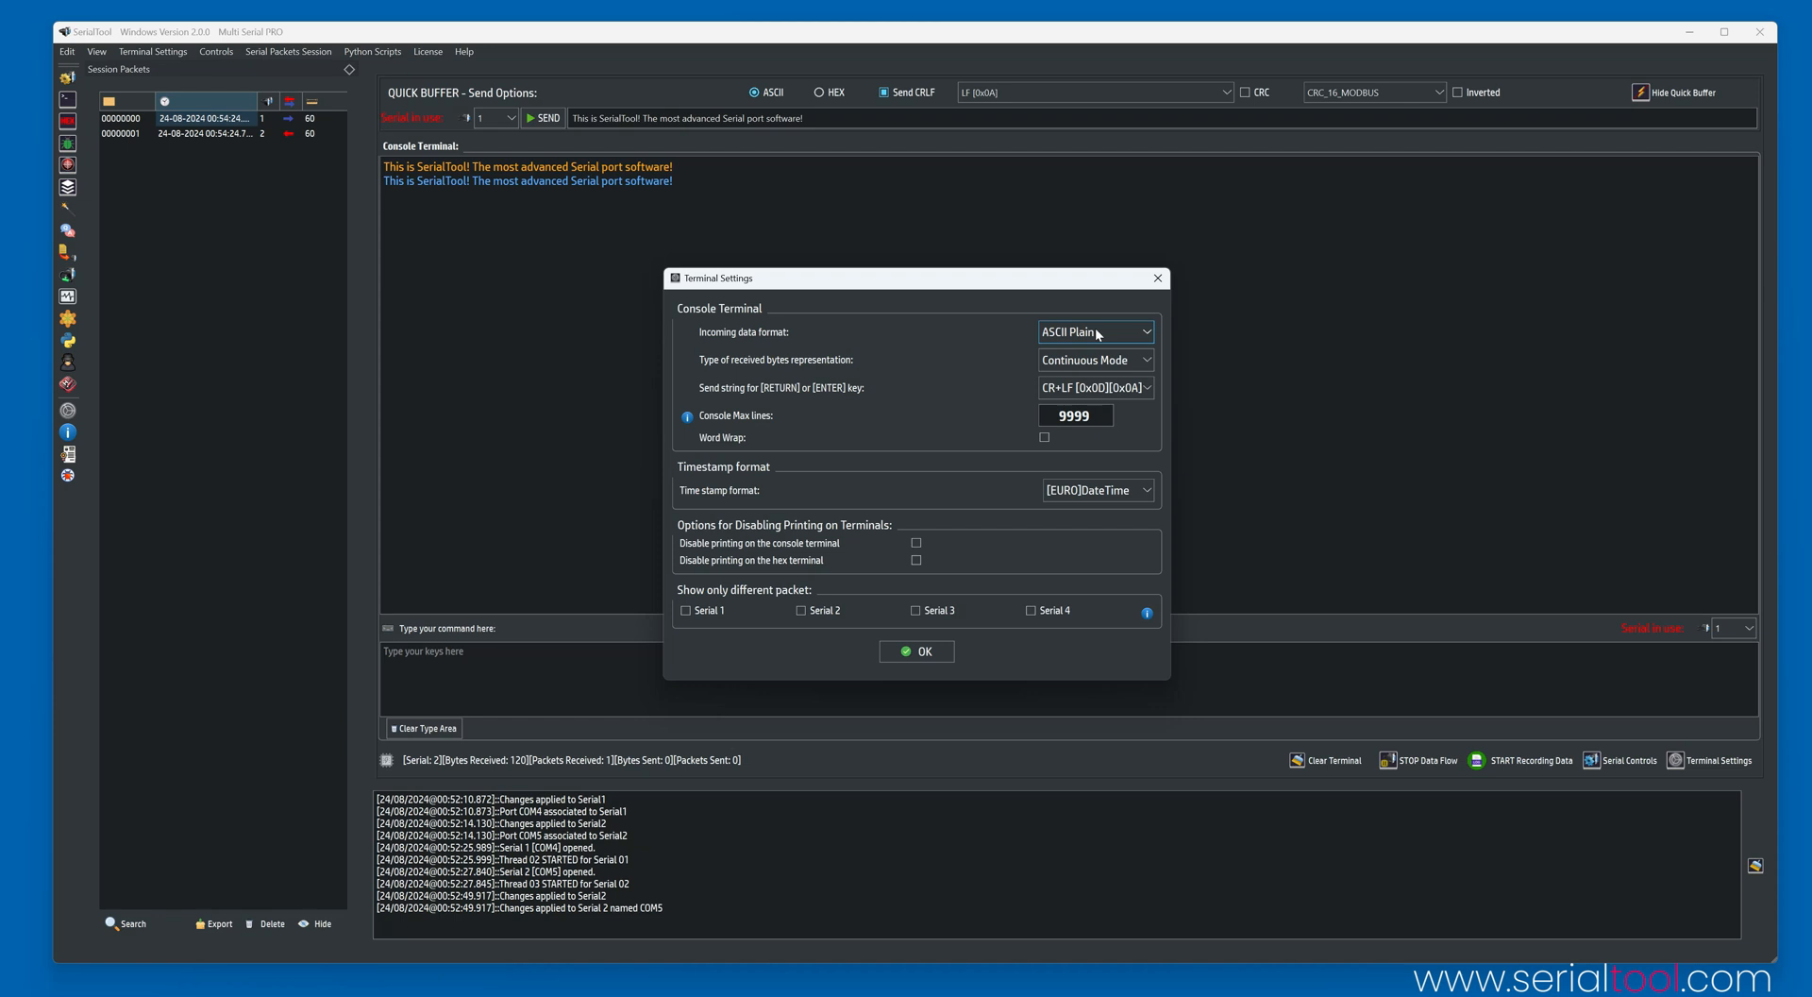
{"action": "left_click", "coordinate": [1093, 360]}
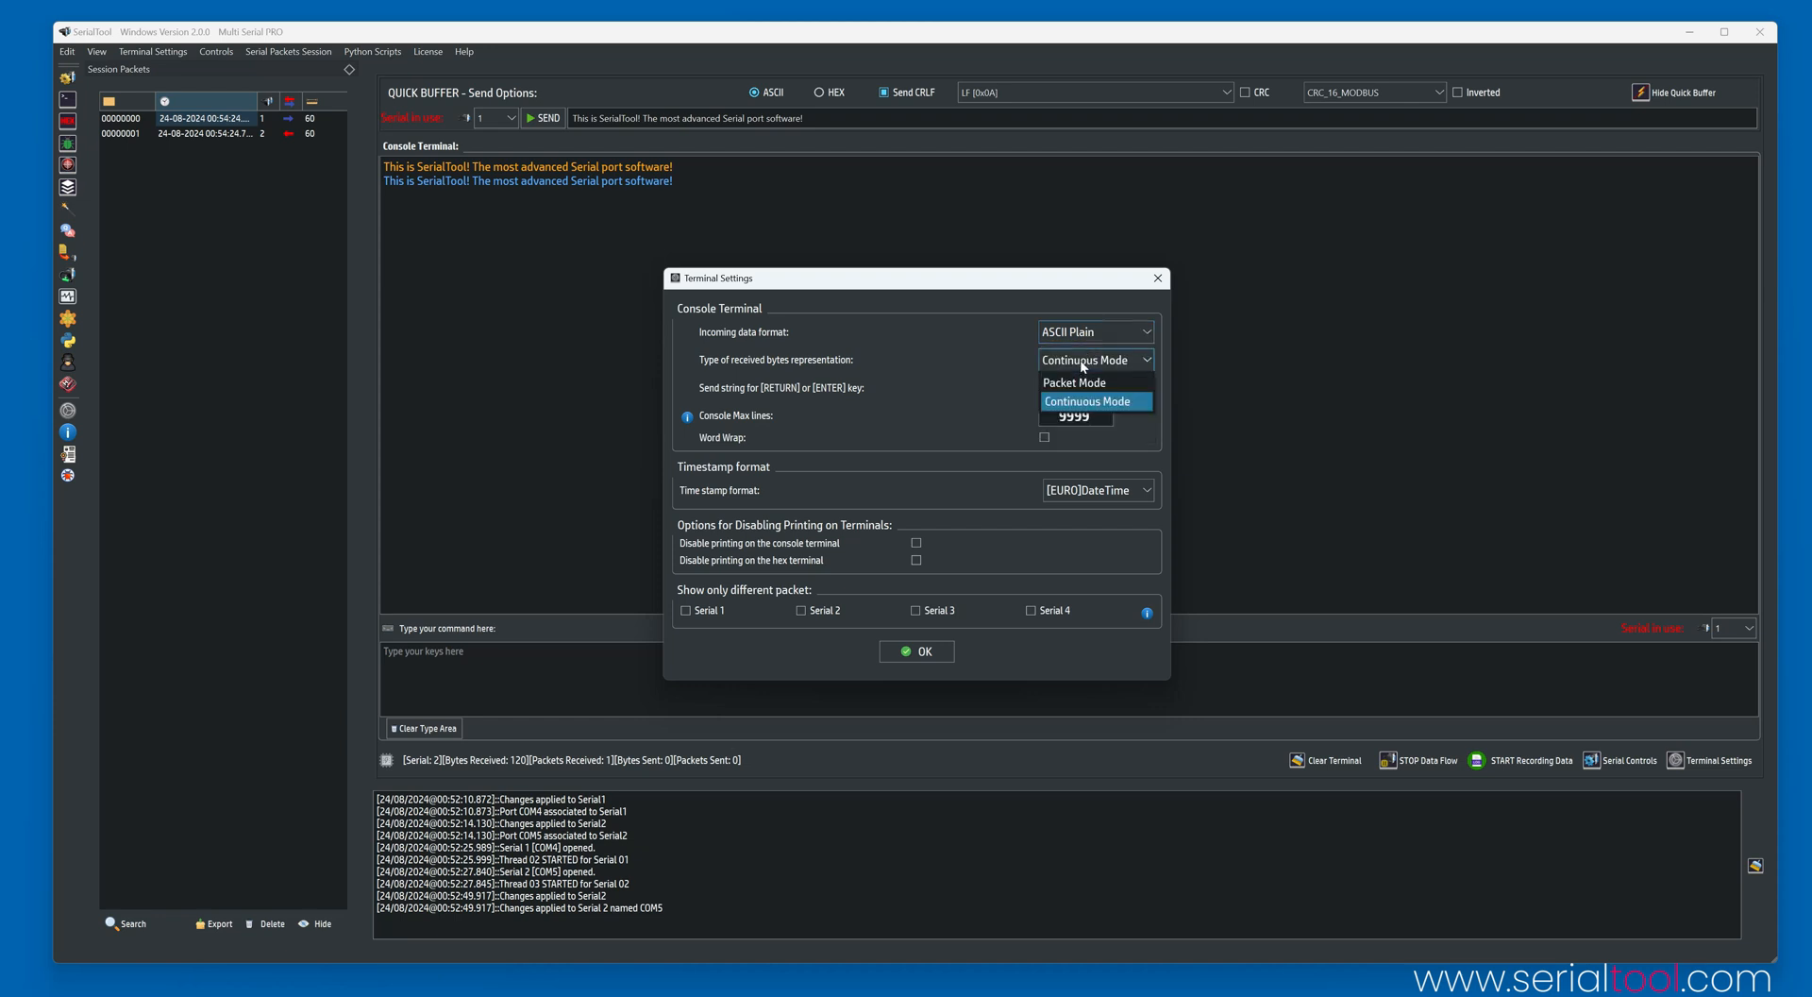
{"action": "left_click", "coordinate": [1085, 400]}
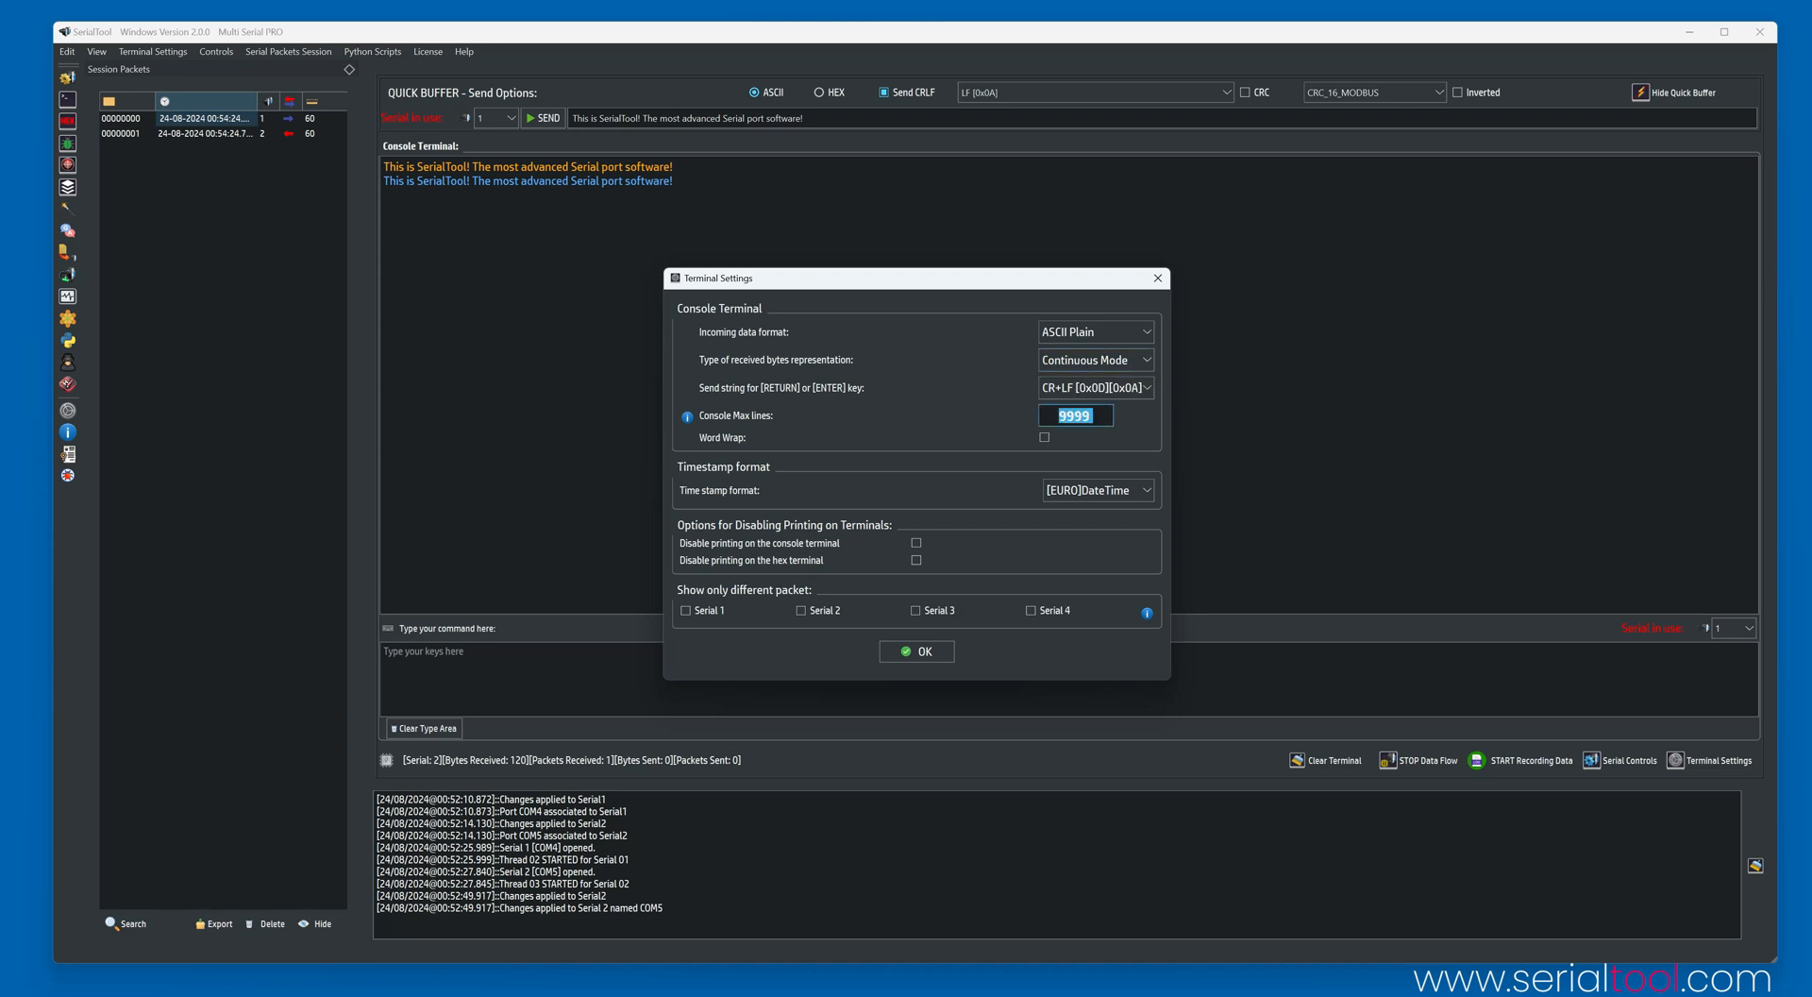
{"action": "left_click", "coordinate": [1076, 416]}
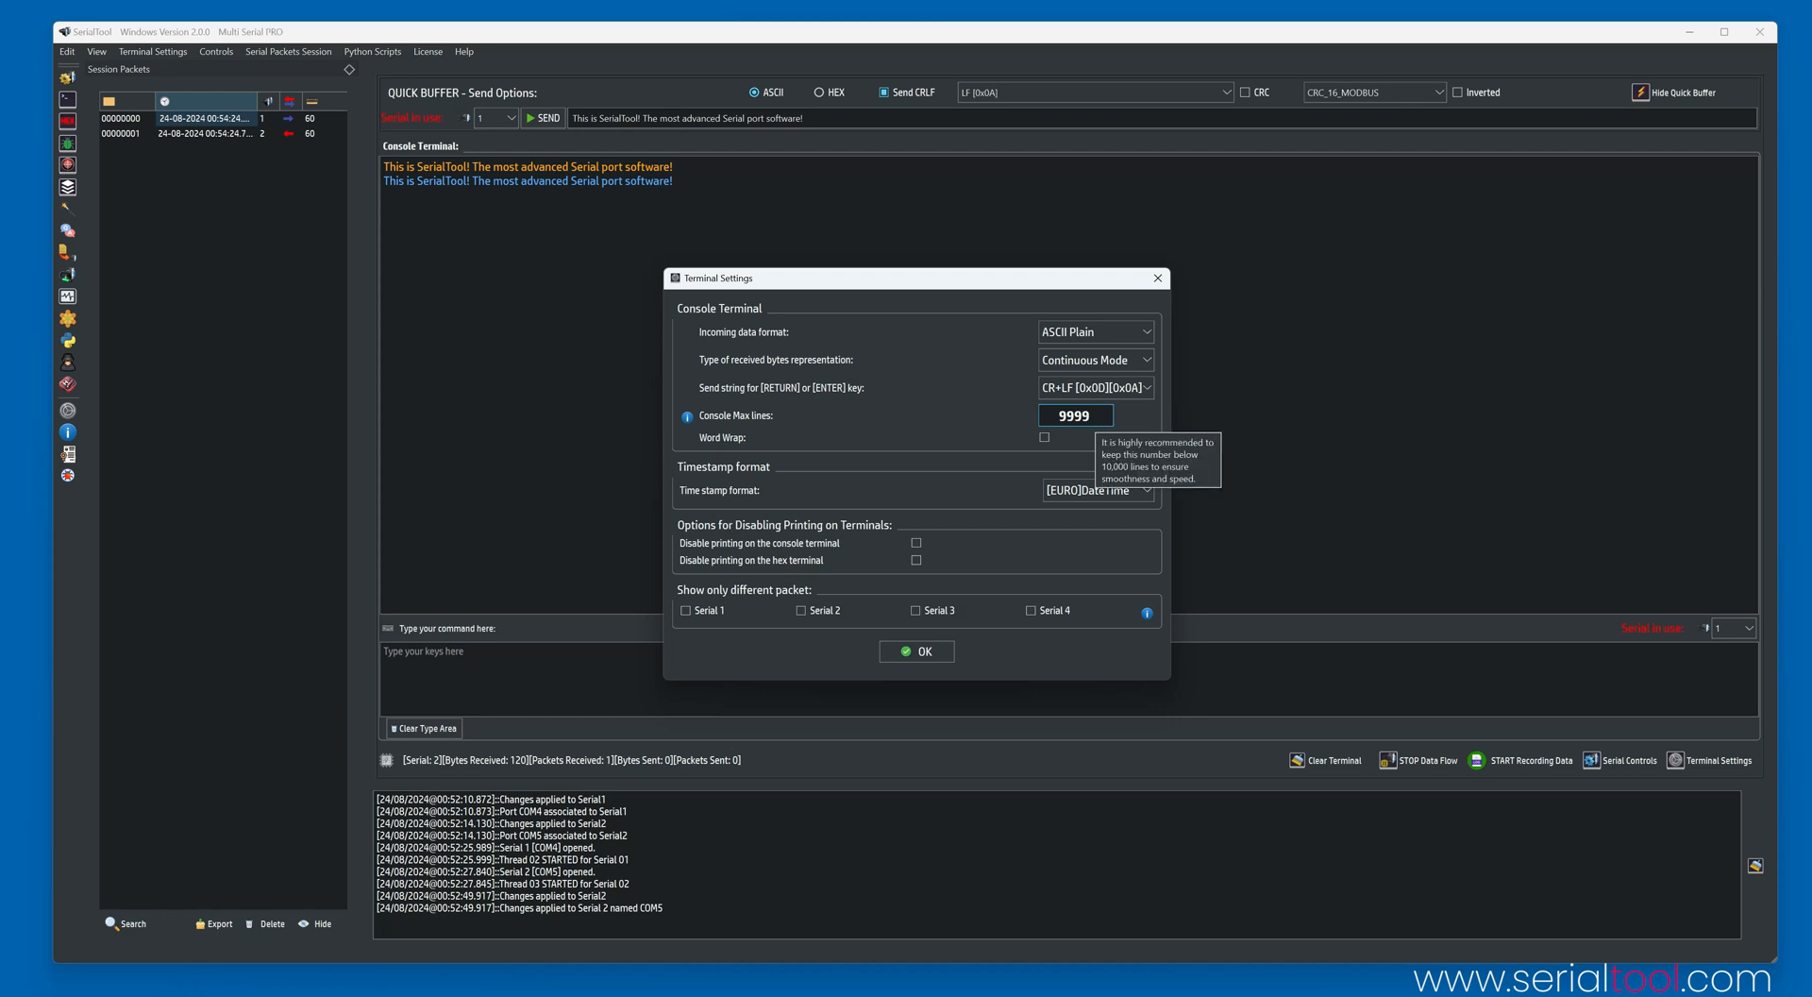
{"action": "mouse_move", "coordinate": [1085, 441]}
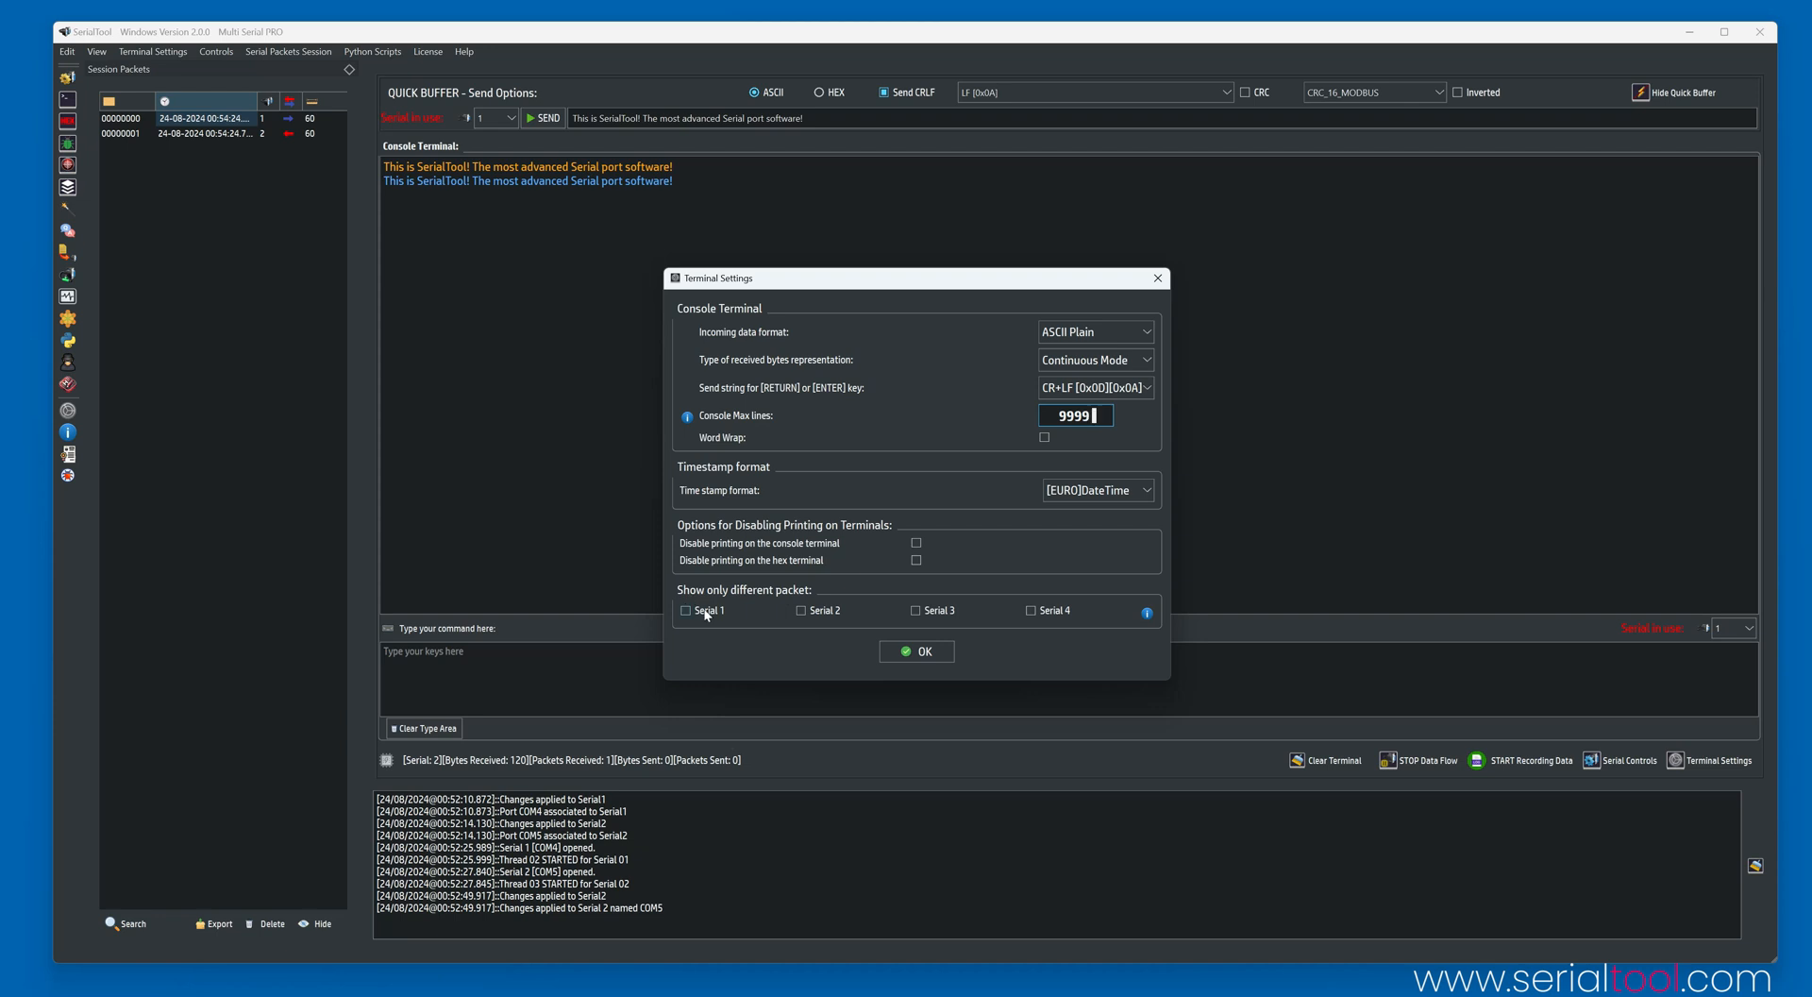
{"action": "left_click", "coordinate": [800, 610]}
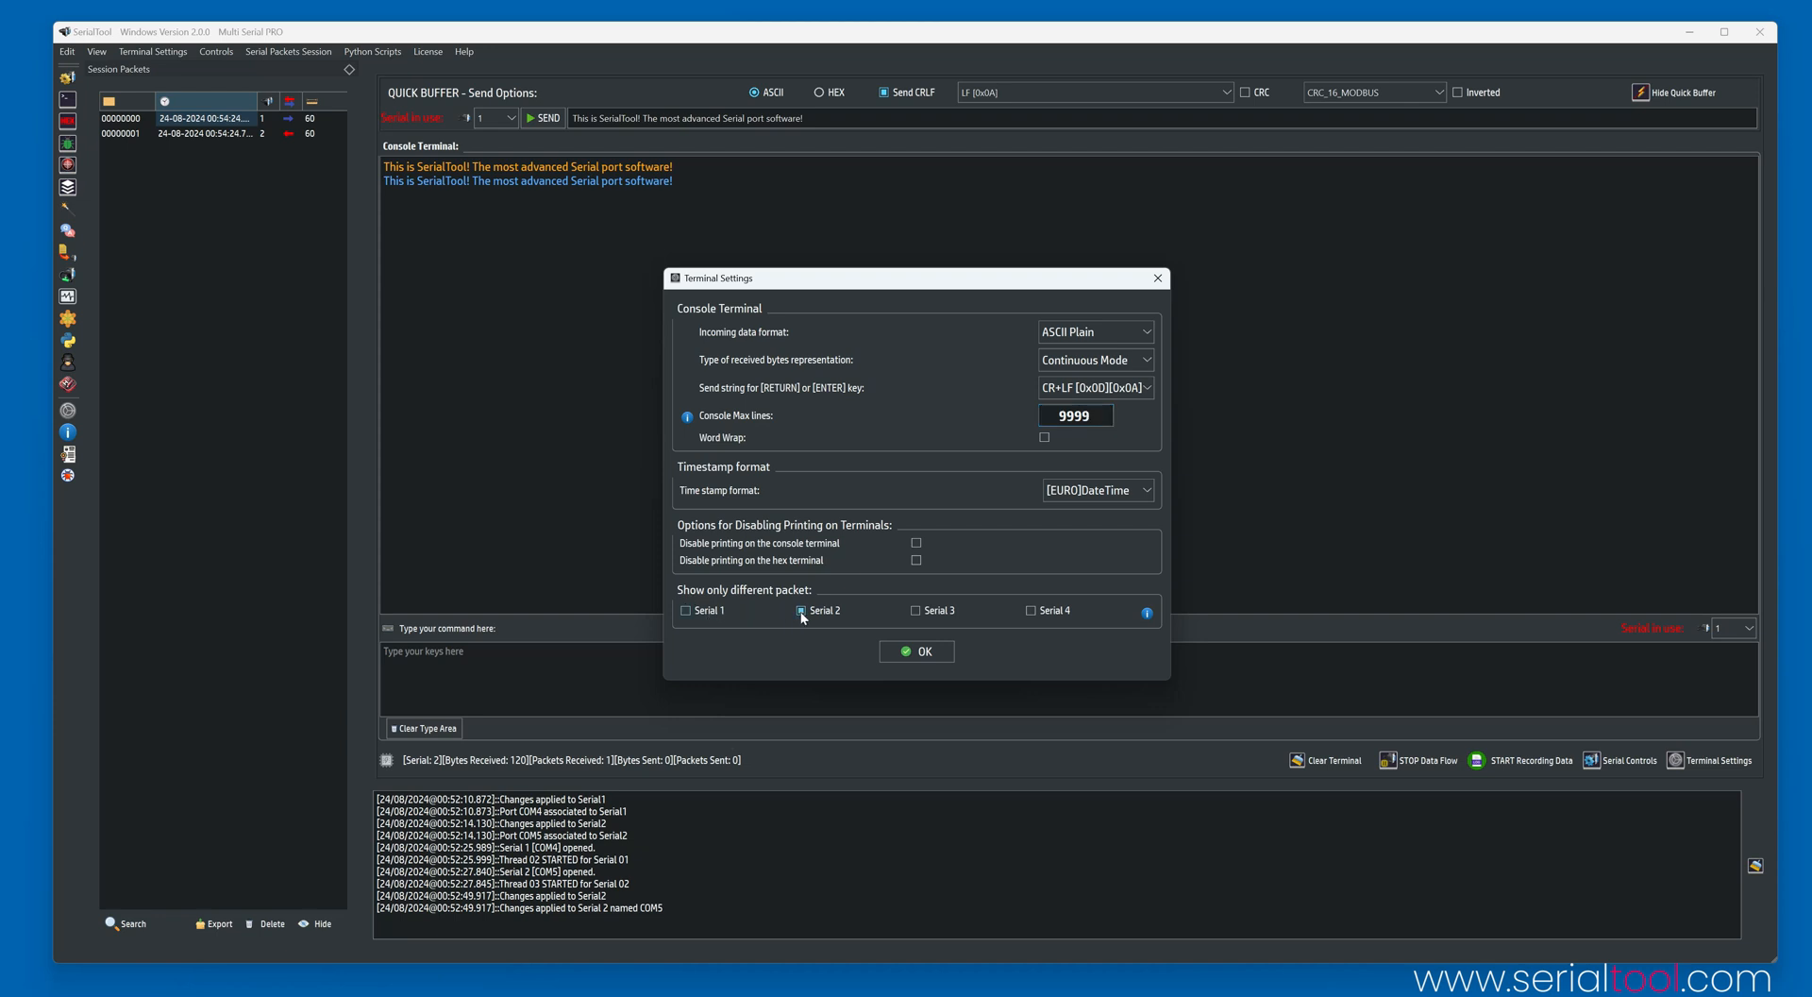
{"action": "left_click", "coordinate": [685, 610]}
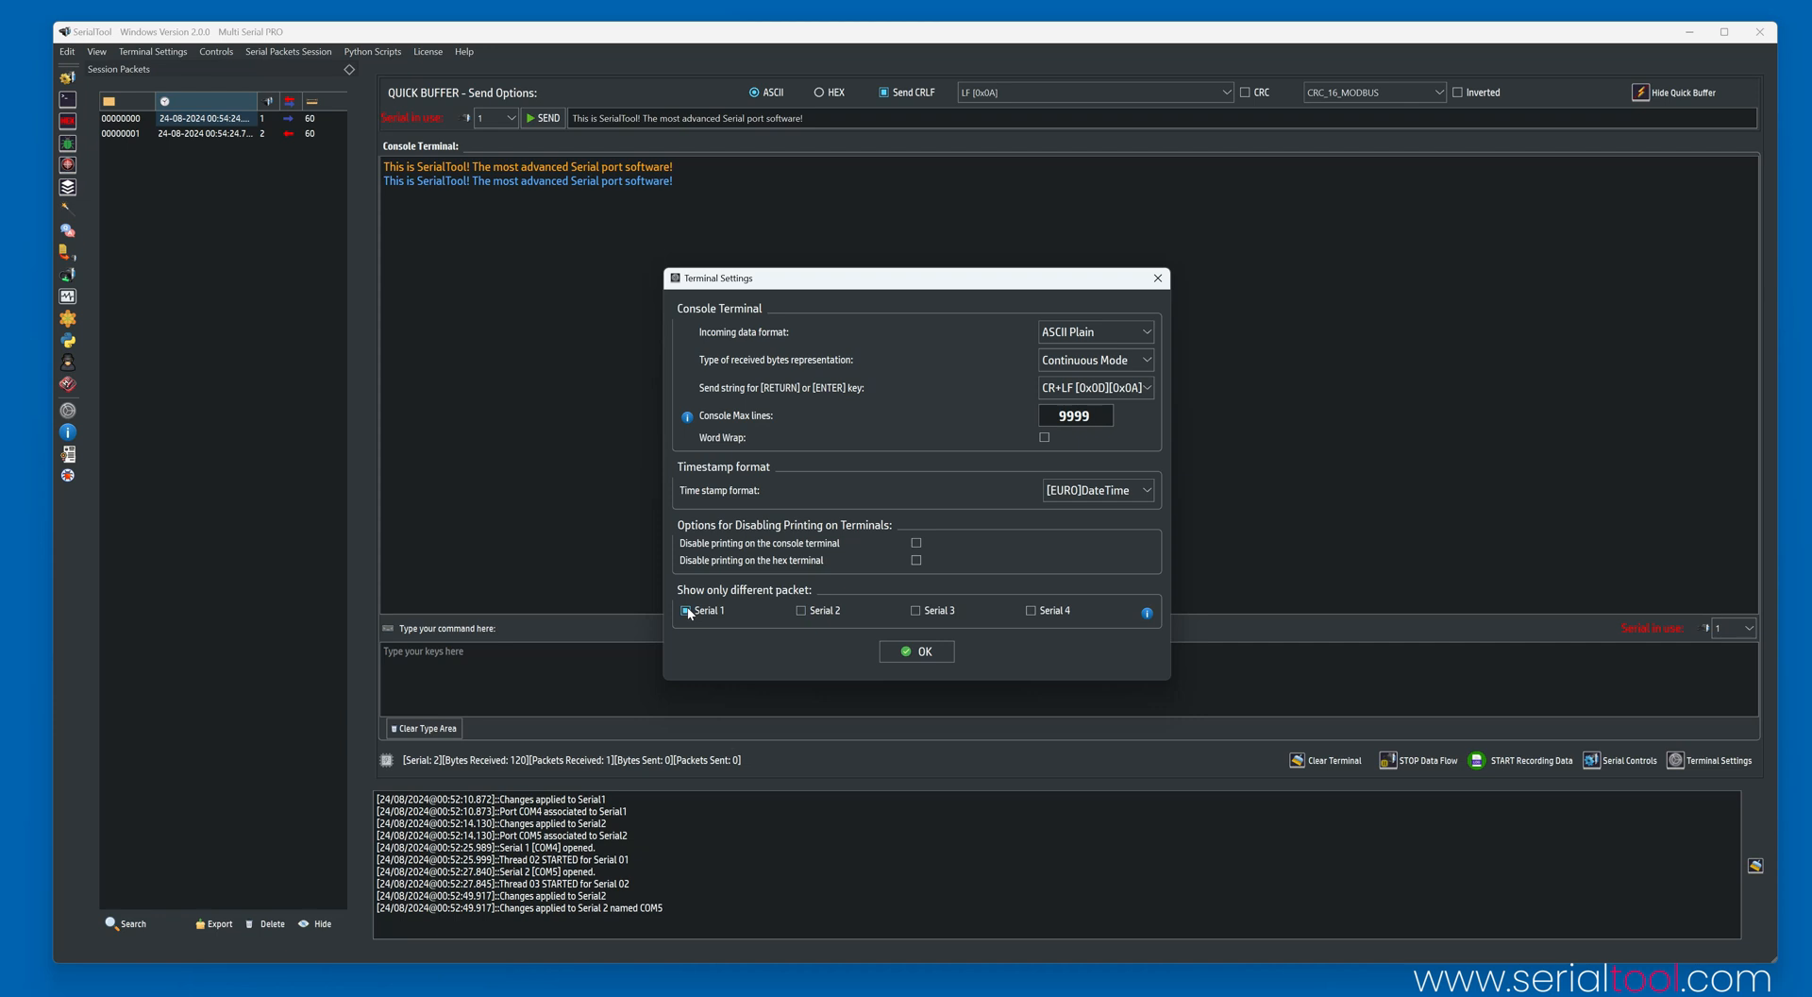
{"action": "left_click", "coordinate": [685, 610]}
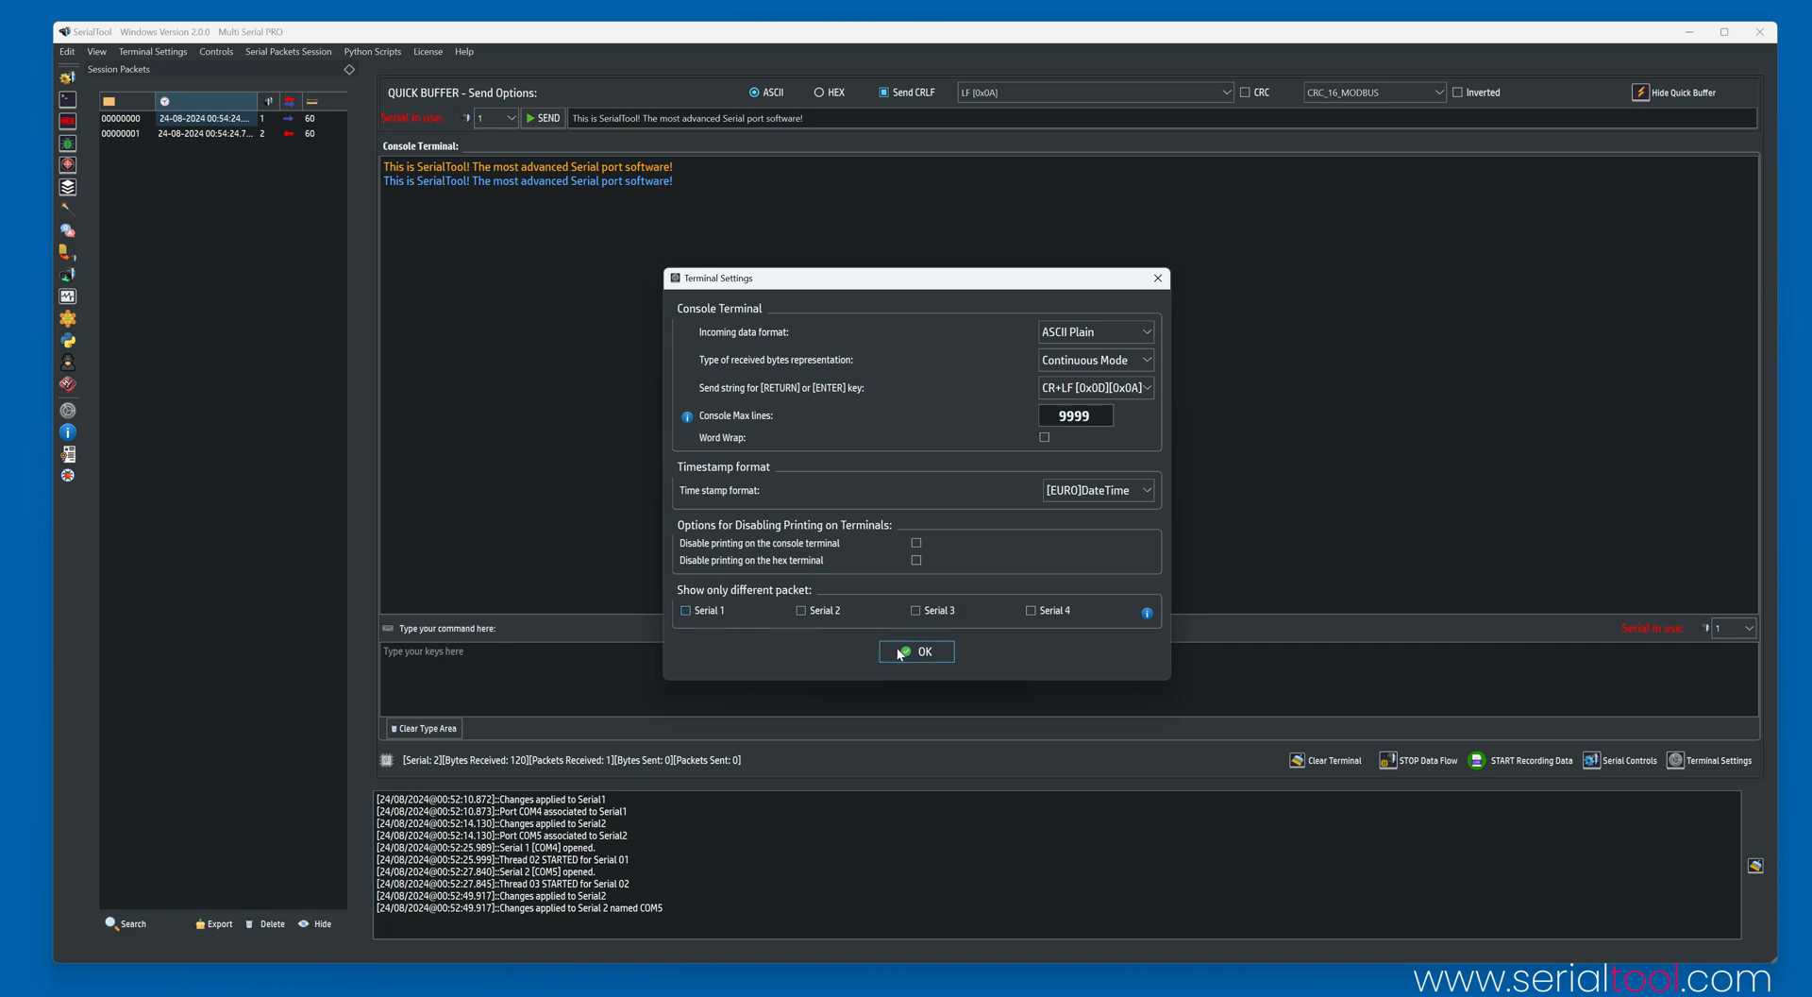
{"action": "mouse_move", "coordinate": [921, 633]}
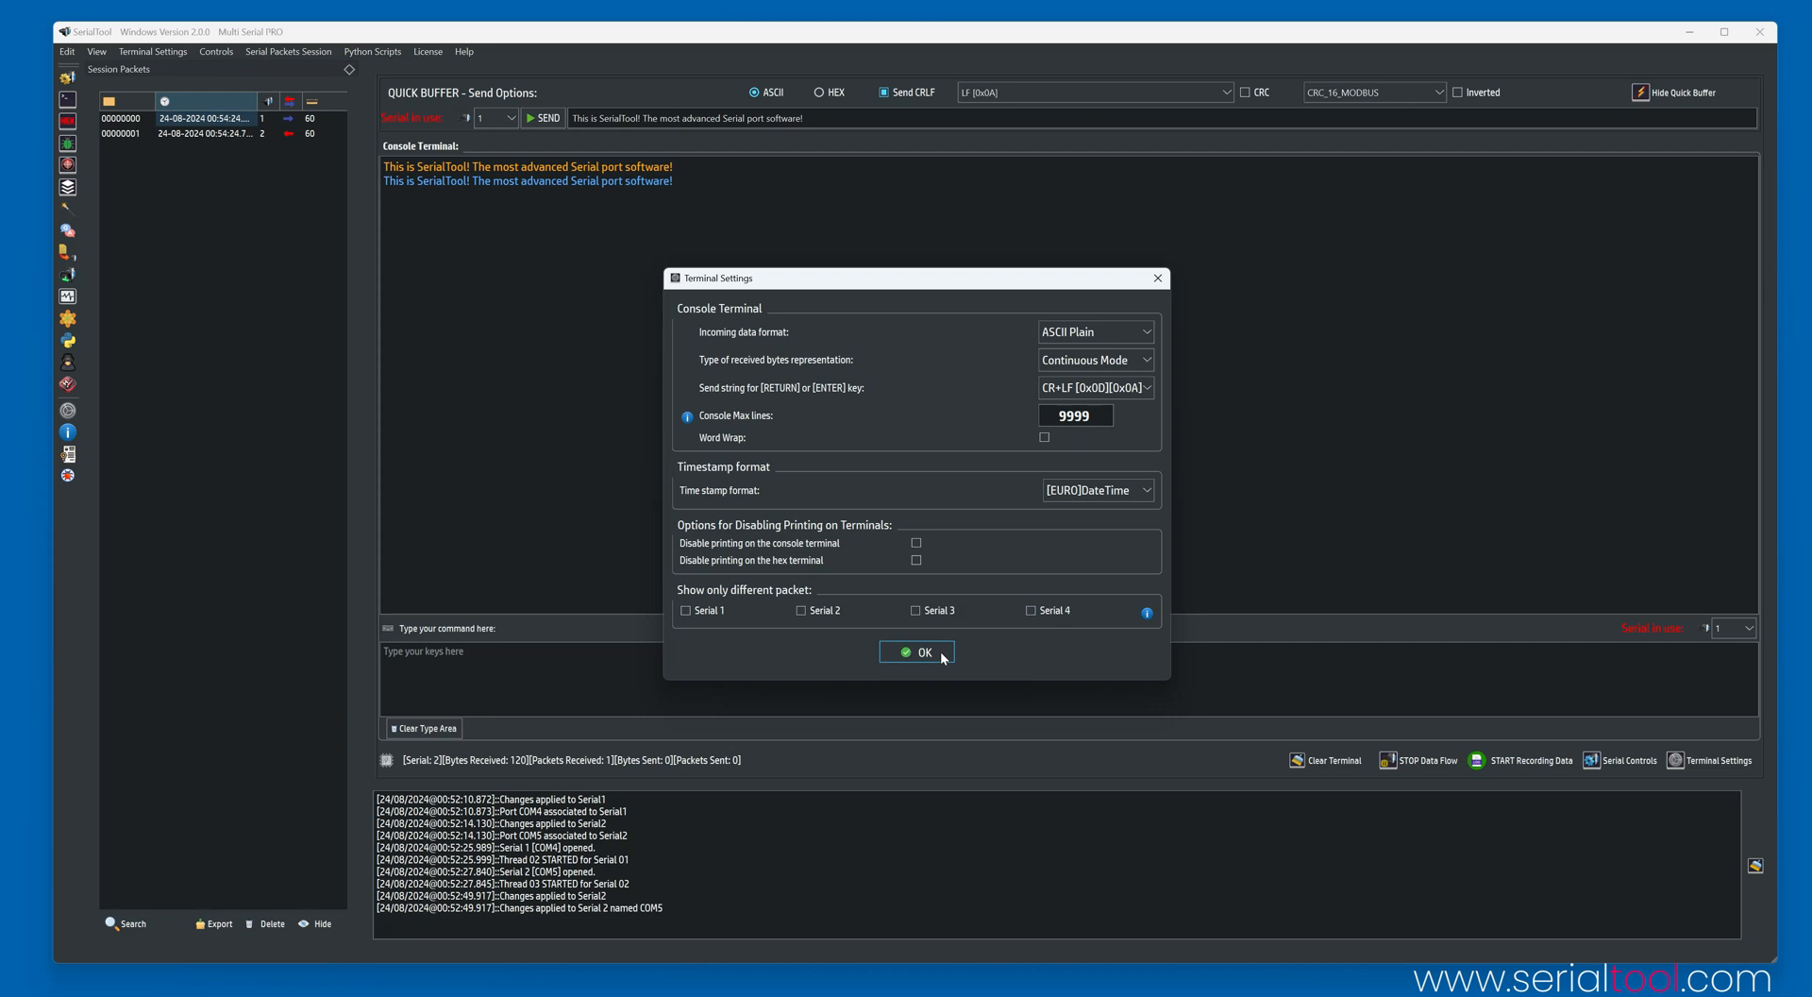
Confirm Terminal Settings, then view Alarm 1's match conditions and close Alarms unchanged.
{"action": "left_click", "coordinate": [917, 651]}
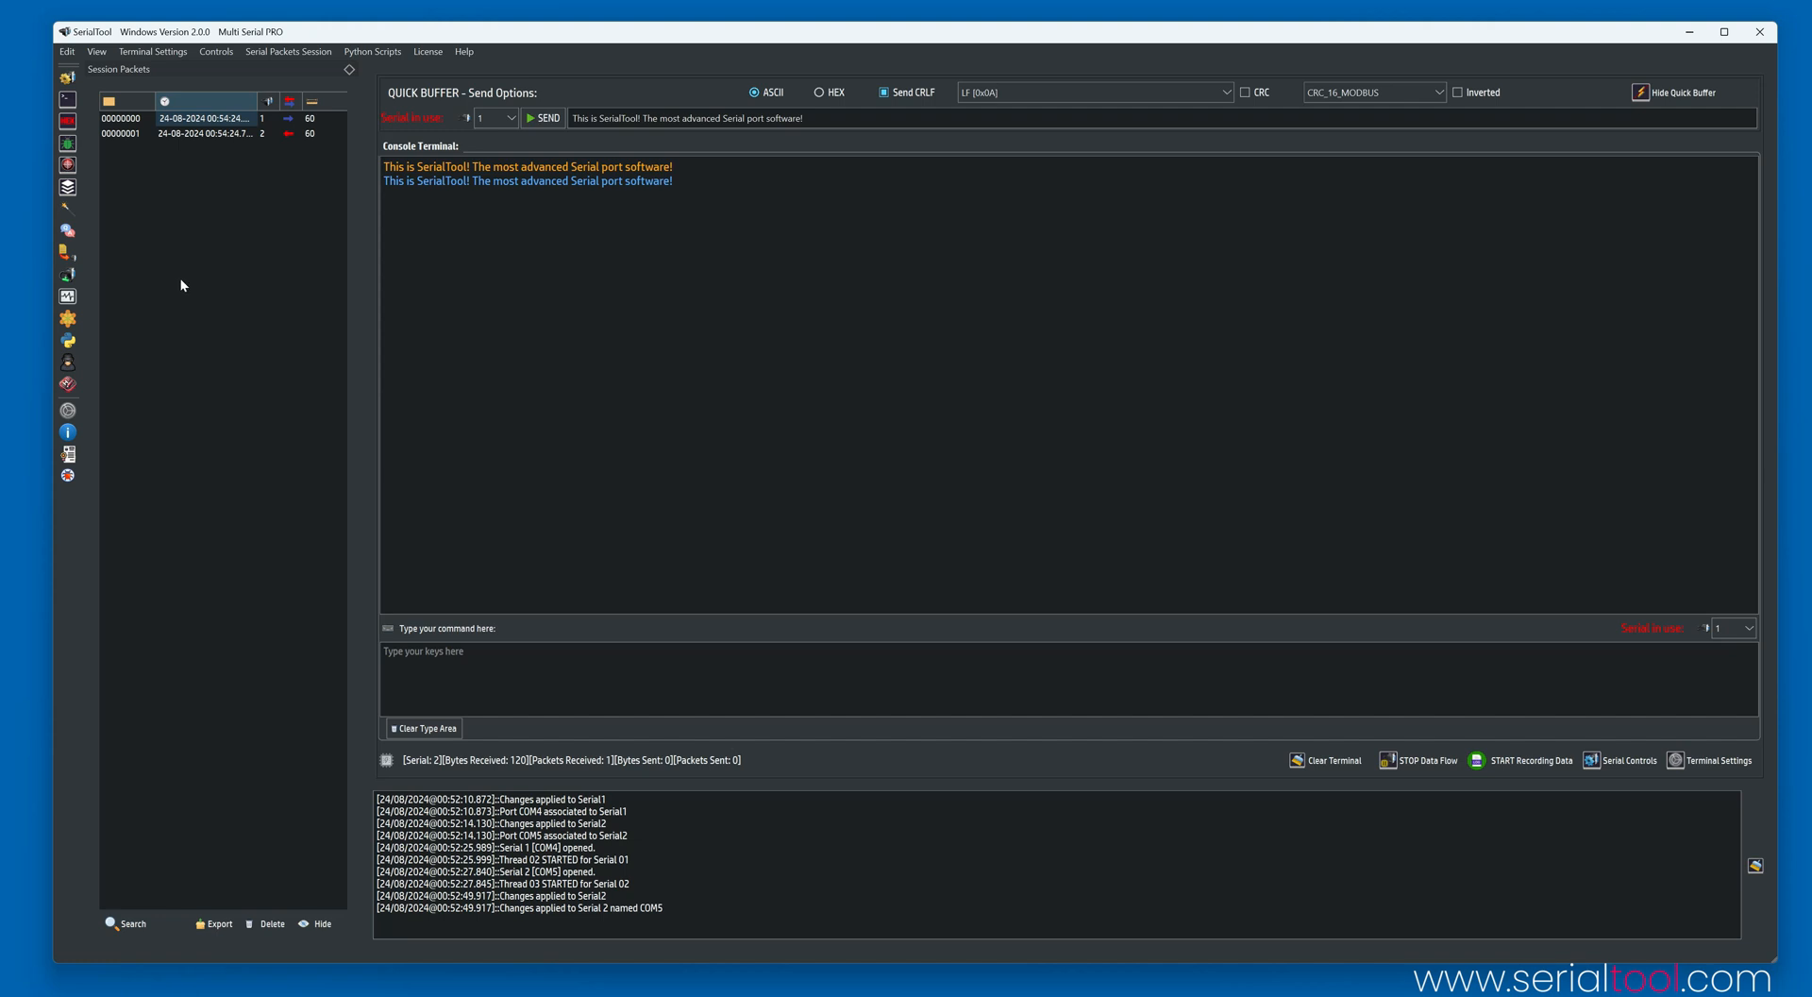
{"action": "mouse_move", "coordinate": [182, 286]}
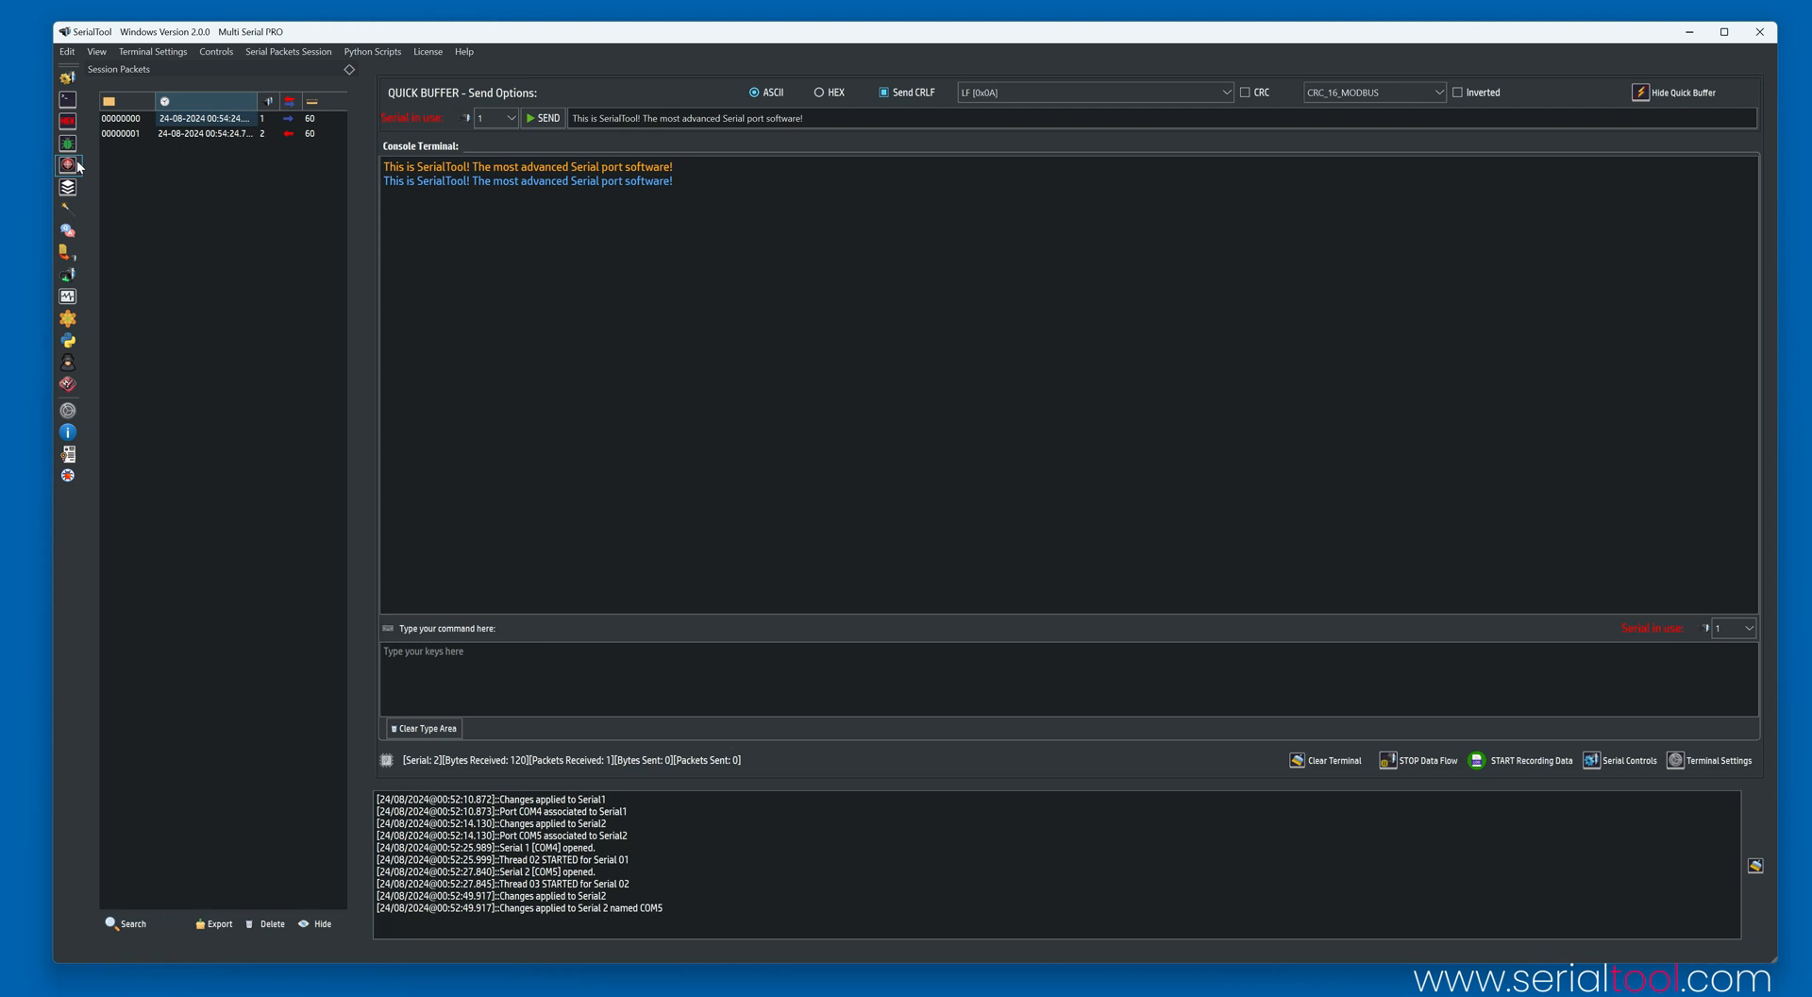
{"action": "mouse_move", "coordinate": [68, 164]}
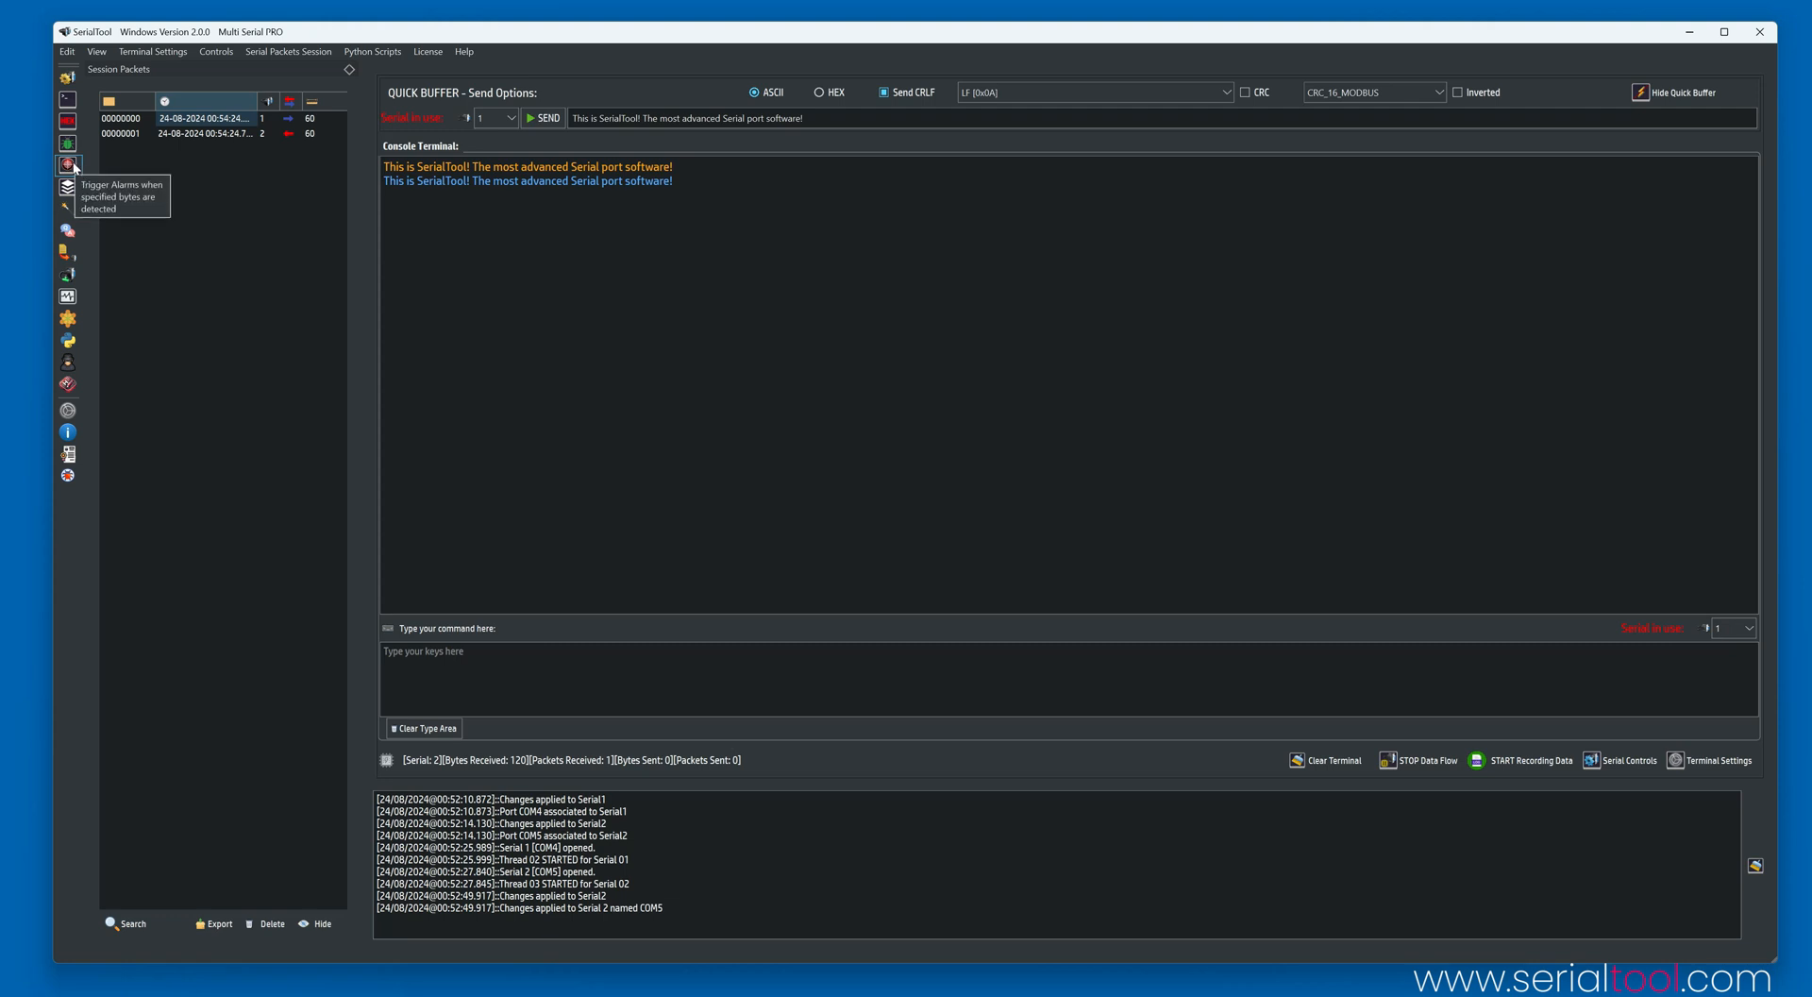
{"action": "left_click", "coordinate": [68, 164]}
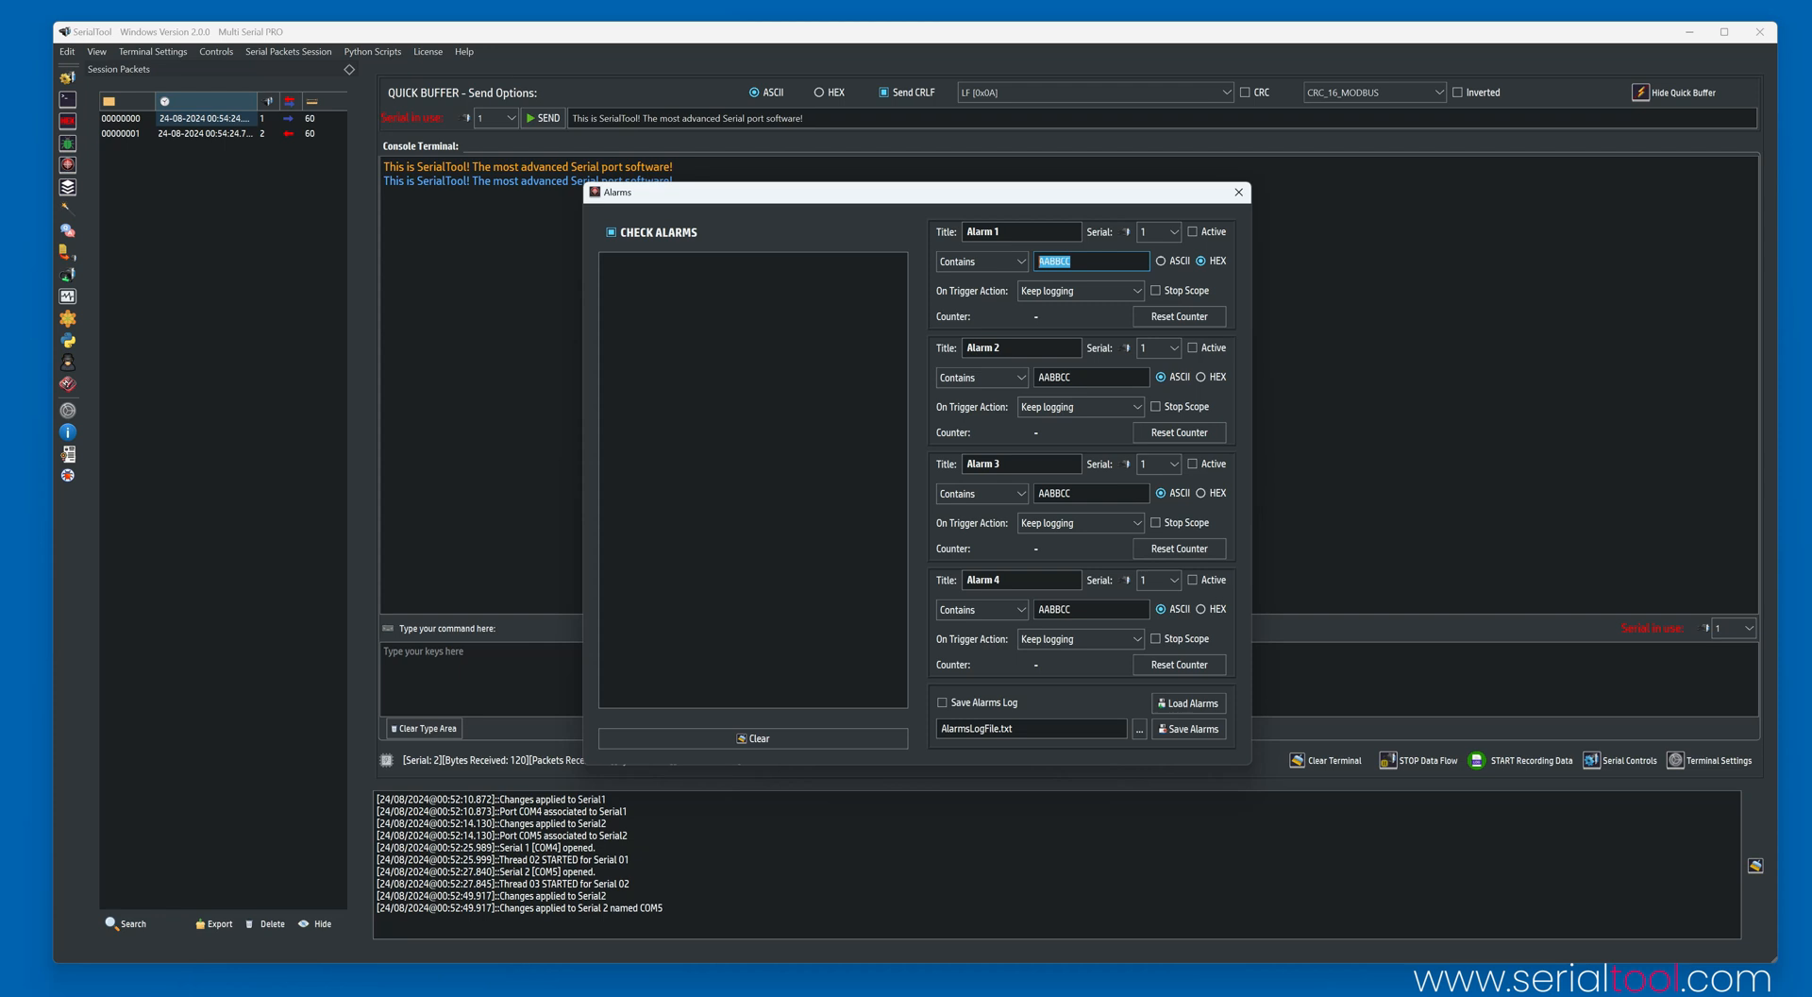
{"action": "left_click", "coordinate": [980, 261]}
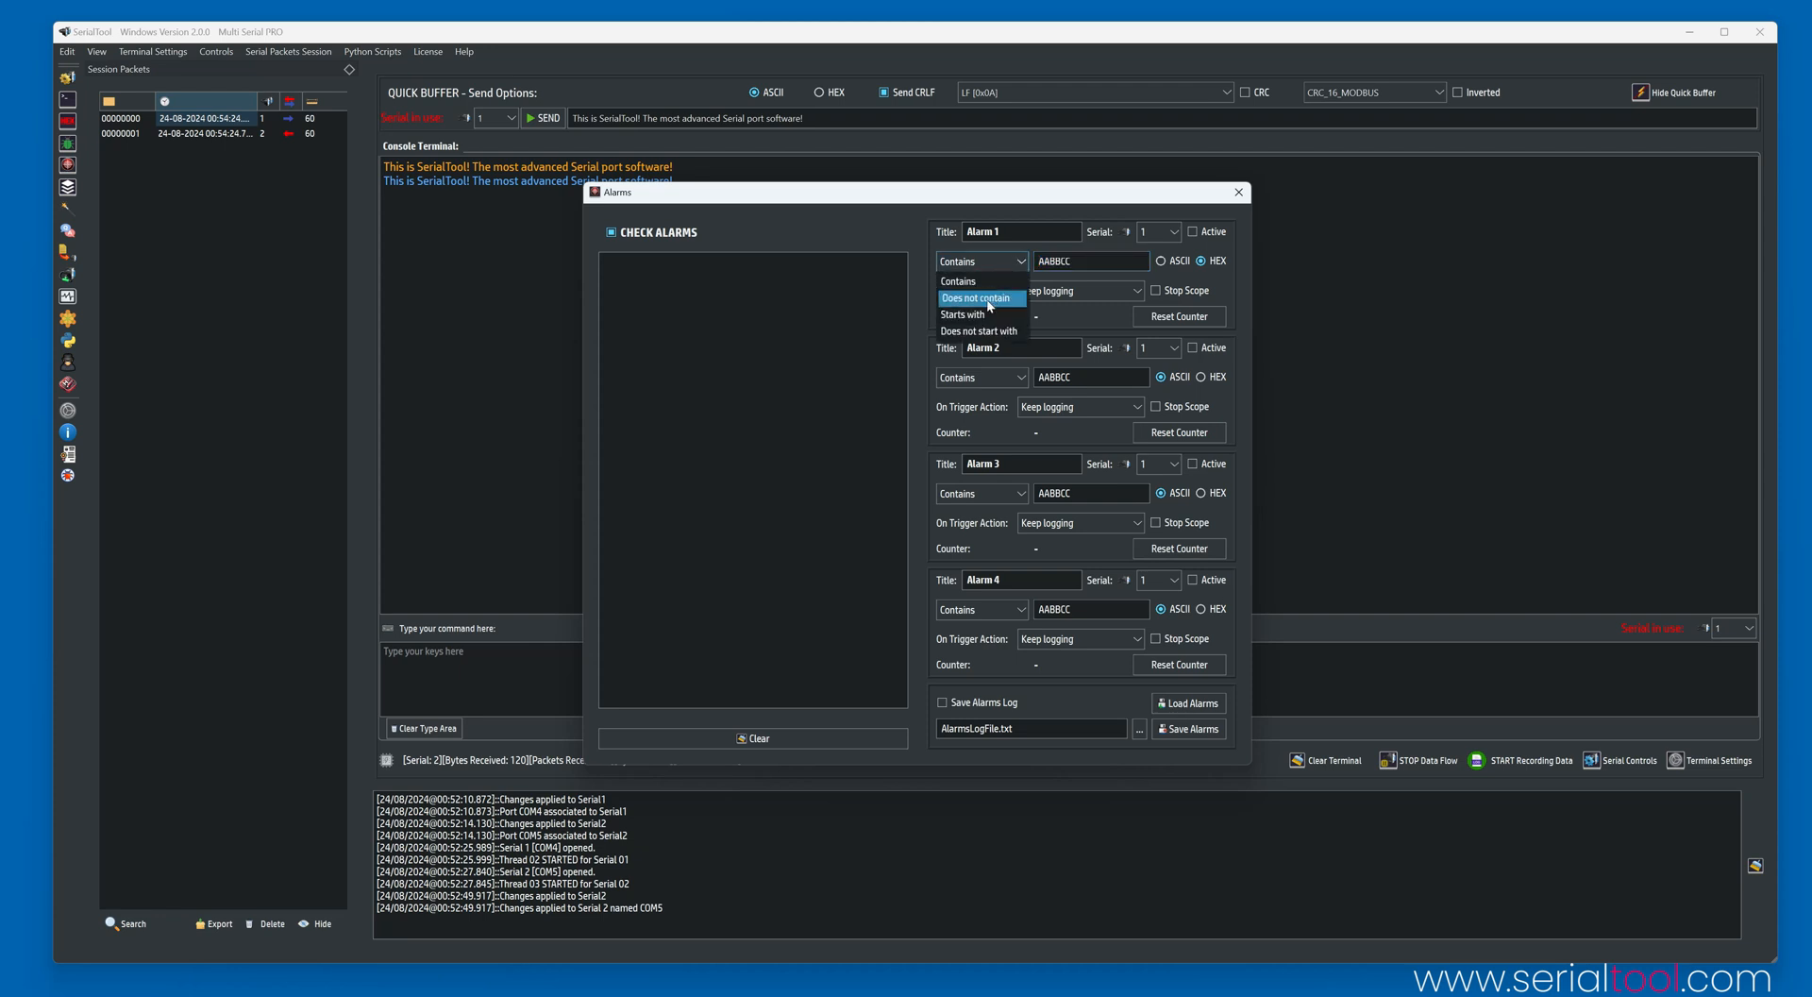
{"action": "mouse_move", "coordinate": [979, 330]}
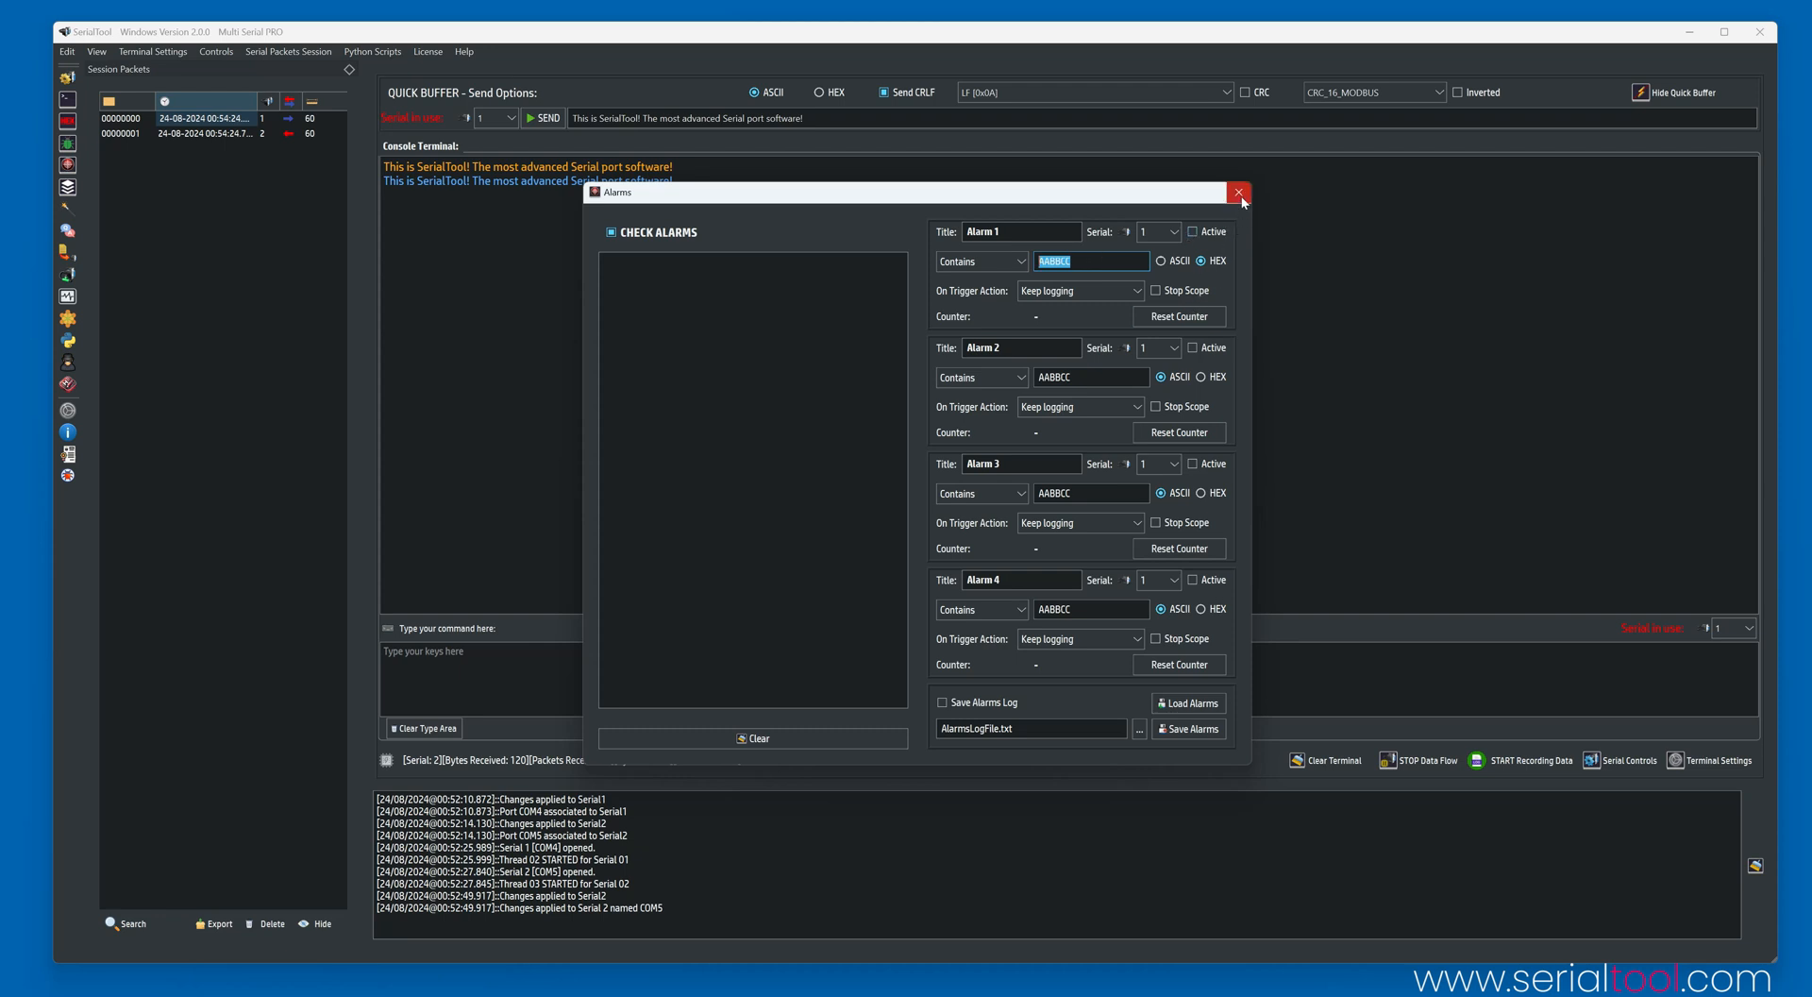
{"action": "mouse_move", "coordinate": [1205, 202]}
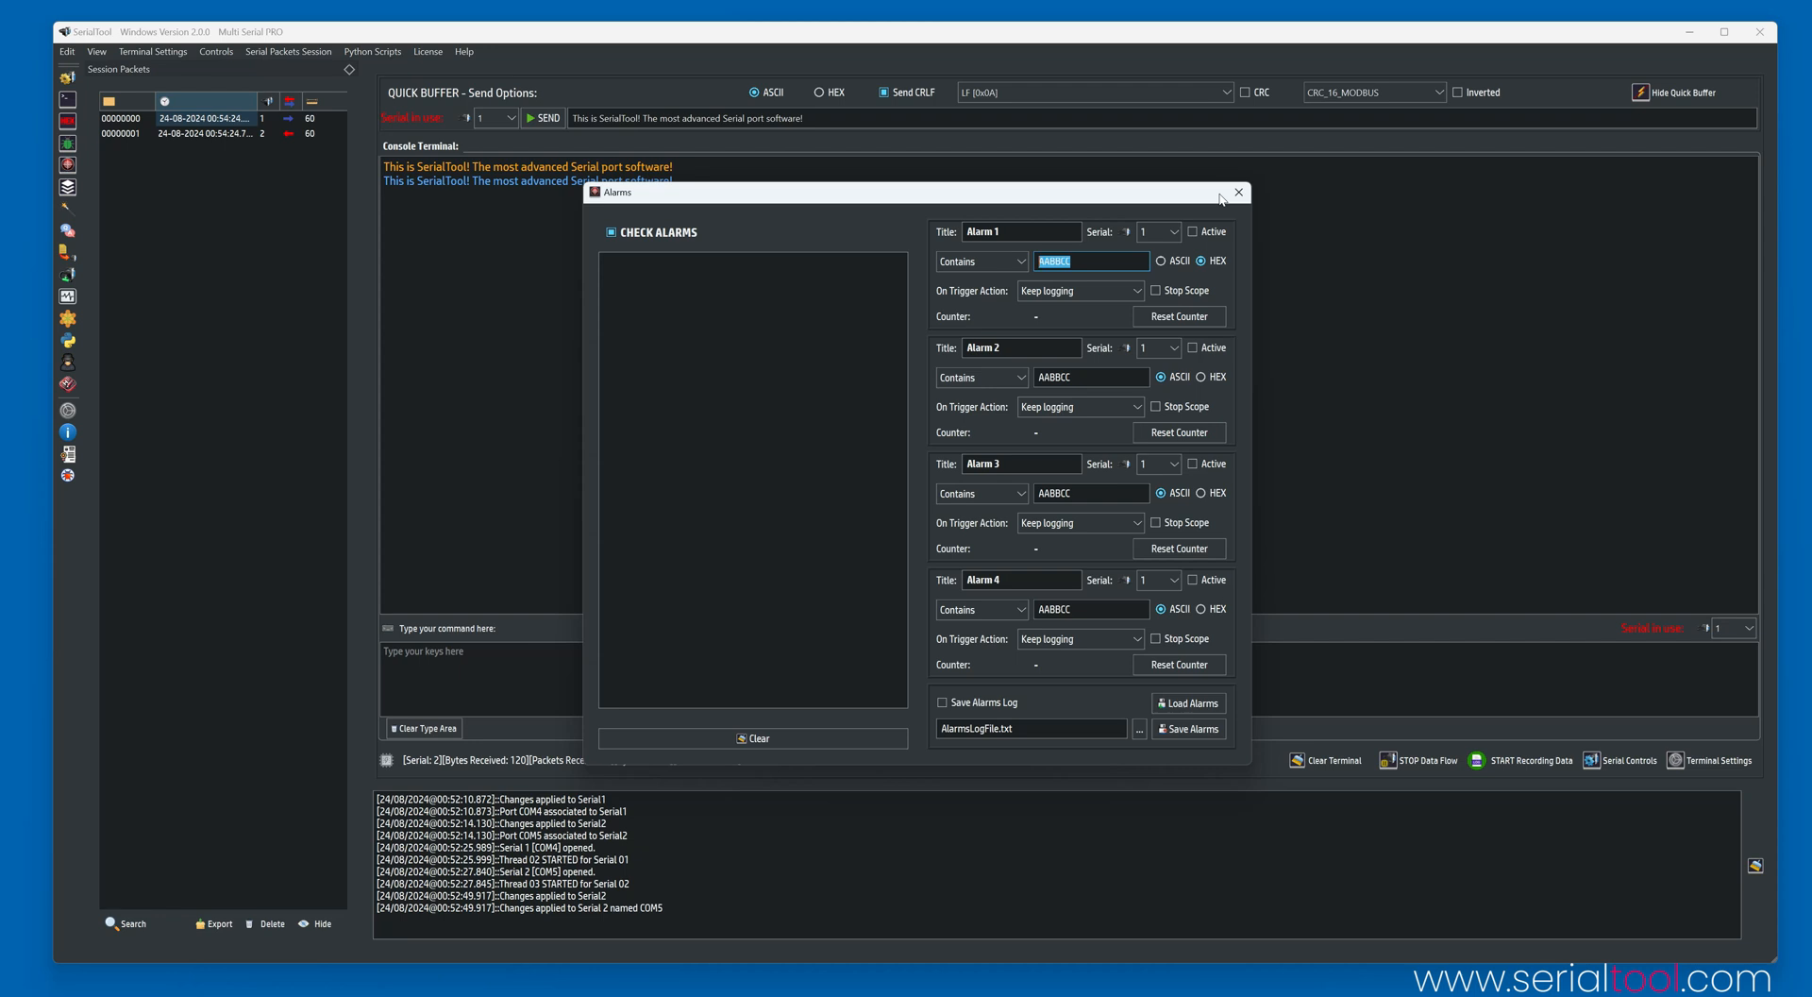
{"action": "left_click", "coordinate": [1237, 191]}
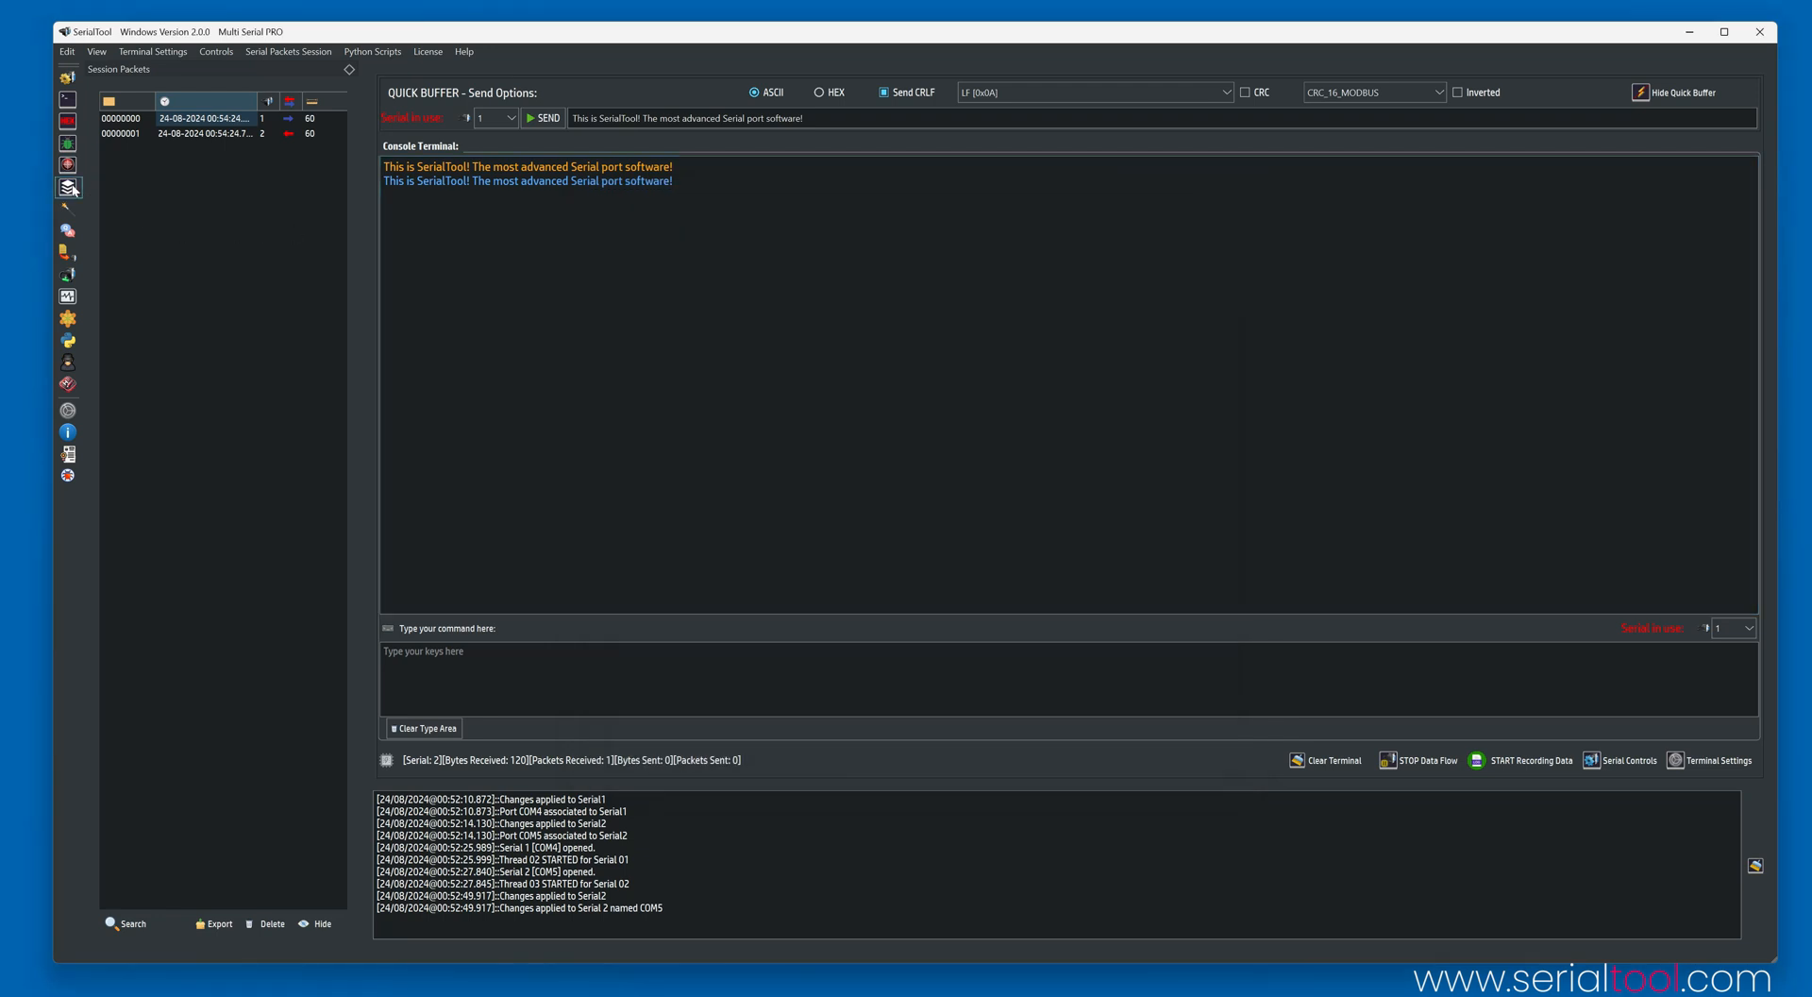
Send the HELLOWORLD buffer from Multi Buffer, then close the window.
{"action": "left_click", "coordinate": [67, 187]}
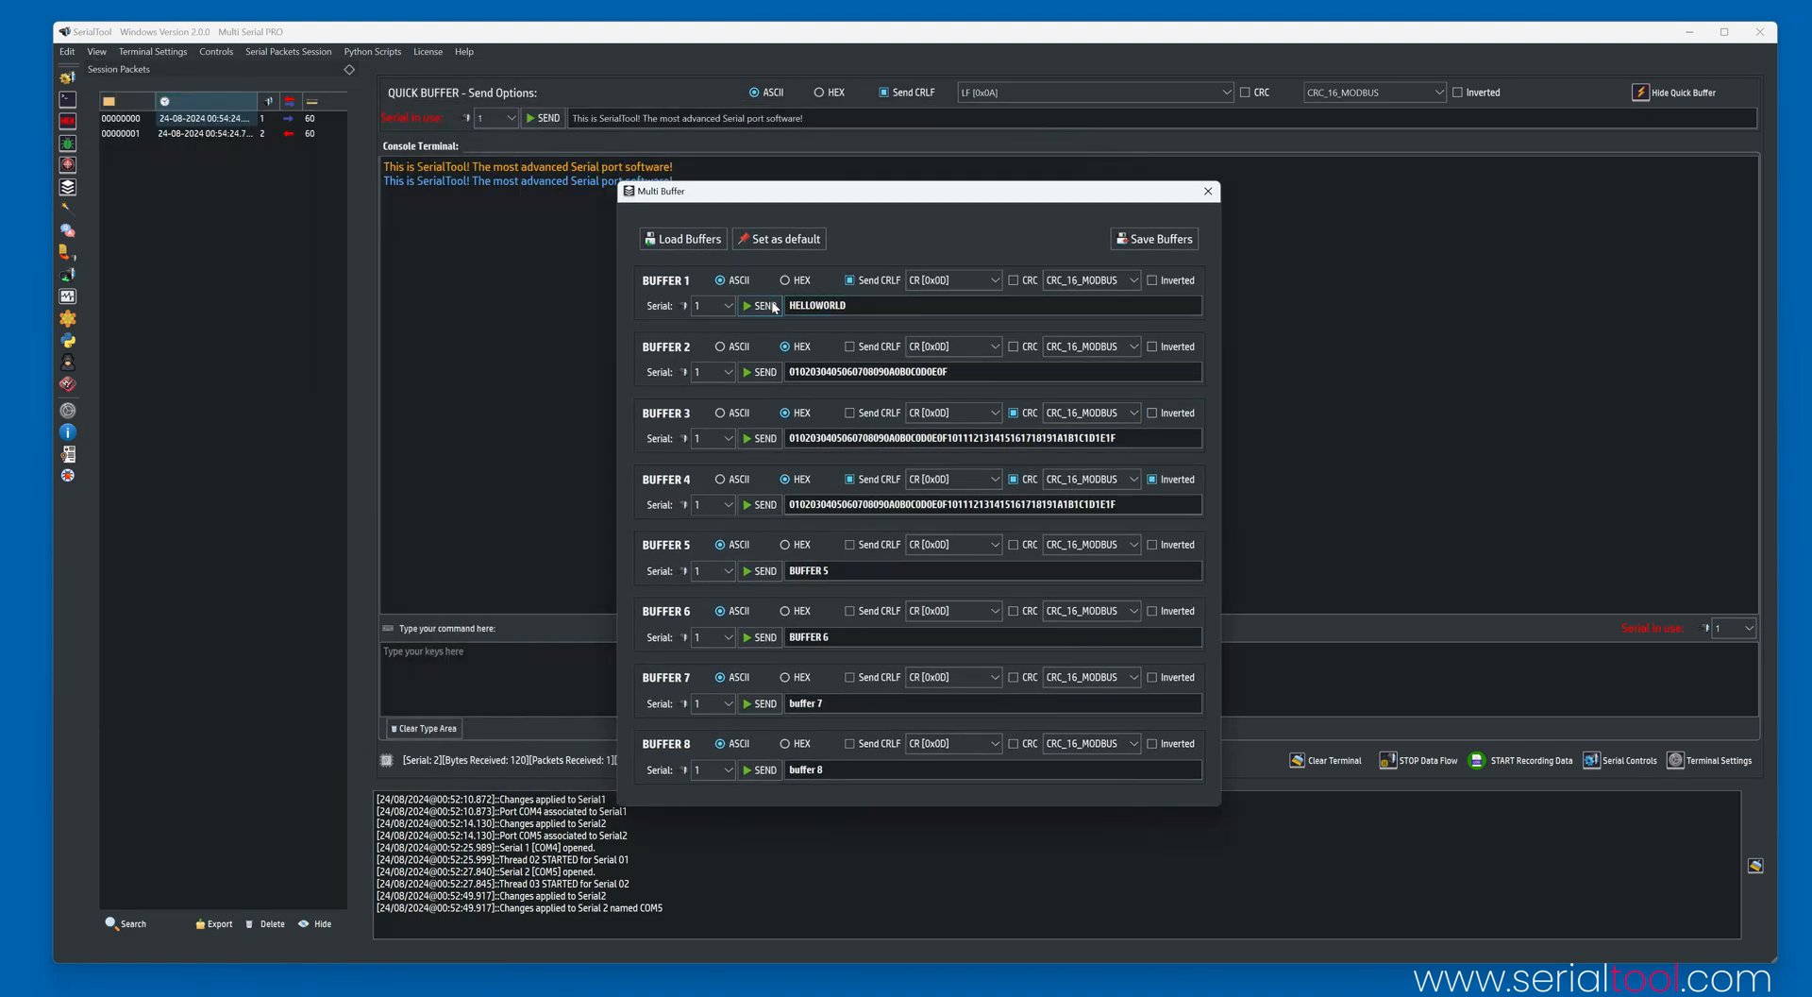
{"action": "left_click", "coordinate": [759, 305]}
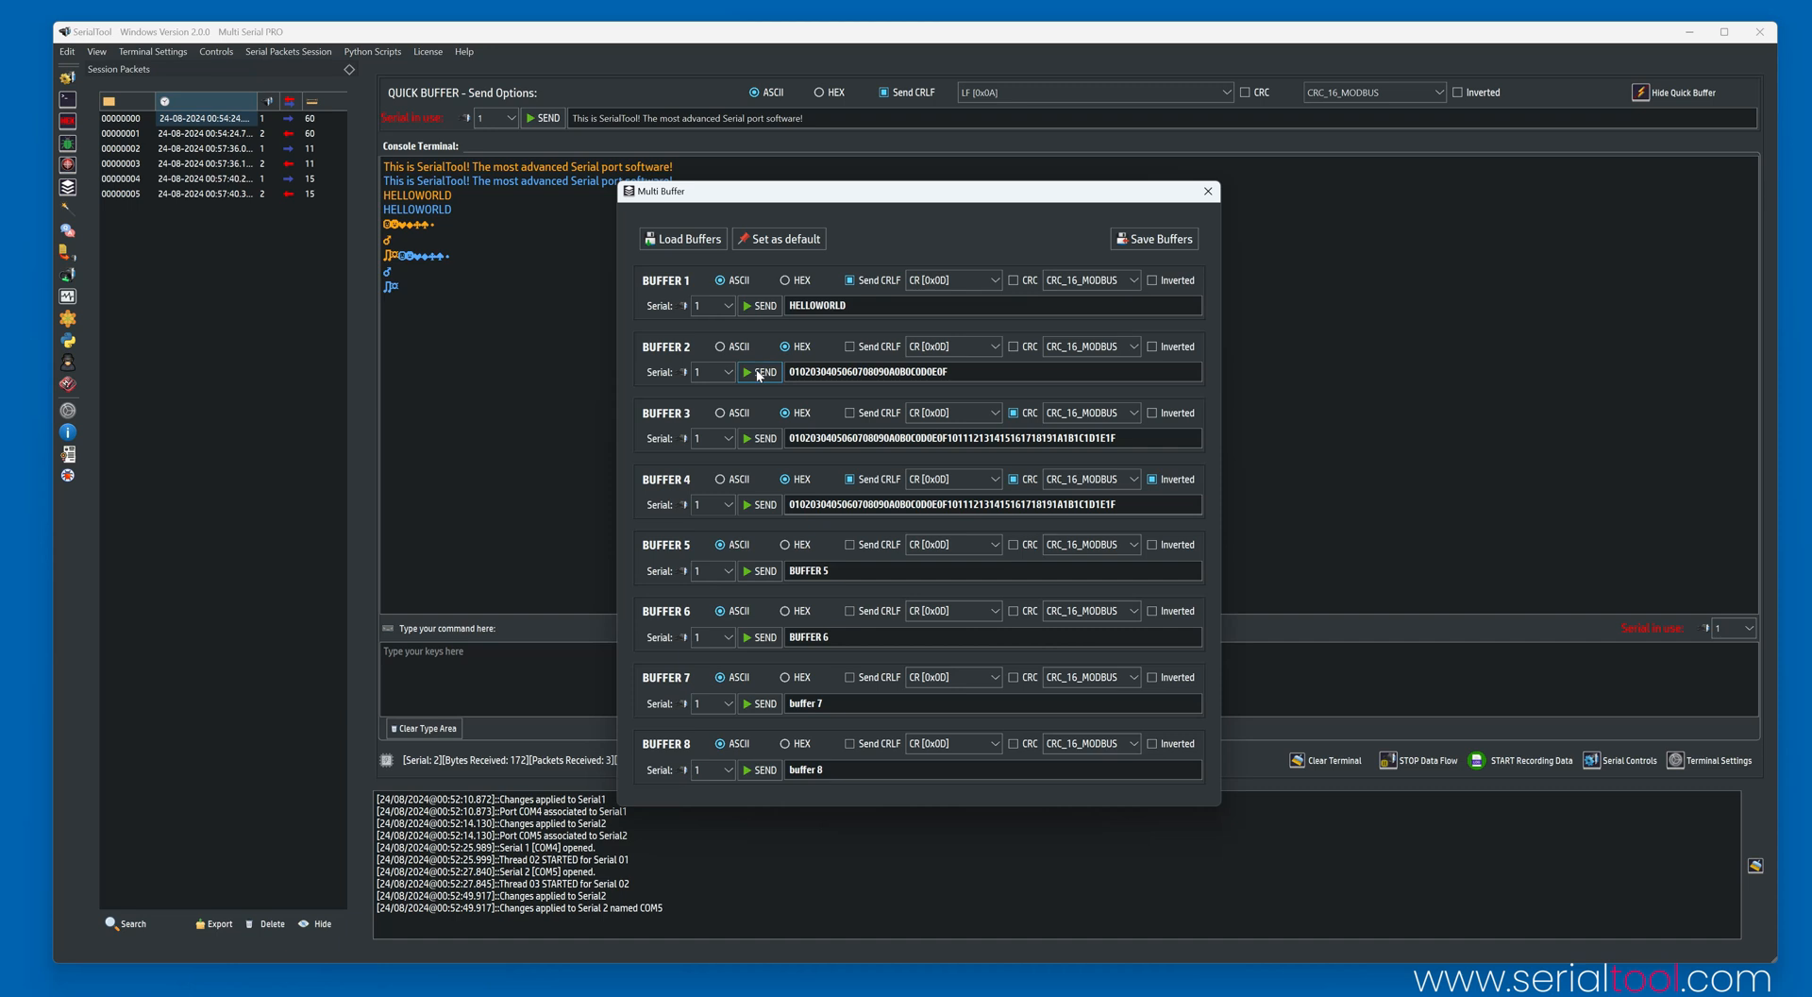
{"action": "mouse_move", "coordinate": [1199, 212]}
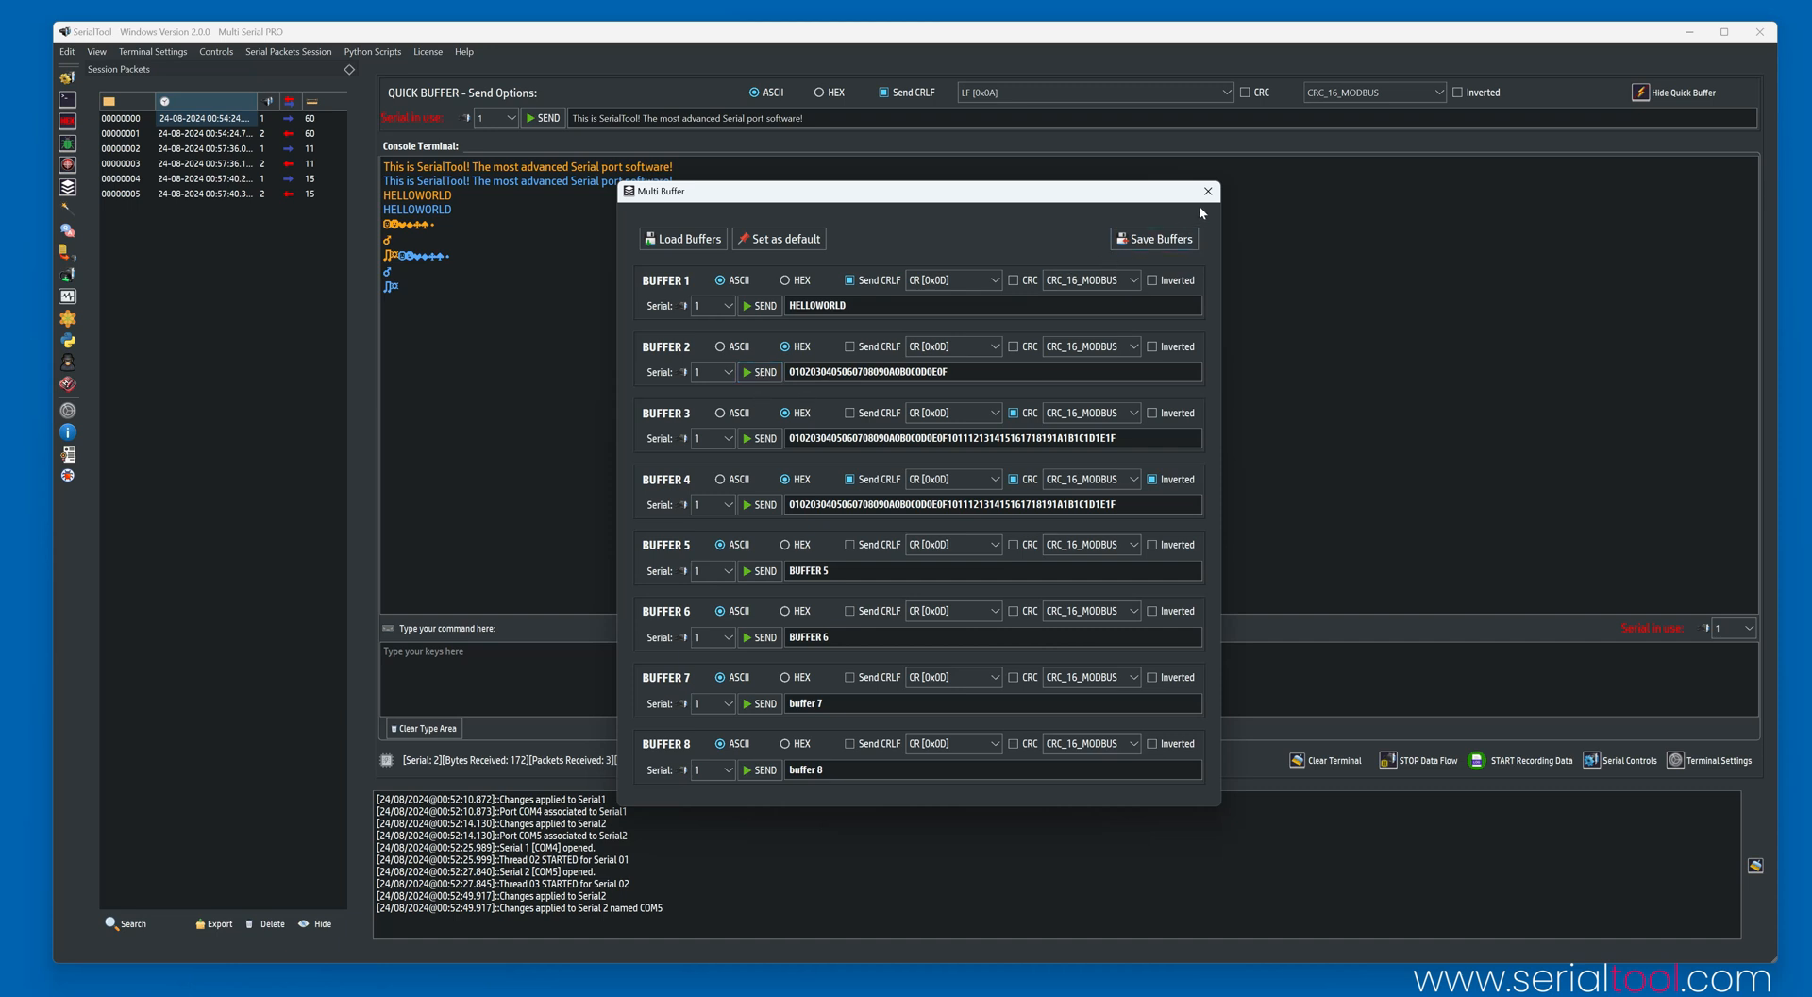
{"action": "left_click", "coordinate": [1209, 191]}
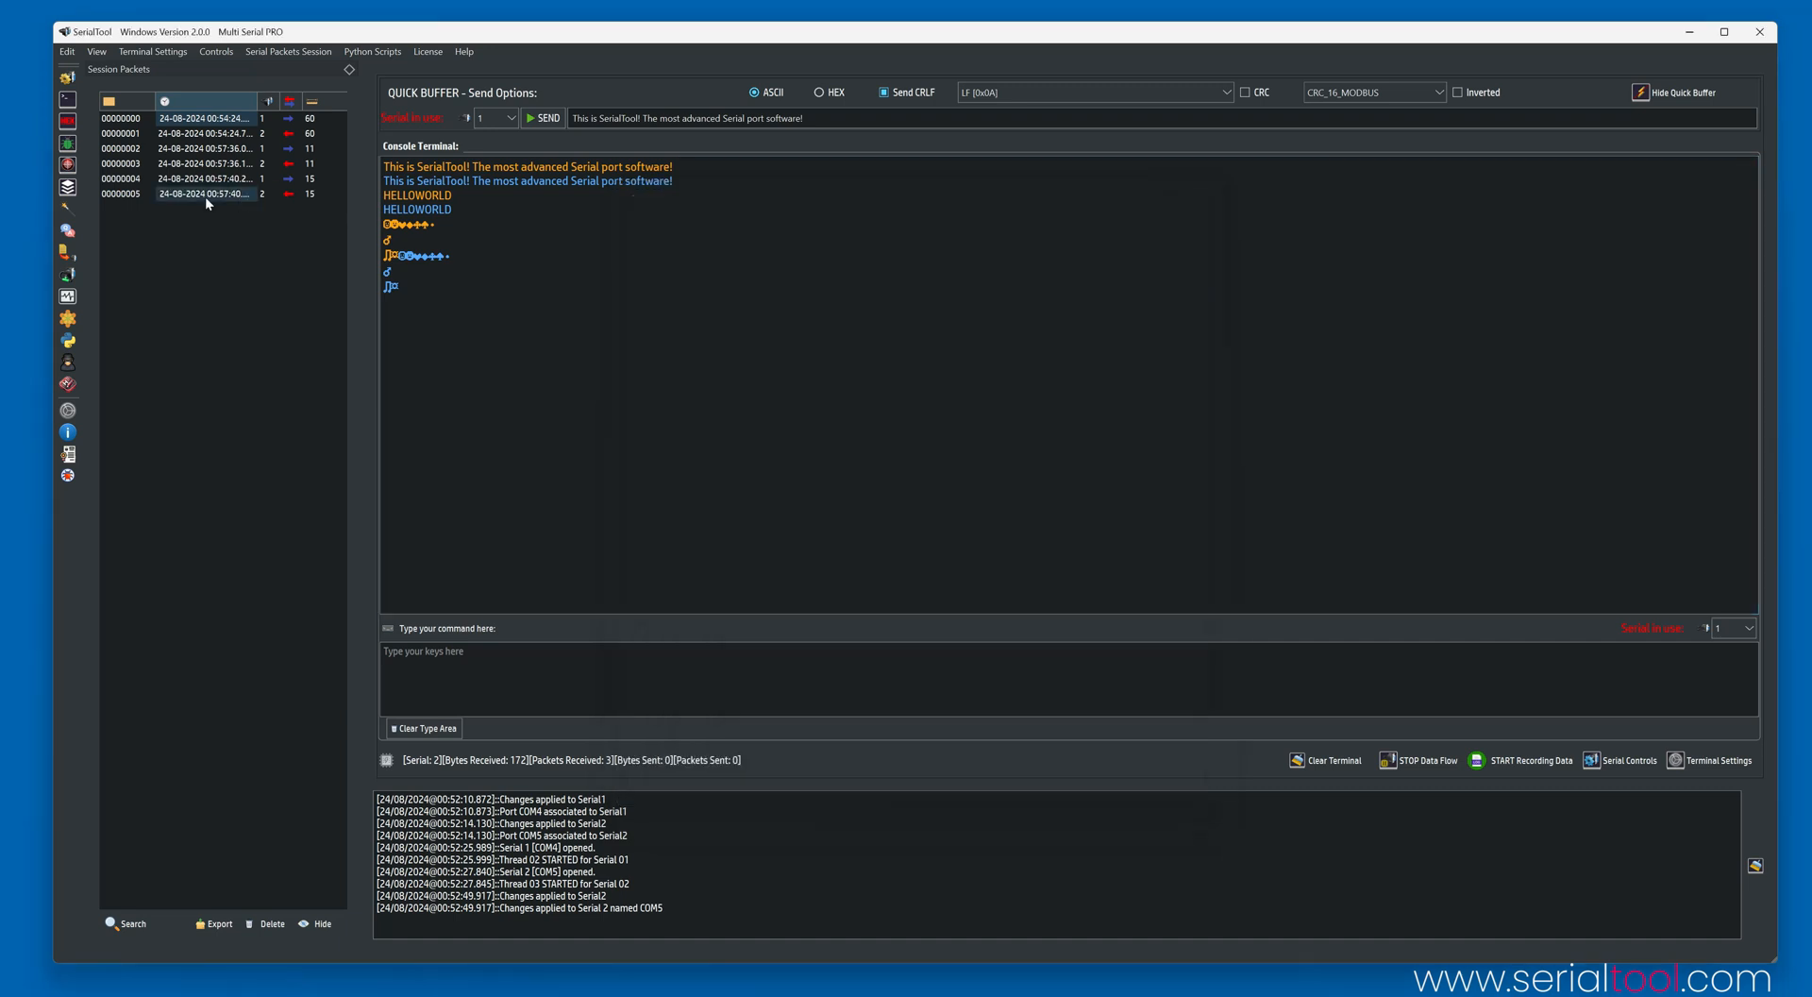
Send MULTIPLE-SEND-BUFFER 5 times with Before and After Buffer Counters, stopping after three sends.
{"action": "left_click", "coordinate": [67, 210]}
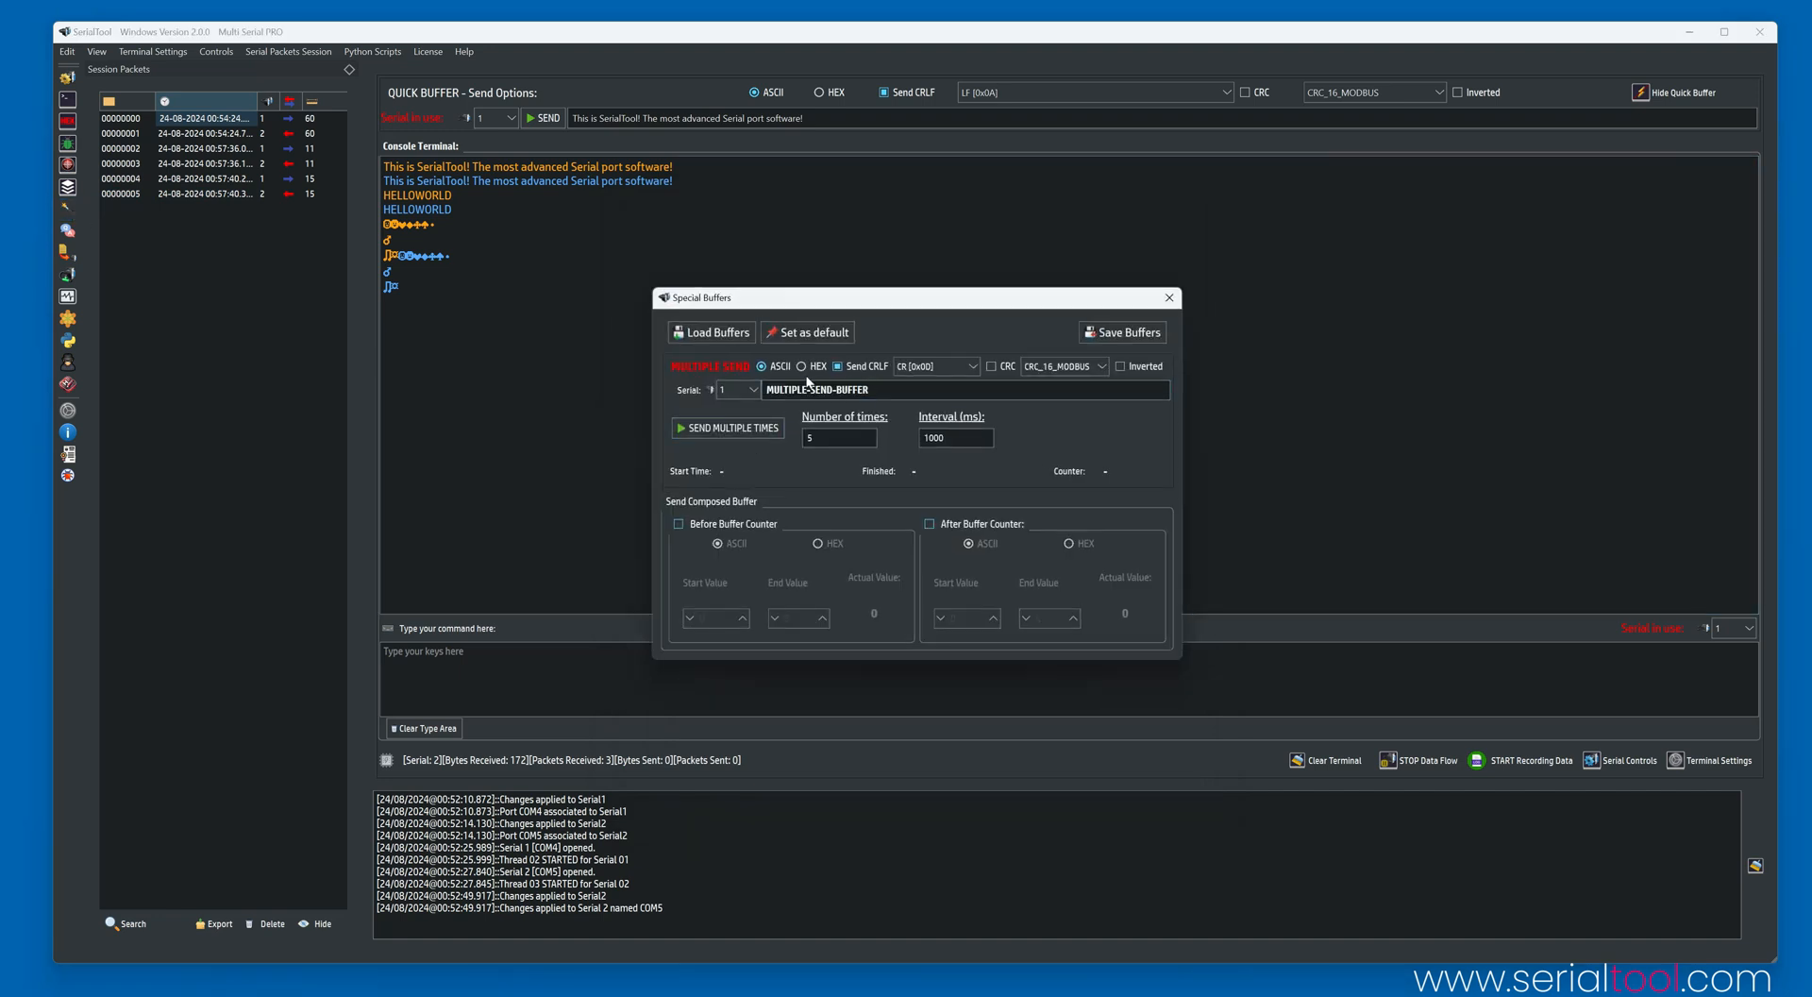
{"action": "left_click", "coordinate": [838, 437]}
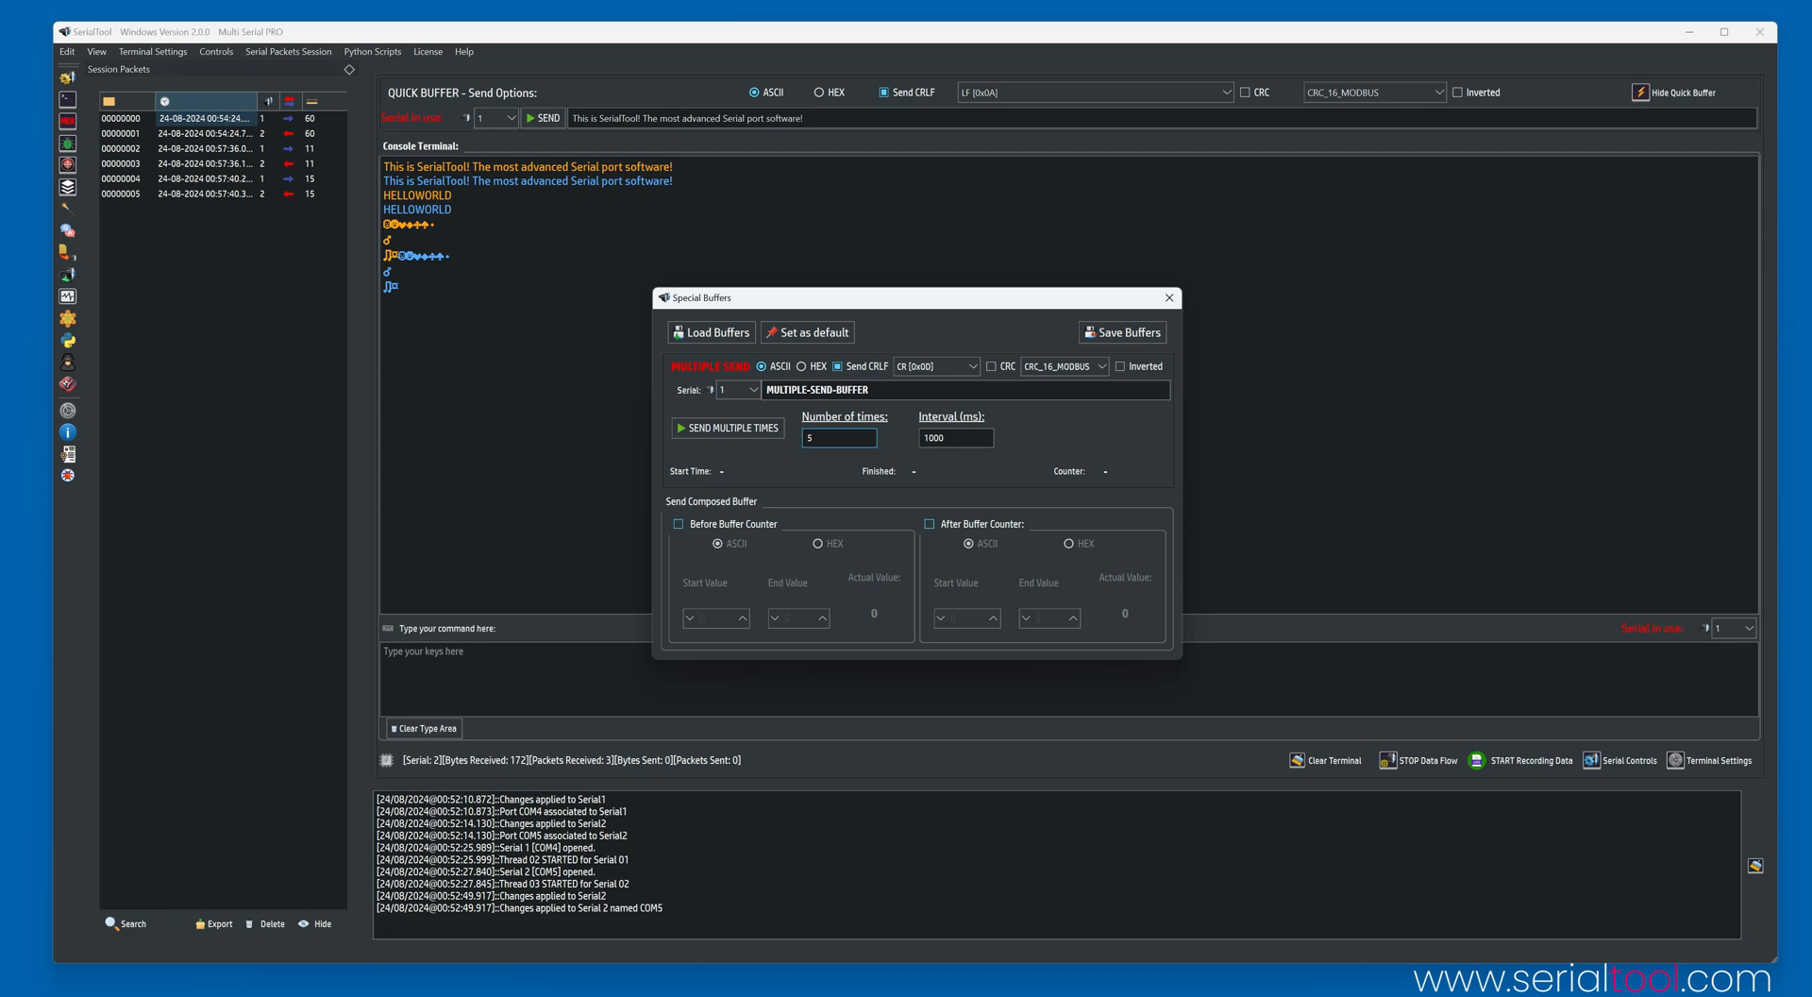
{"action": "left_click", "coordinate": [839, 437]}
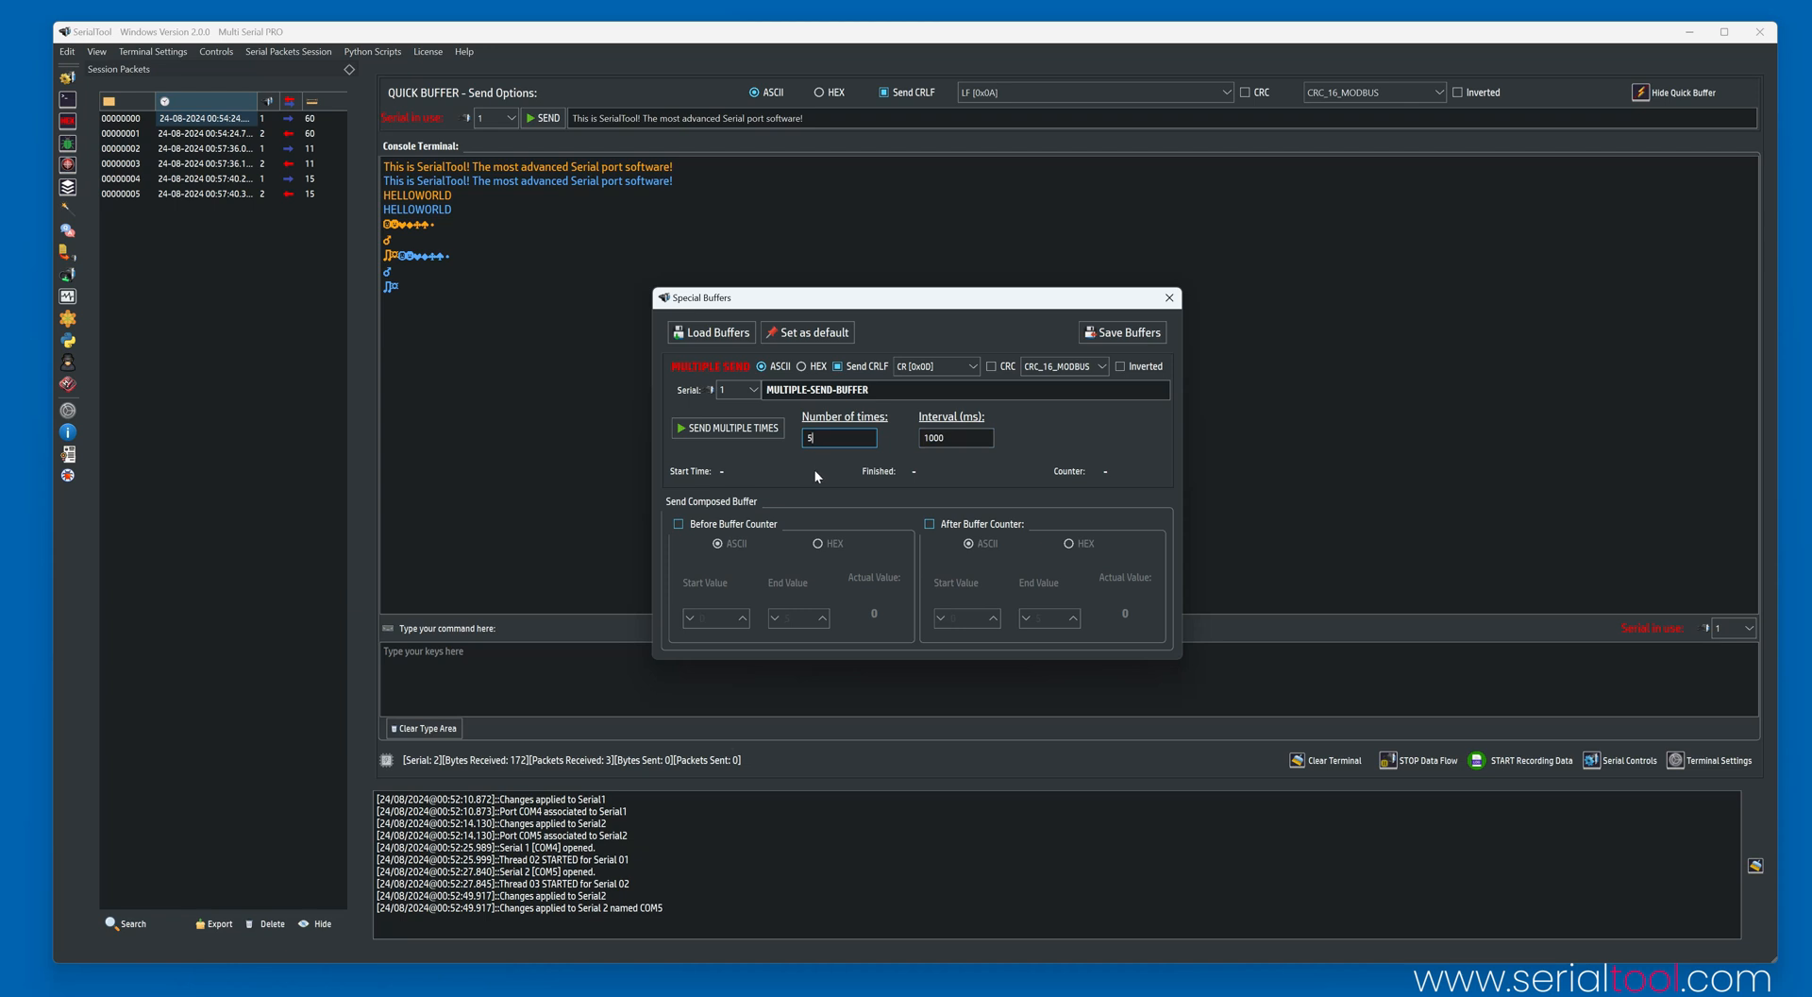
{"action": "mouse_move", "coordinate": [783, 502]}
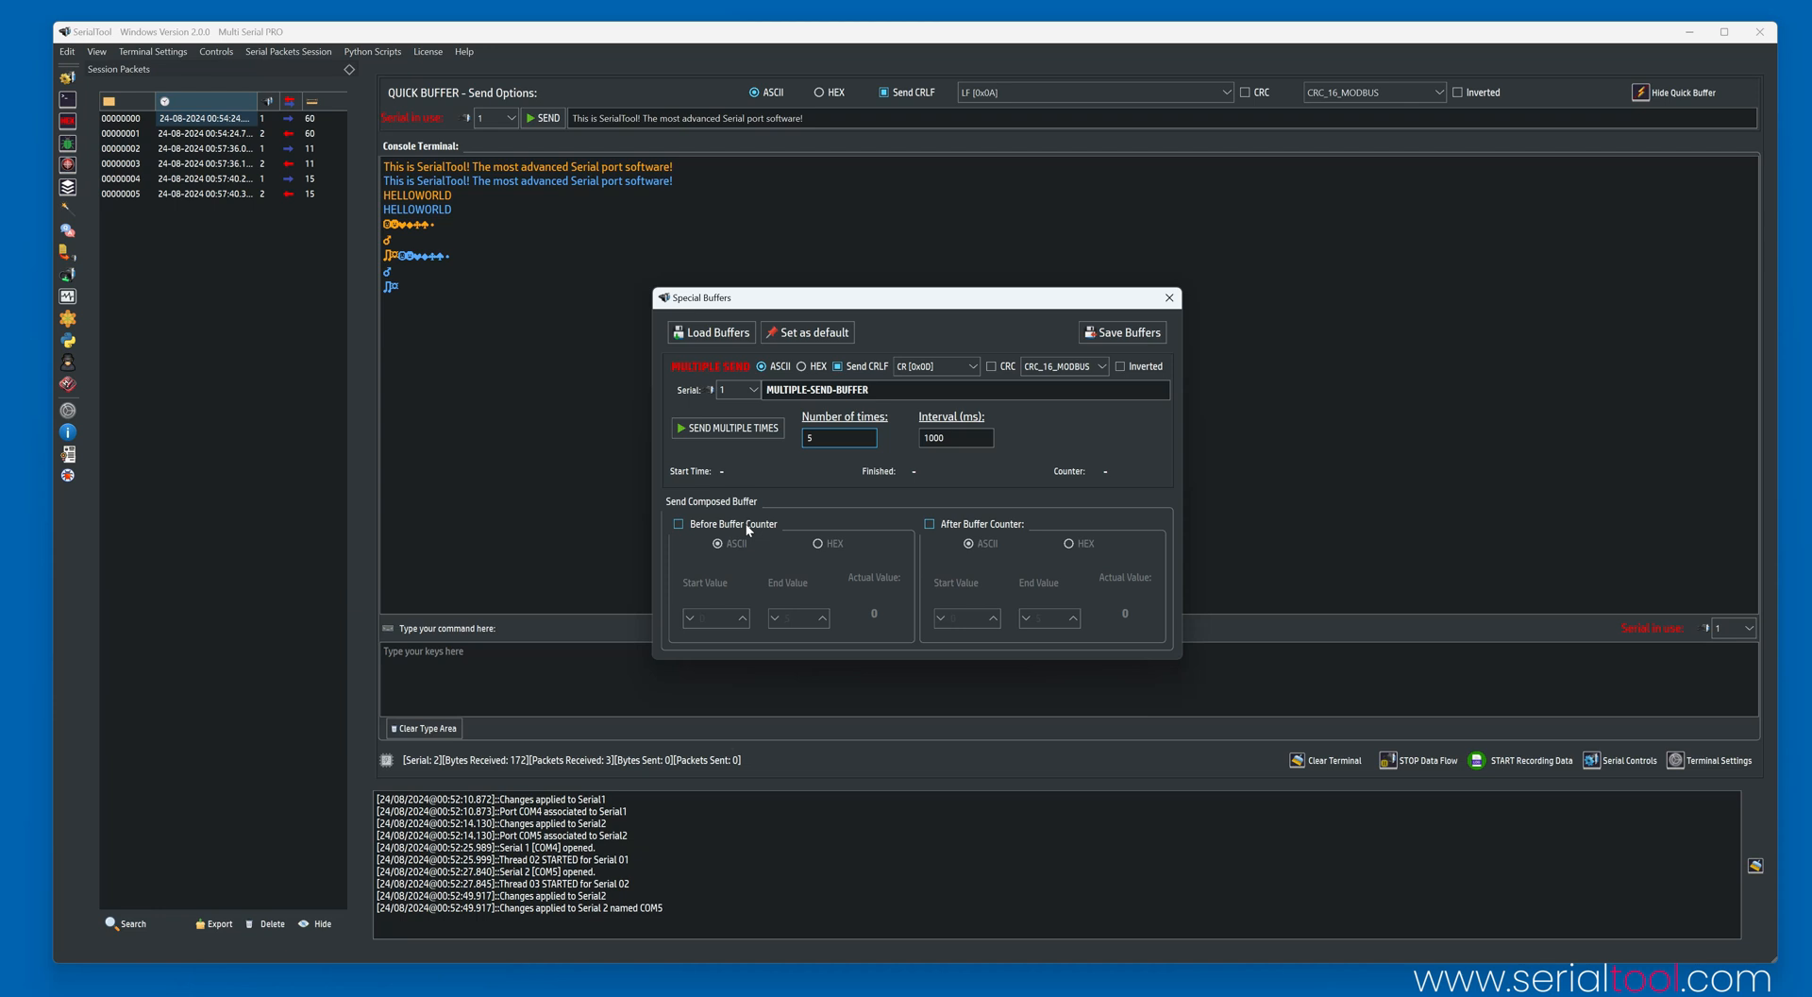
{"action": "left_click", "coordinate": [679, 524]}
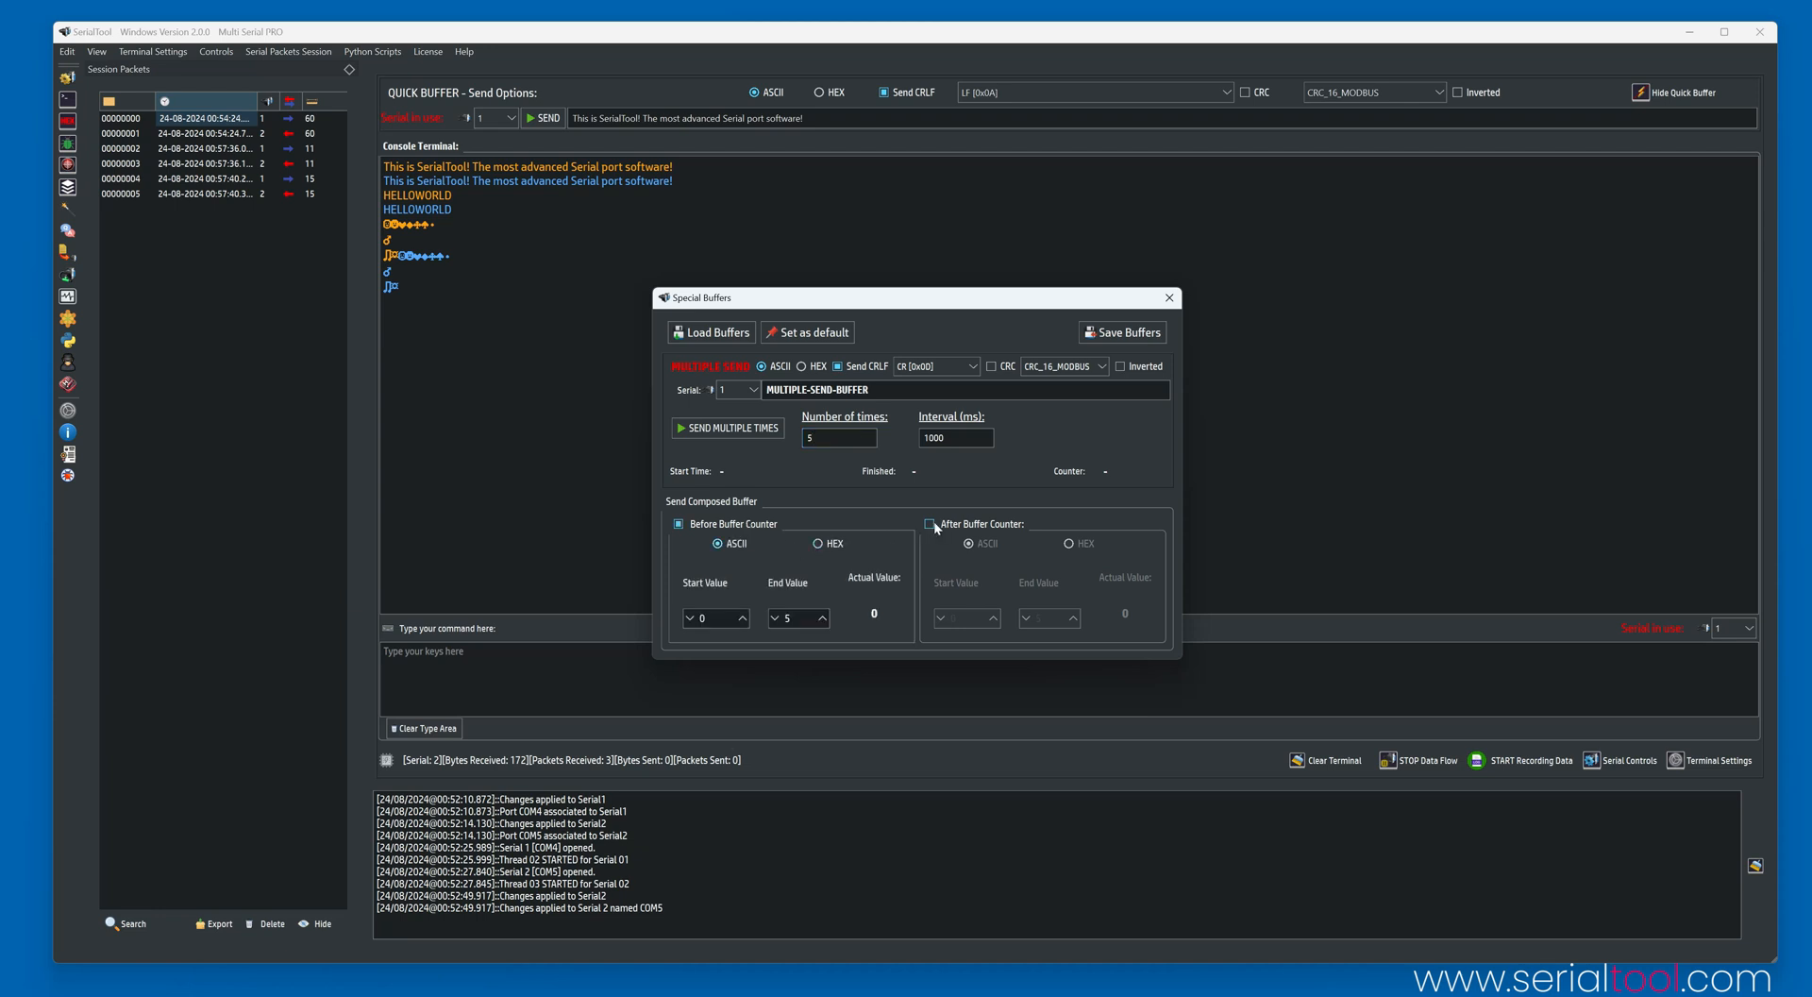
{"action": "left_click", "coordinate": [931, 524]}
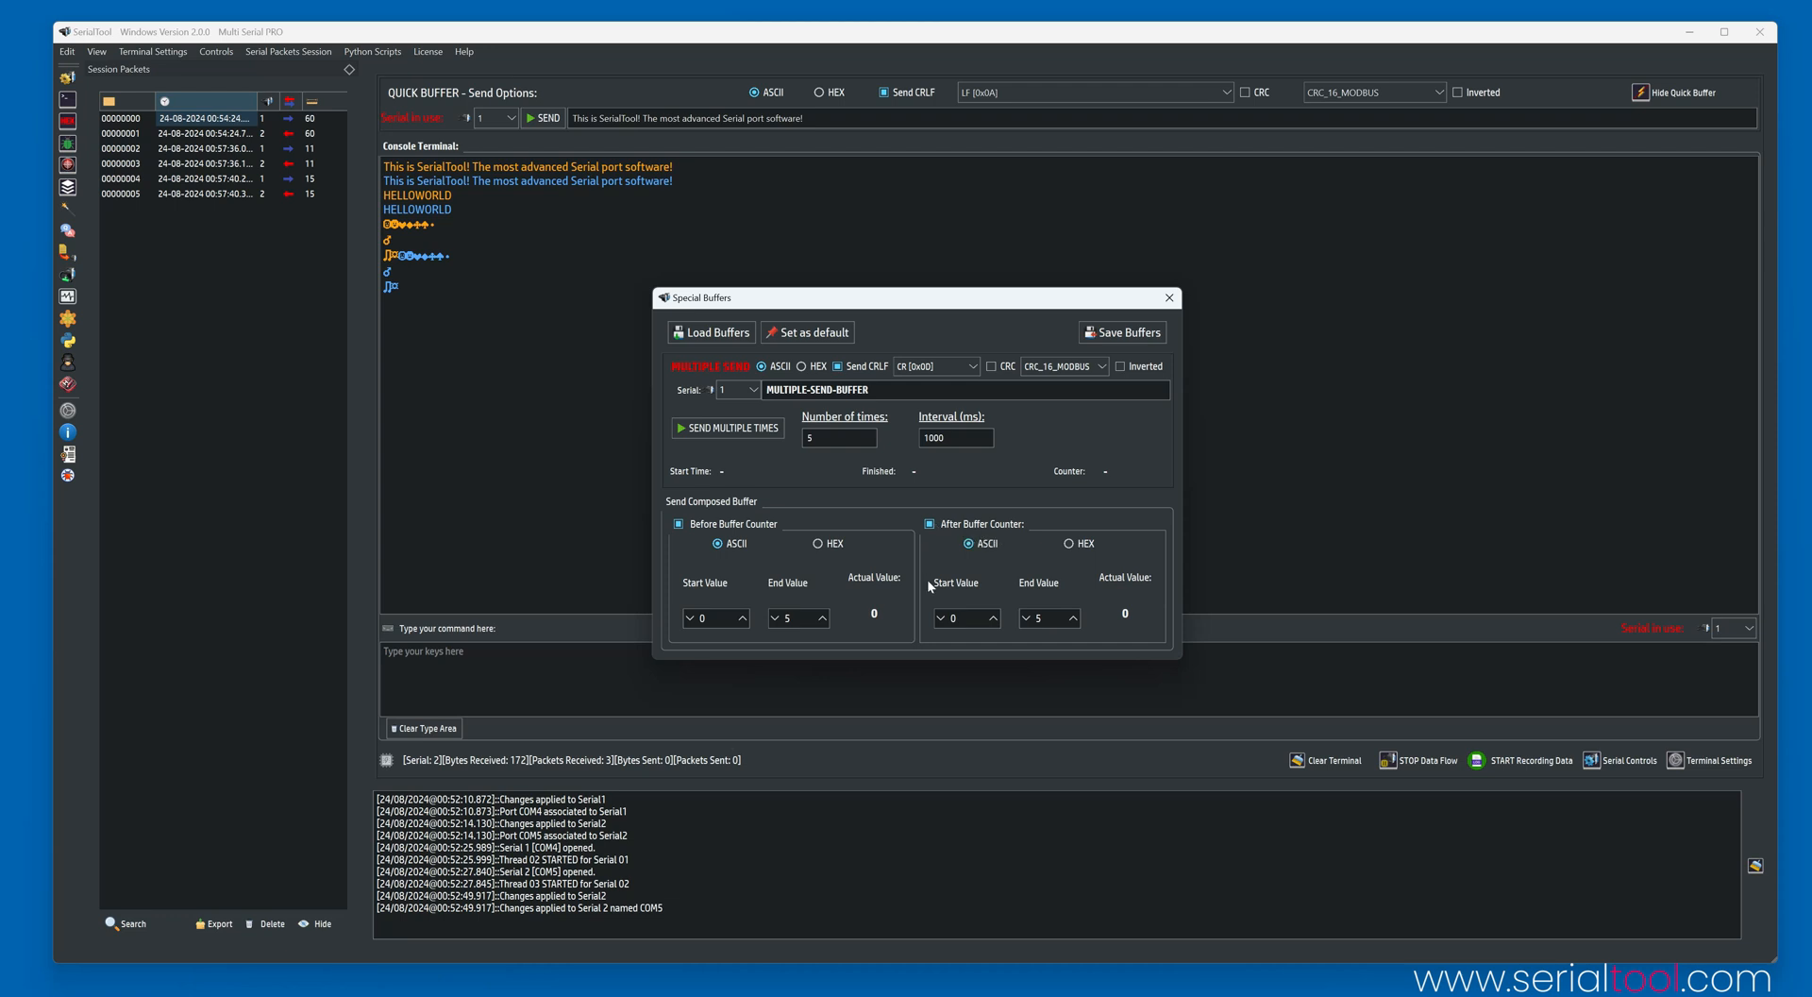
{"action": "left_click", "coordinate": [727, 427]}
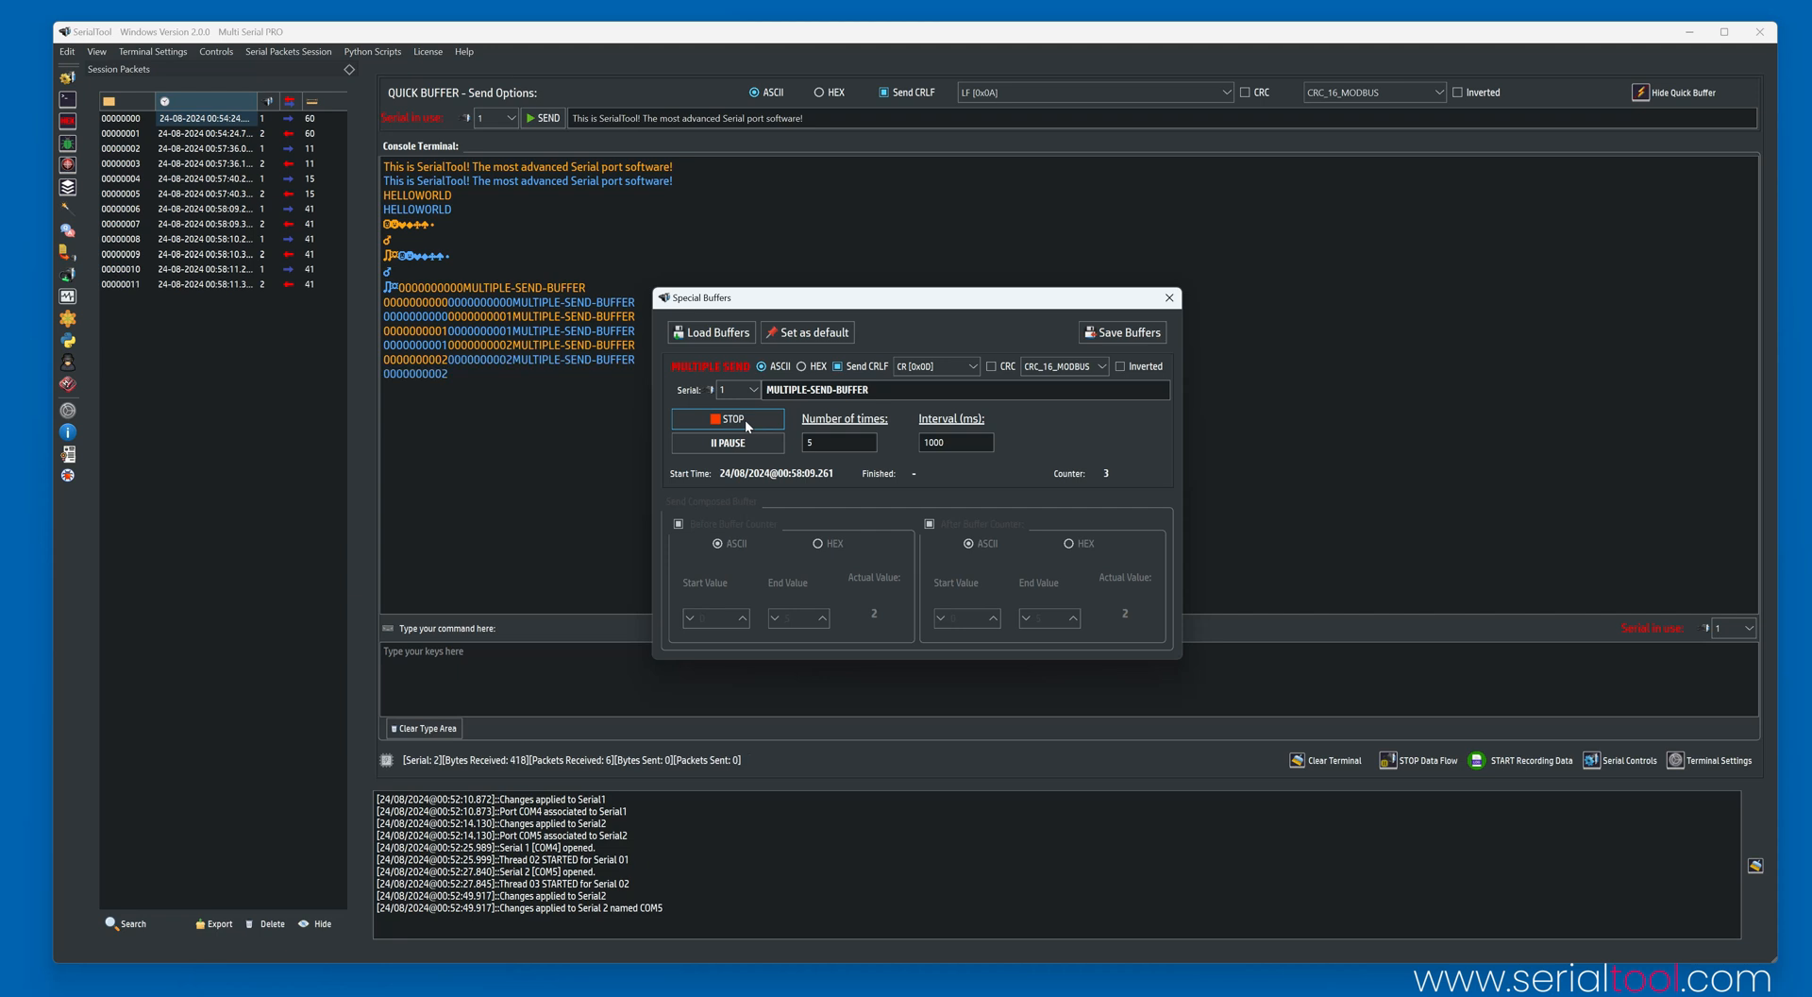
{"action": "left_click", "coordinate": [727, 417]}
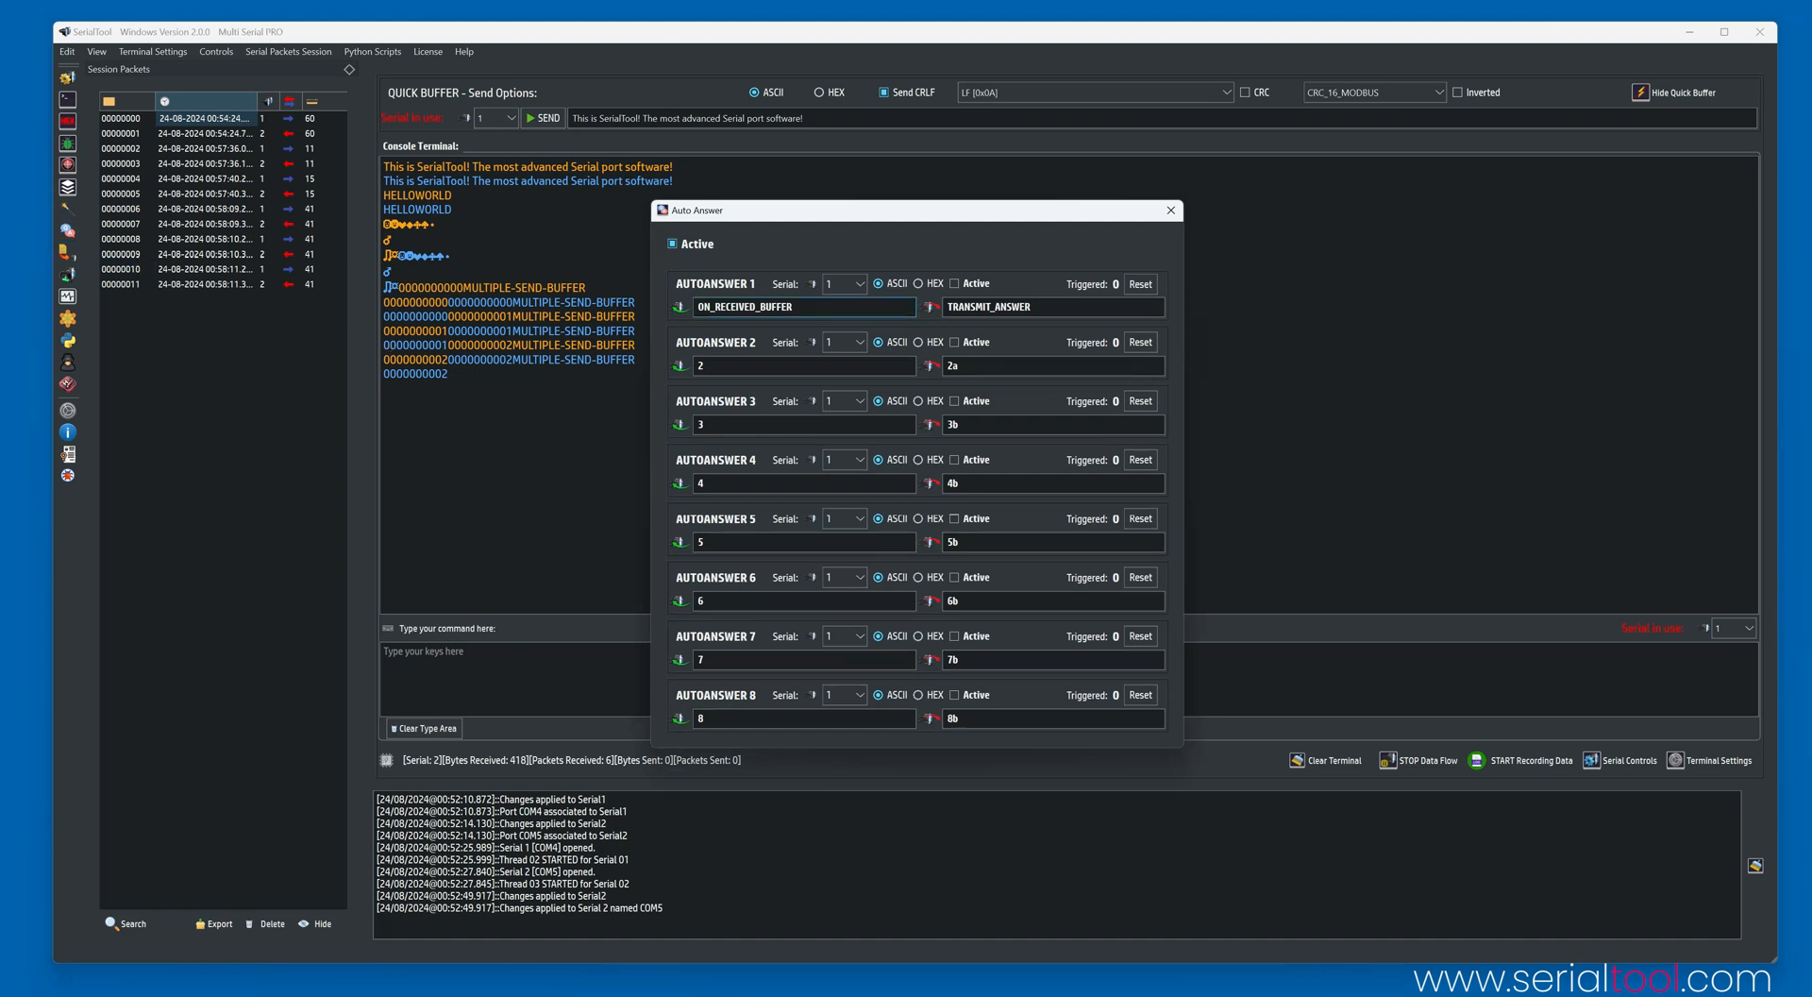
Select the TRANSMIT_ANSWER reply text, then close the Auto Answer window.
{"action": "double_click", "coordinate": [763, 306]}
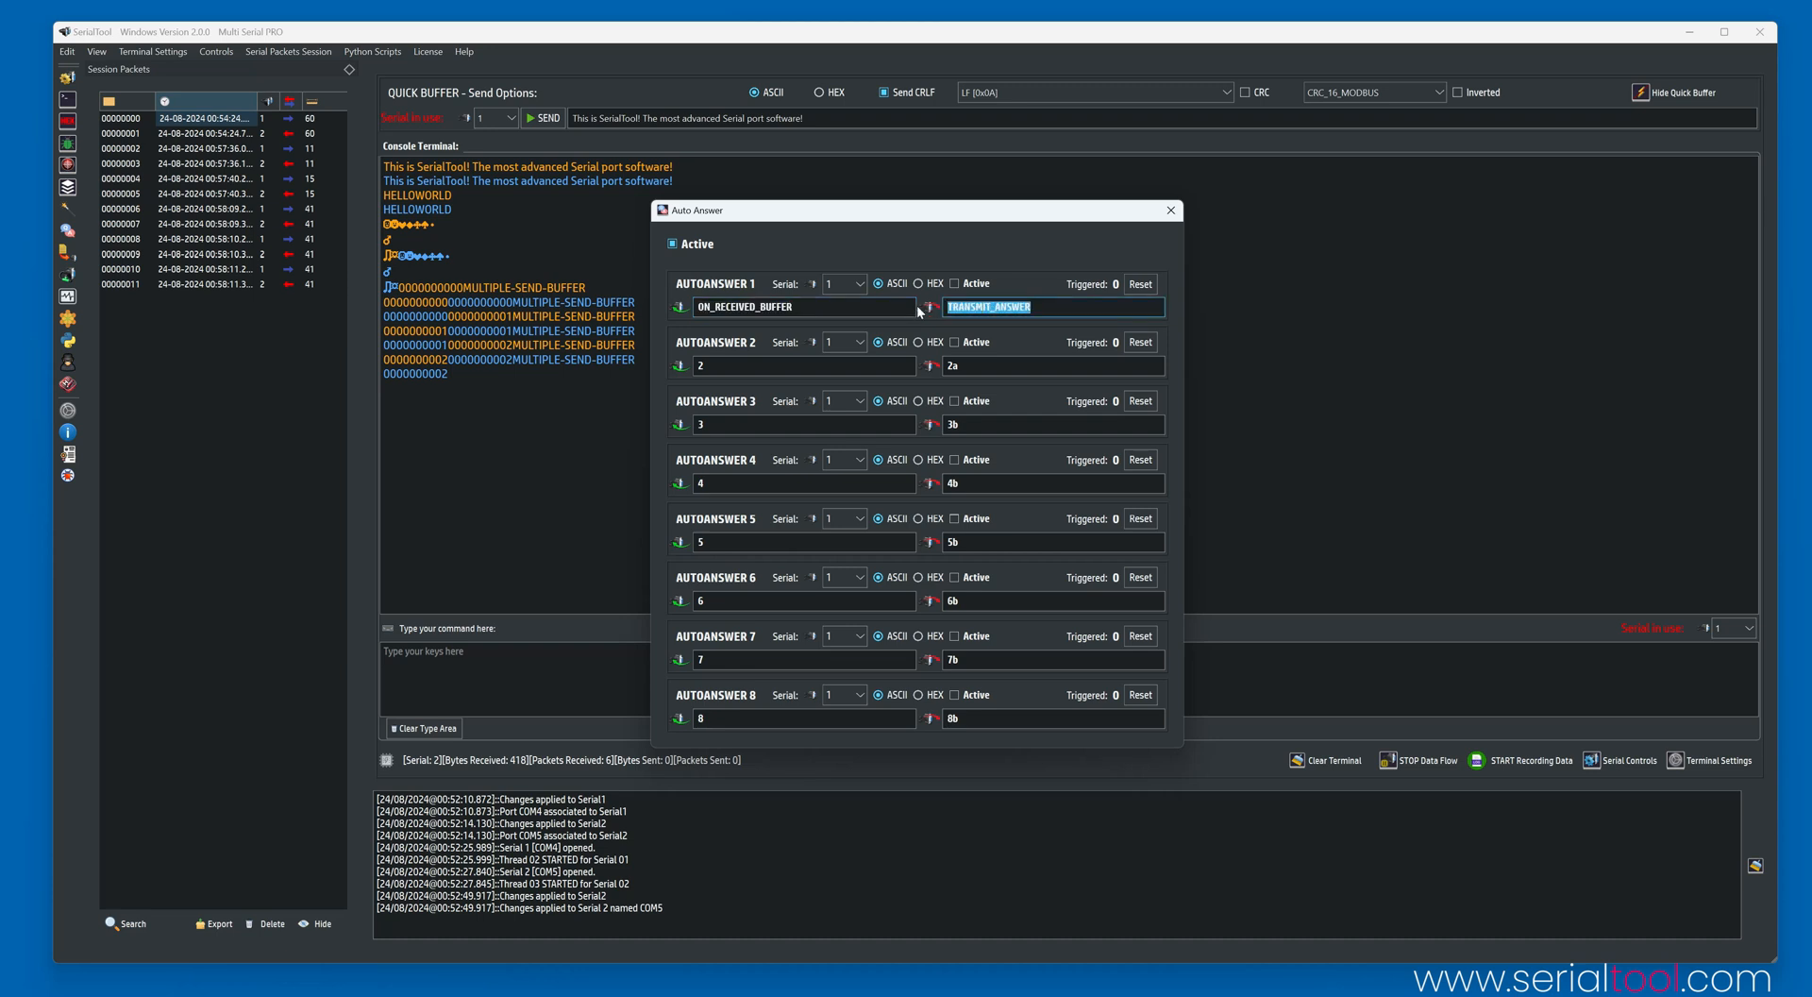
{"action": "mouse_move", "coordinate": [1170, 209]}
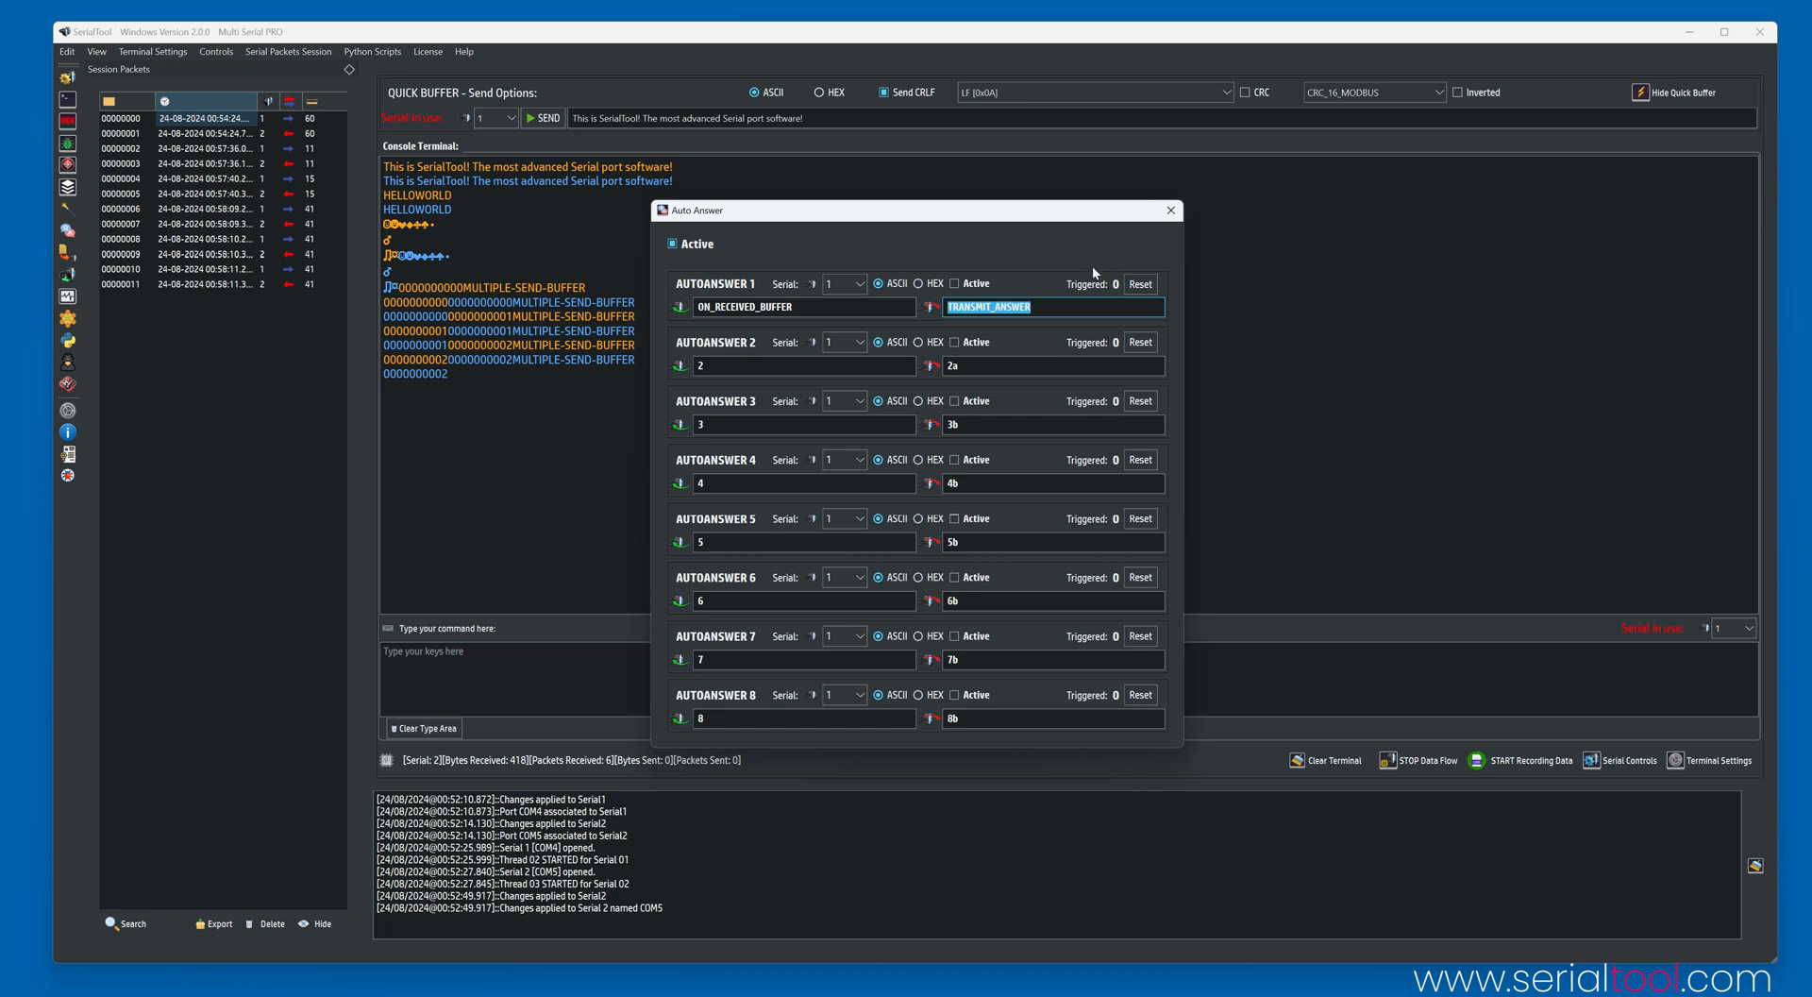
{"action": "mouse_move", "coordinate": [1093, 274]}
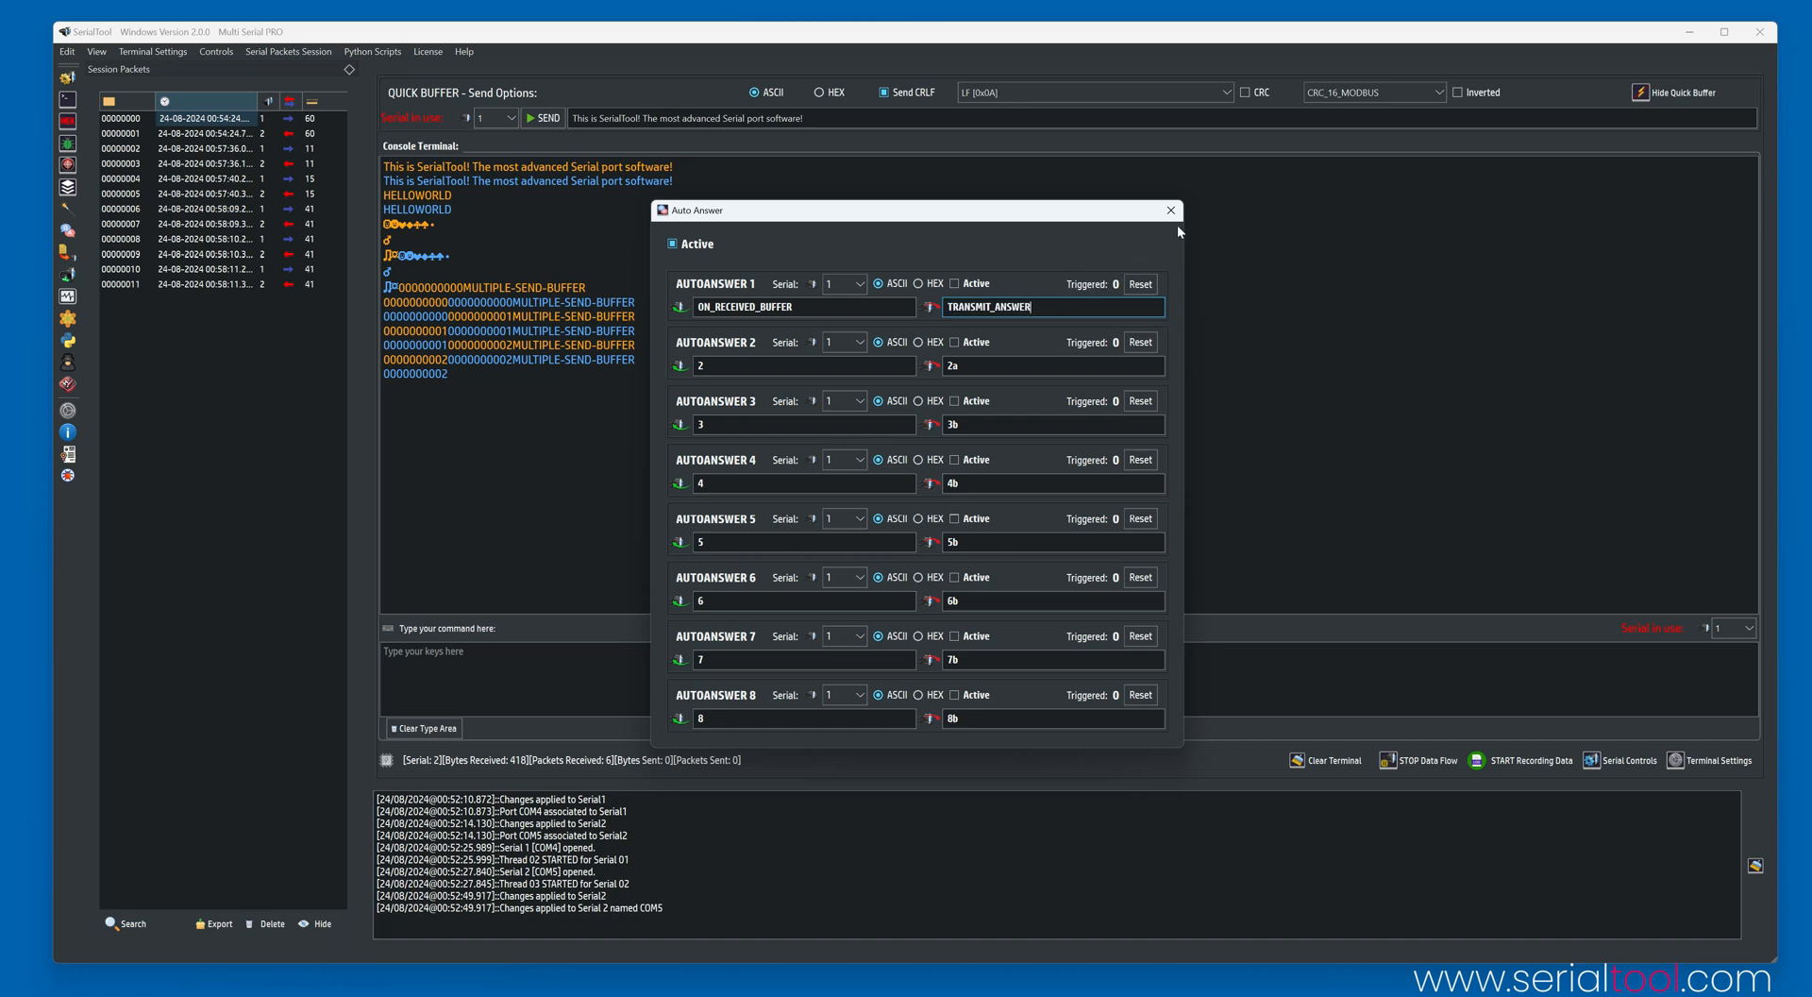
{"action": "left_click", "coordinate": [1170, 210]}
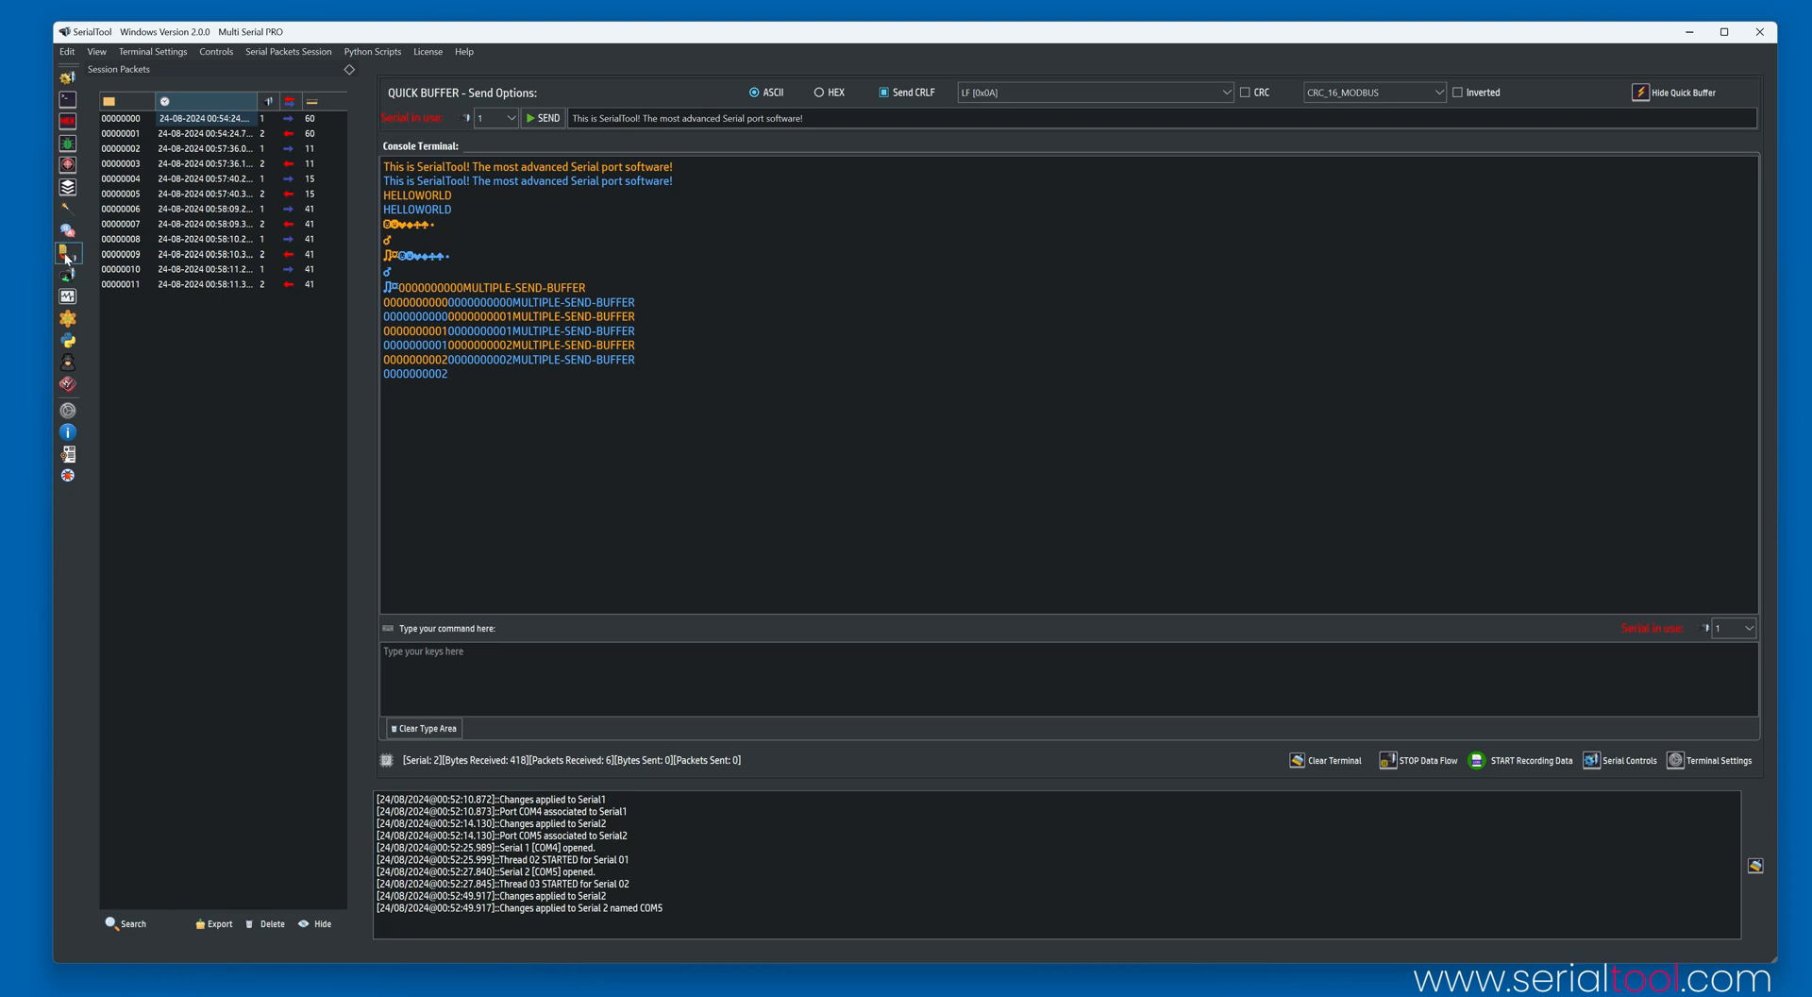
{"action": "left_click", "coordinate": [67, 253]}
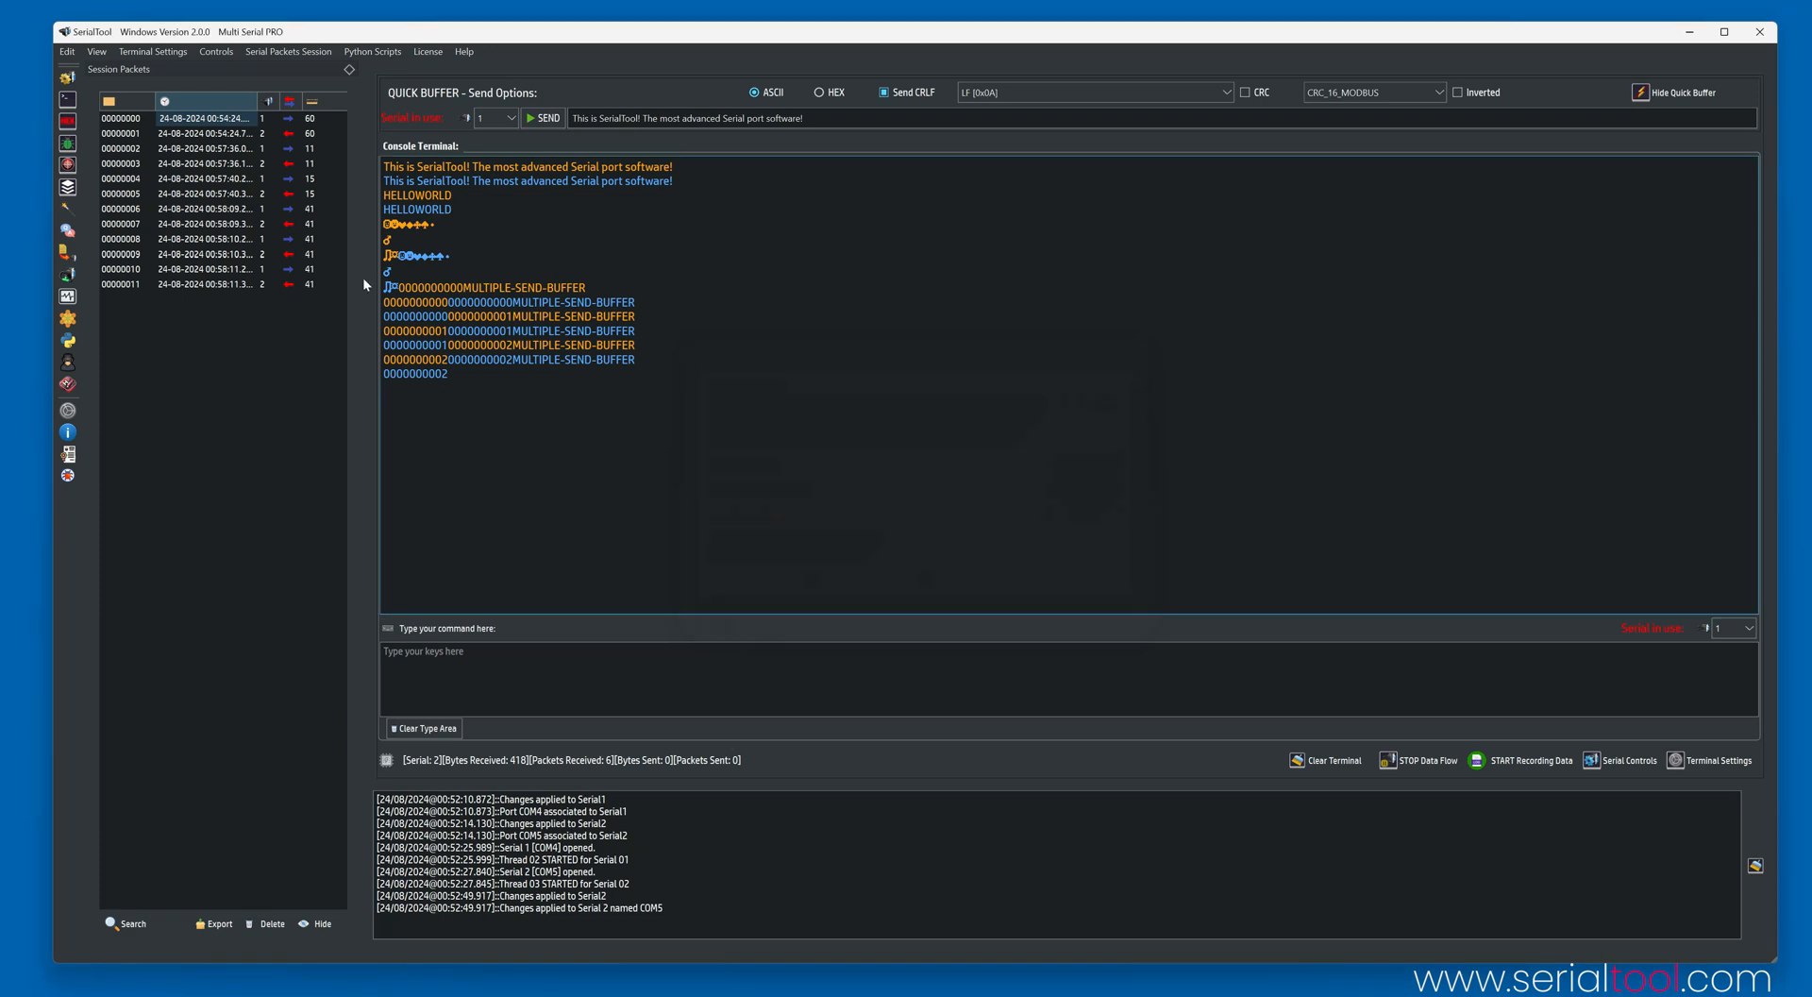
{"action": "left_click", "coordinate": [68, 275]}
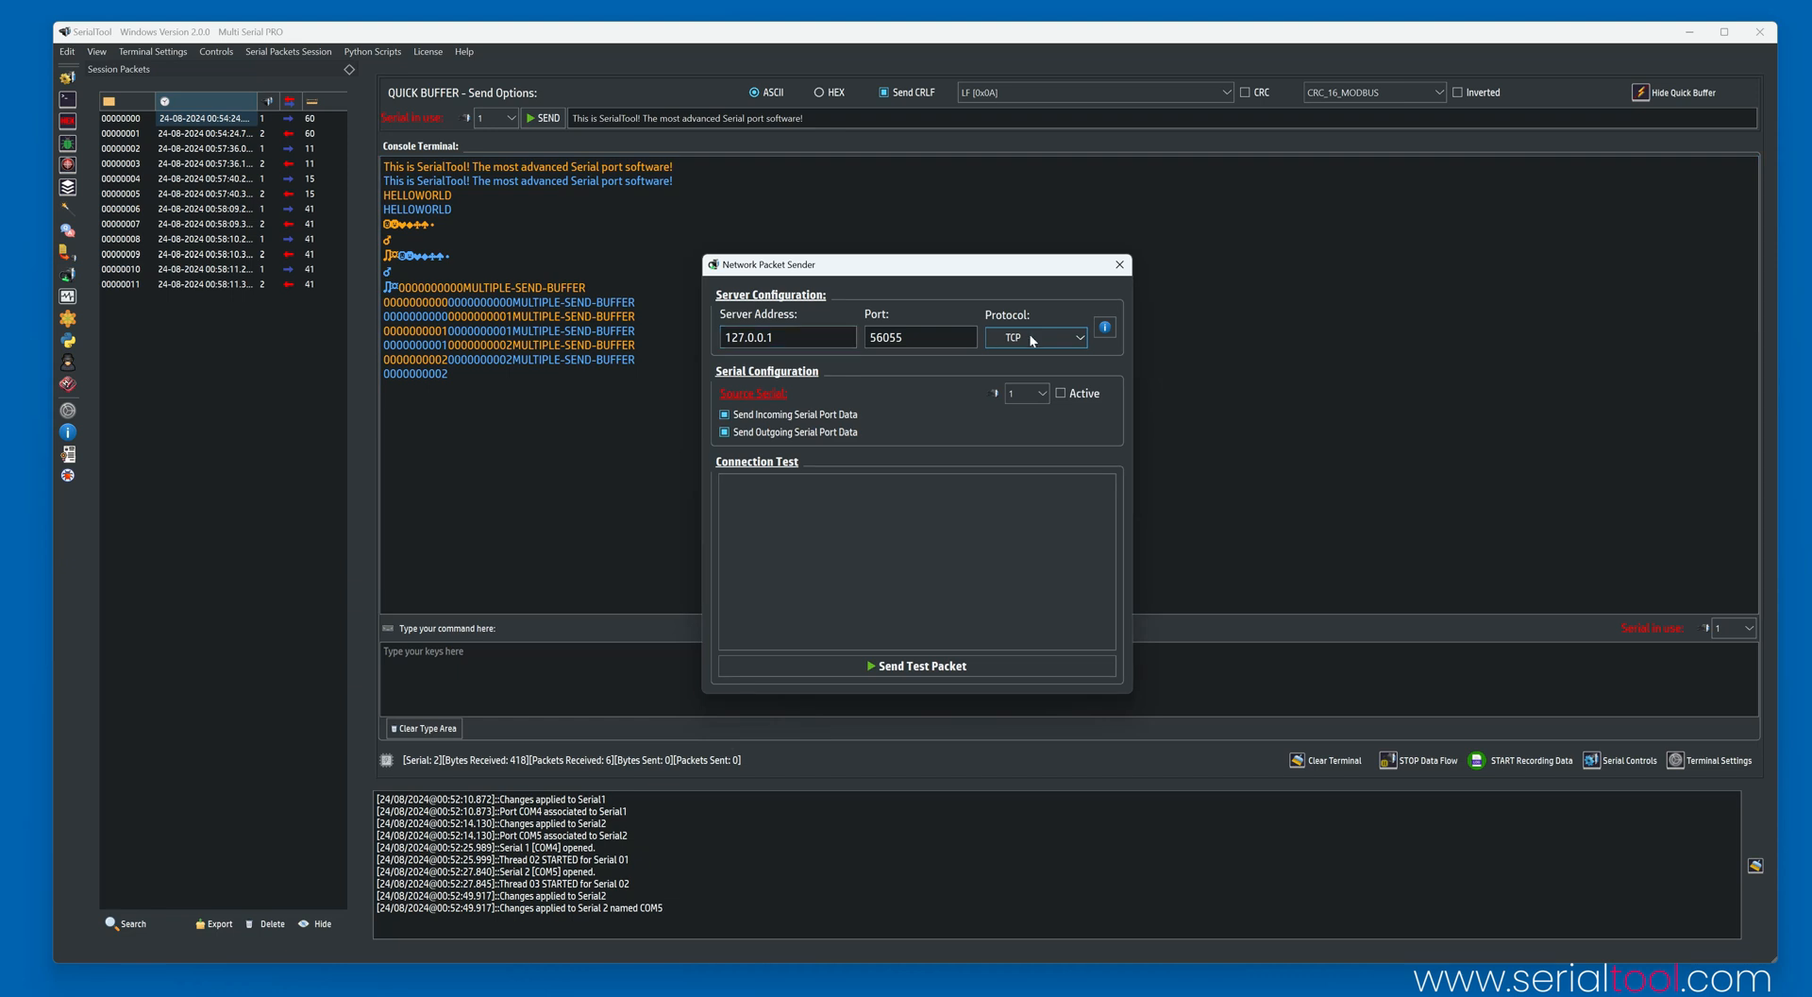
{"action": "left_click", "coordinate": [1037, 336]}
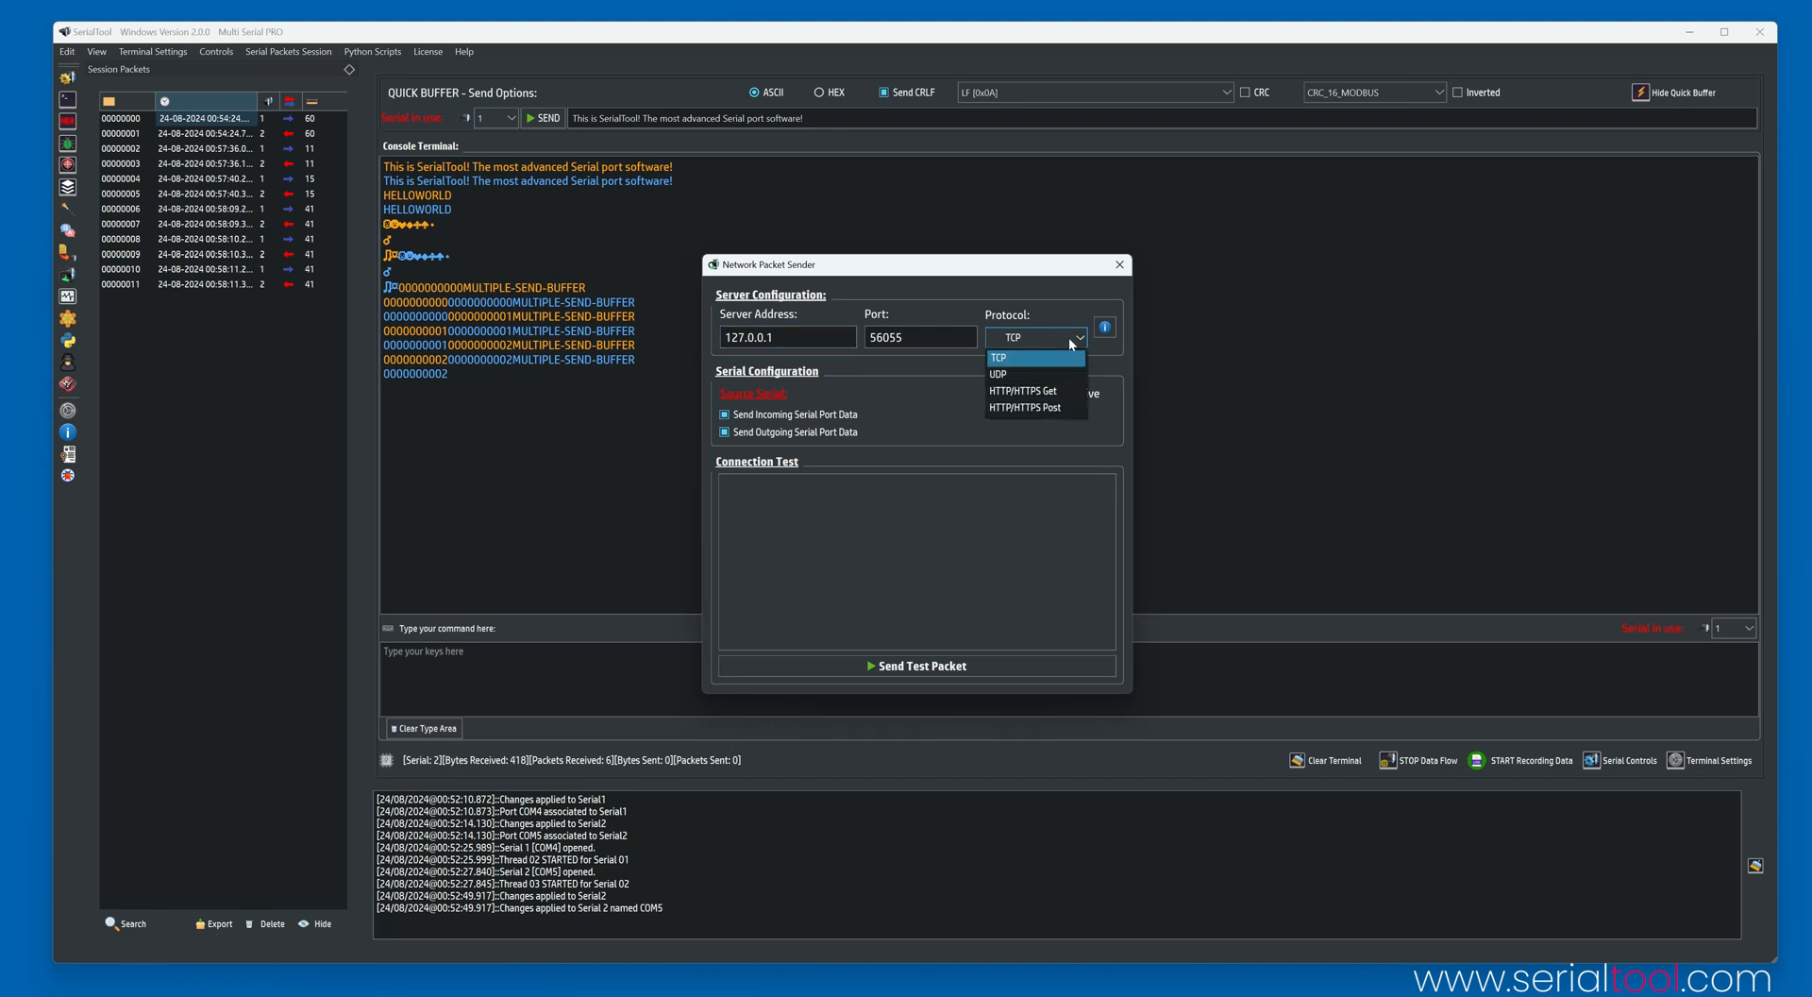
{"action": "mouse_move", "coordinate": [1061, 361]}
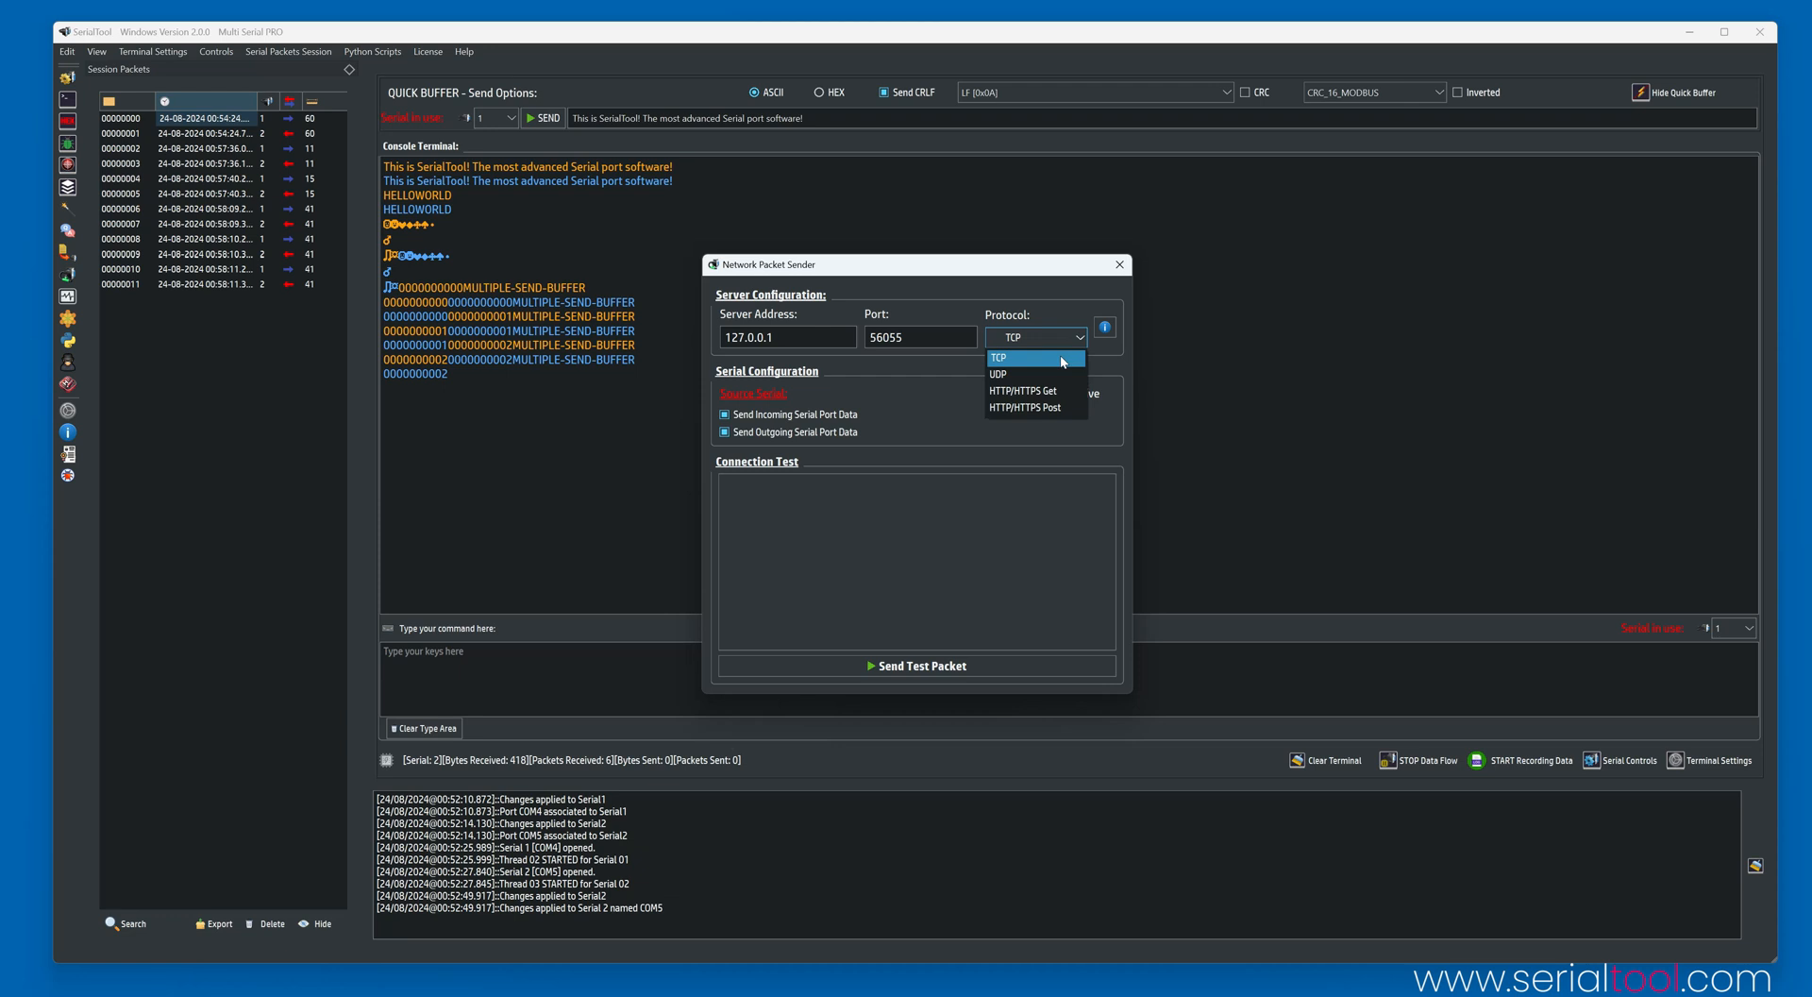
{"action": "mouse_move", "coordinate": [1035, 374]}
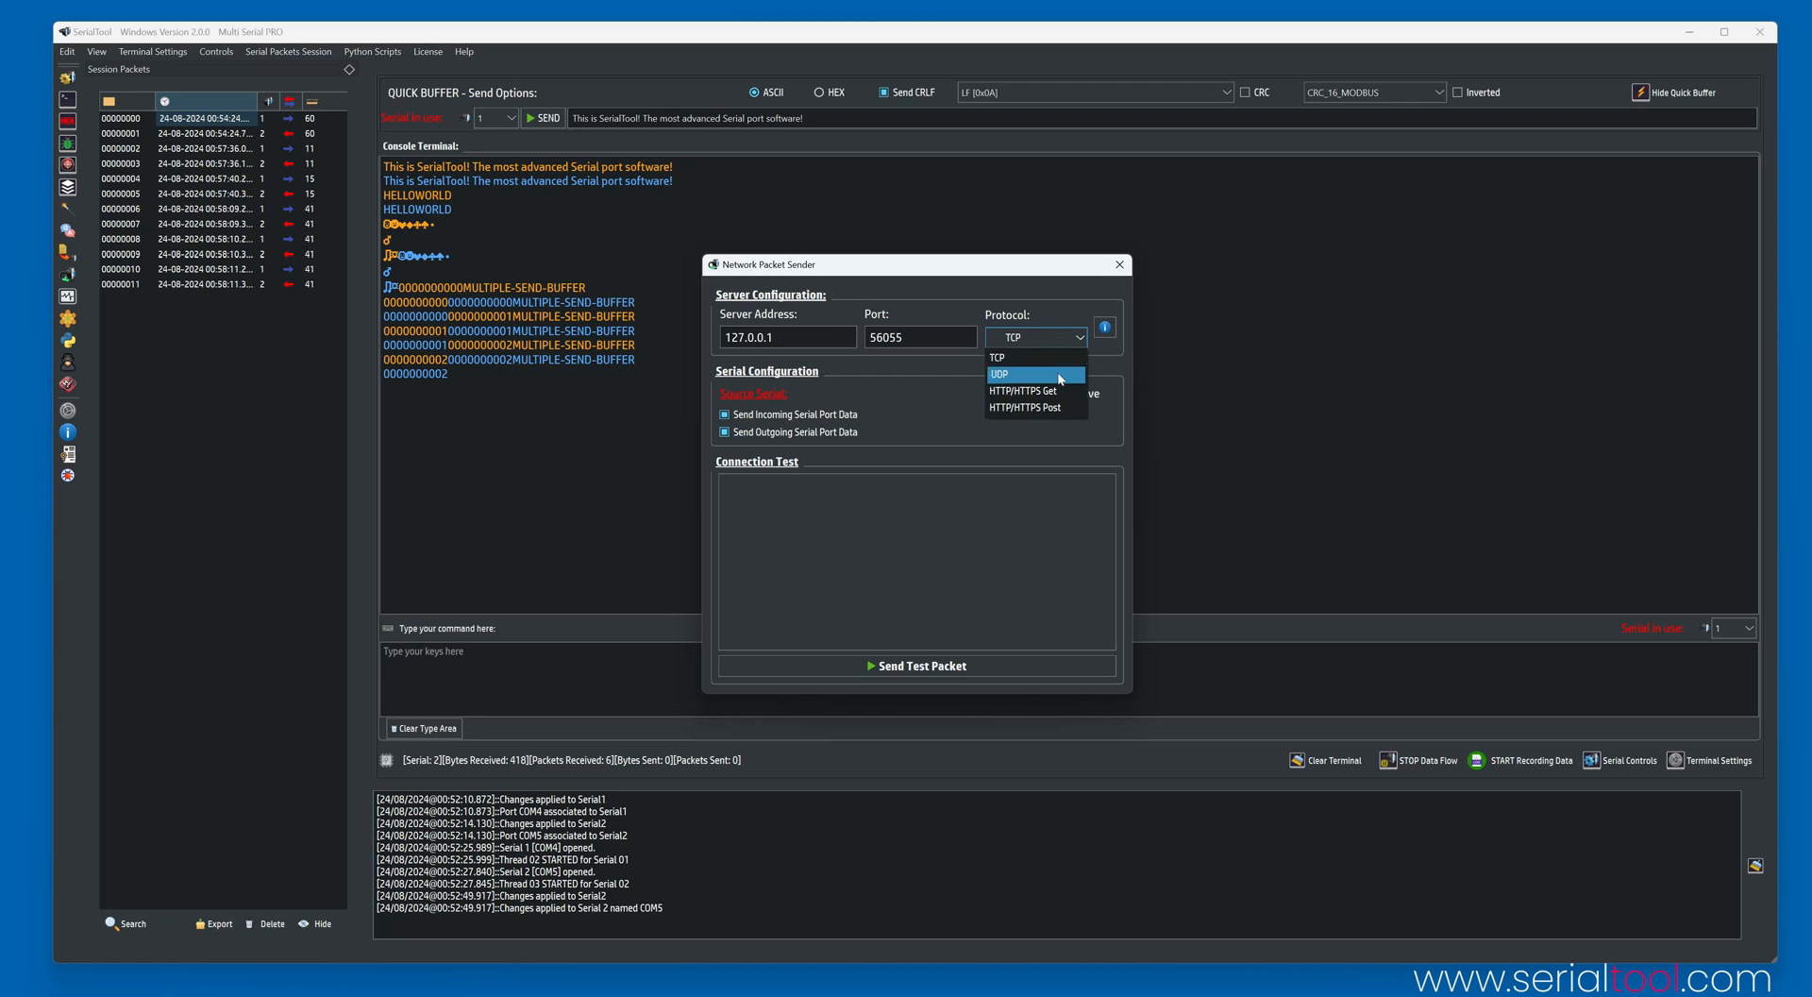
{"action": "mouse_move", "coordinate": [1052, 408]}
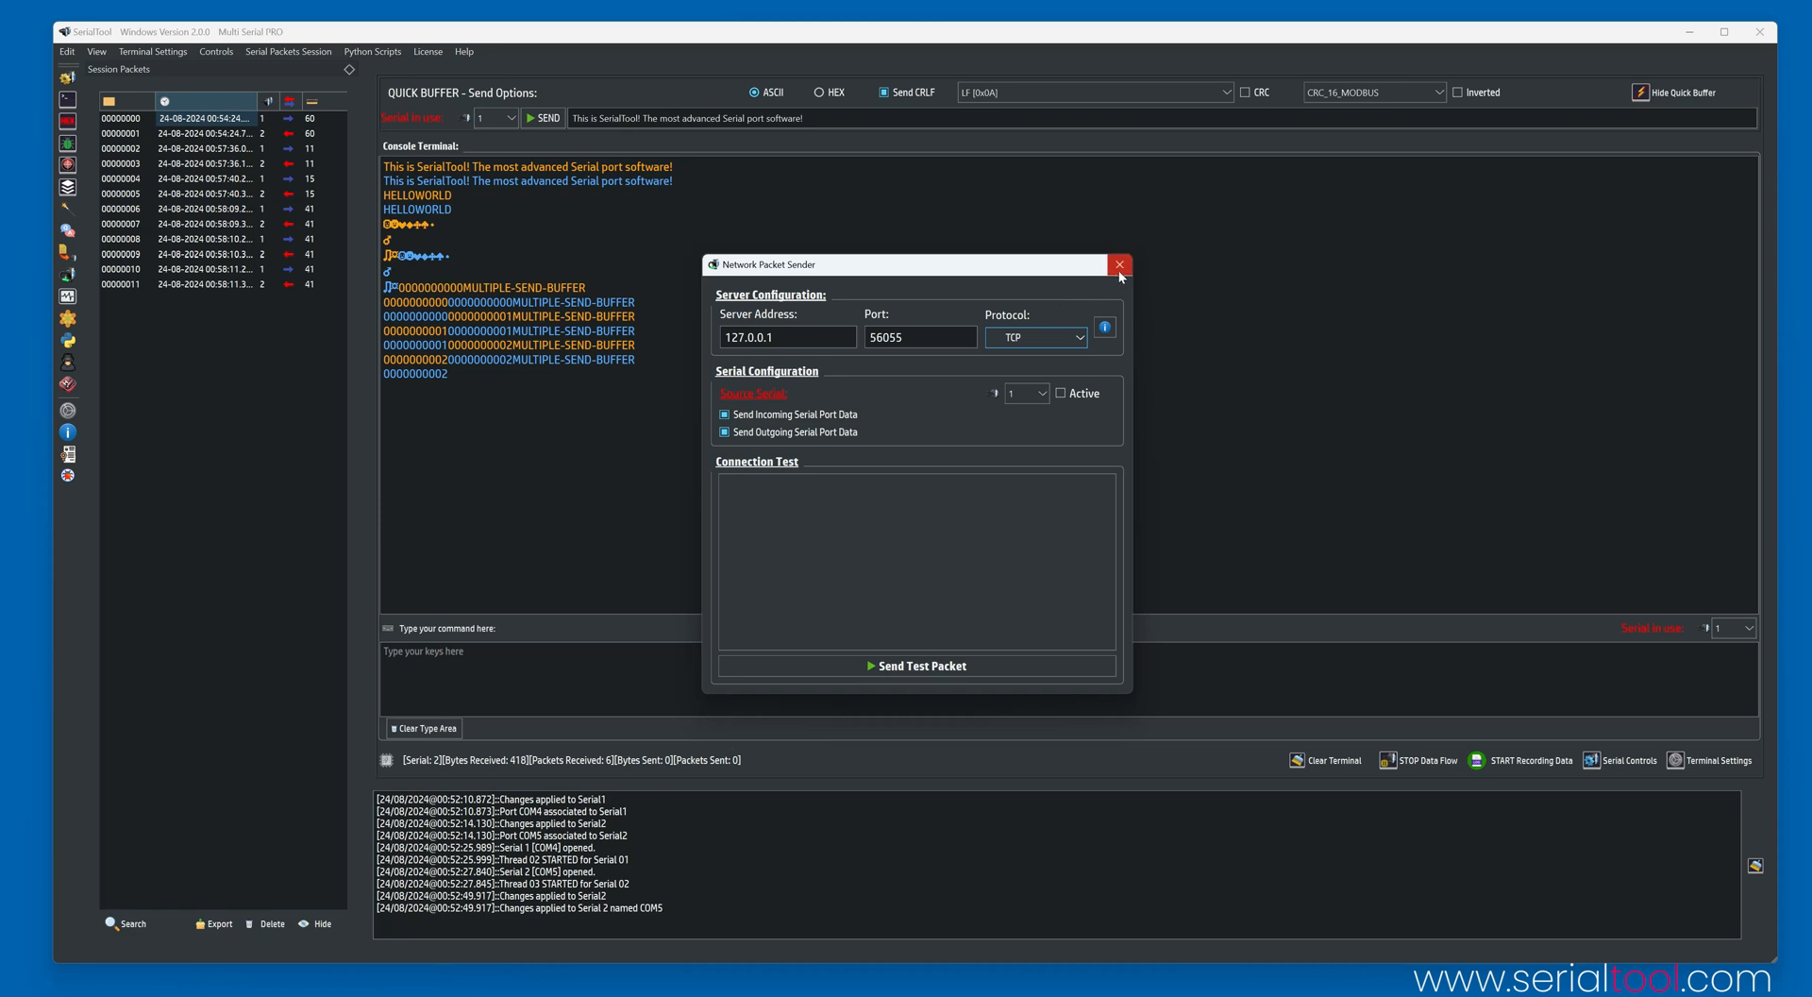
{"action": "left_click", "coordinate": [1118, 264]}
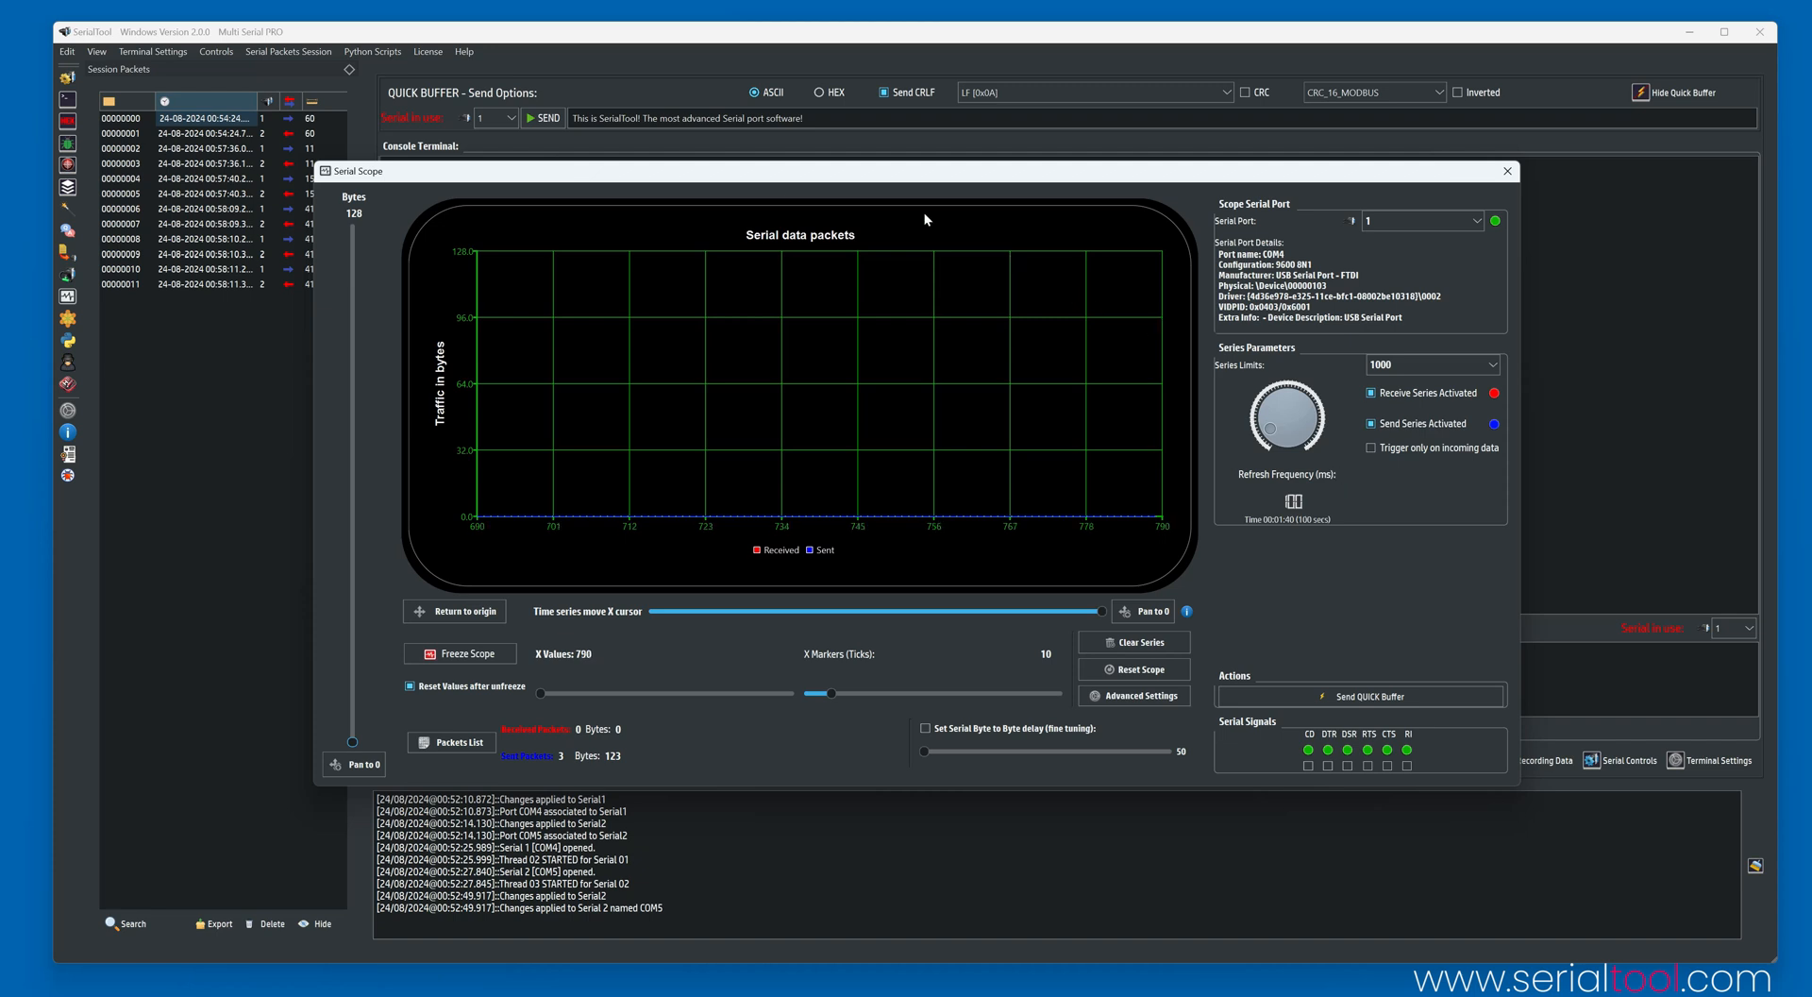
Send the quick buffer while Serial Scope graphs the Sent spikes, then close the scope.
{"action": "left_click", "coordinate": [1506, 170]}
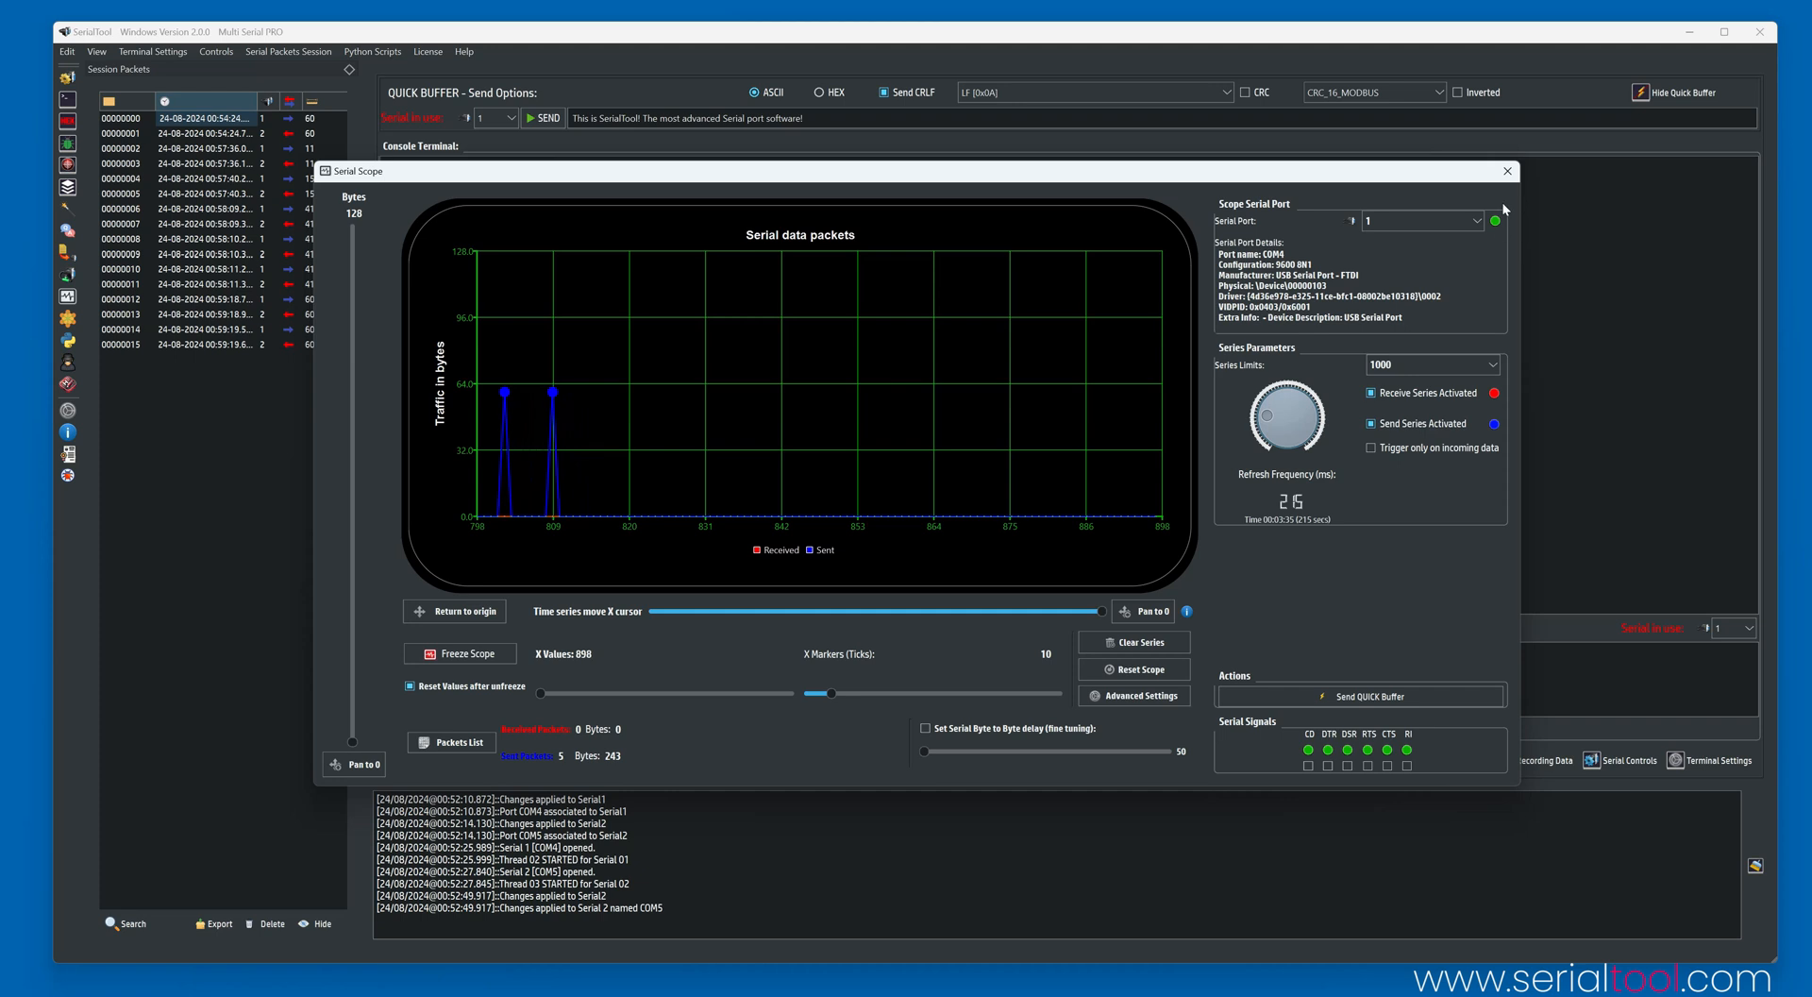
{"action": "left_click", "coordinate": [1506, 170]}
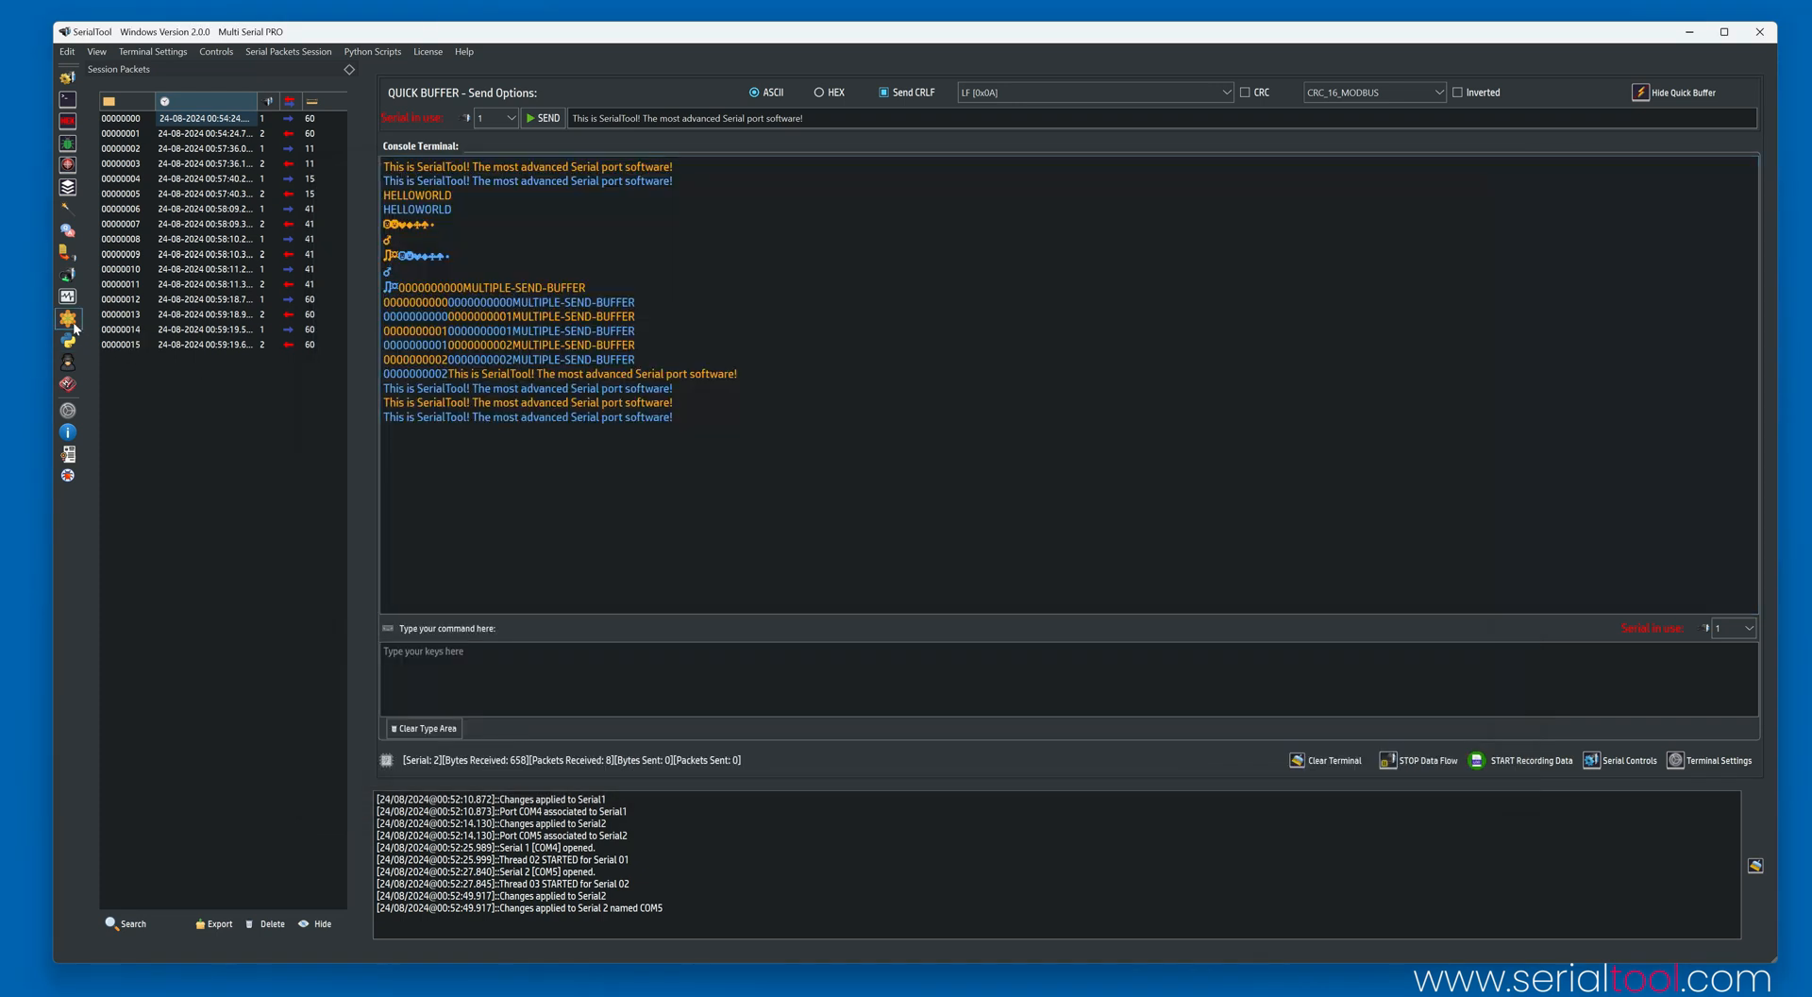
{"action": "left_click", "coordinate": [68, 318]}
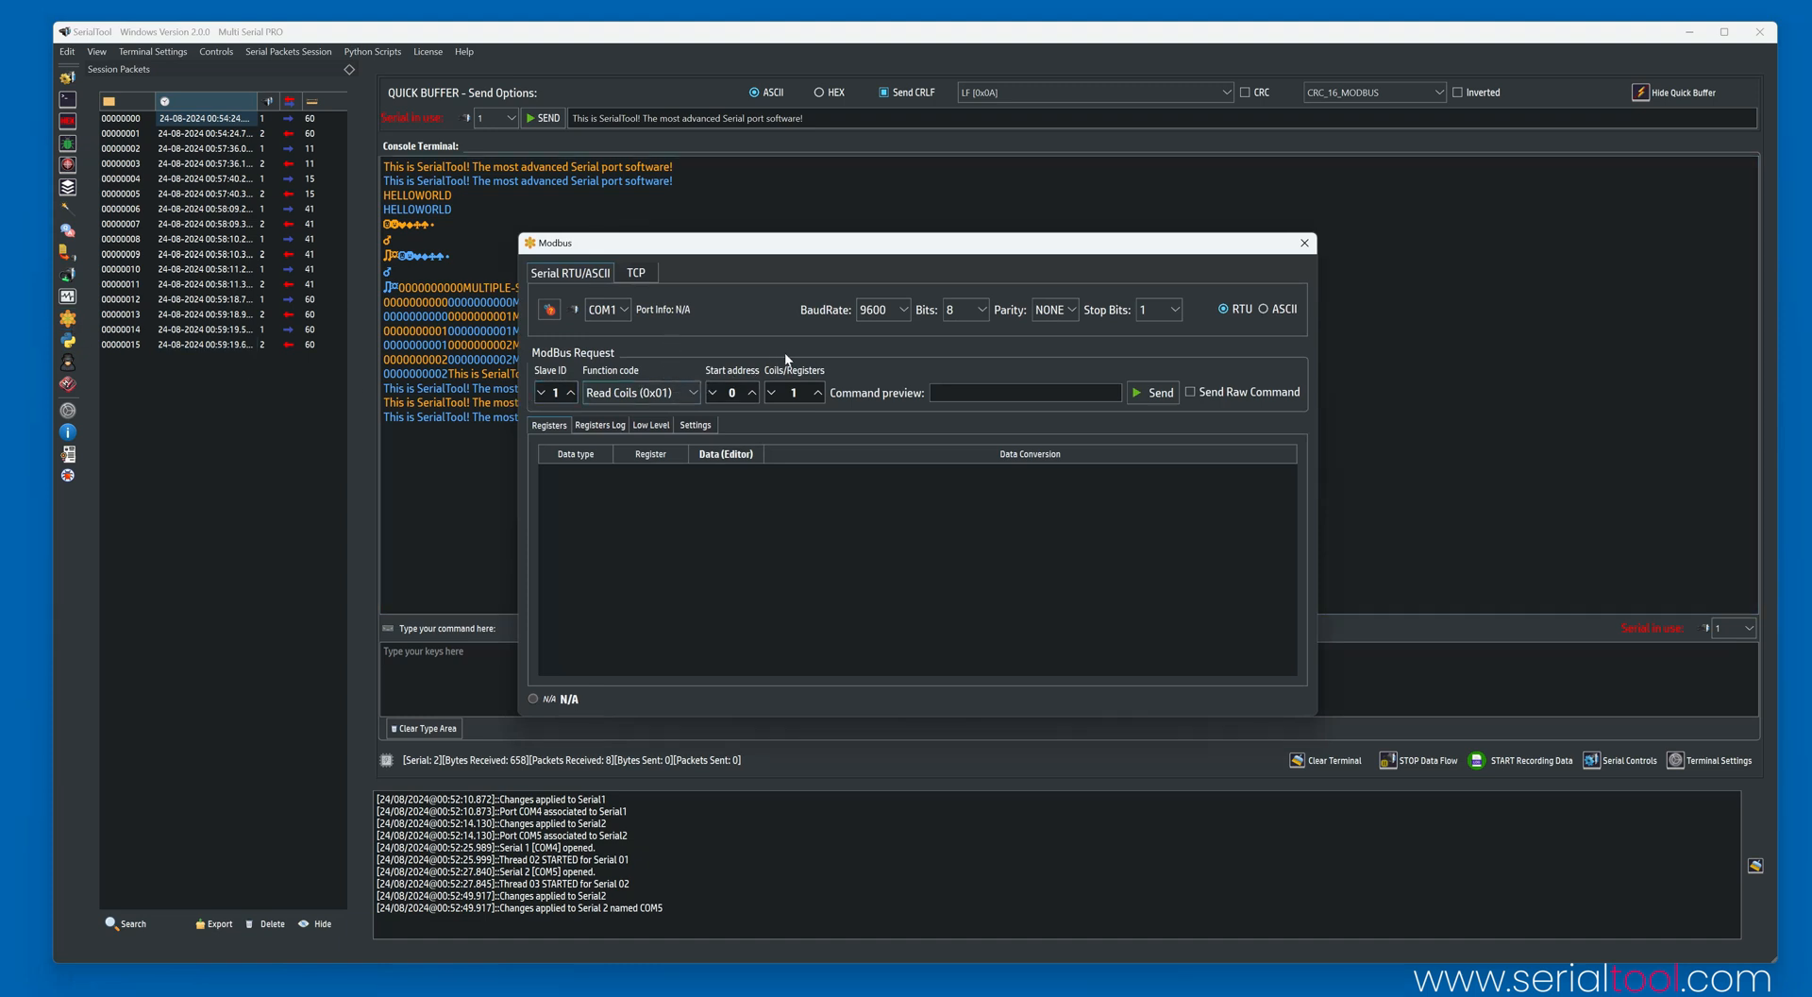
{"action": "left_click", "coordinate": [635, 272]}
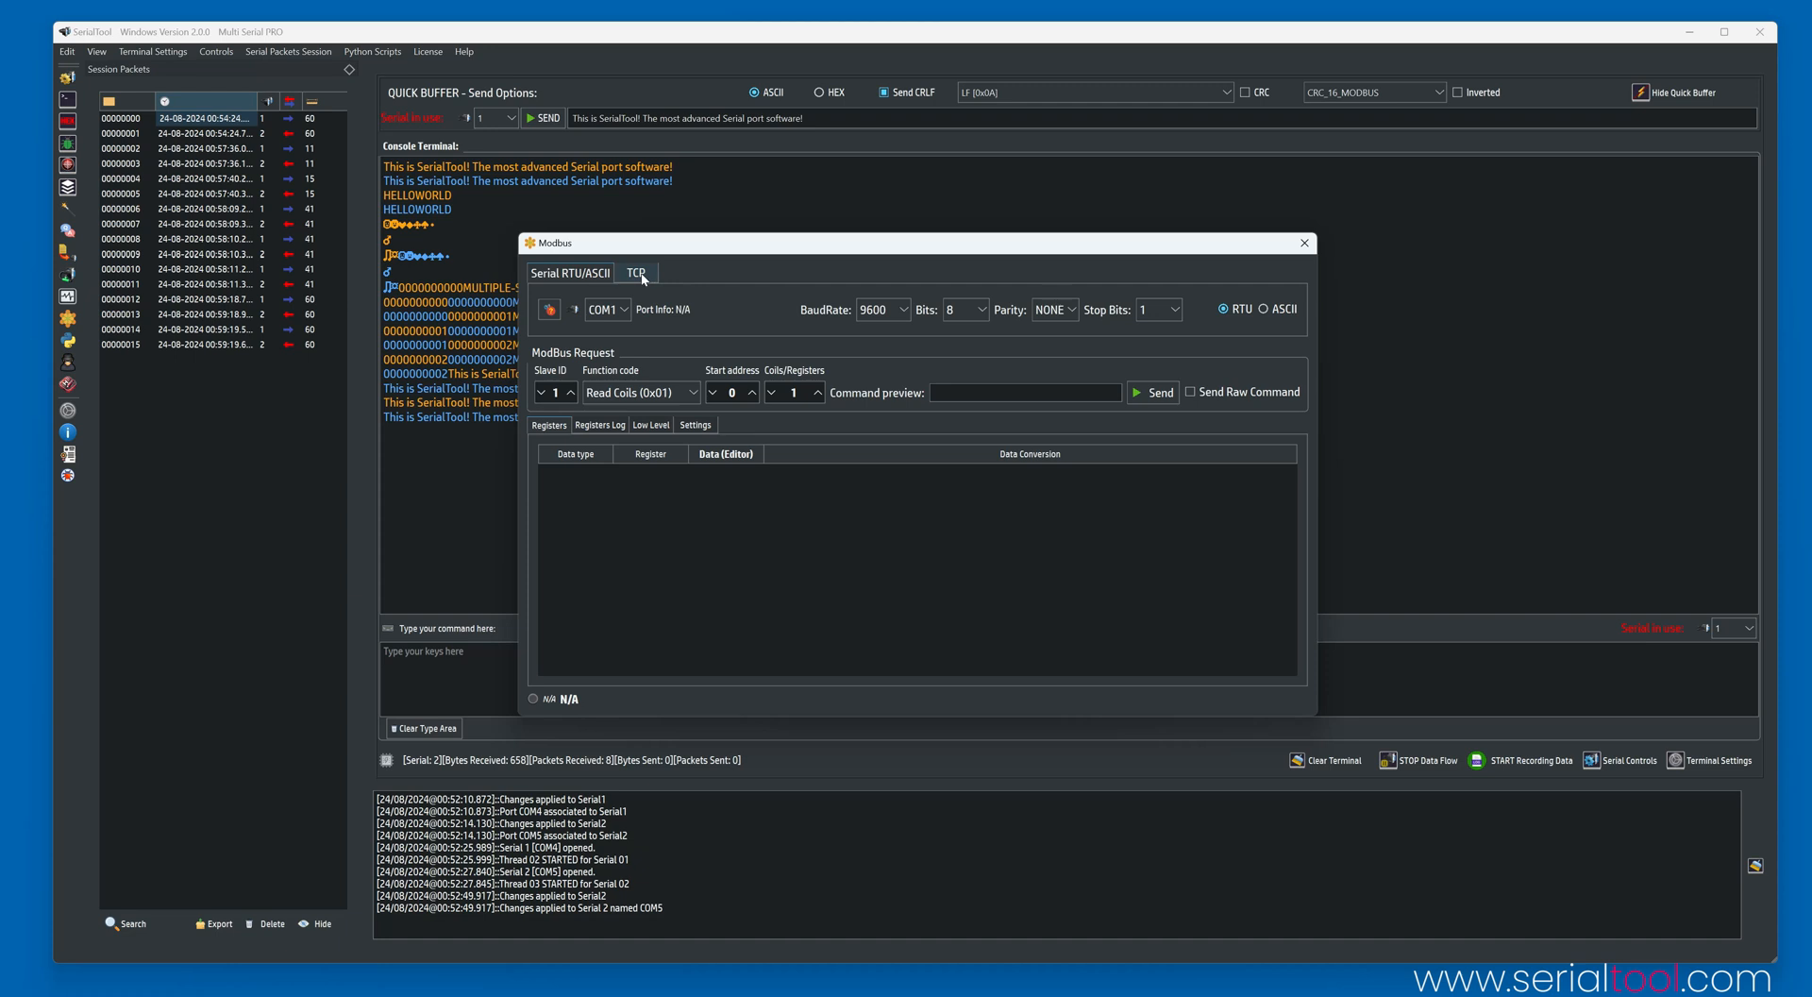
{"action": "left_click", "coordinate": [634, 271]}
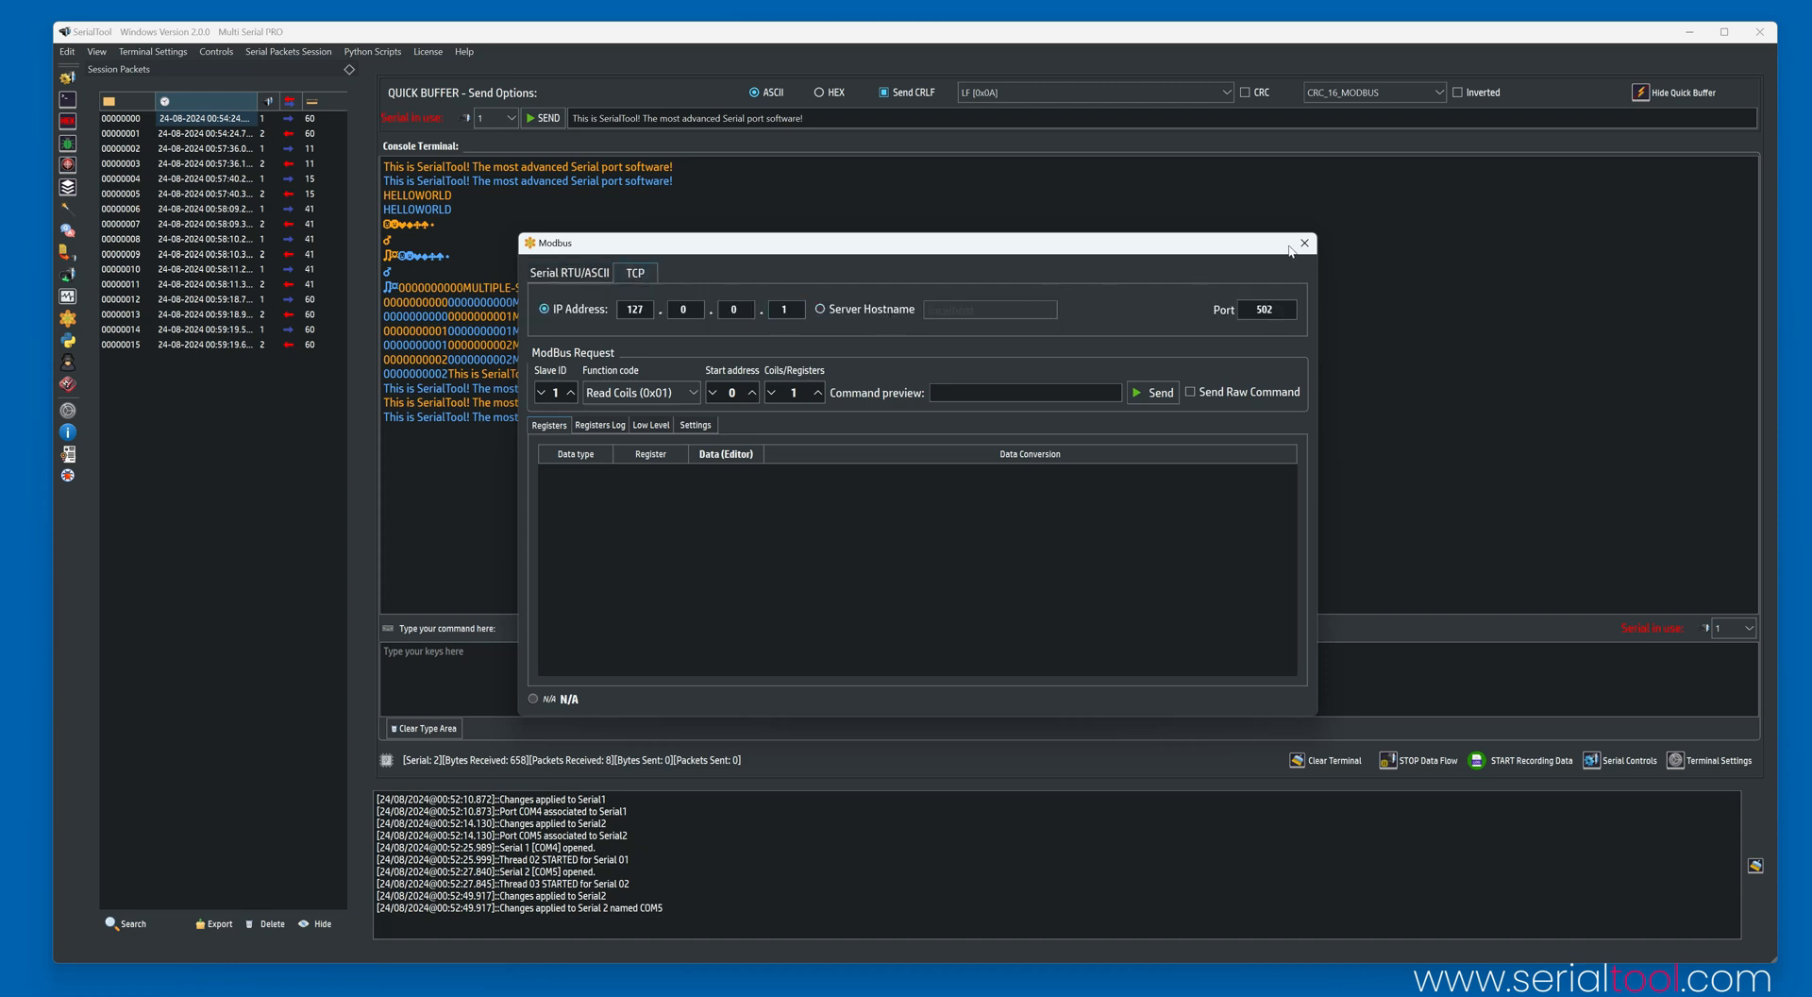
{"action": "left_click", "coordinate": [1304, 241]}
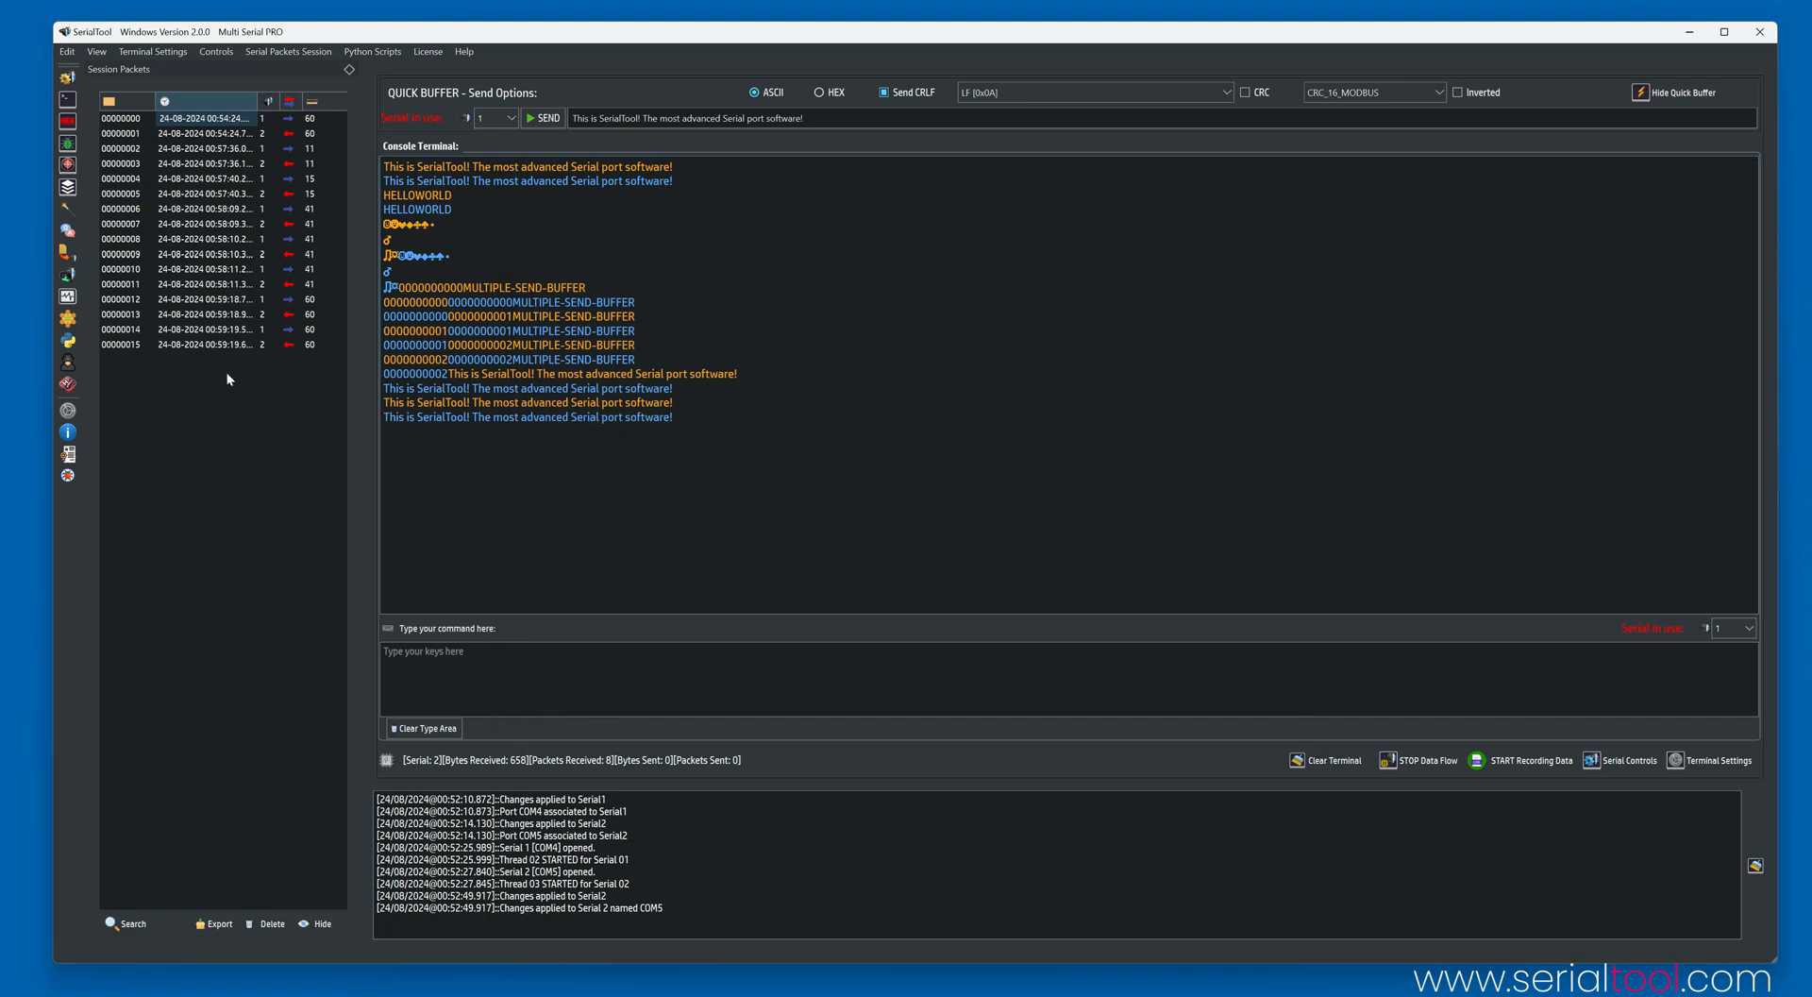
Browse the Python window's Example Scripts menu without running anything, then close the window.
{"action": "left_click", "coordinate": [67, 341]}
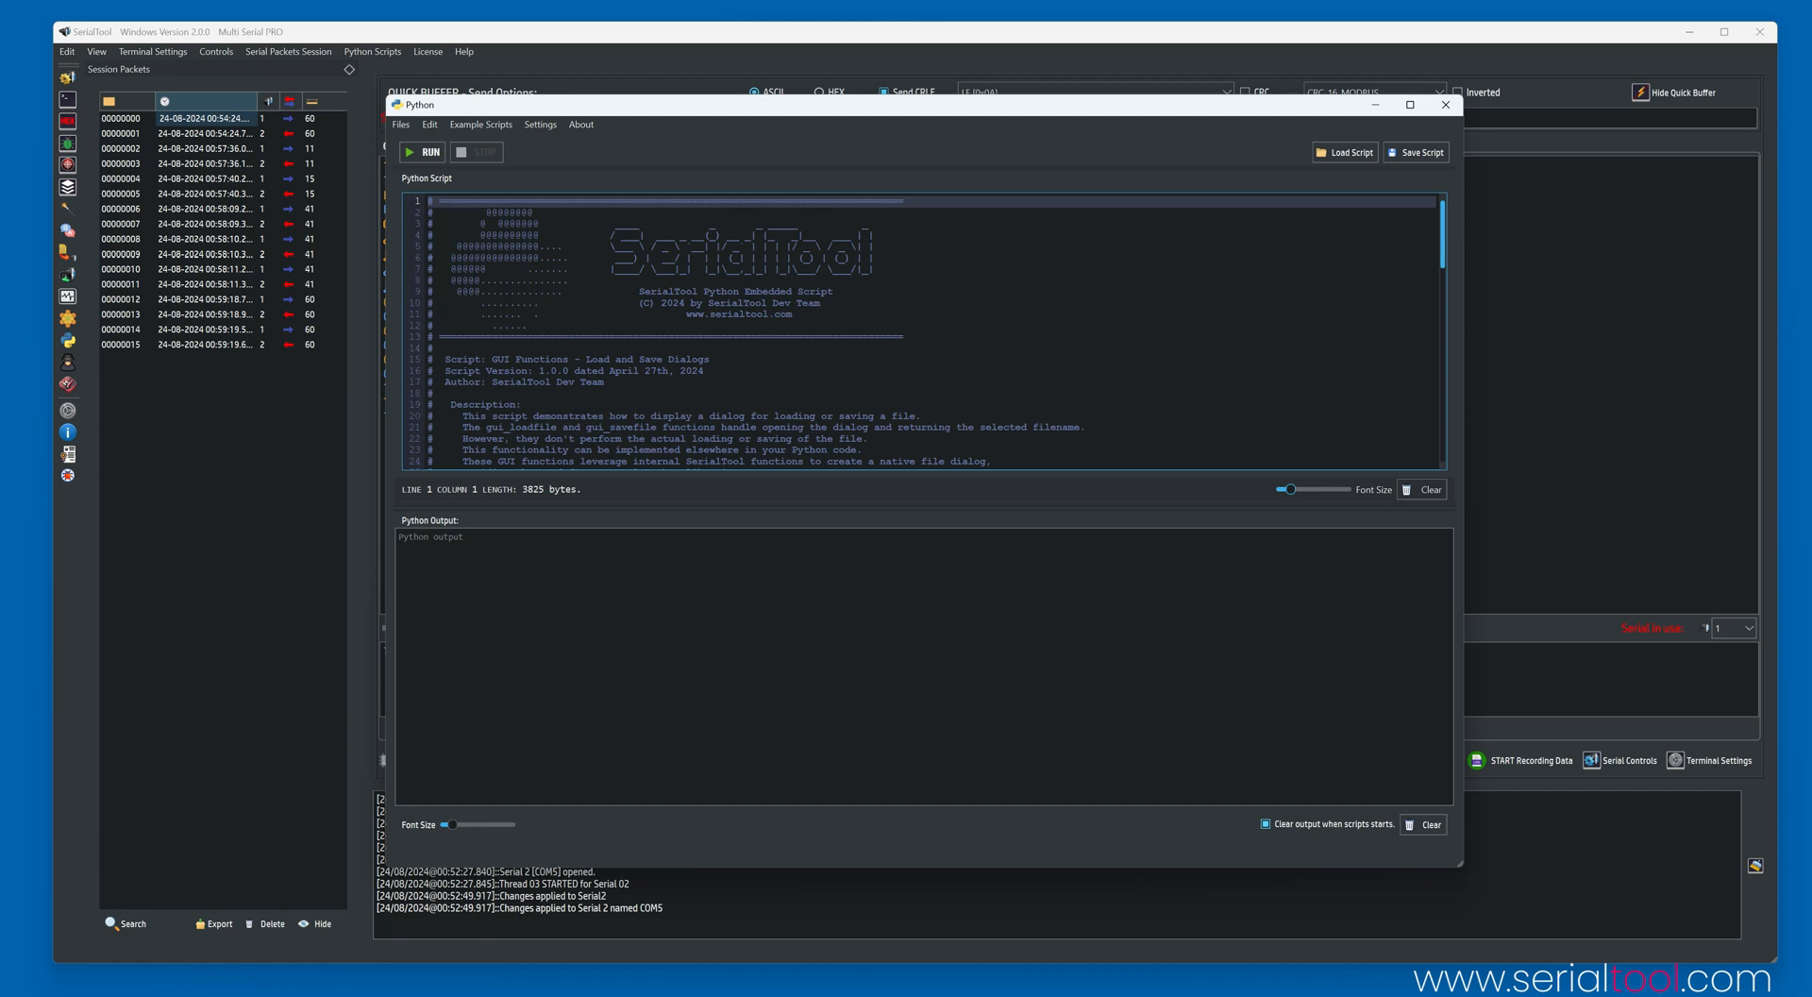
{"action": "scroll", "scroll_direction": "down", "scroll_amount": 3}
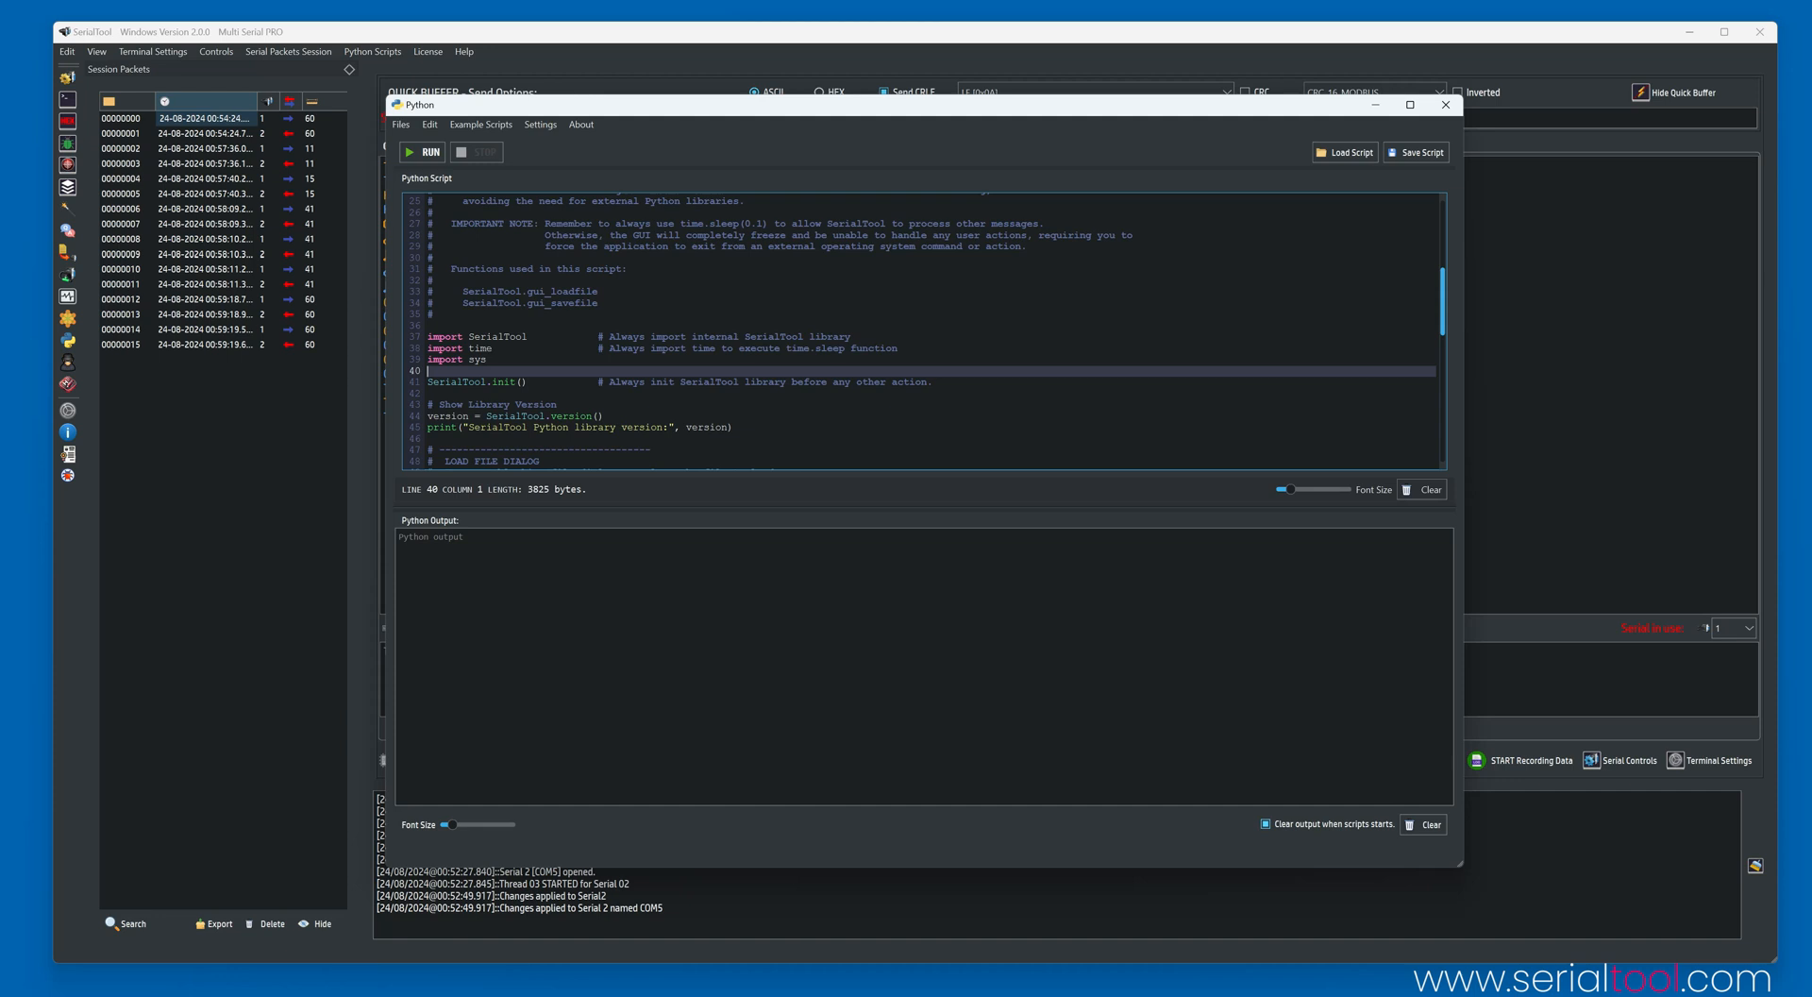
{"action": "scroll", "scroll_direction": "down", "scroll_amount": 3}
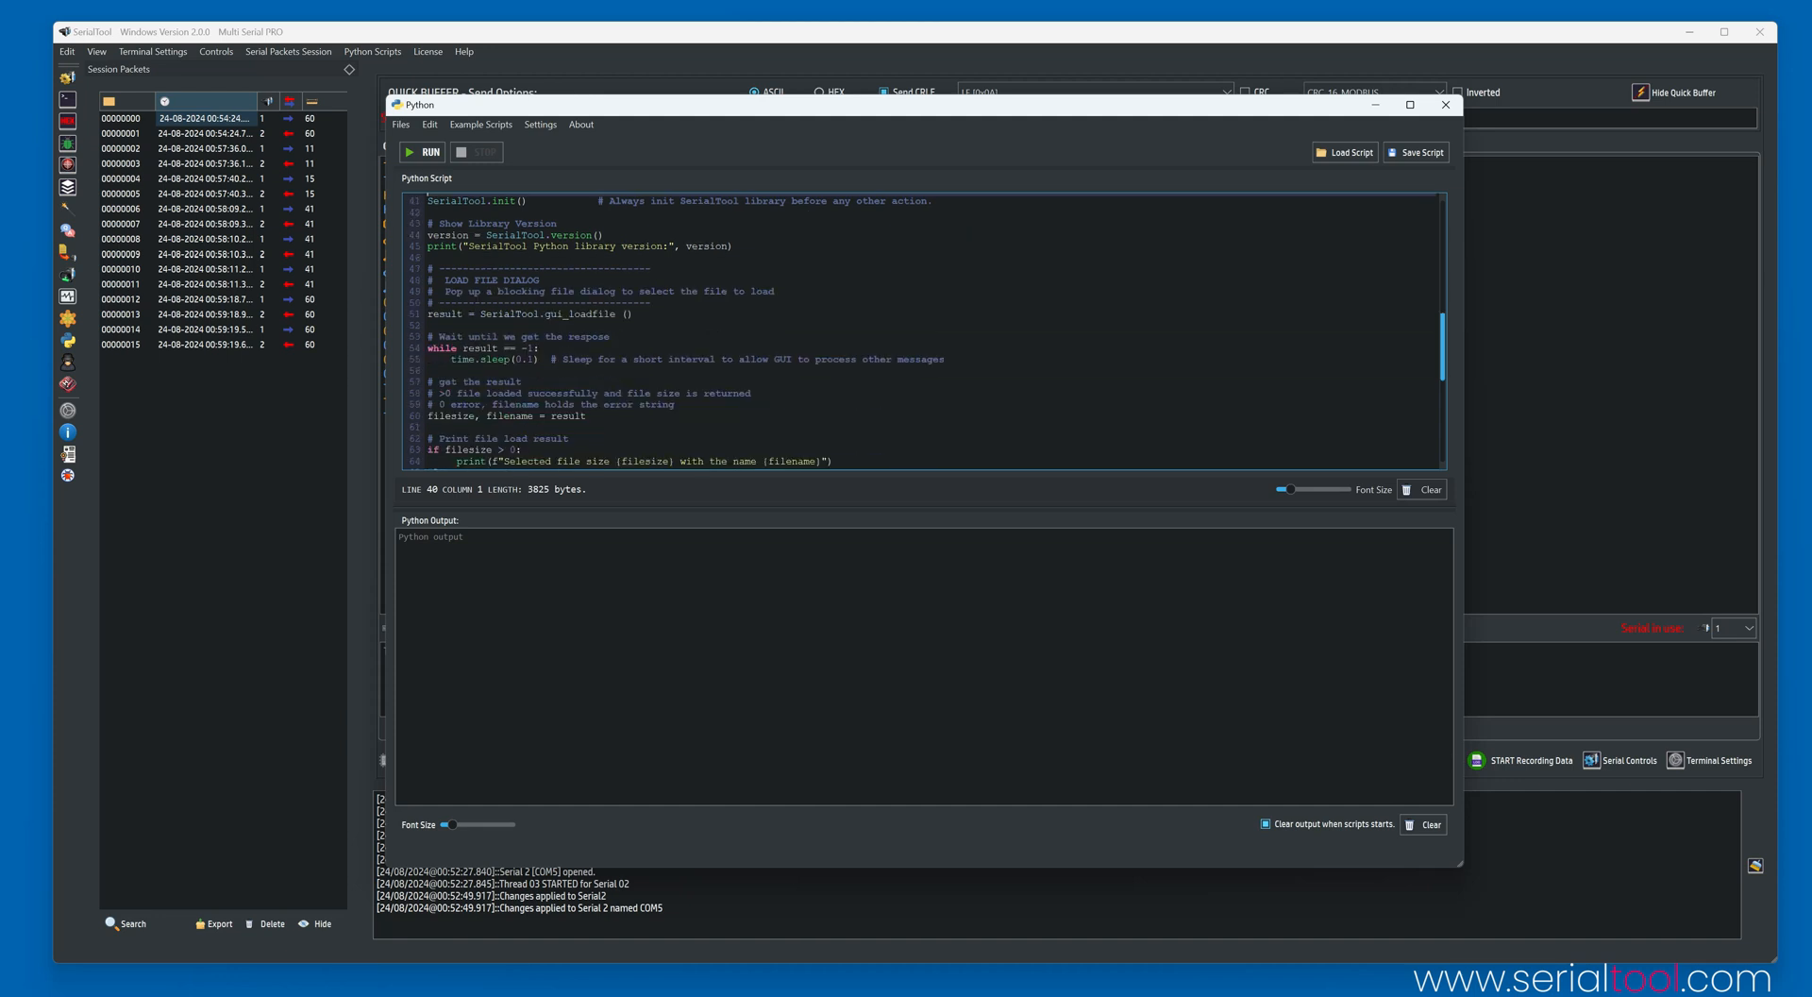
{"action": "scroll", "scroll_direction": "down", "scroll_amount": 3}
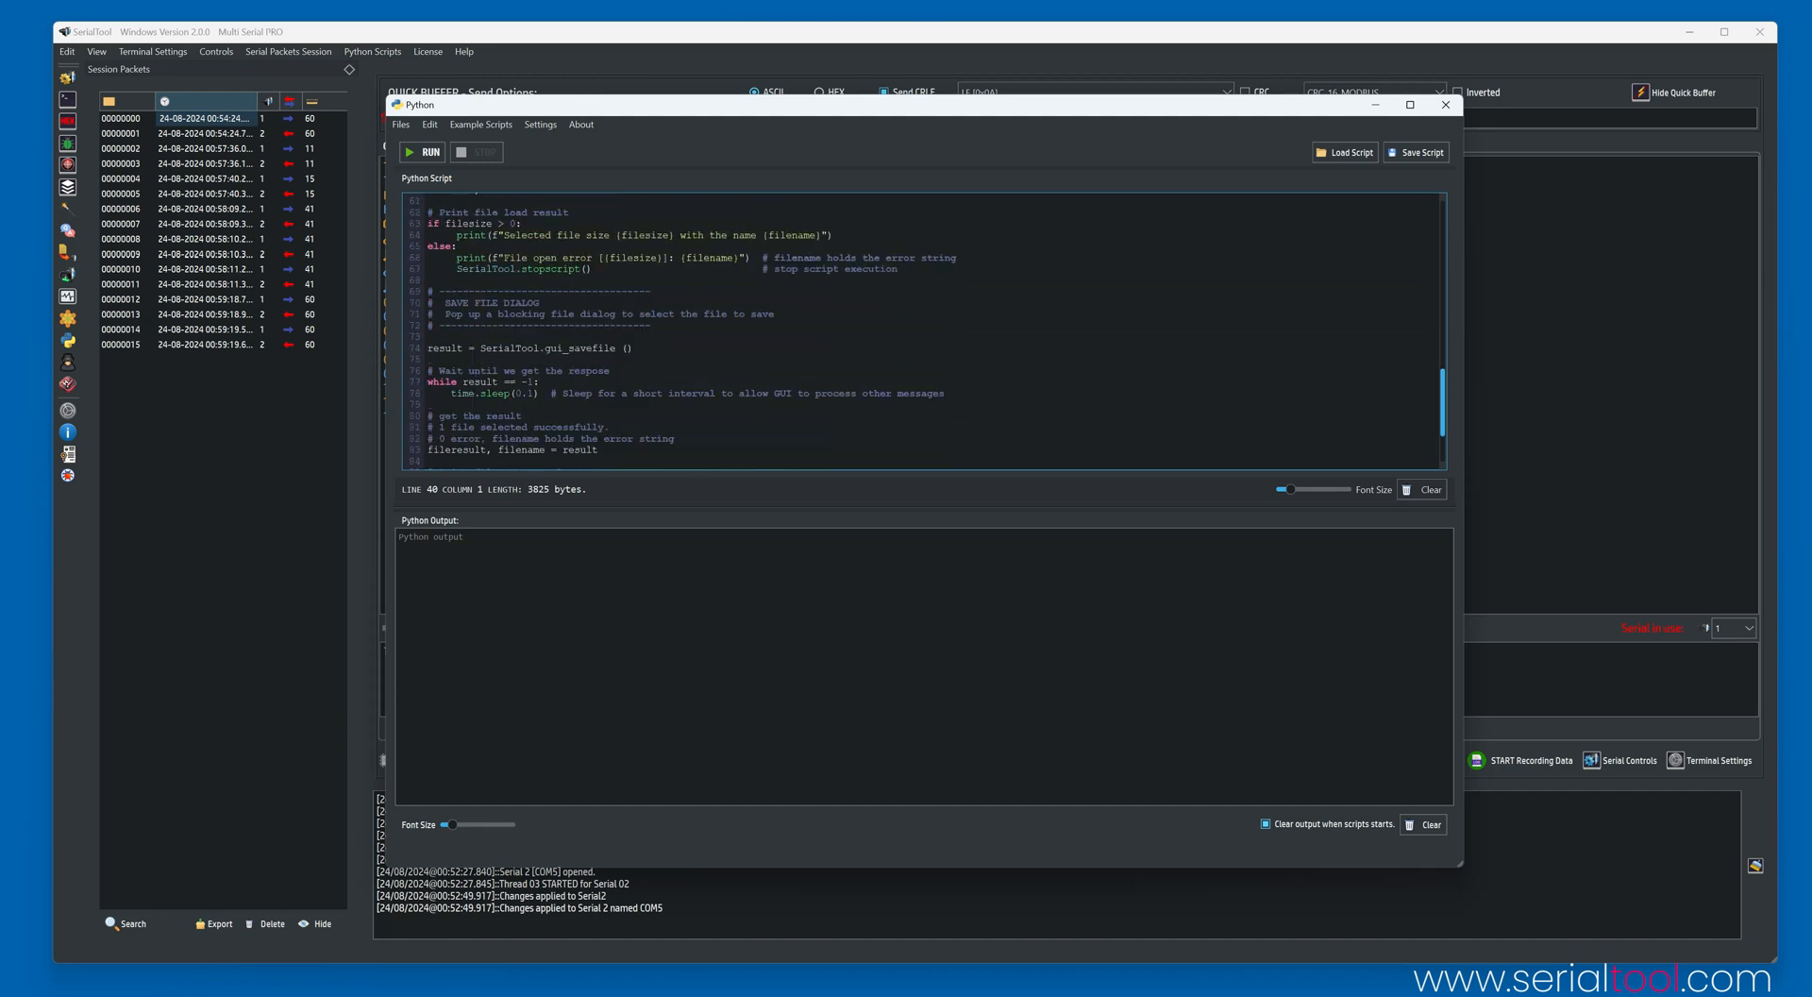
{"action": "scroll", "scroll_direction": "down", "scroll_amount": 3}
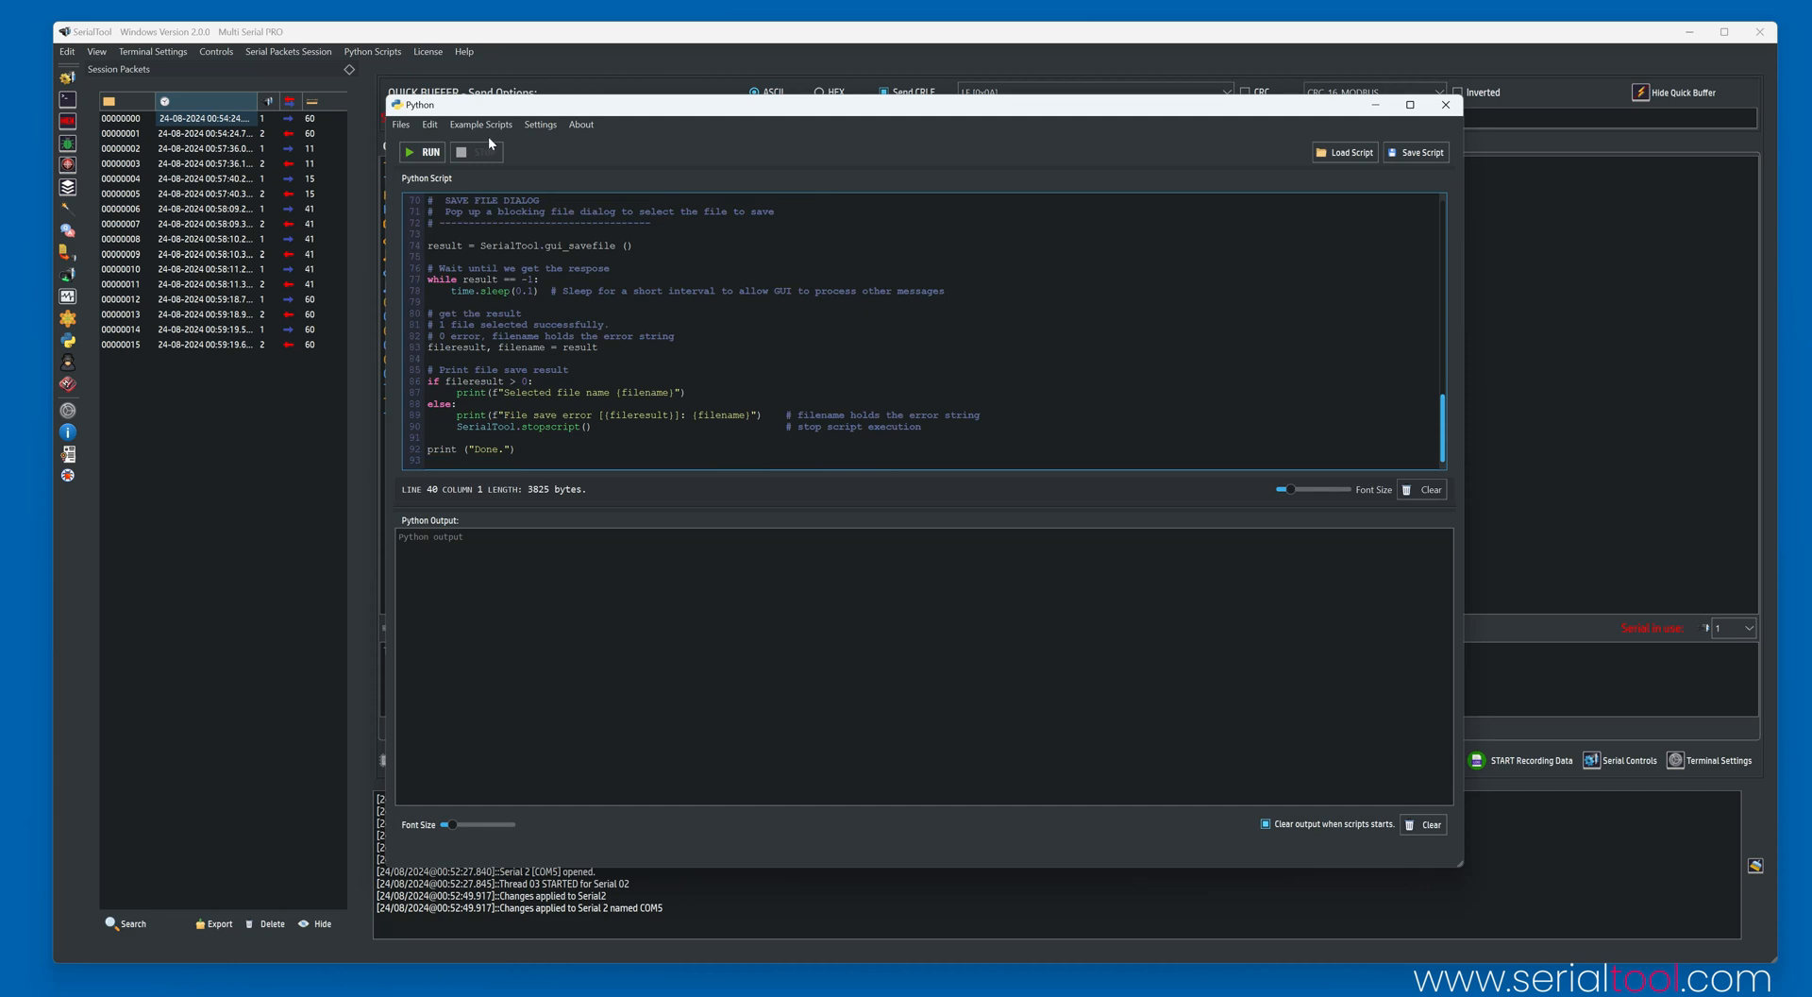
{"action": "left_click", "coordinate": [480, 124]}
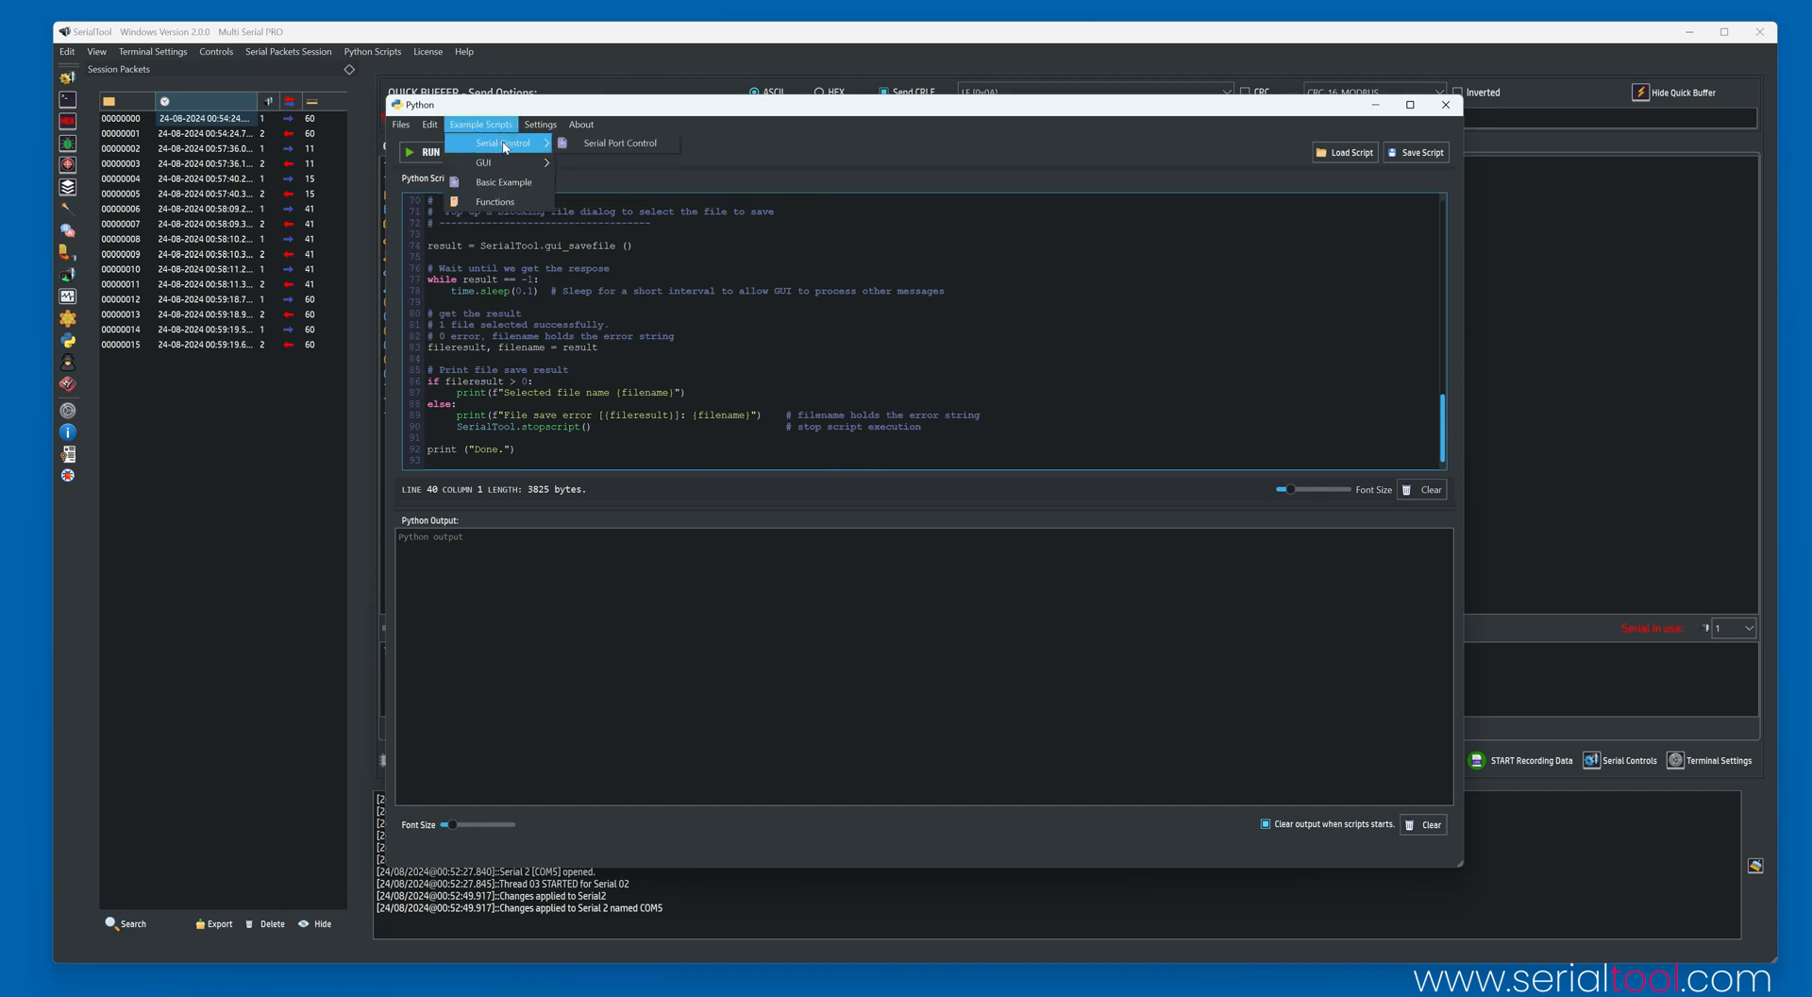
{"action": "mouse_move", "coordinate": [504, 182]}
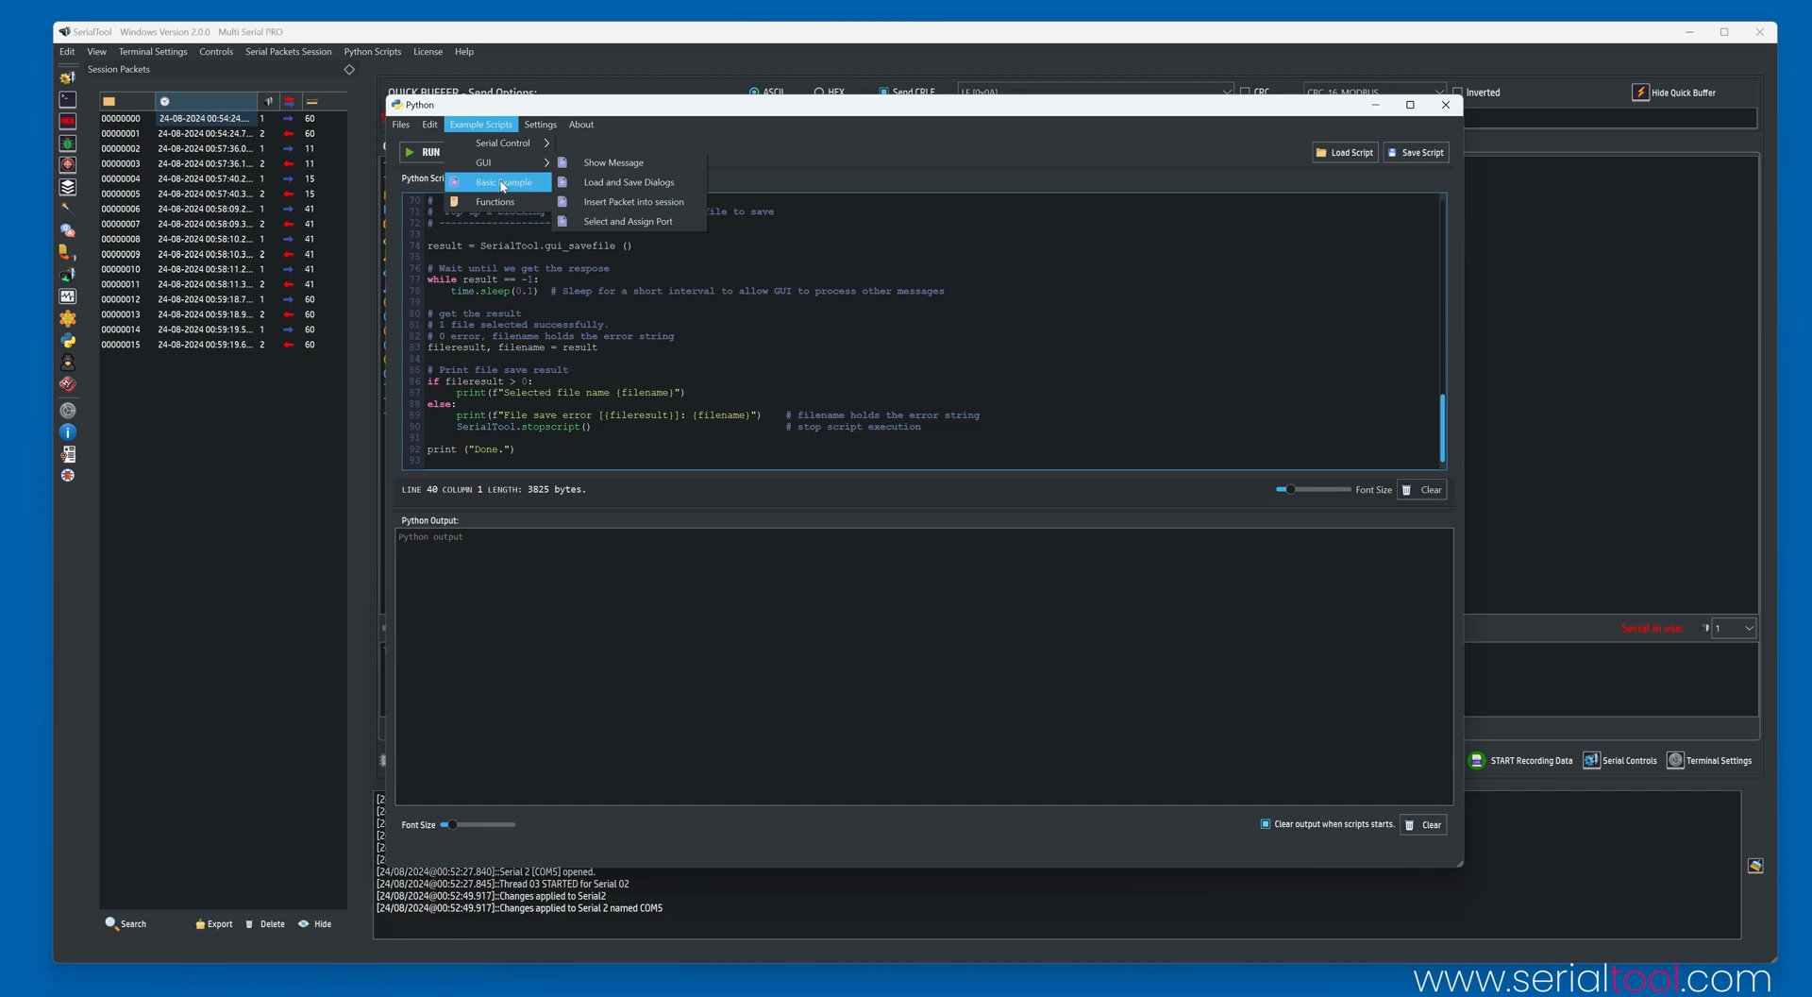
{"action": "mouse_move", "coordinate": [495, 201]}
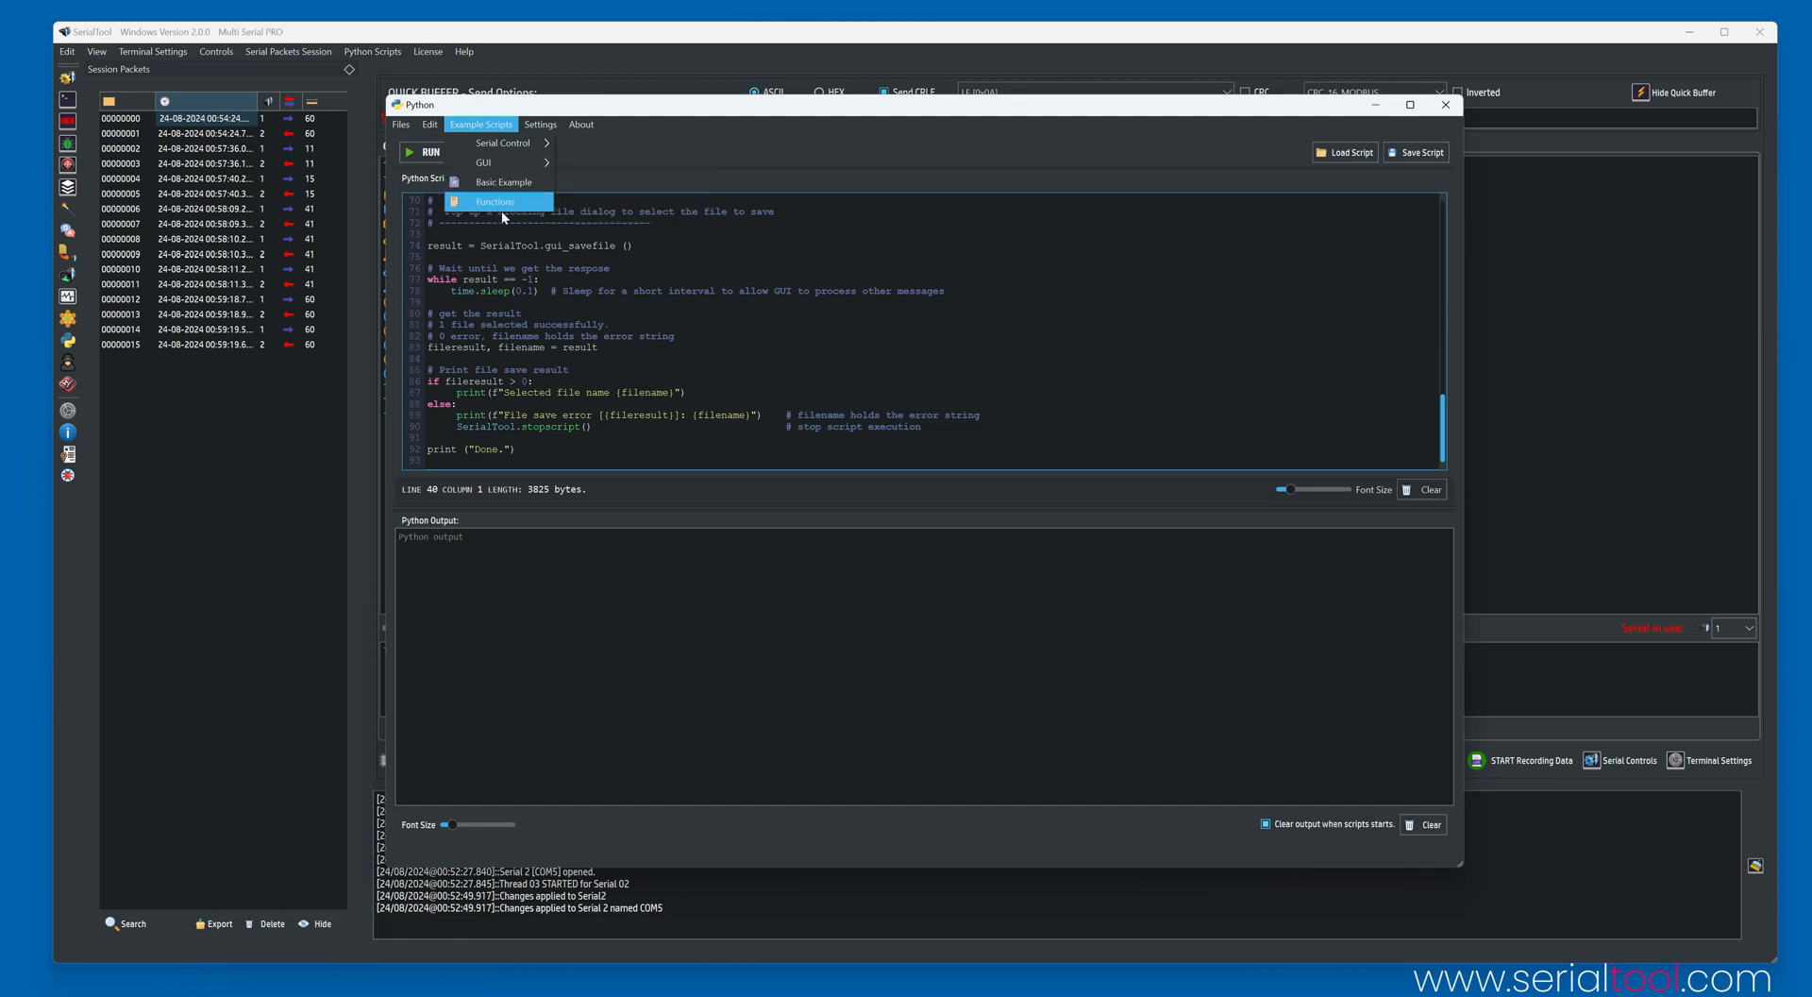
{"action": "left_click", "coordinate": [494, 201]}
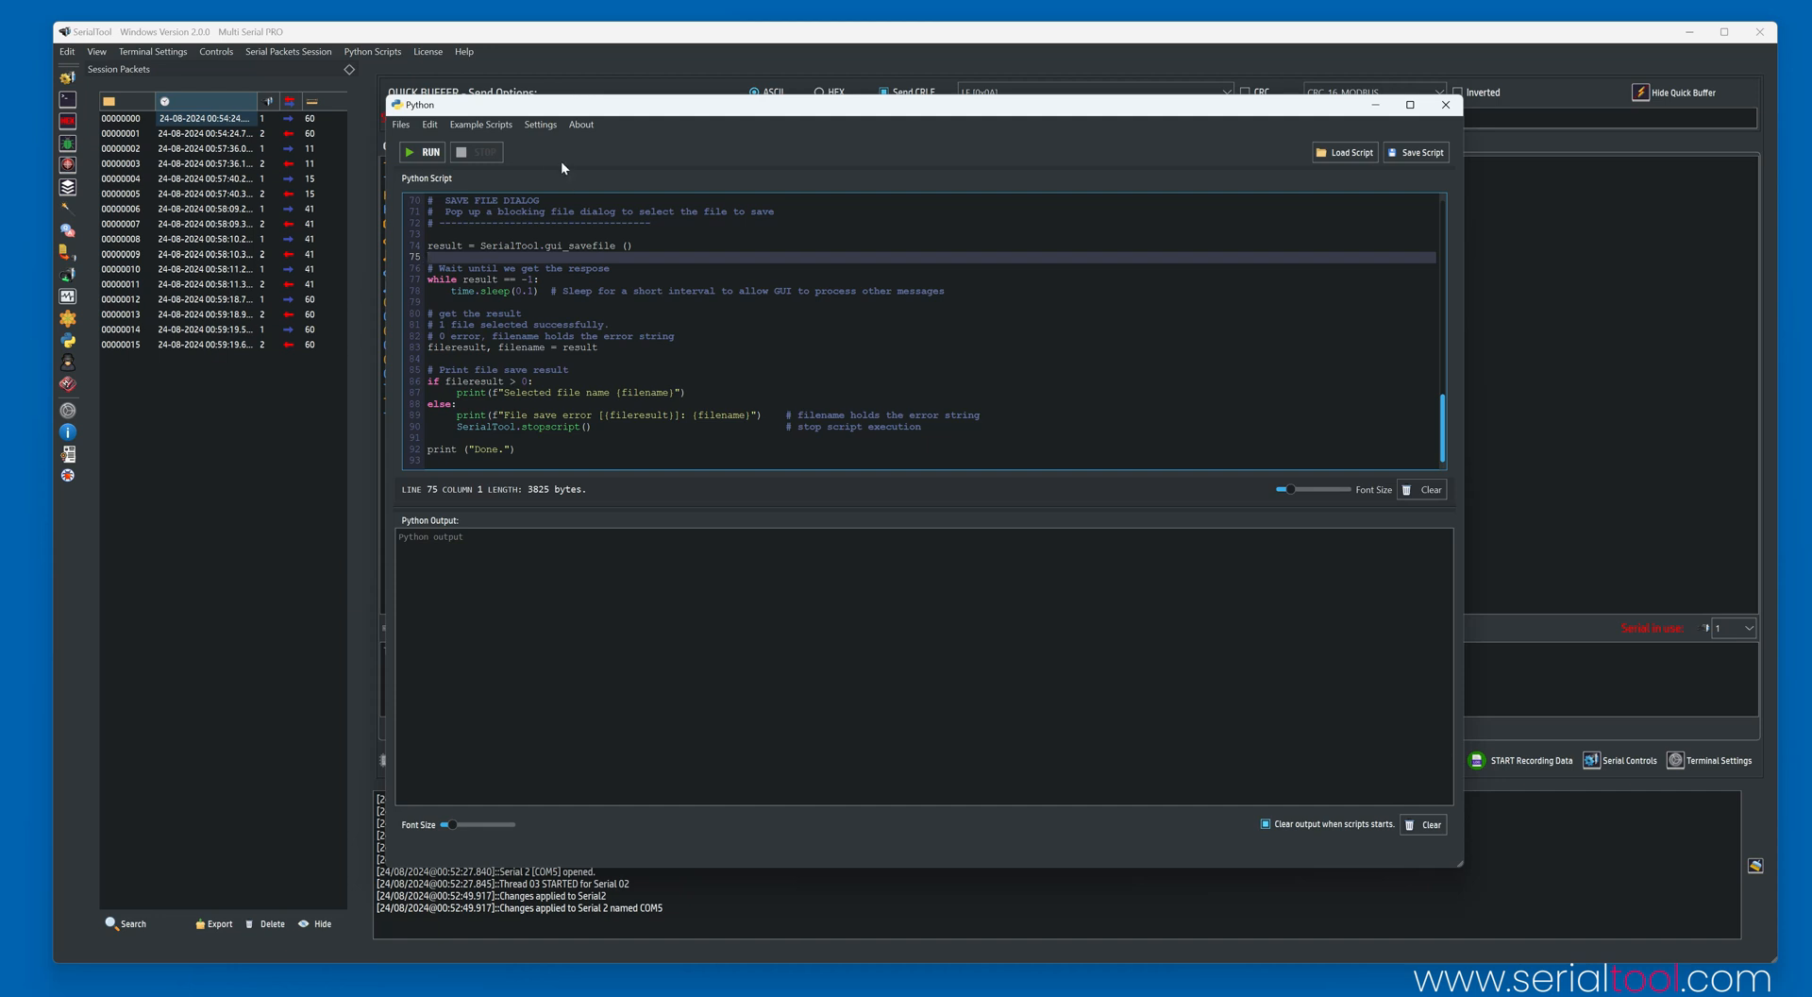
{"action": "mouse_move", "coordinate": [762, 160]}
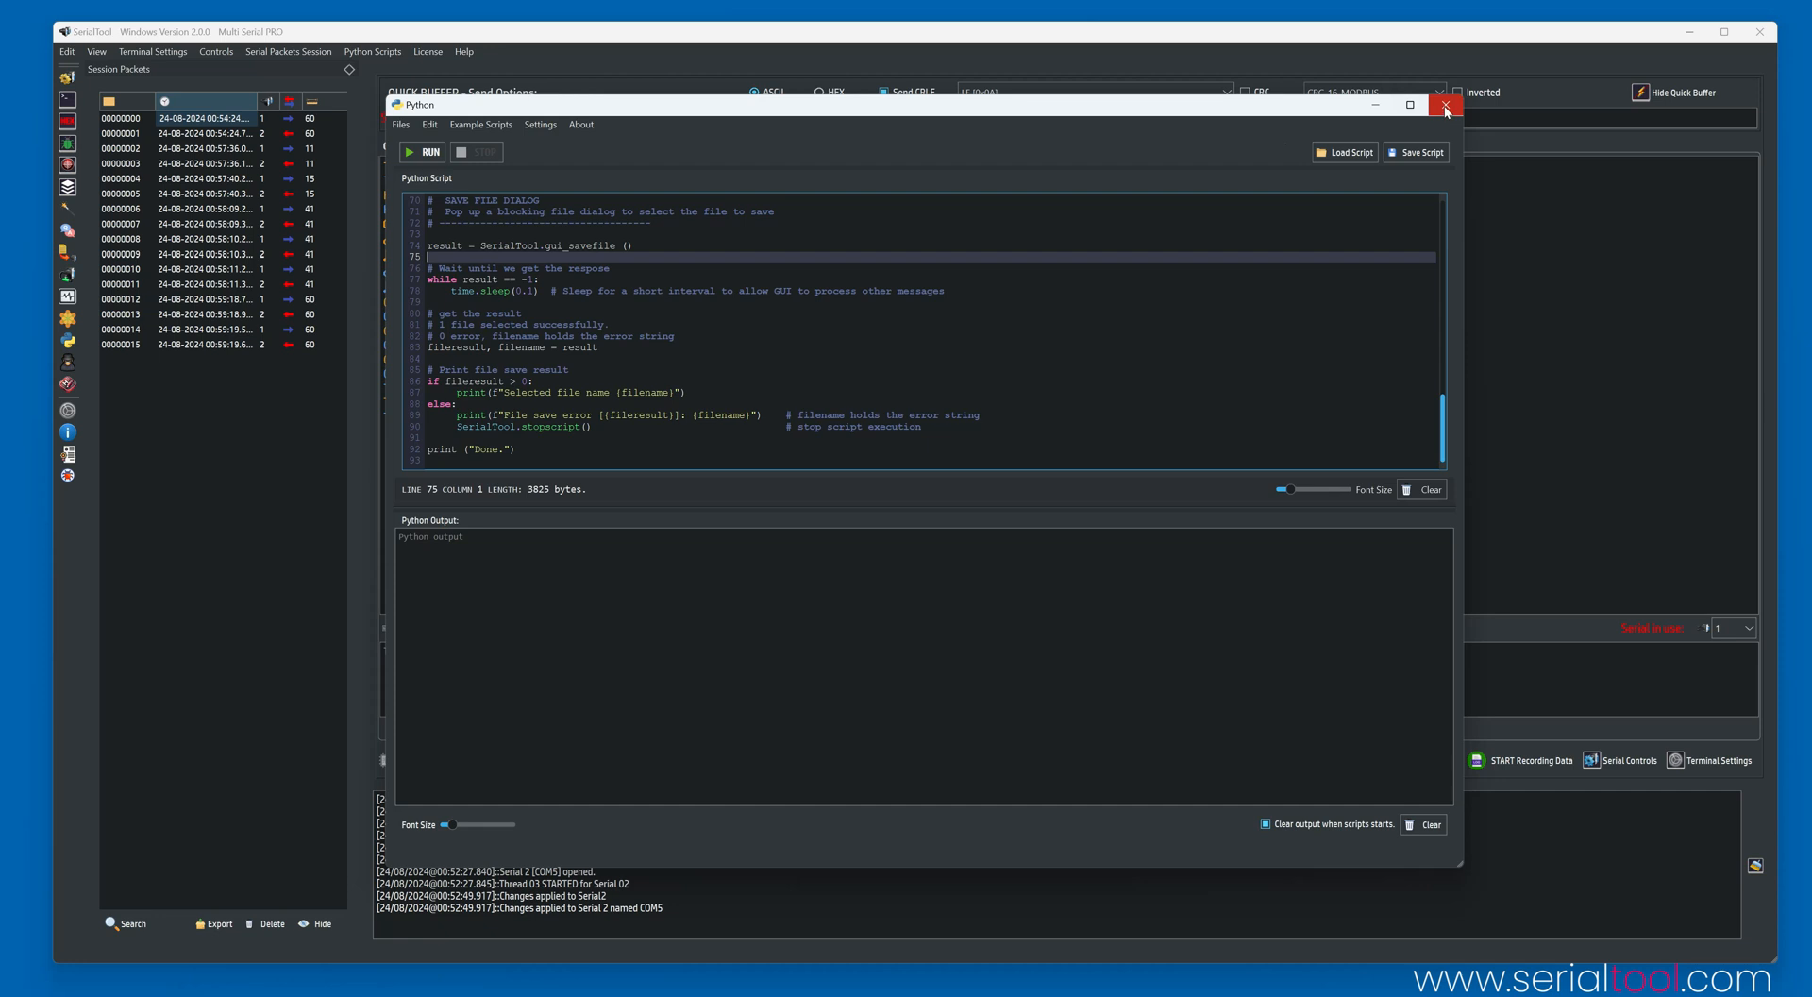
{"action": "left_click", "coordinate": [1445, 104]}
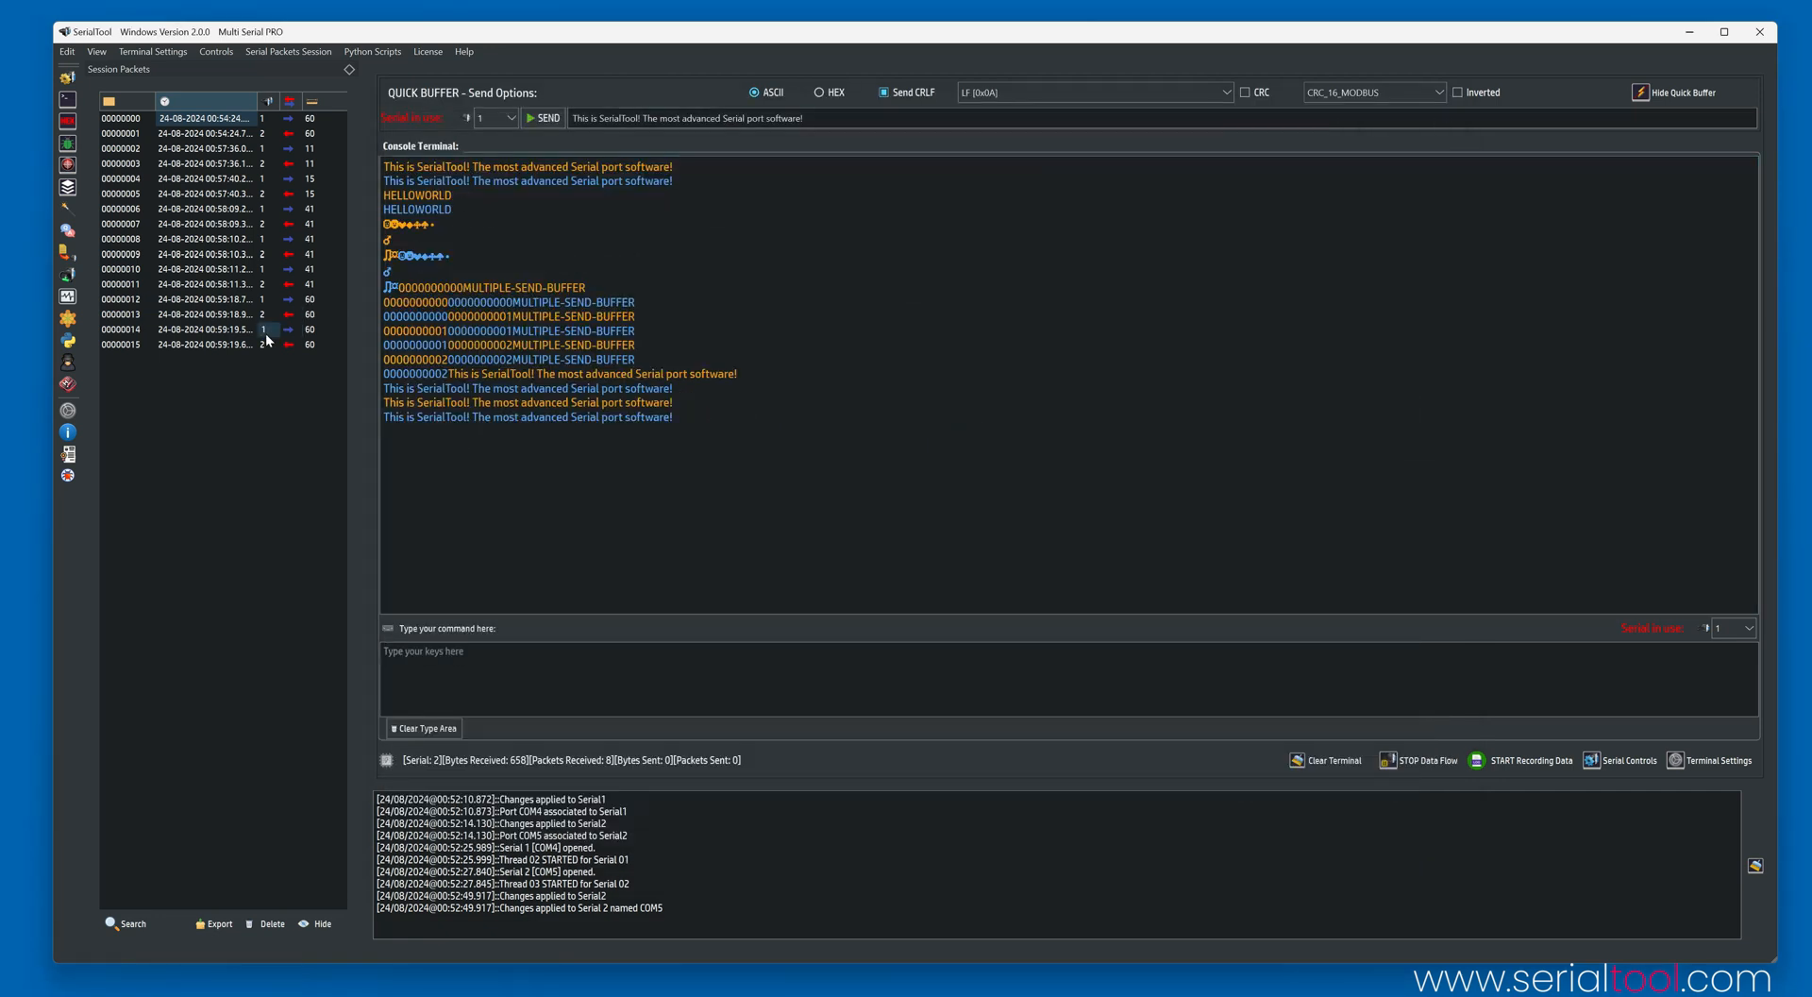
Open the SpyPort monitor window targeting COM4.
{"action": "left_click", "coordinate": [67, 362]}
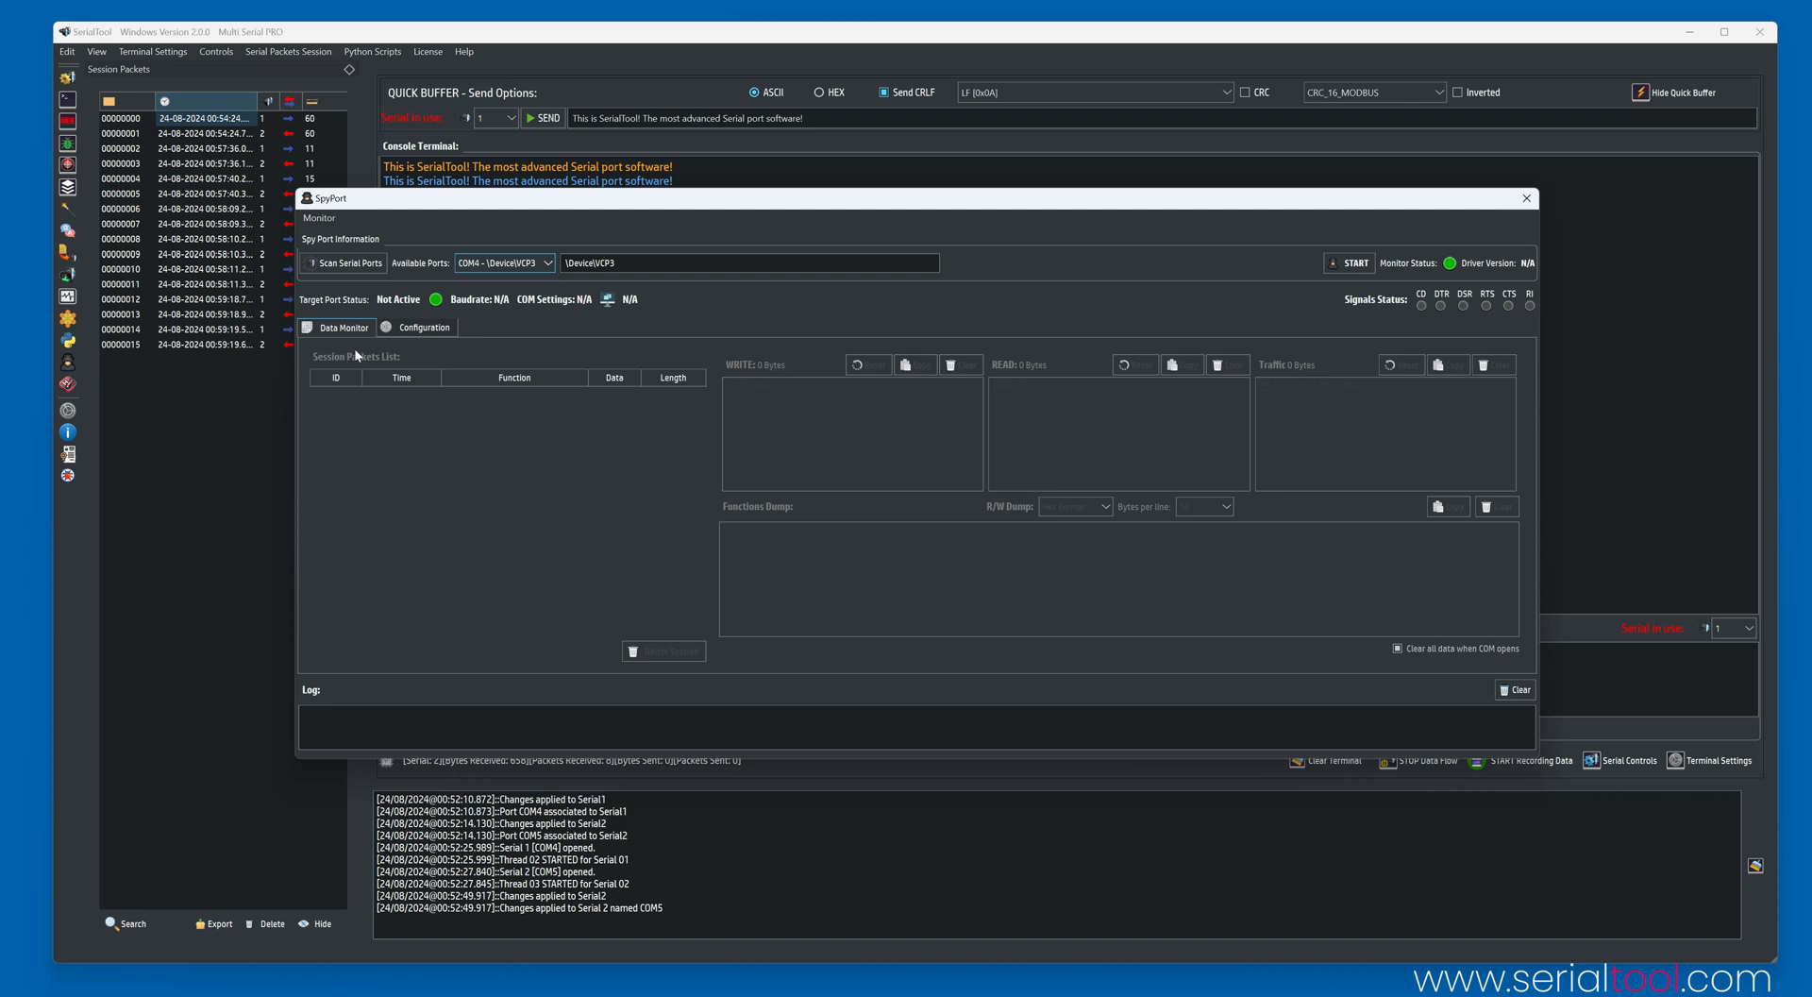
{"action": "mouse_move", "coordinate": [359, 356]}
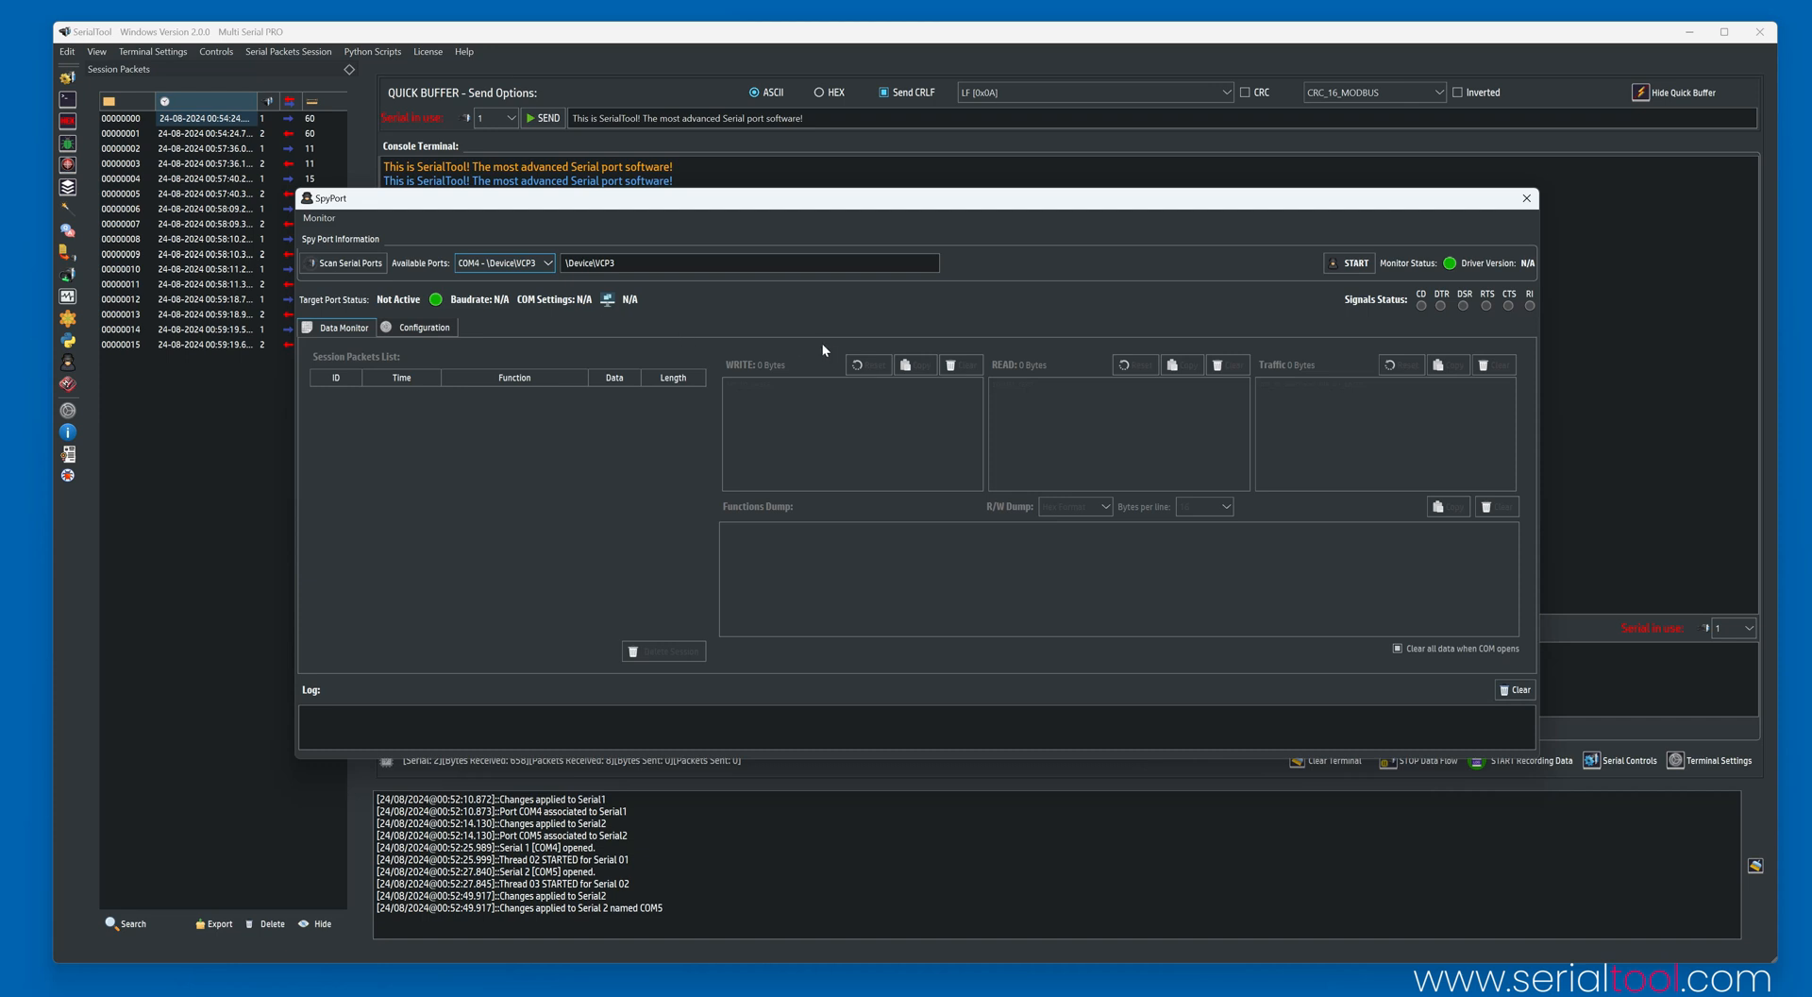
{"action": "mouse_move", "coordinate": [462, 329]}
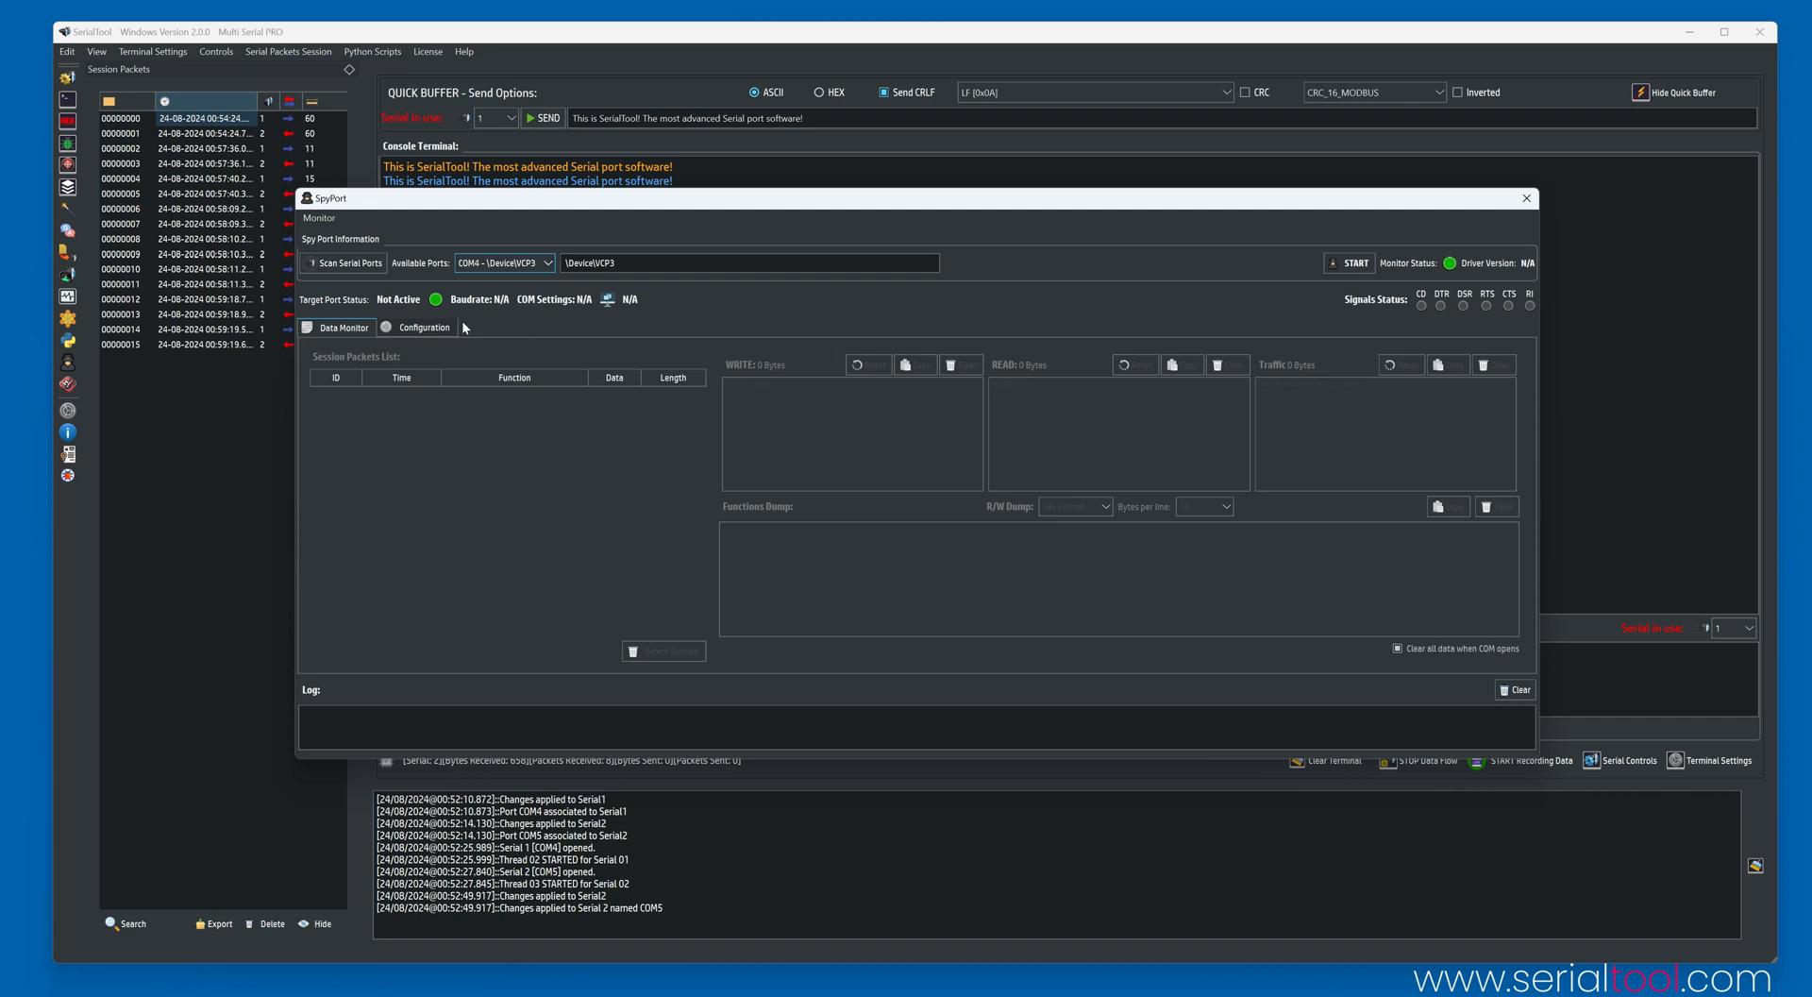
{"action": "mouse_move", "coordinate": [459, 328]}
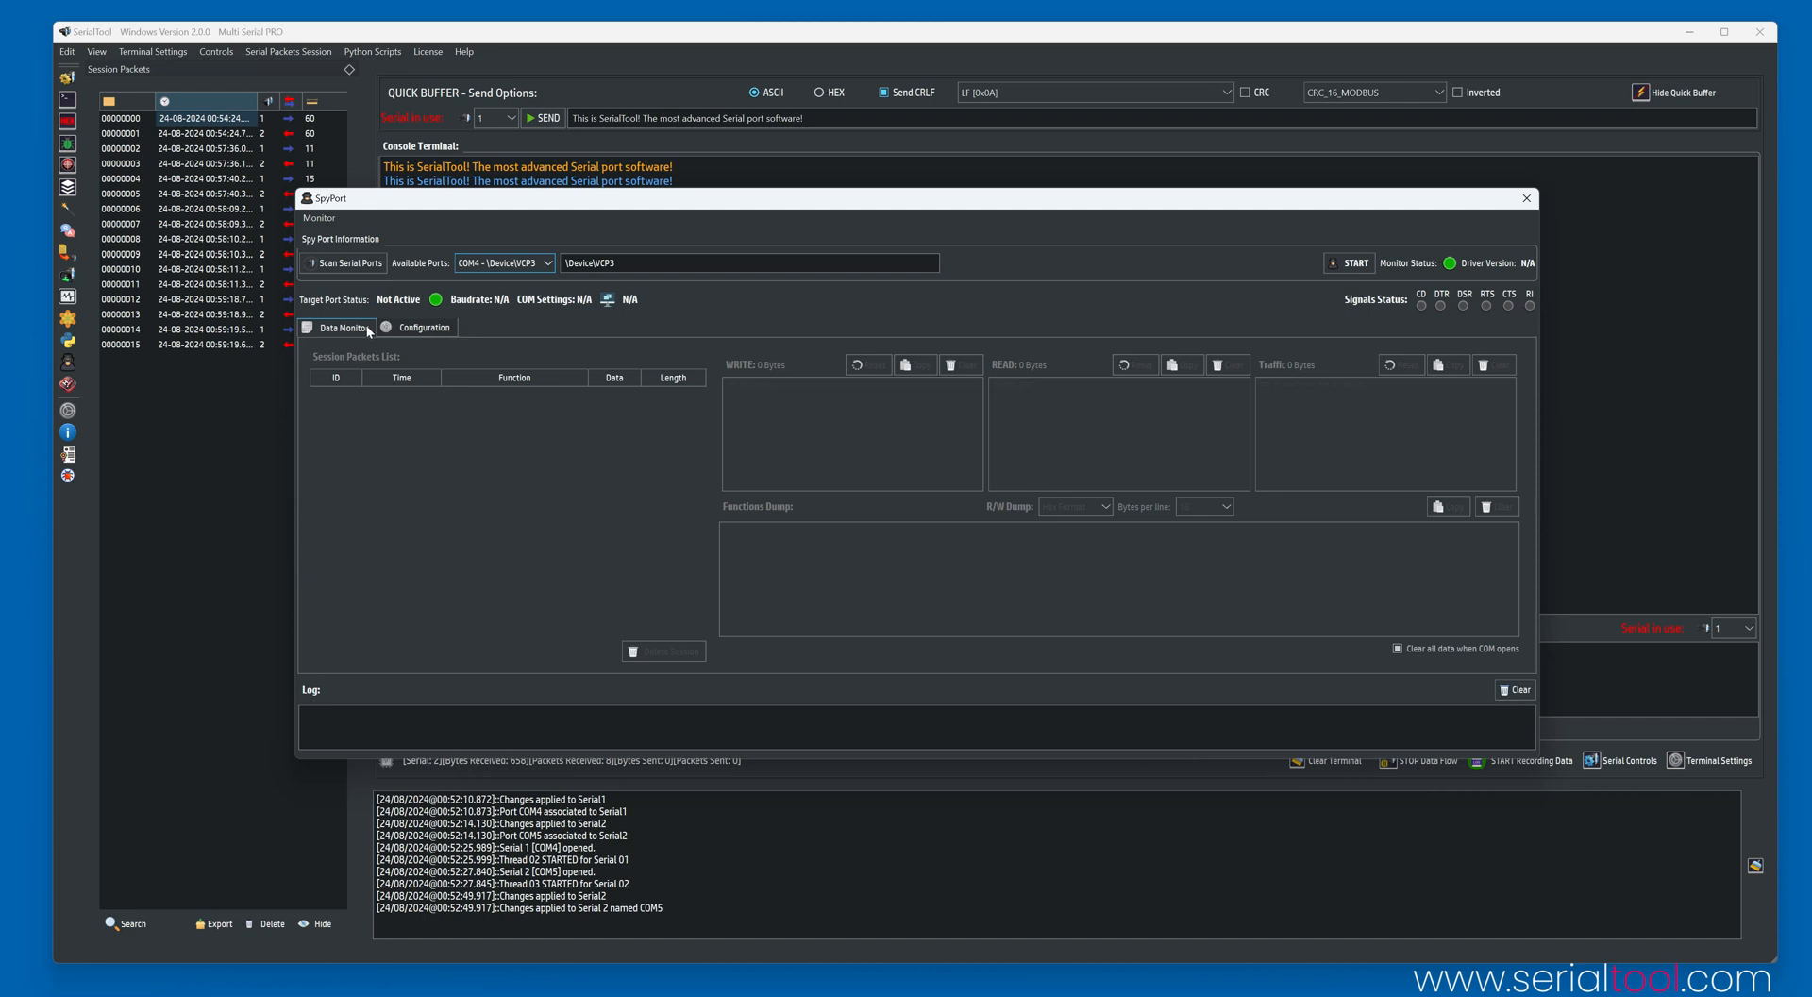
{"action": "mouse_move", "coordinate": [1234, 319]}
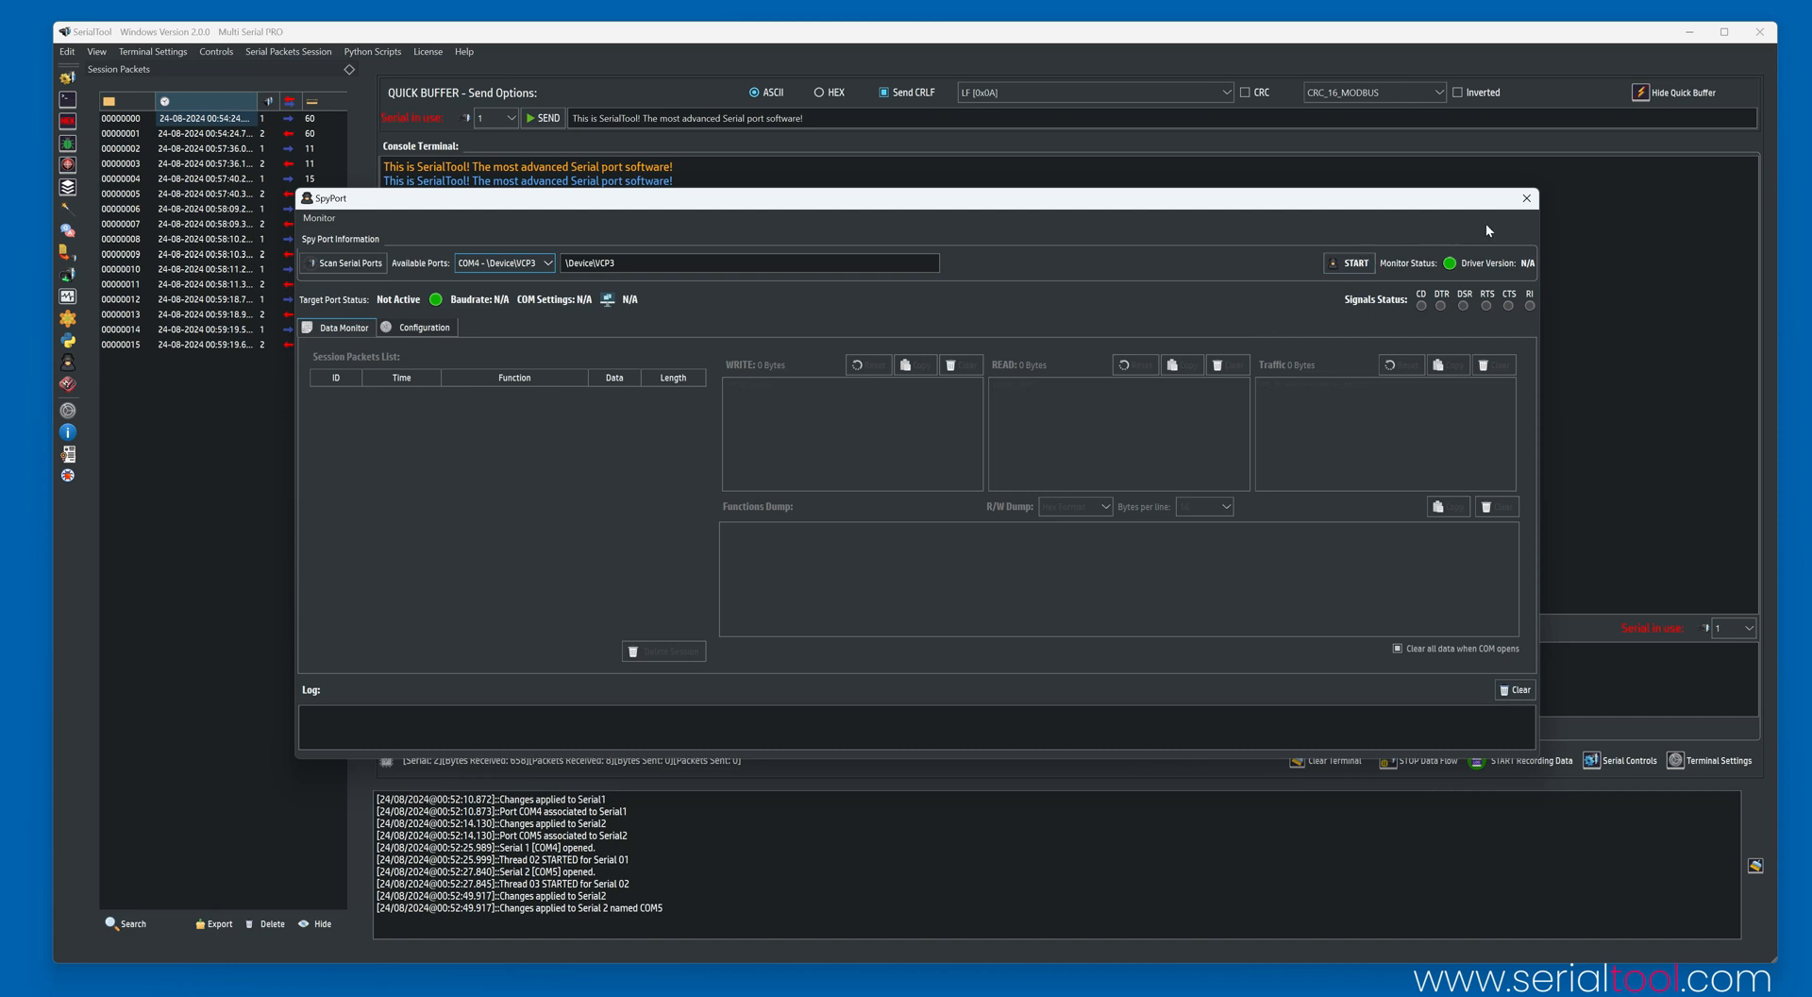
{"action": "mouse_move", "coordinate": [1490, 227]}
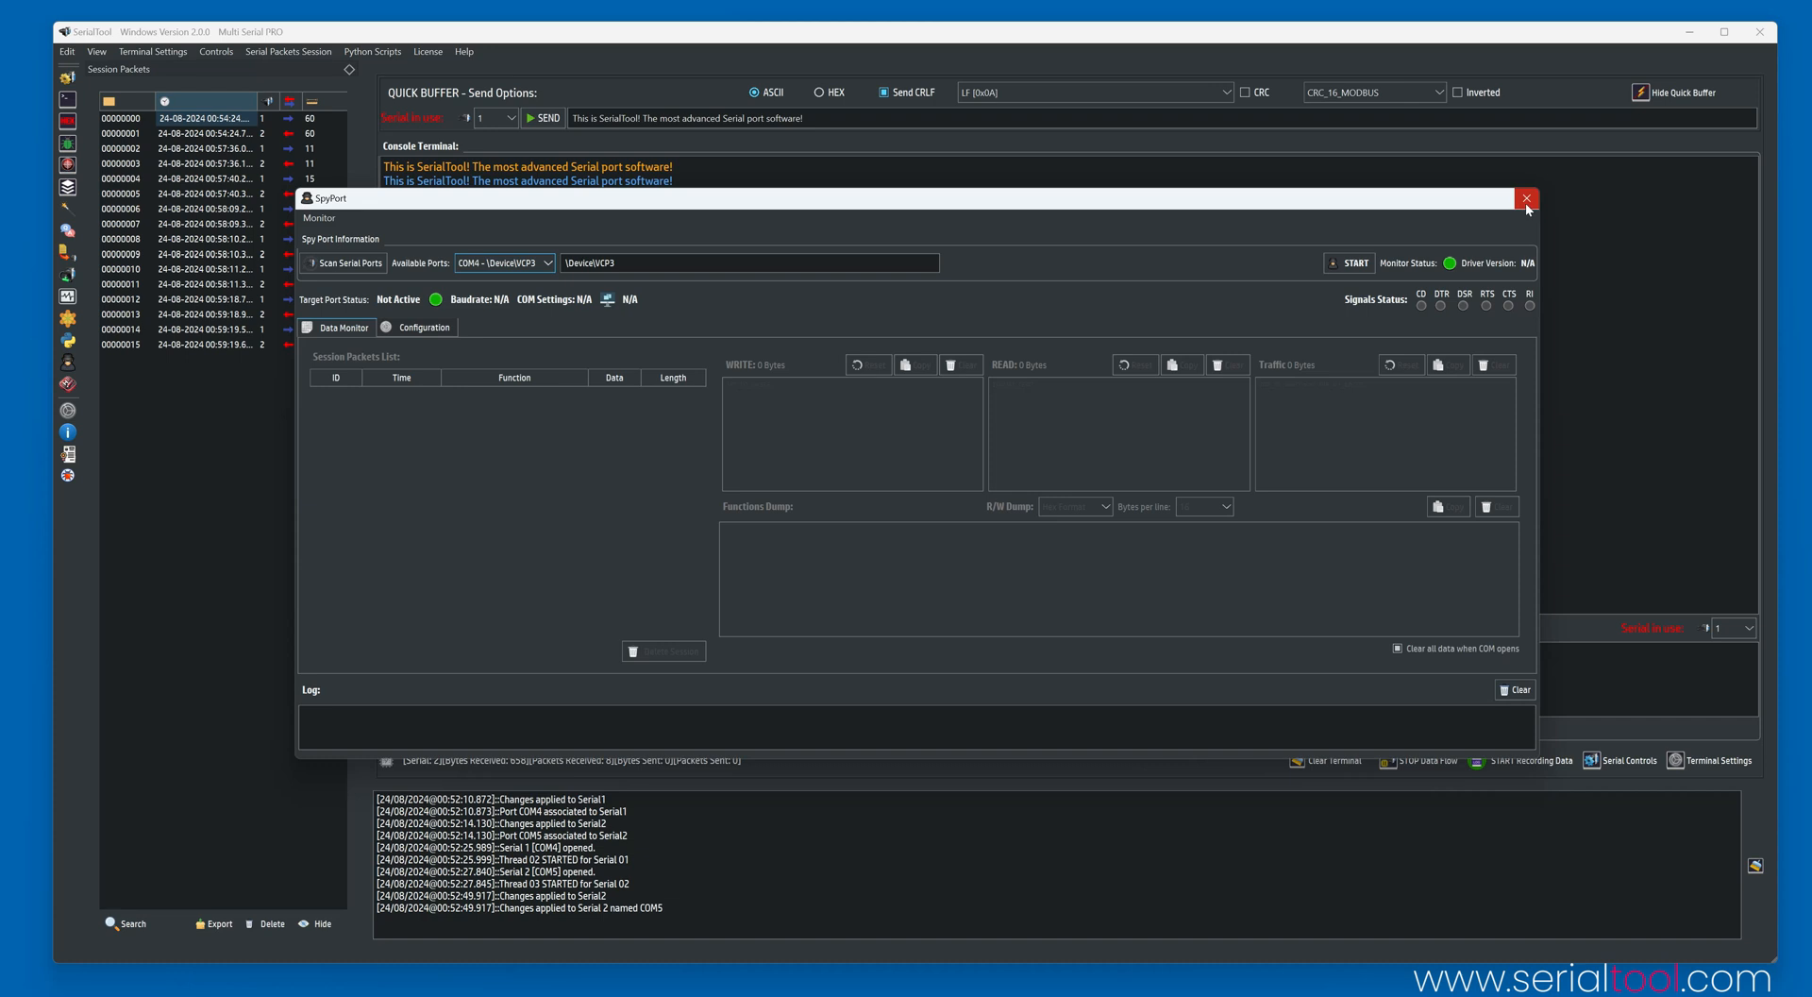
Close the SpyPort window without starting any capture.
{"action": "left_click", "coordinate": [1525, 197]}
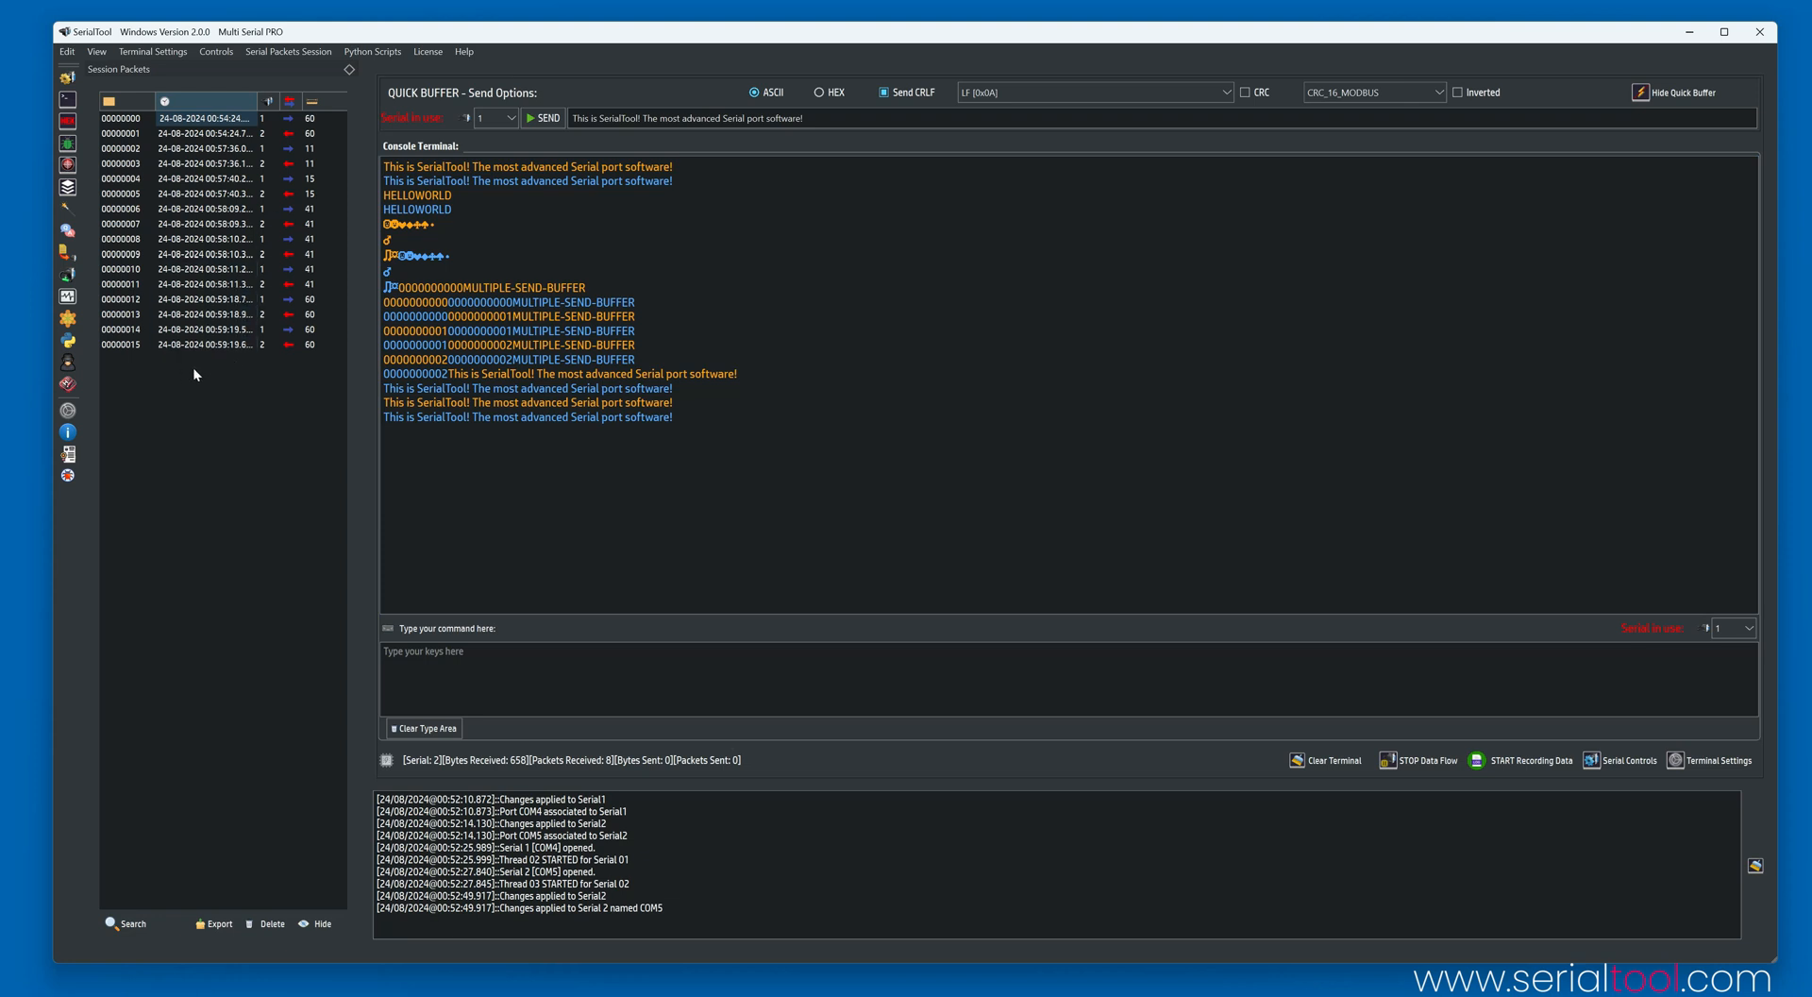
{"action": "mouse_move", "coordinate": [82, 390]}
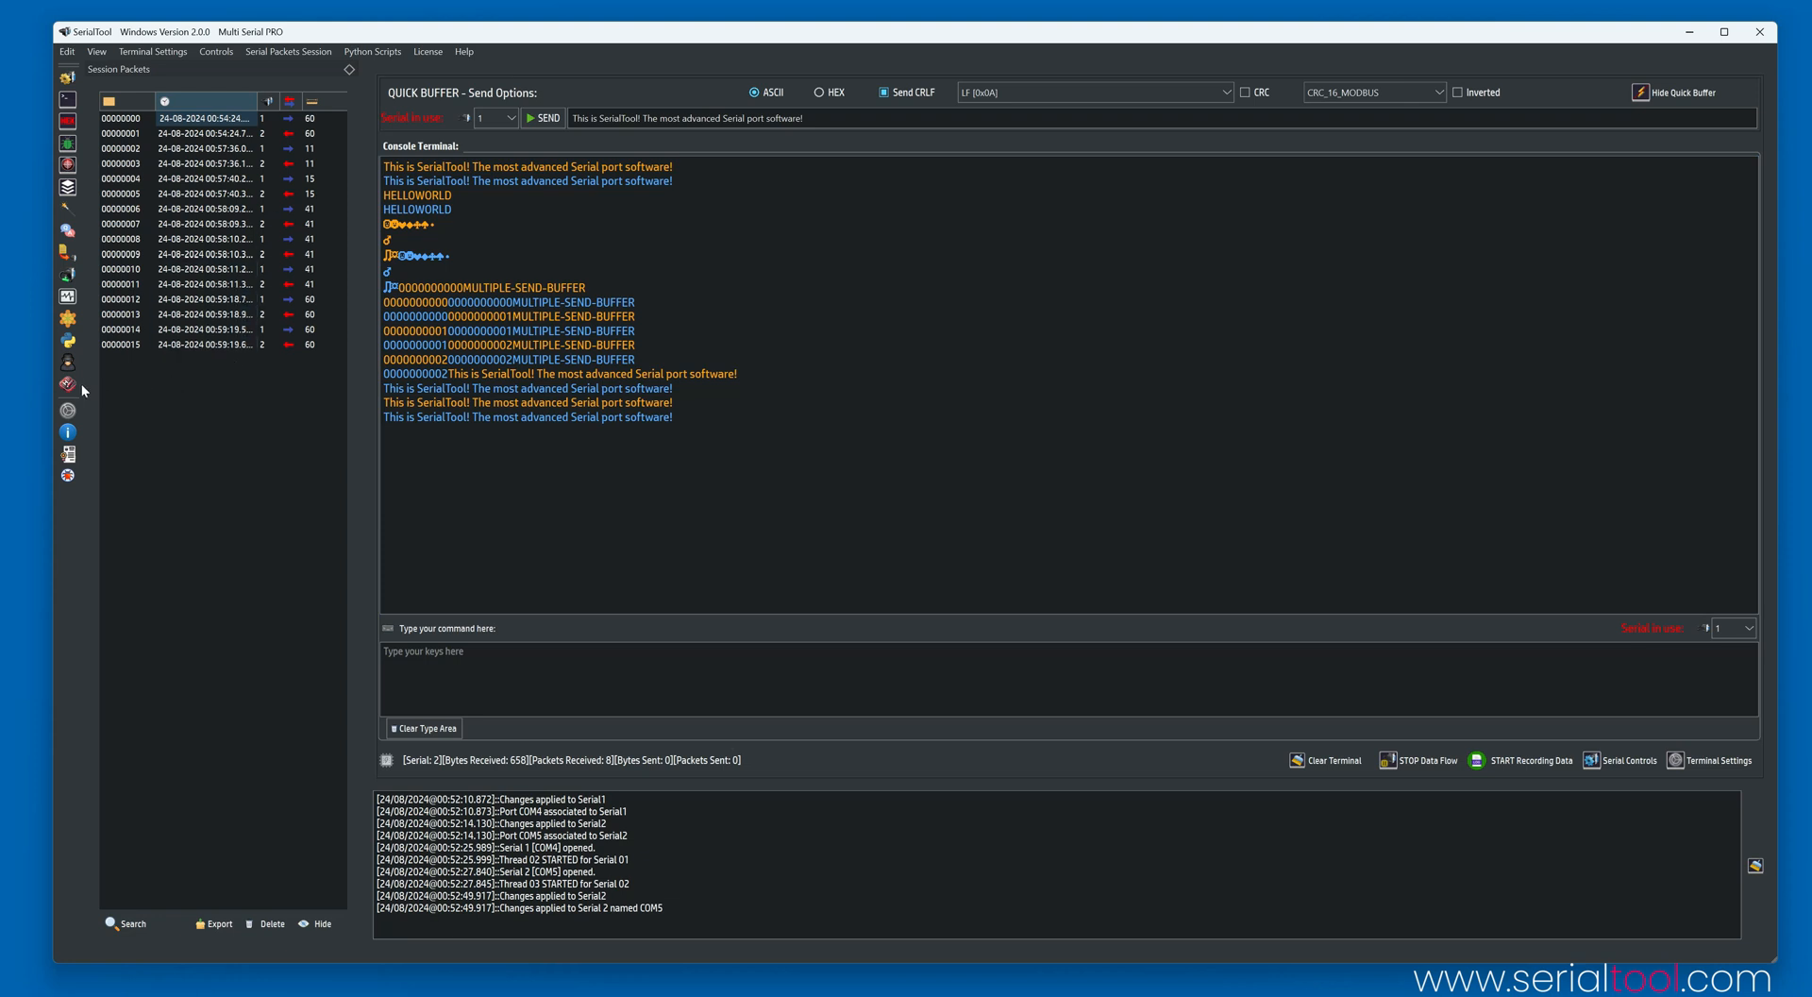
{"action": "mouse_move", "coordinate": [68, 384]}
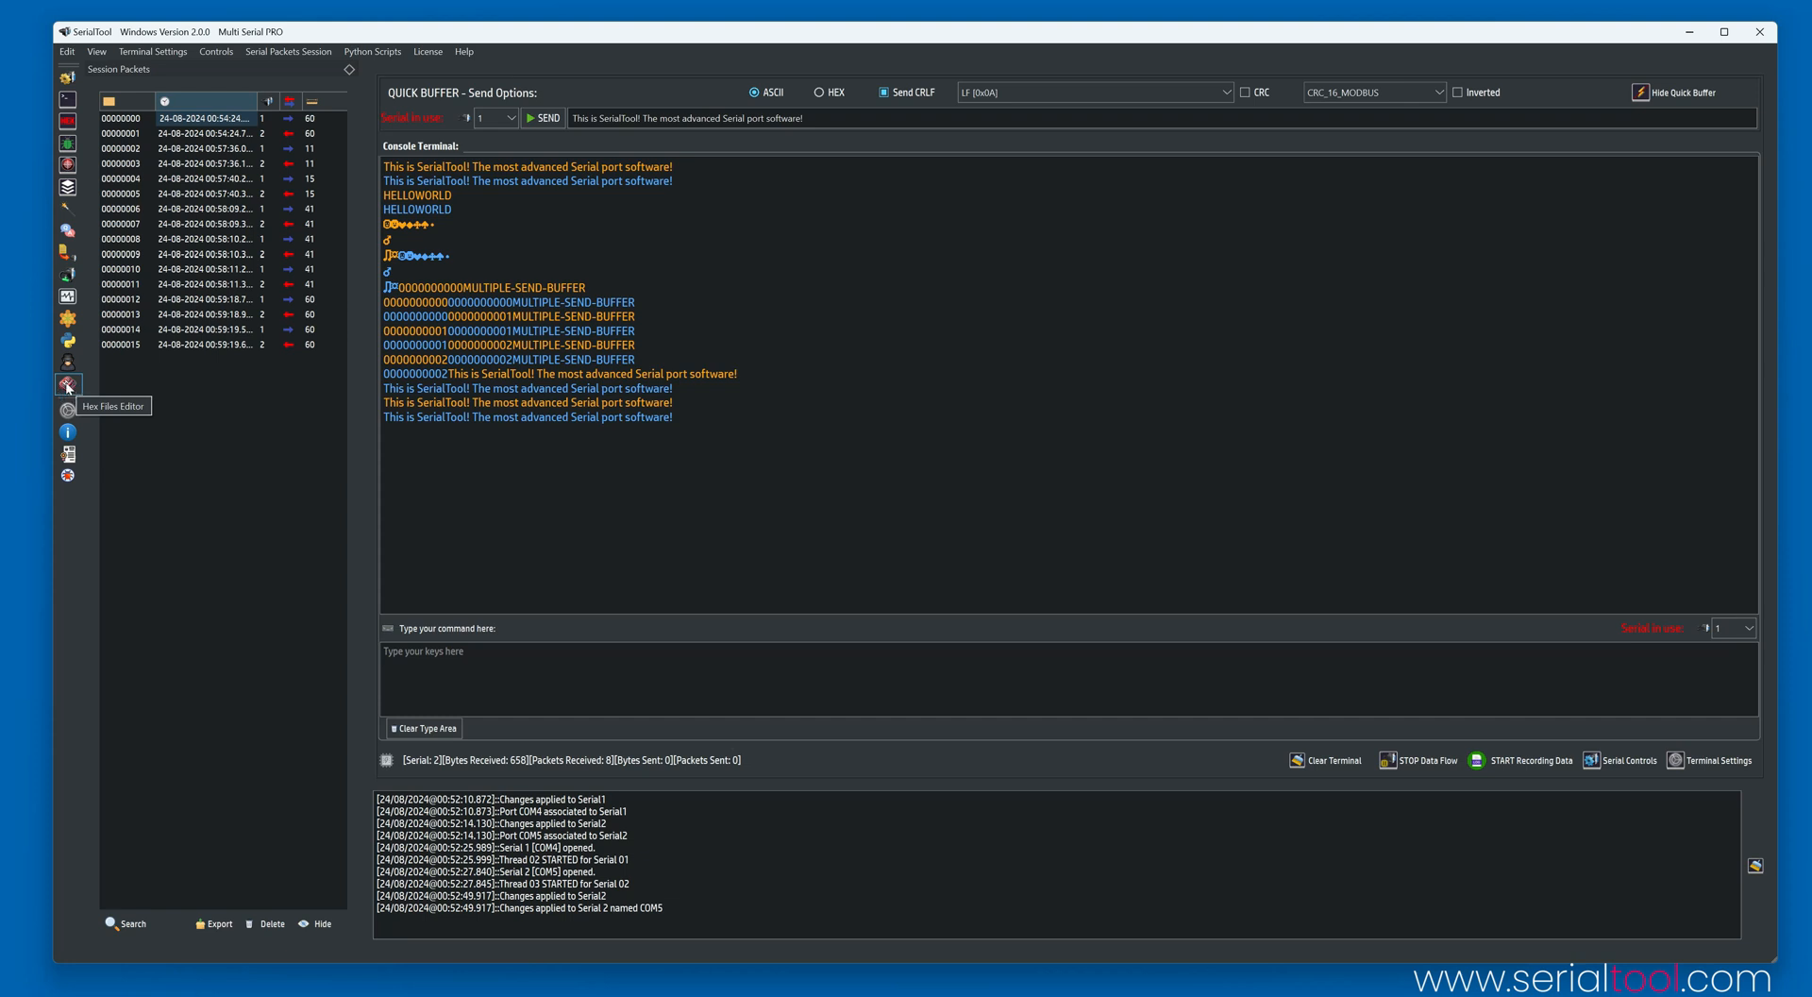
Open the Hex Files Editor and create a new blank untitled file.
{"action": "left_click", "coordinate": [67, 382]}
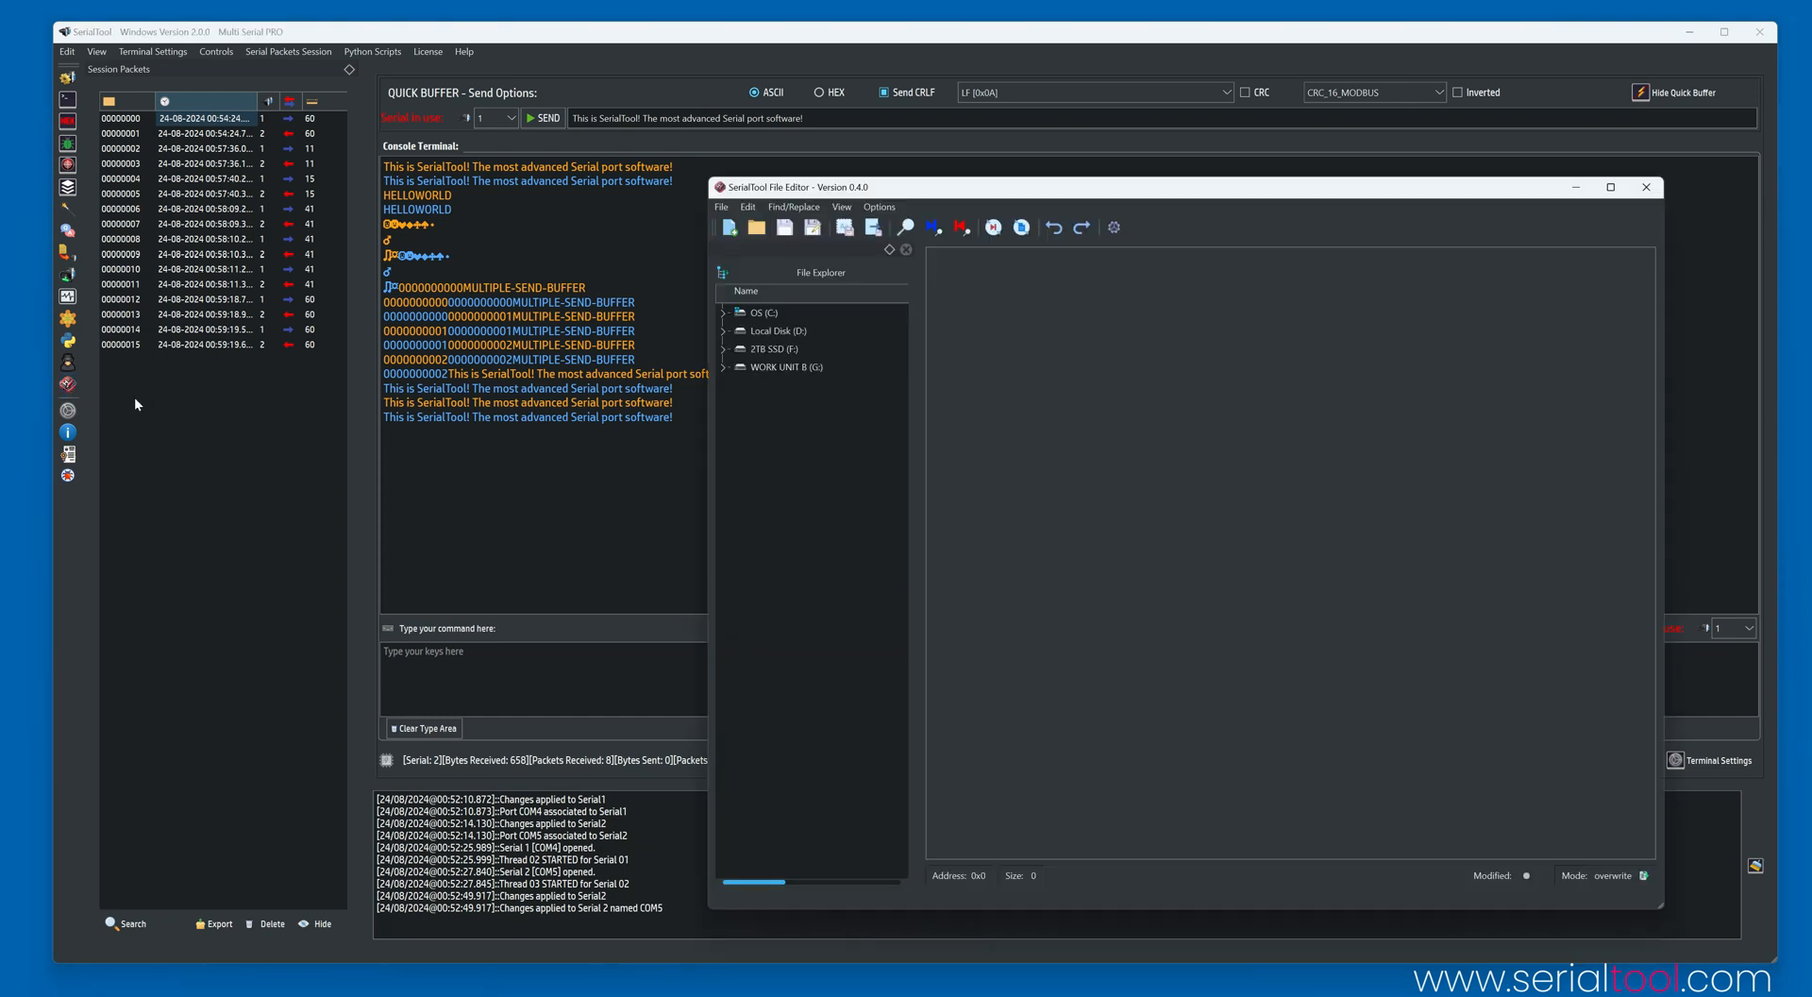
{"action": "left_click", "coordinate": [786, 366]}
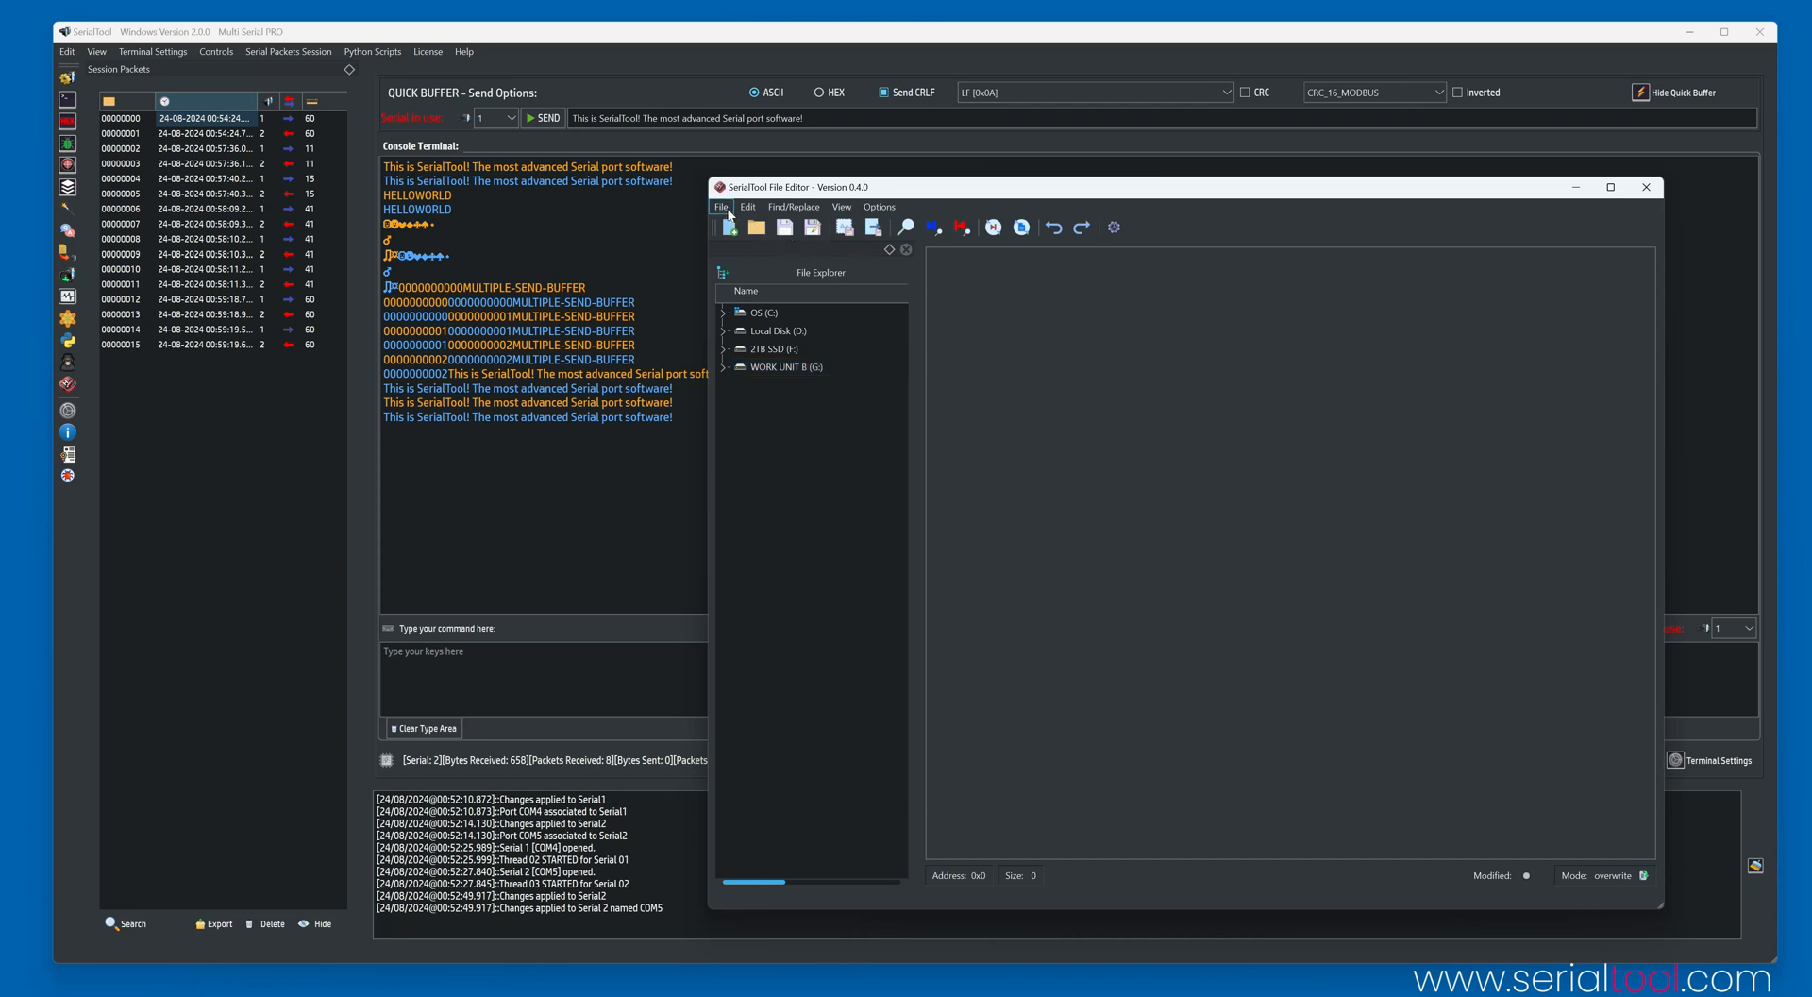
{"action": "mouse_move", "coordinate": [749, 210]}
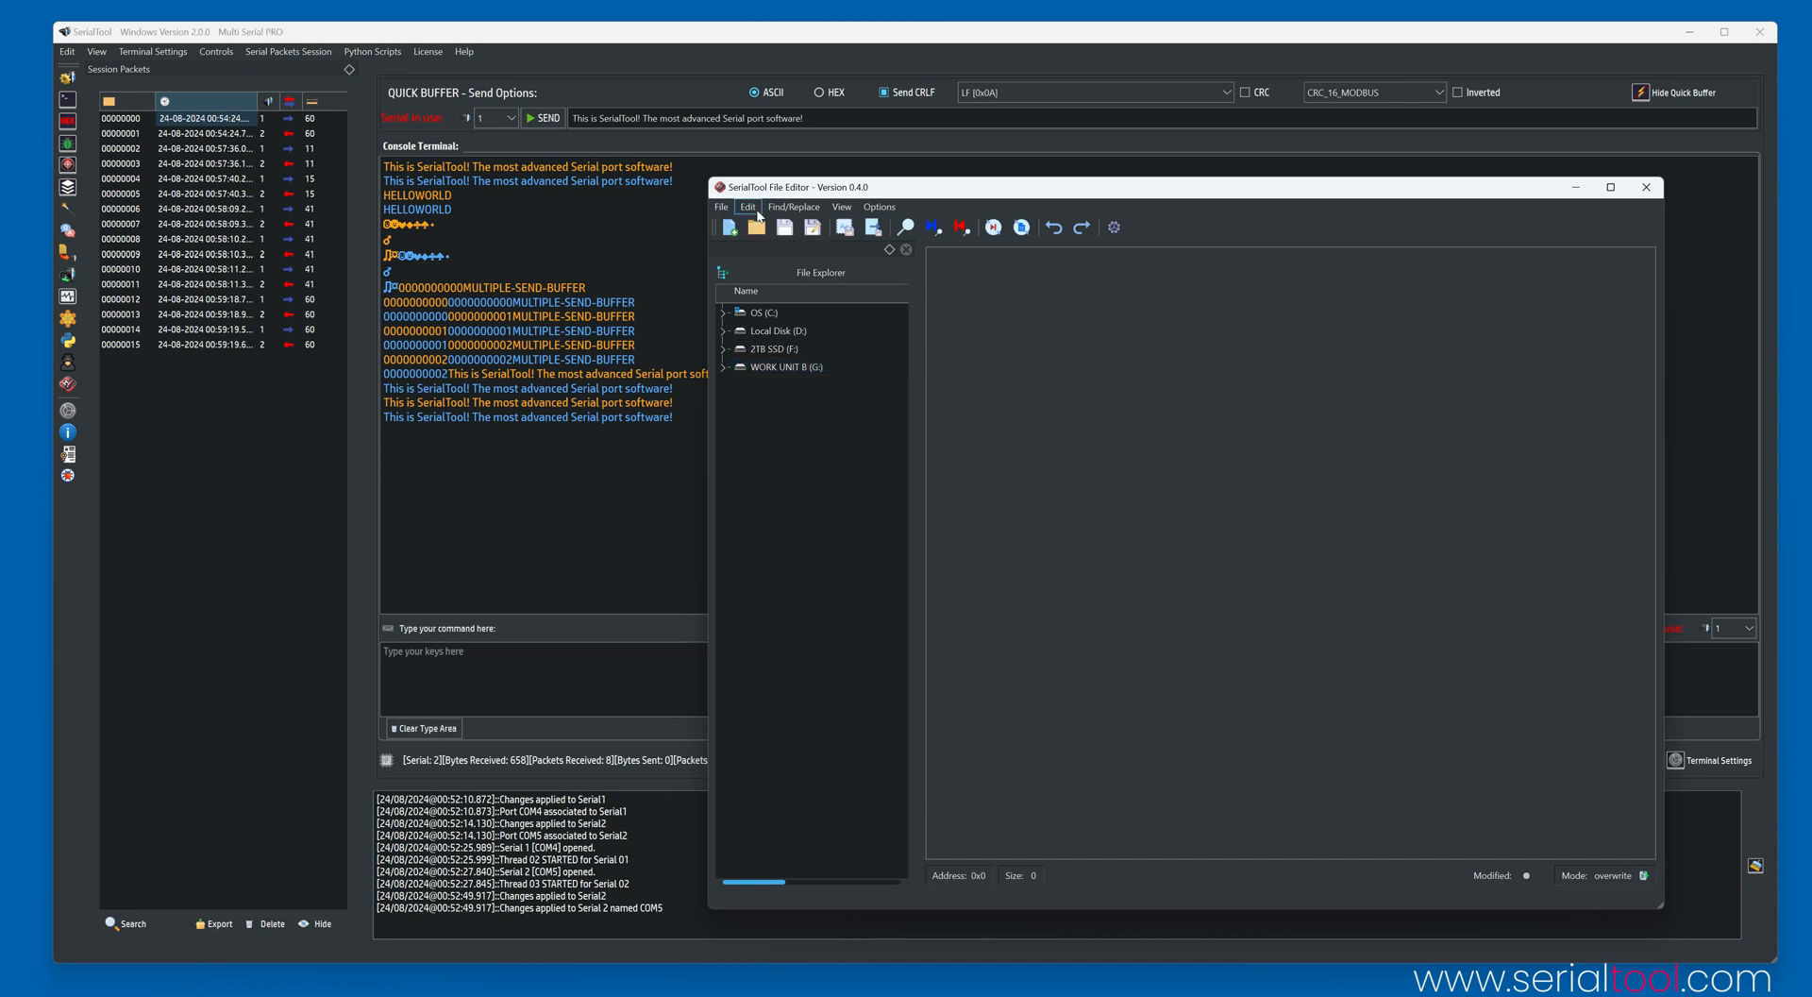
{"action": "left_click", "coordinate": [730, 227]}
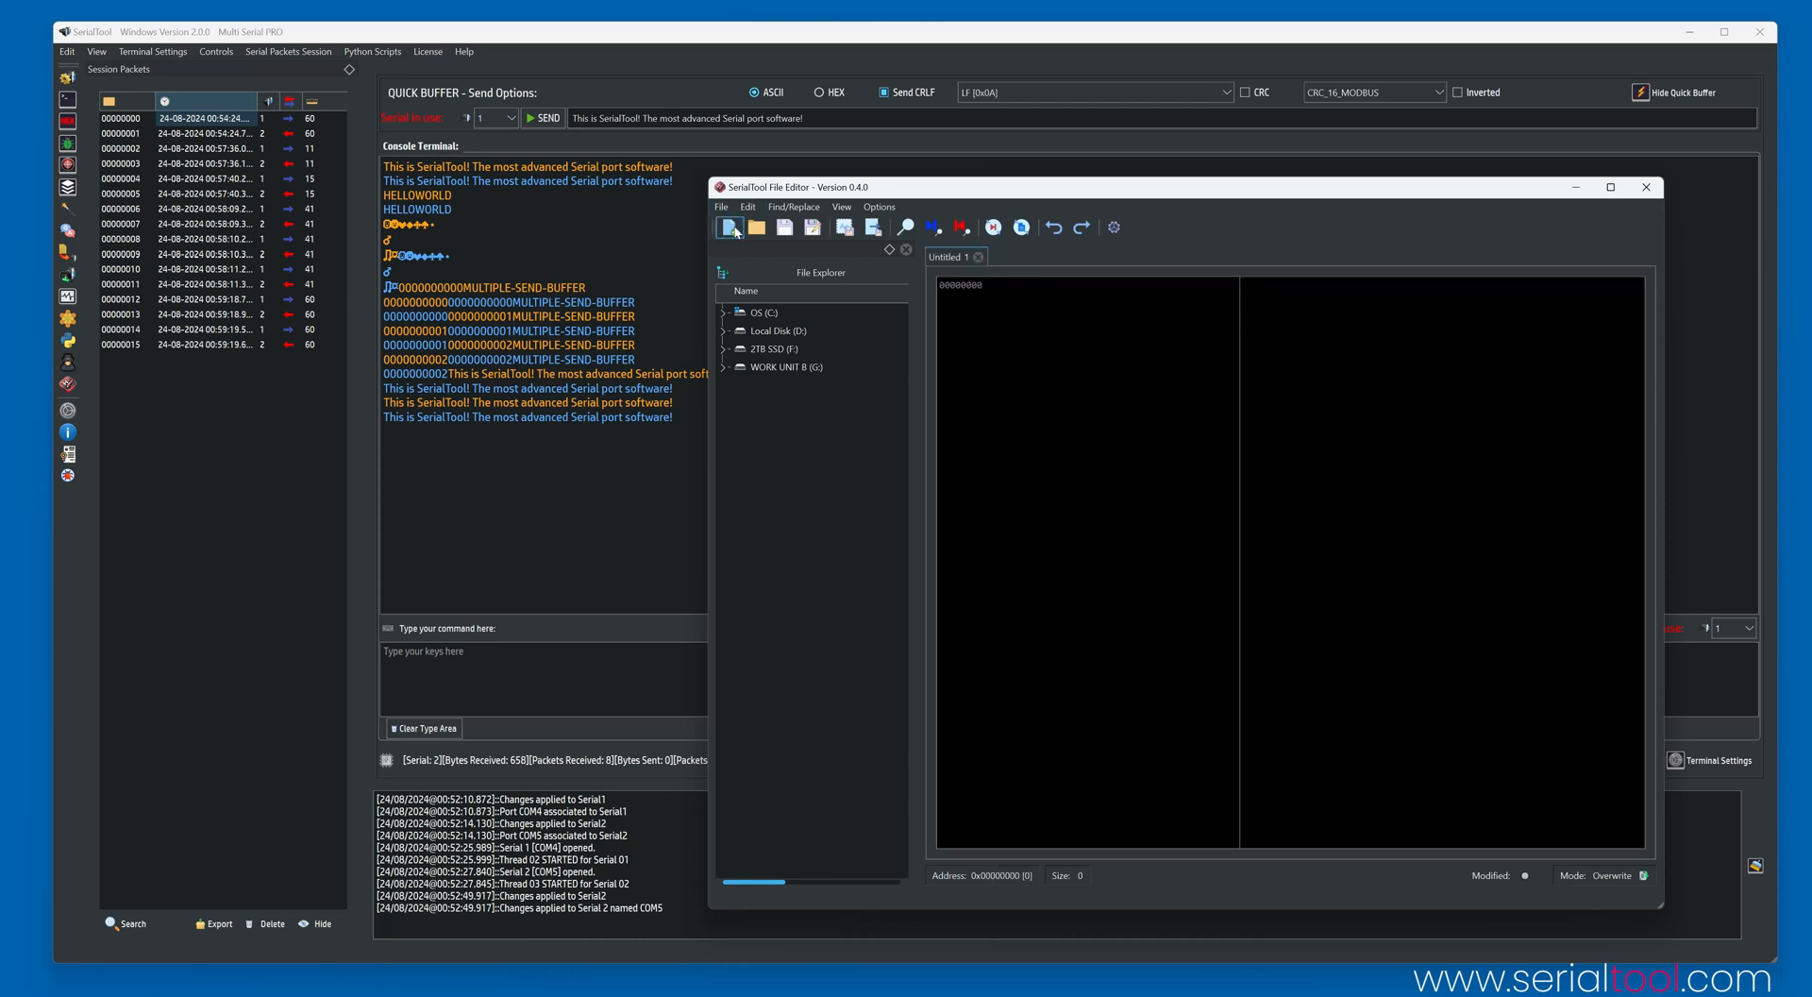
{"action": "mouse_move", "coordinate": [731, 227]}
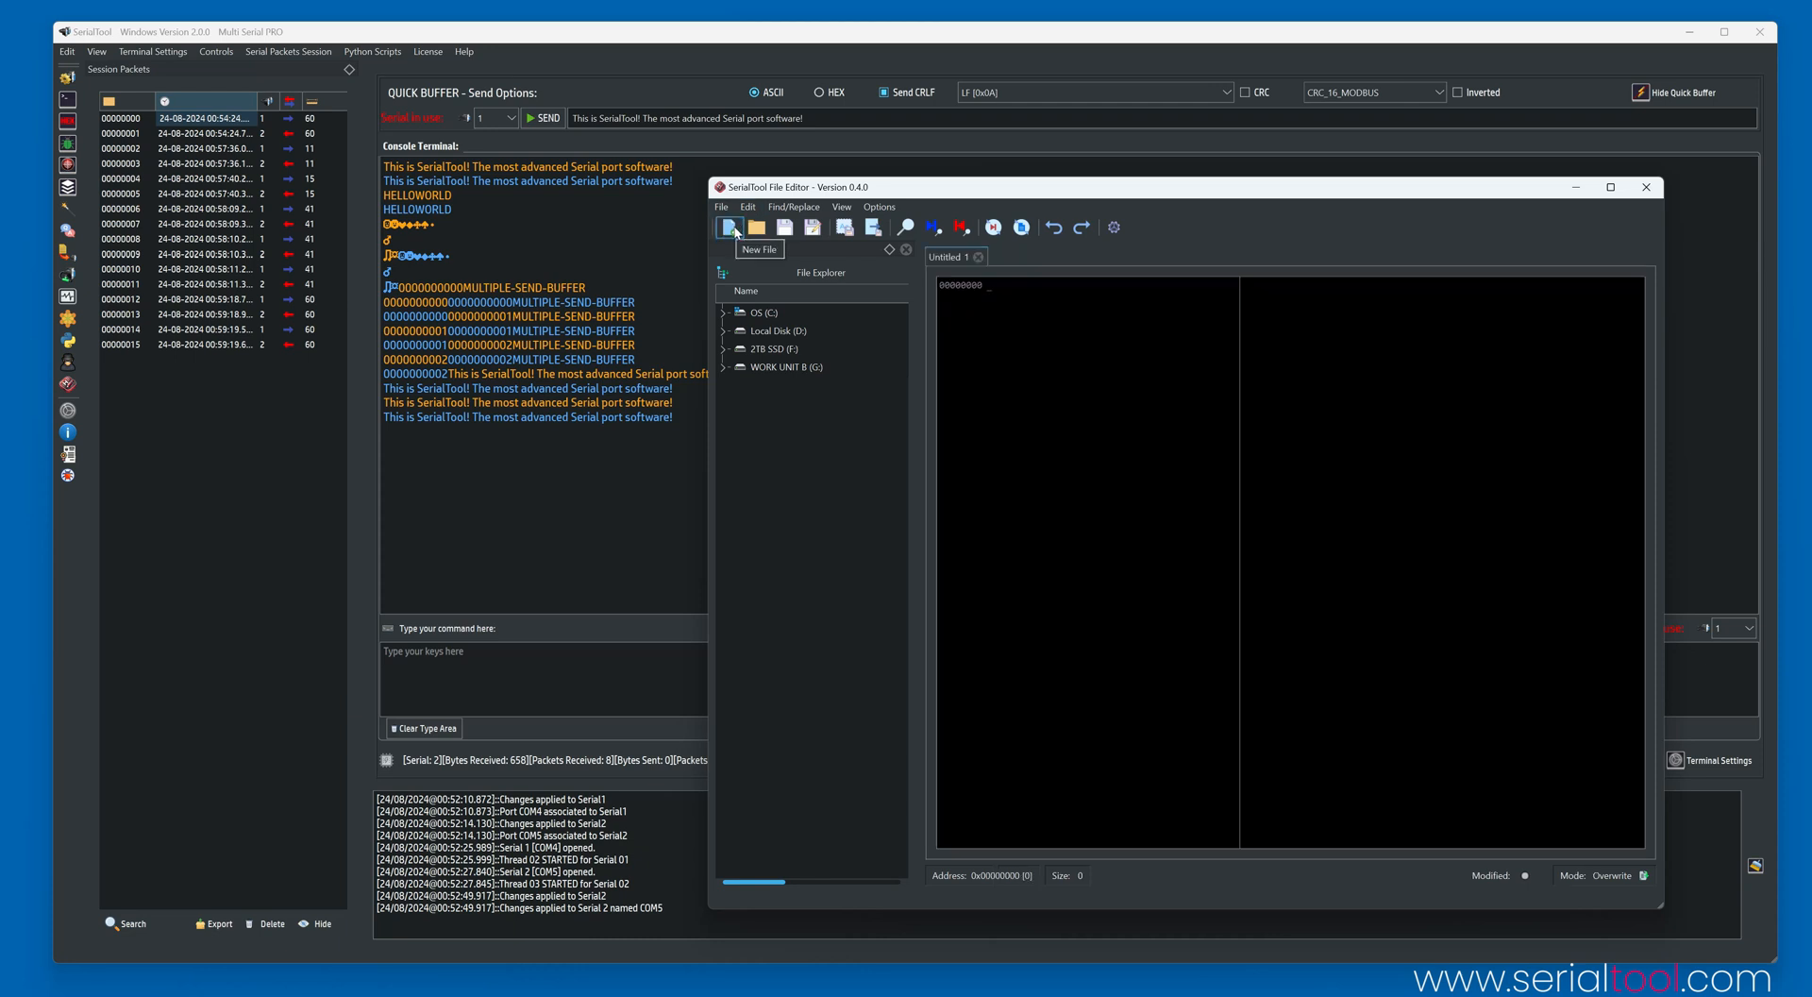
{"action": "left_click", "coordinate": [728, 225]}
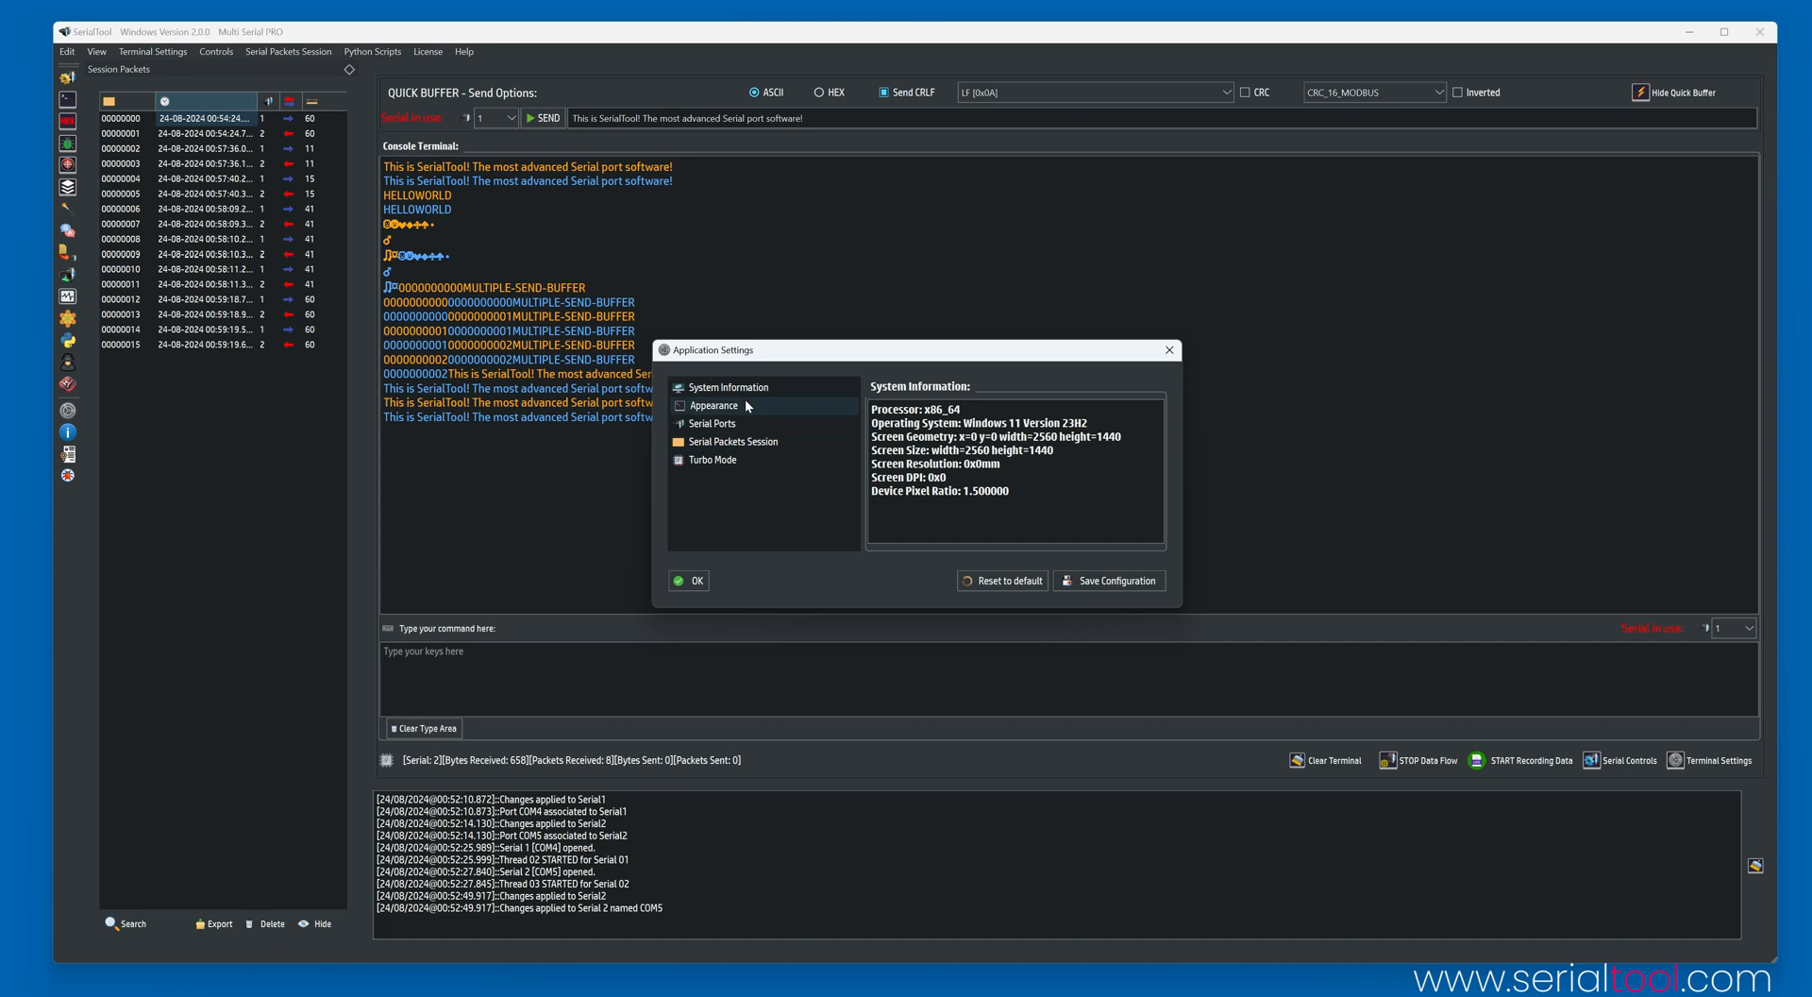
View the Appearance and Serial Ports text colour pages, then close Application Settings.
{"action": "left_click", "coordinate": [713, 405]}
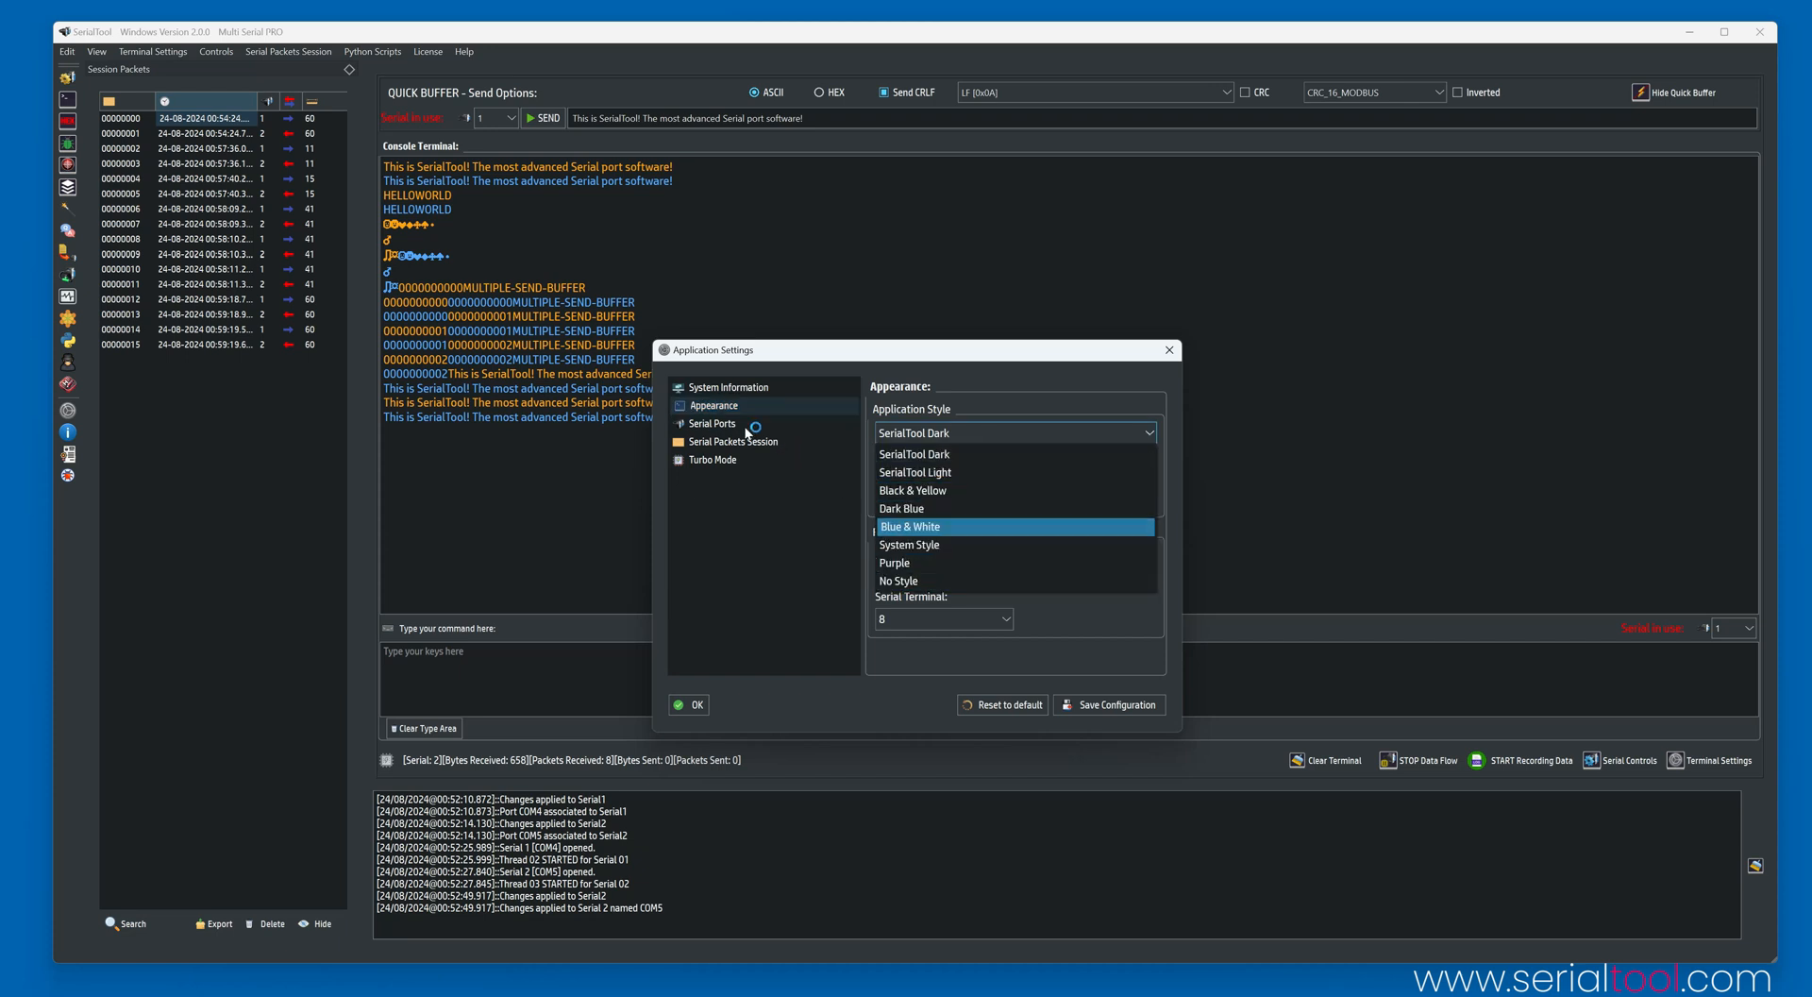
{"action": "left_click", "coordinate": [713, 423]}
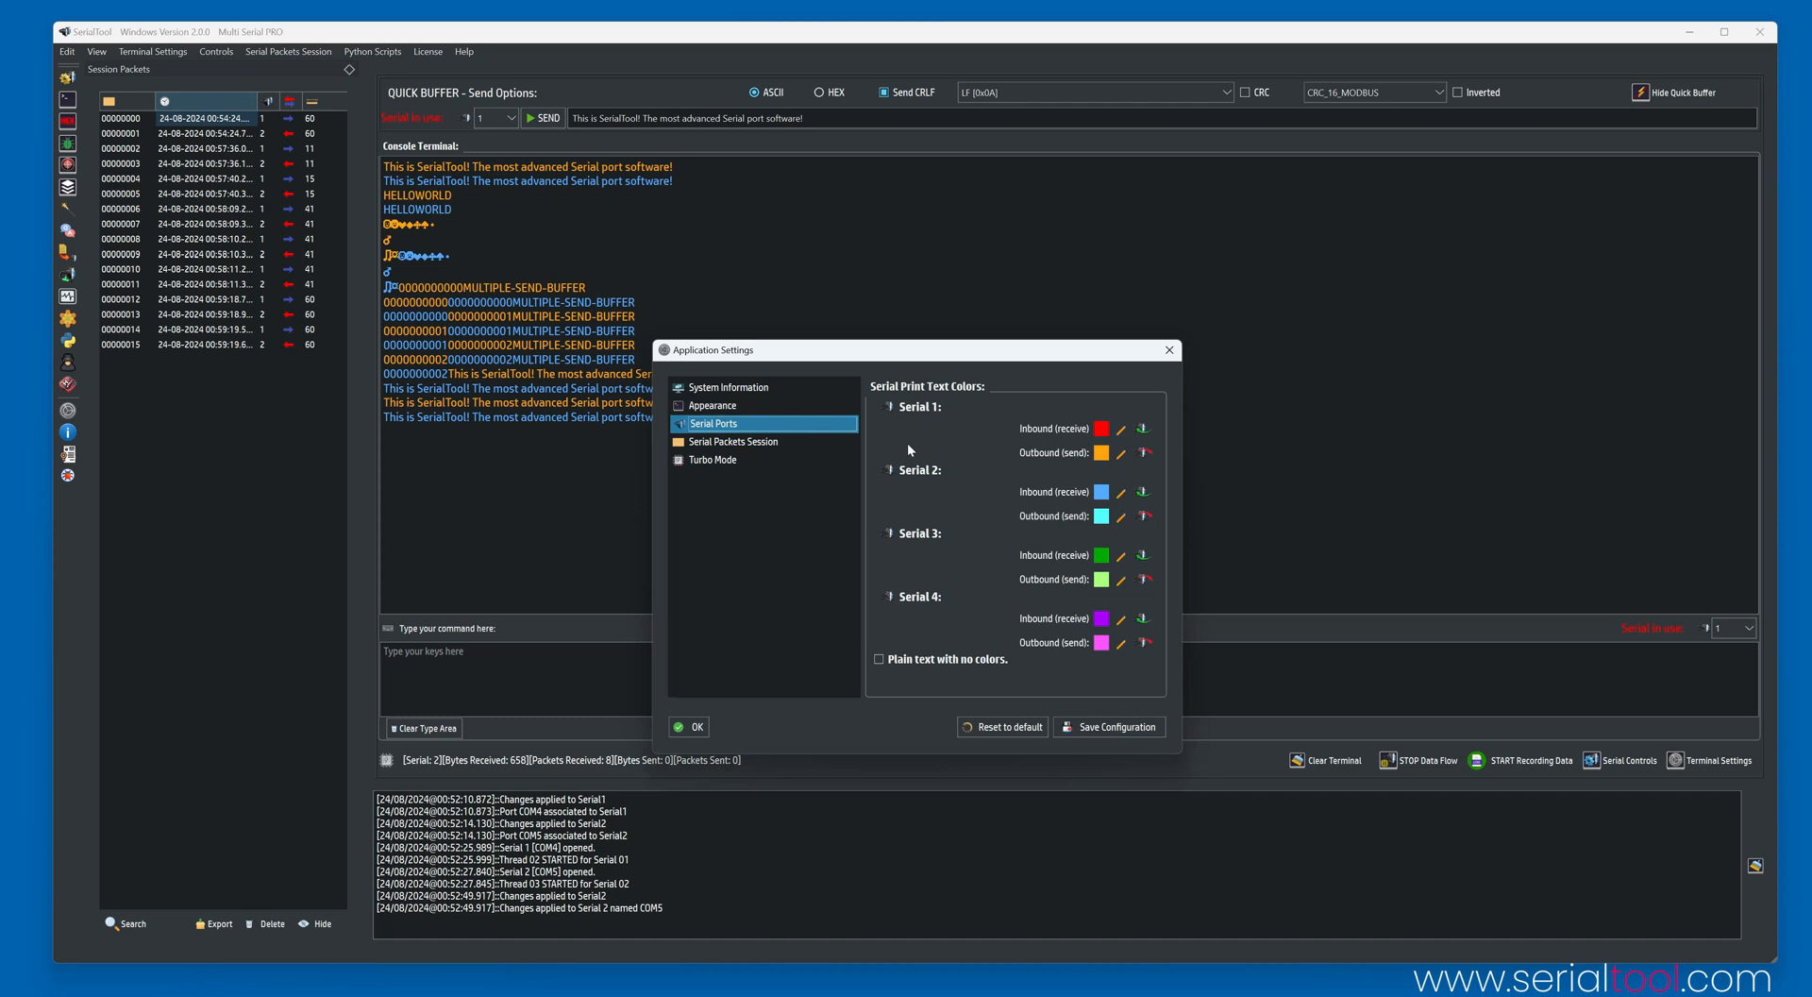
{"action": "mouse_move", "coordinate": [1147, 380]}
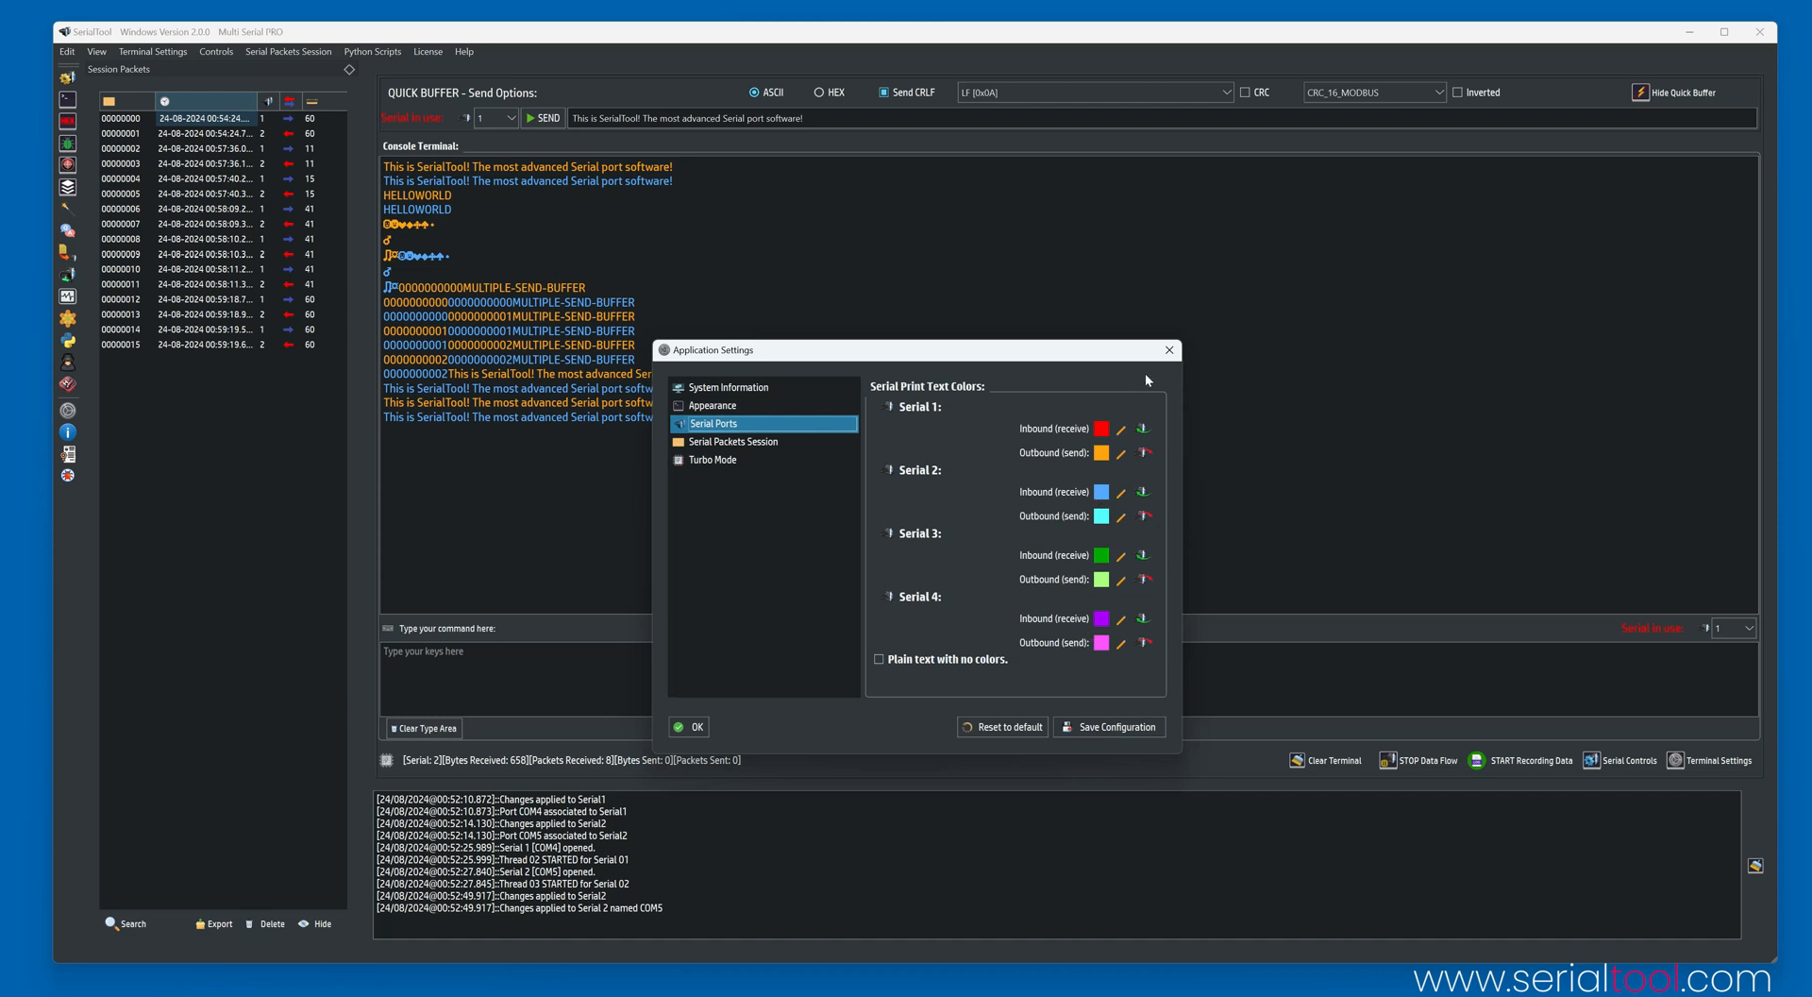
{"action": "mouse_move", "coordinate": [1169, 349]}
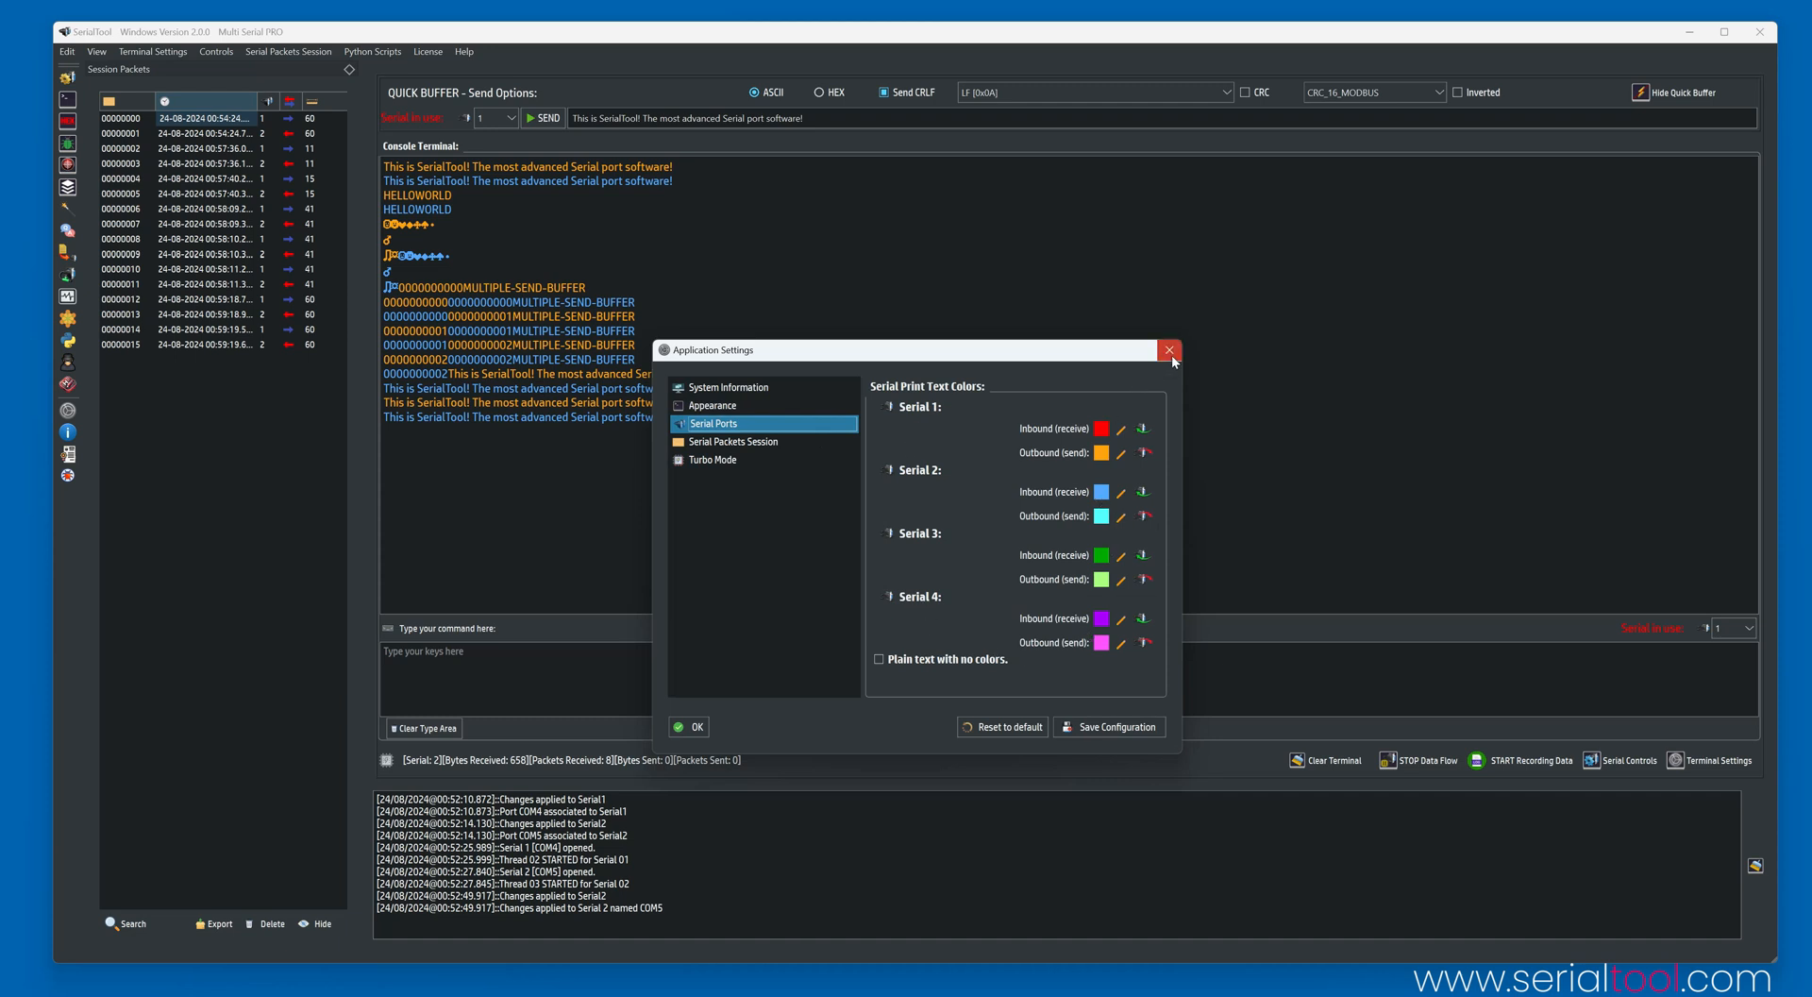
{"action": "left_click", "coordinate": [1168, 349]}
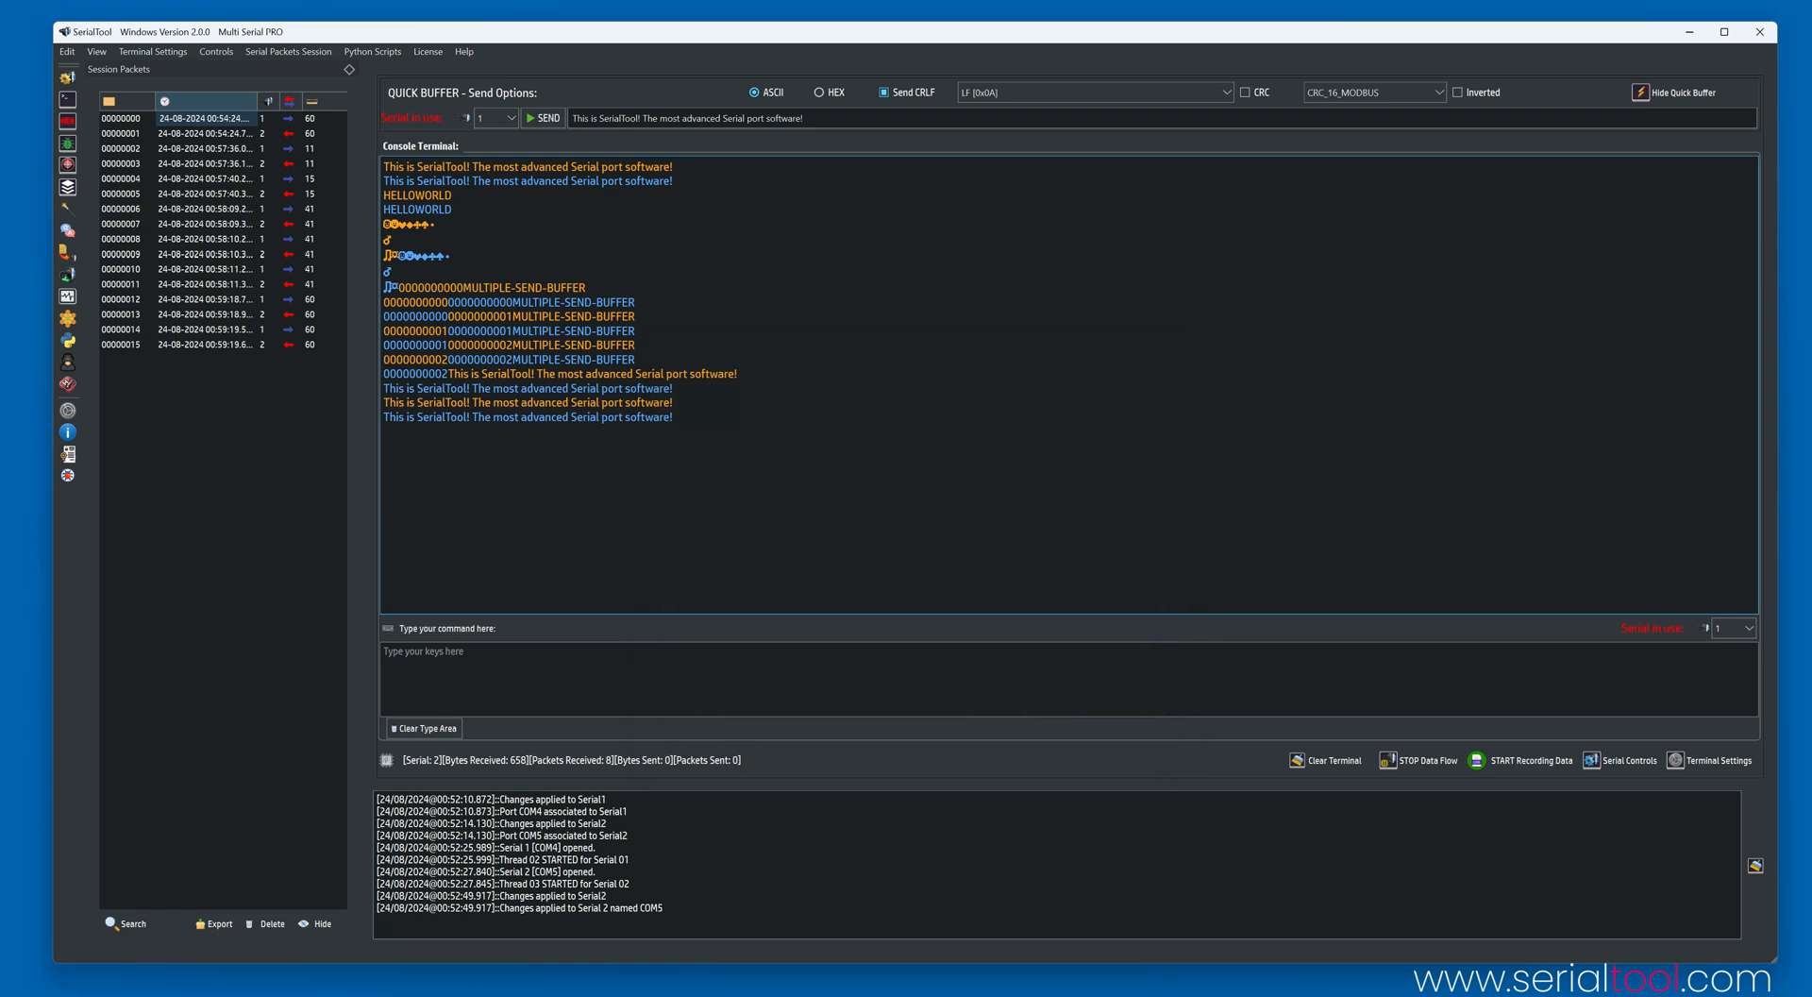